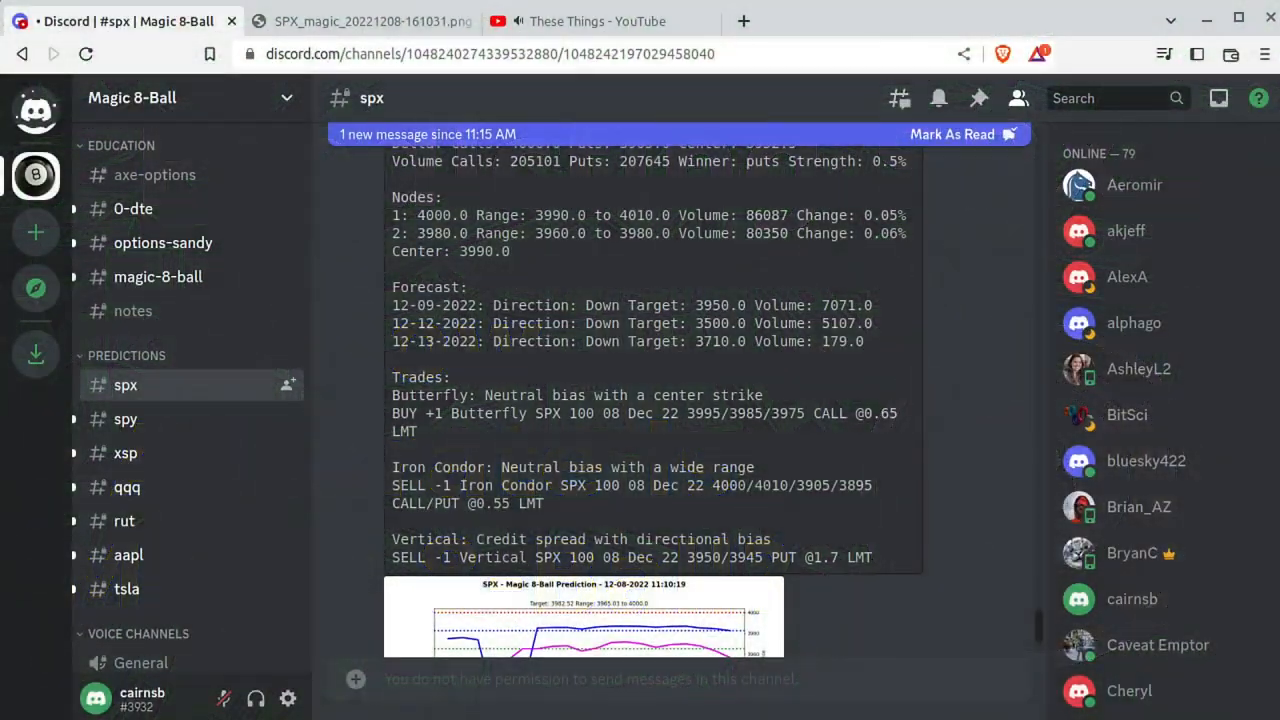
mouse_move(222, 323)
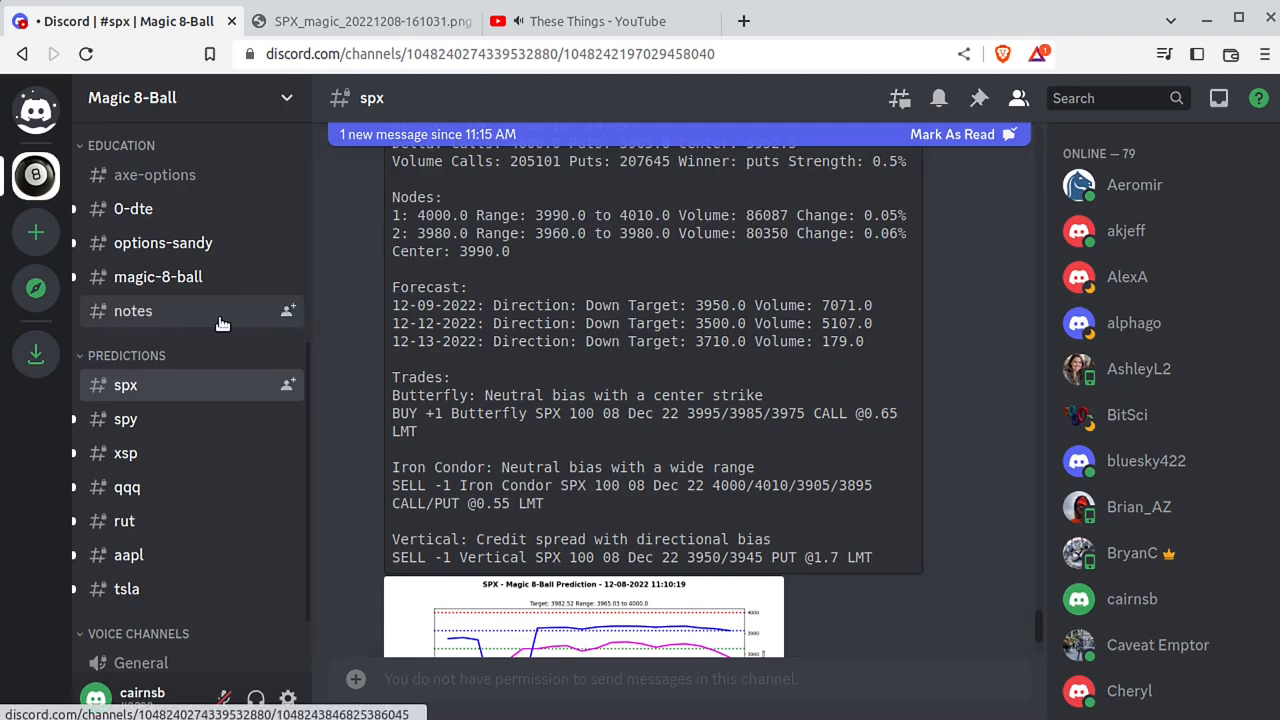
Go from #welcome to #help and scroll up to the help channel's welcome and join info
left_click(145, 212)
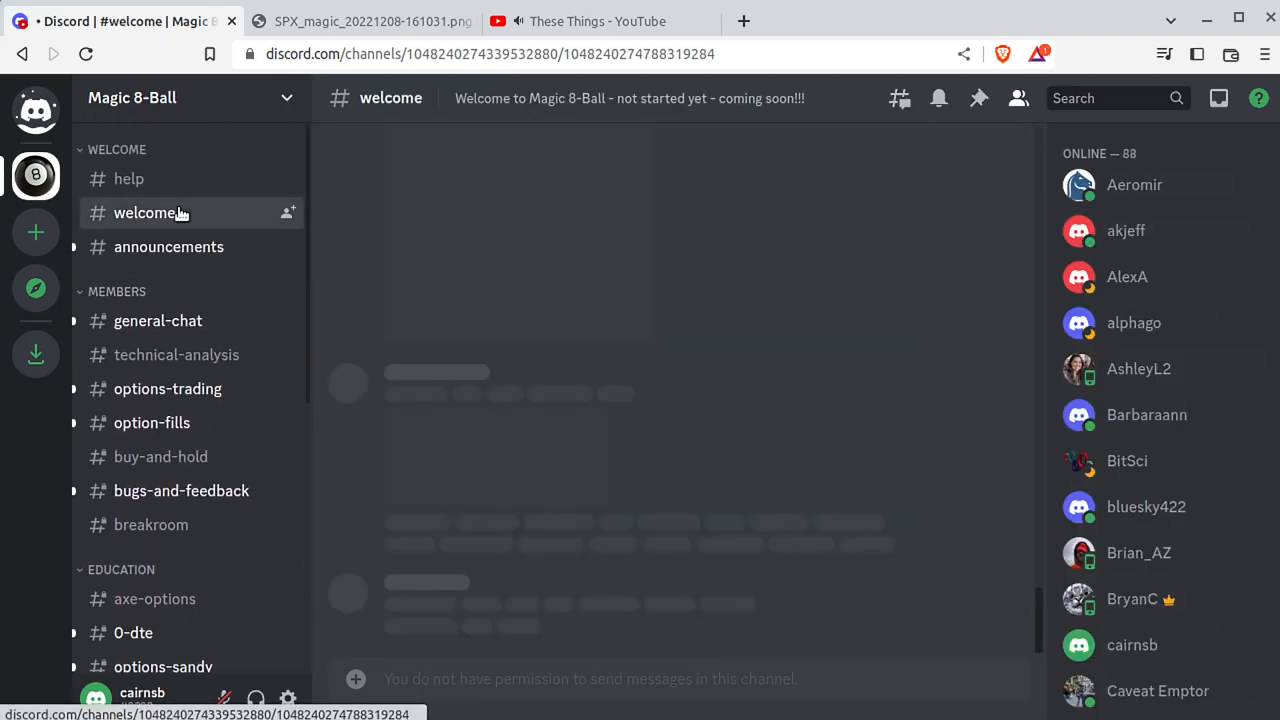
left_click(128, 178)
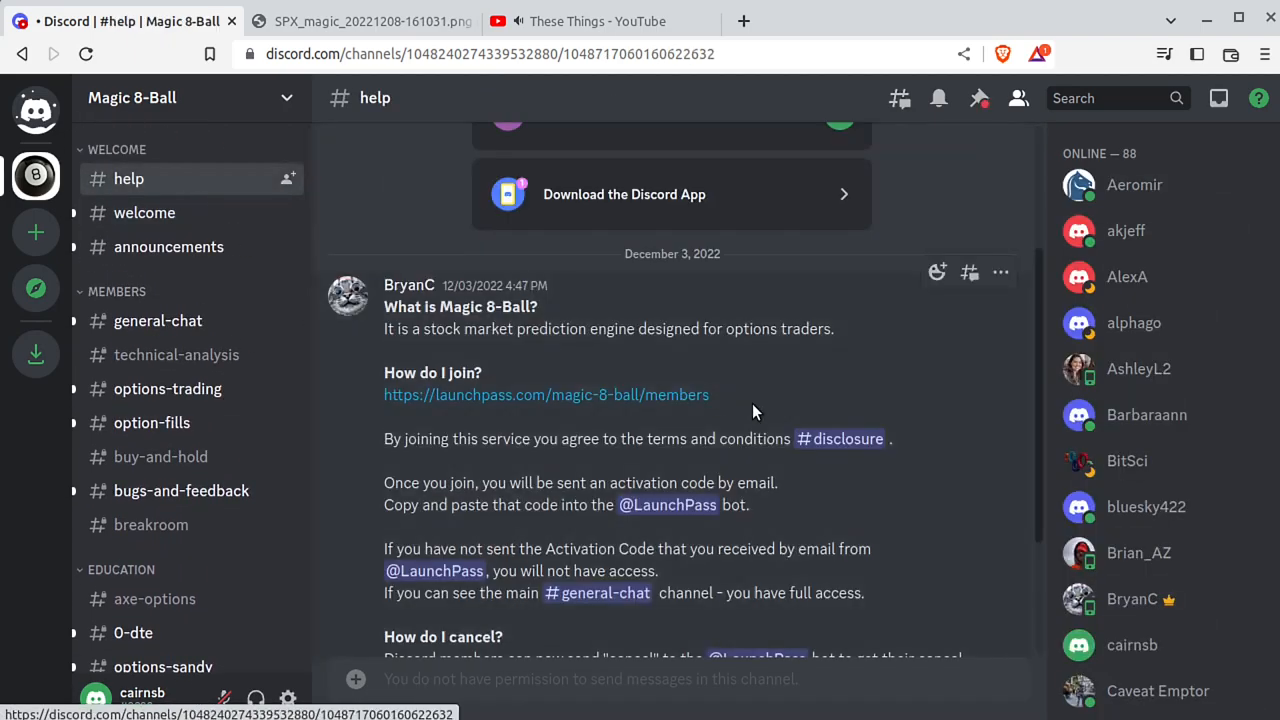
scroll("up", 3)
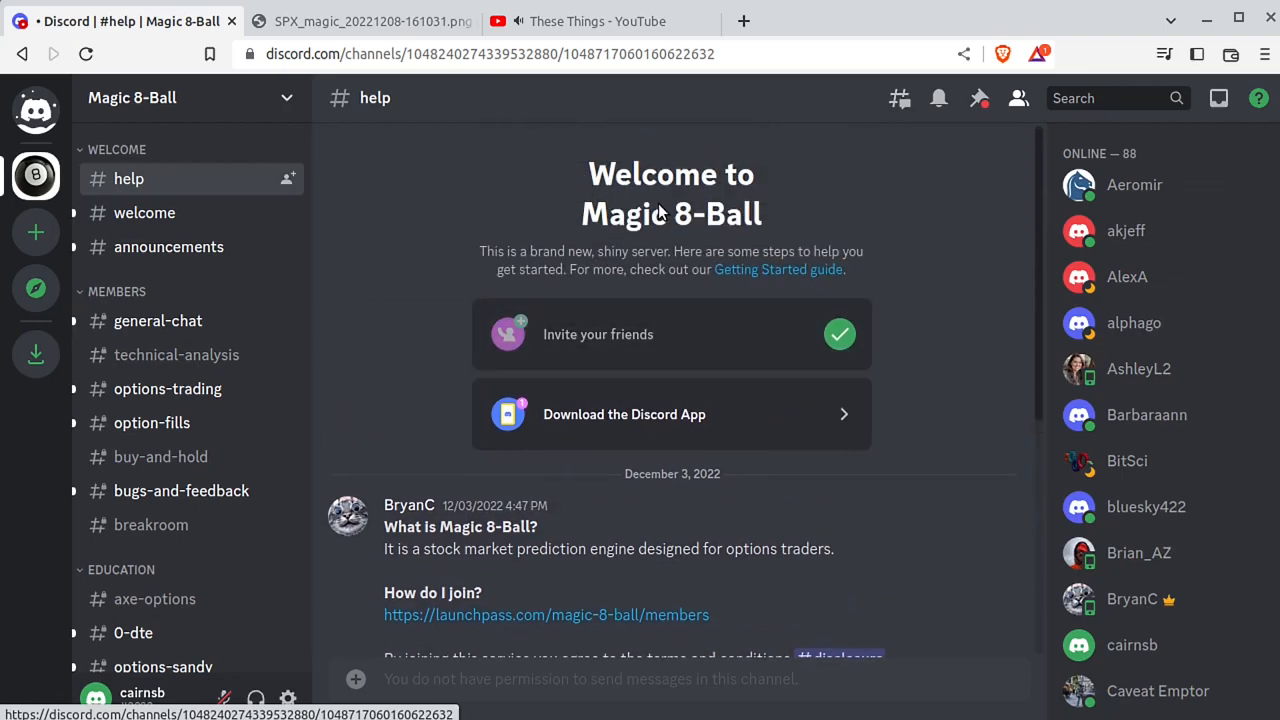
mouse_move(763, 227)
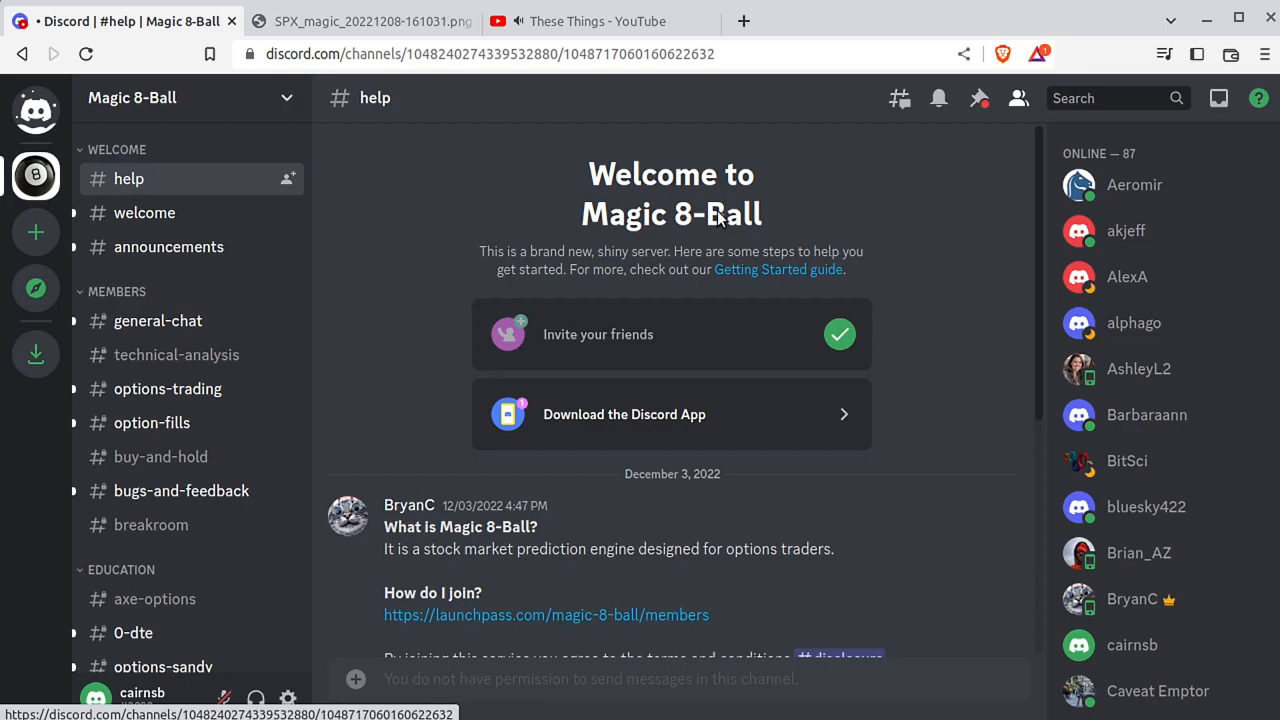
mouse_move(687, 207)
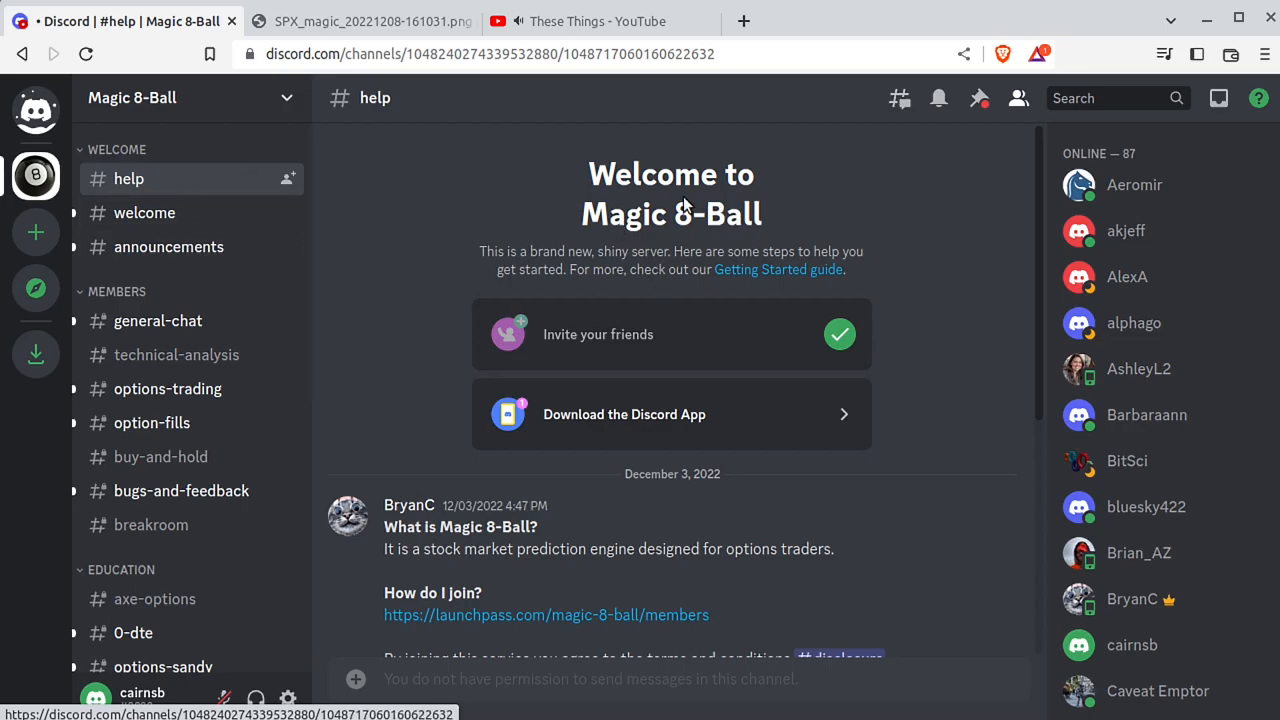
mouse_move(157, 320)
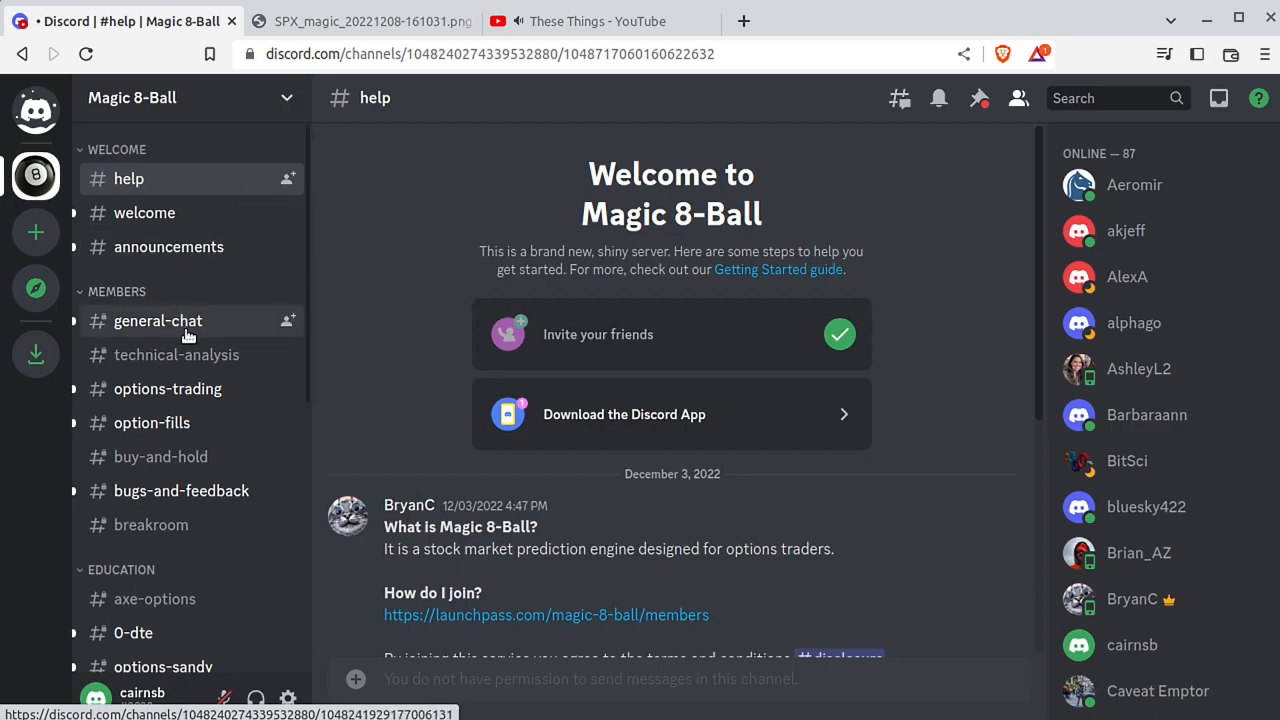
View the #spx, #spy, #xsp and #qqq prediction channels in turn, ending on QQQ's chart
scroll("down", 3)
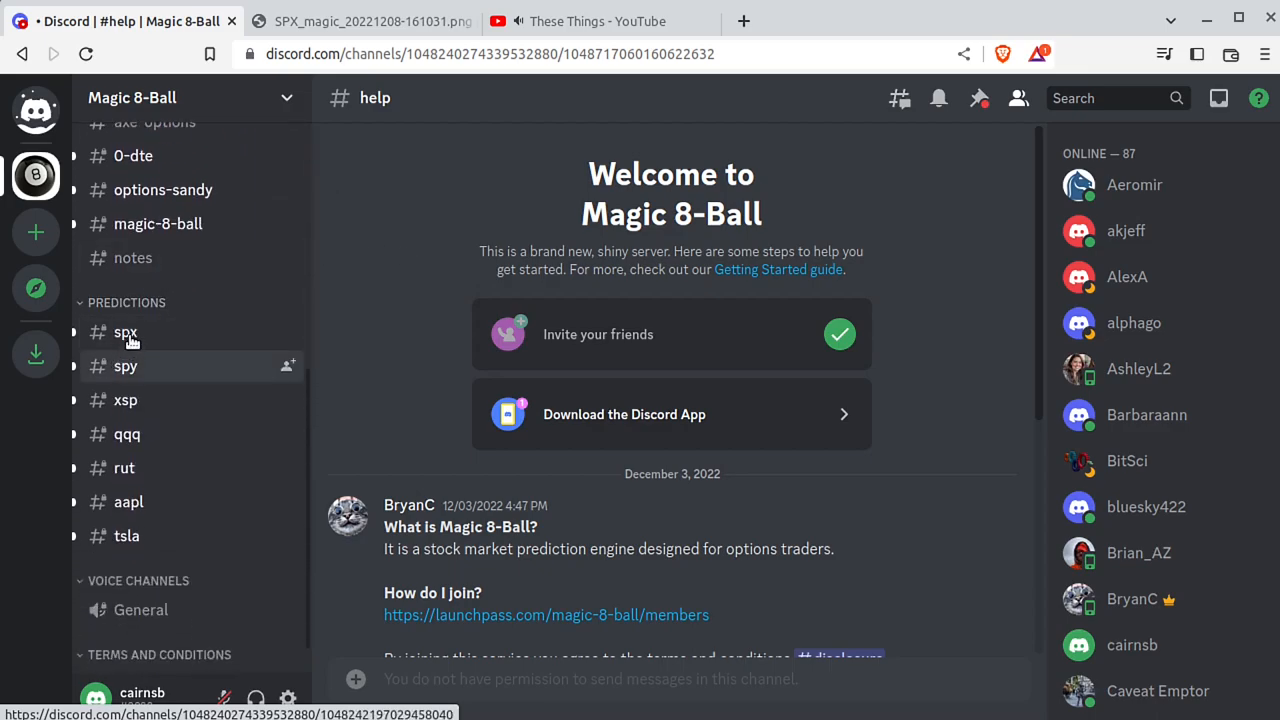
mouse_move(125, 332)
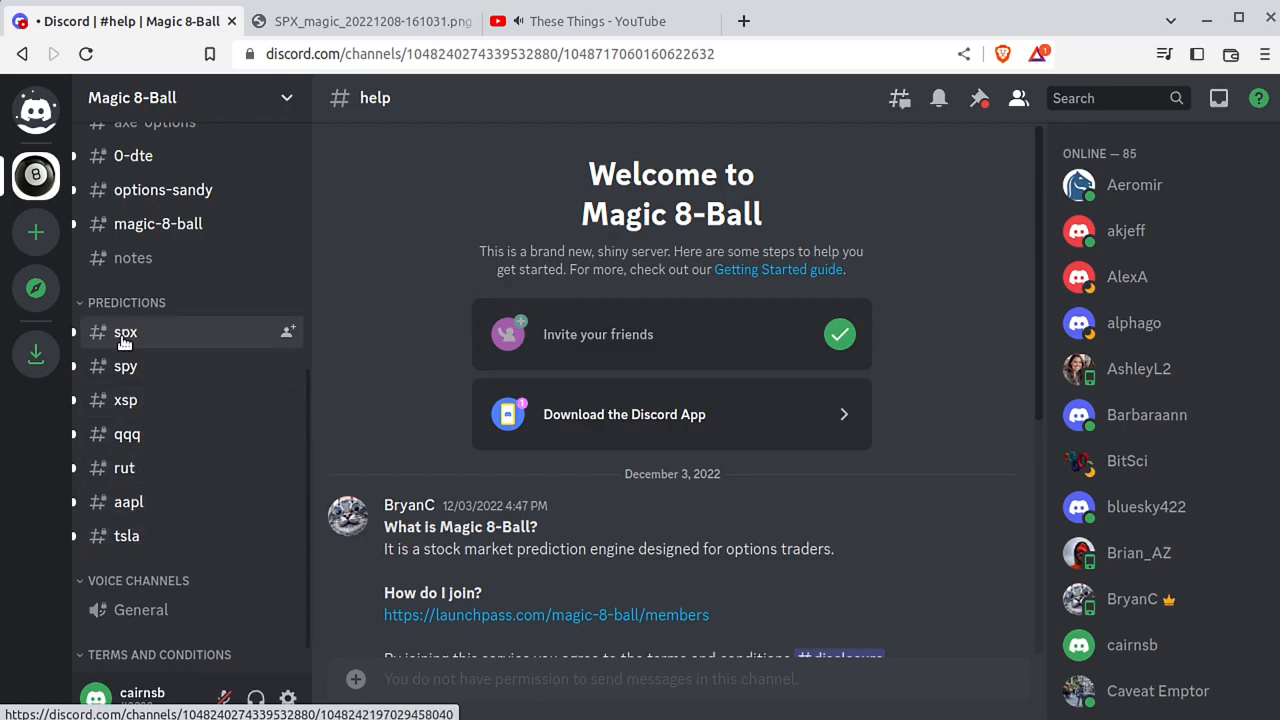
left_click(125, 332)
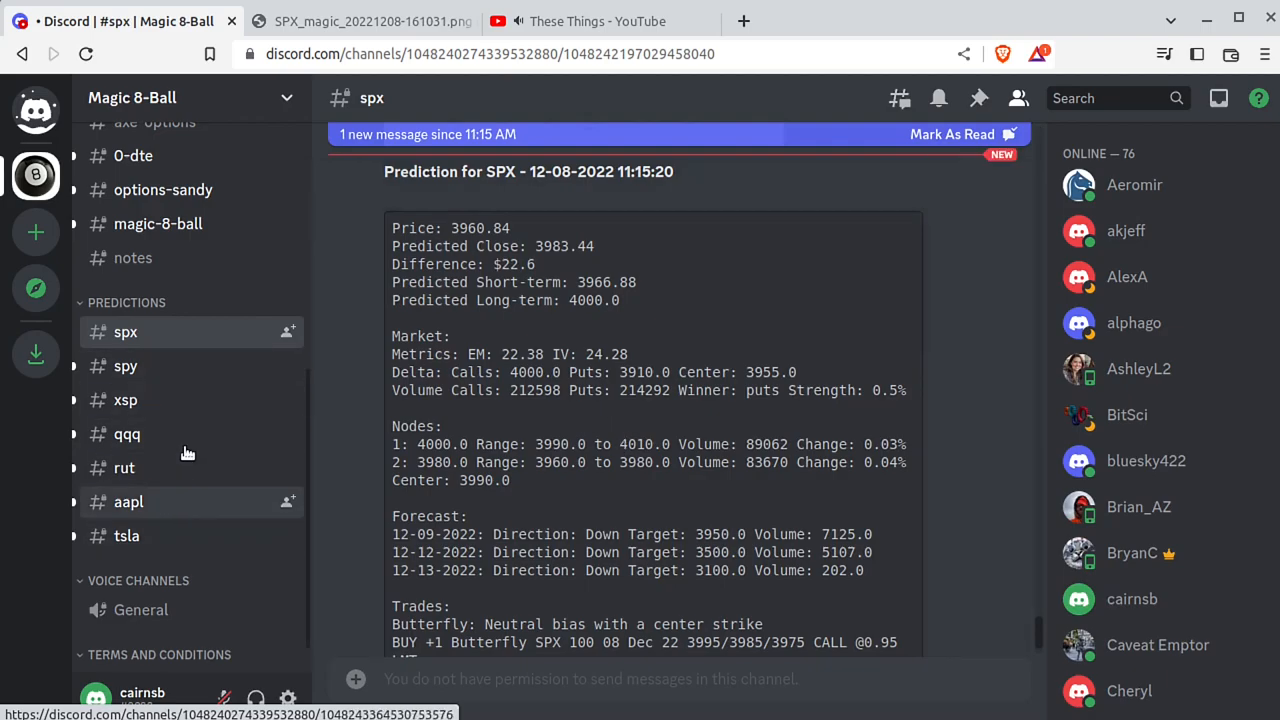
left_click(126, 366)
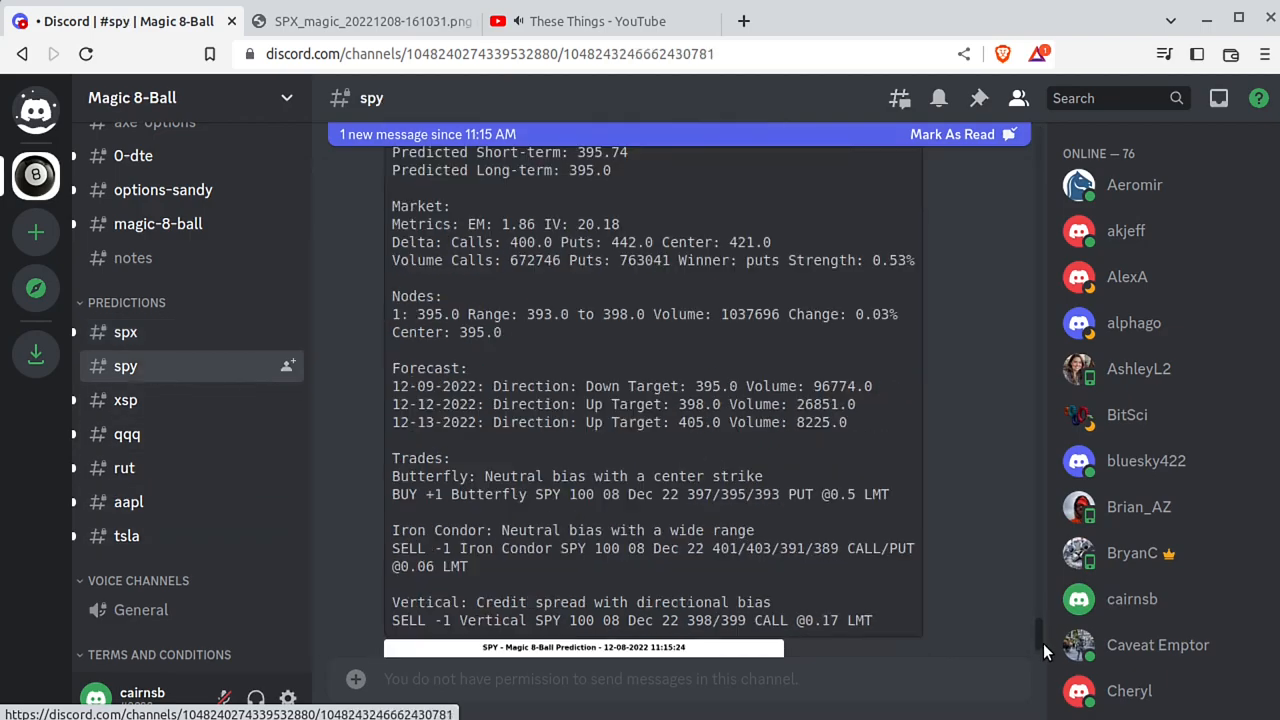
left_click(125, 399)
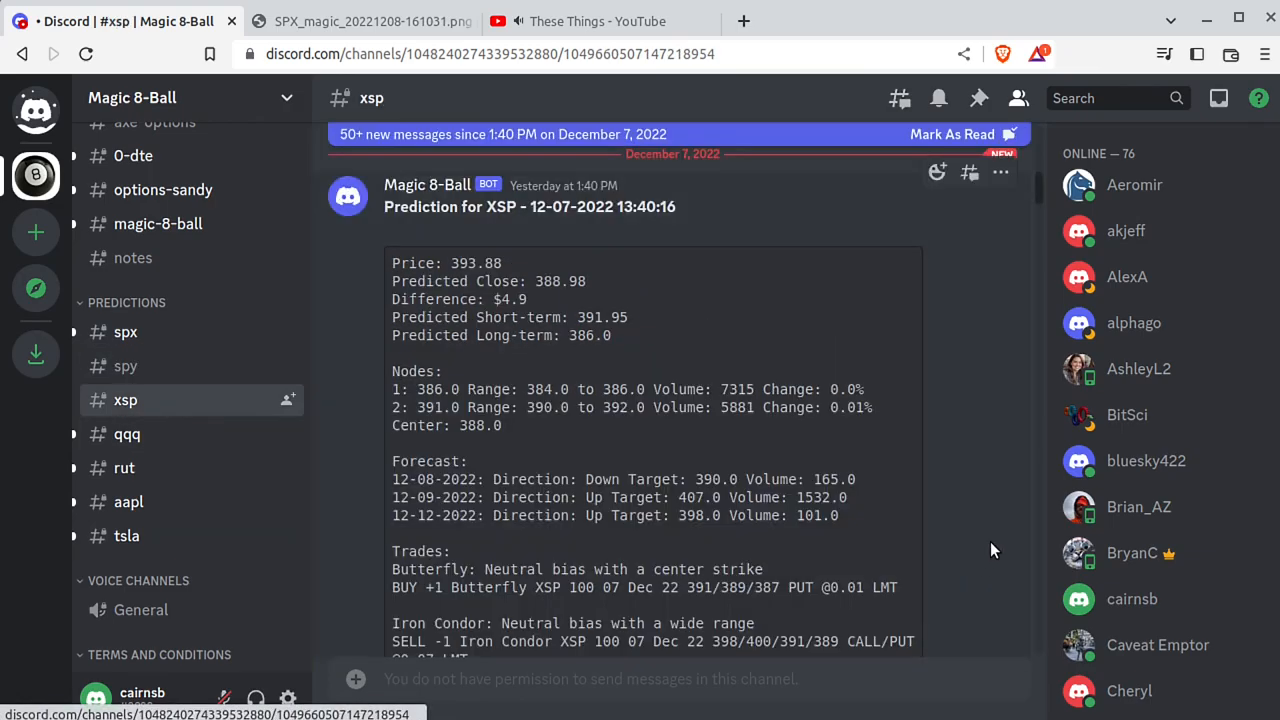
scroll("down", 3)
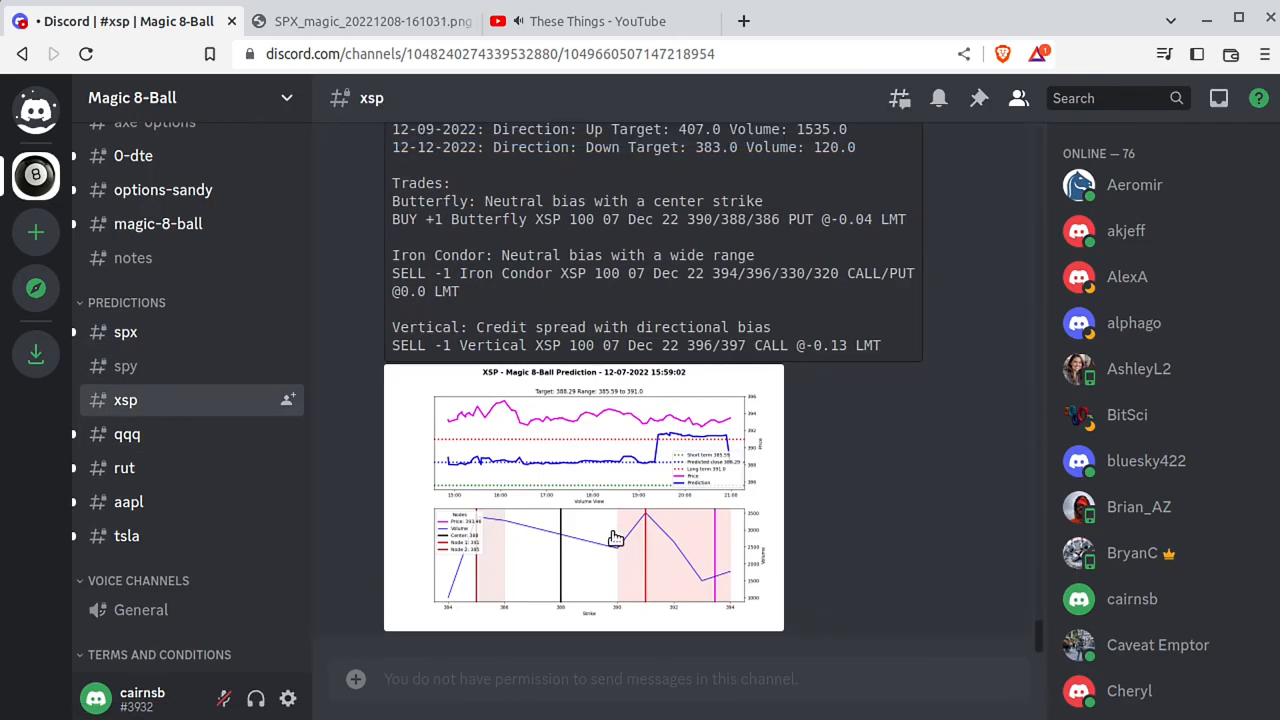
left_click(127, 434)
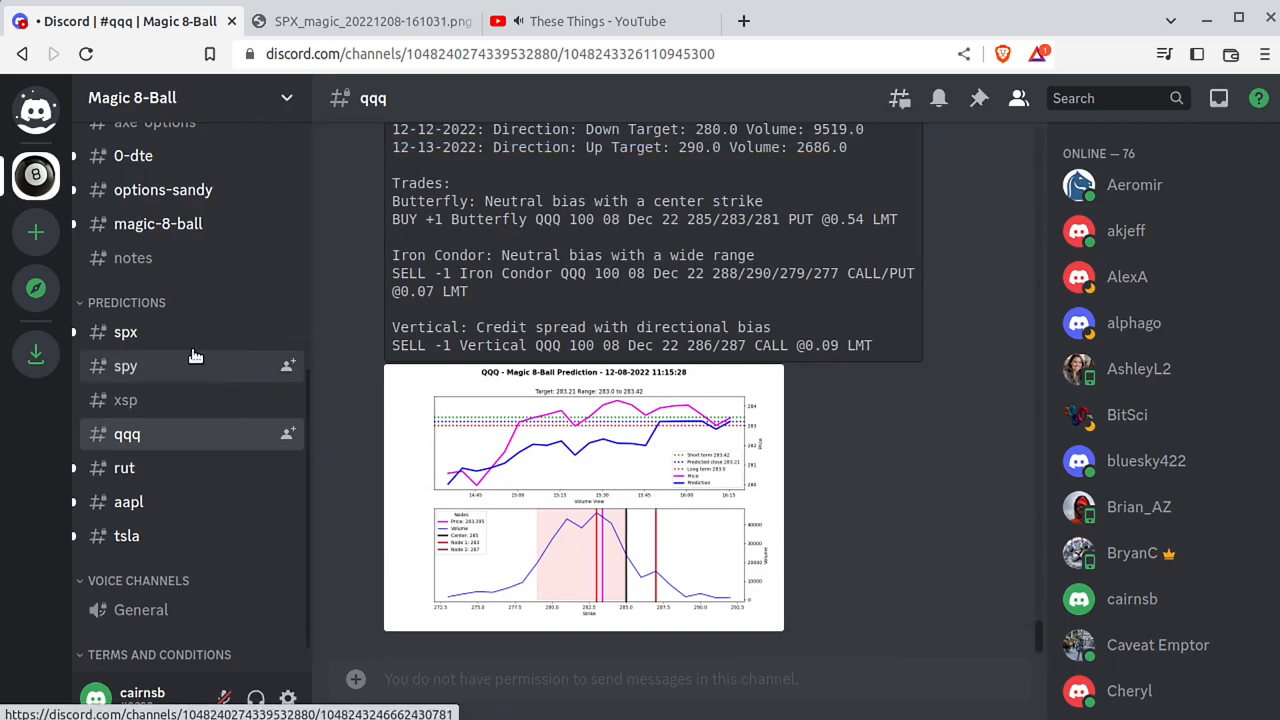
Reopen #spx and read the 11:20 SPX prediction's metrics, forecast and trades down to its chart
left_click(125, 332)
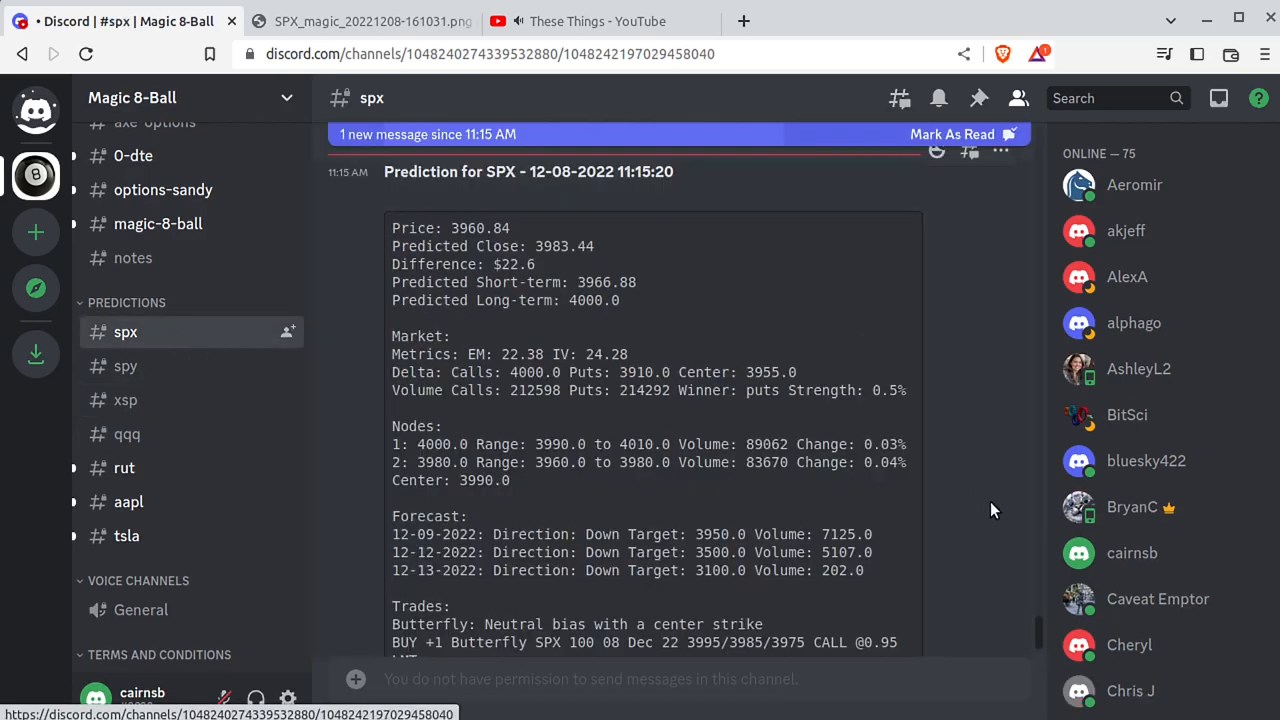
scroll("down", 3)
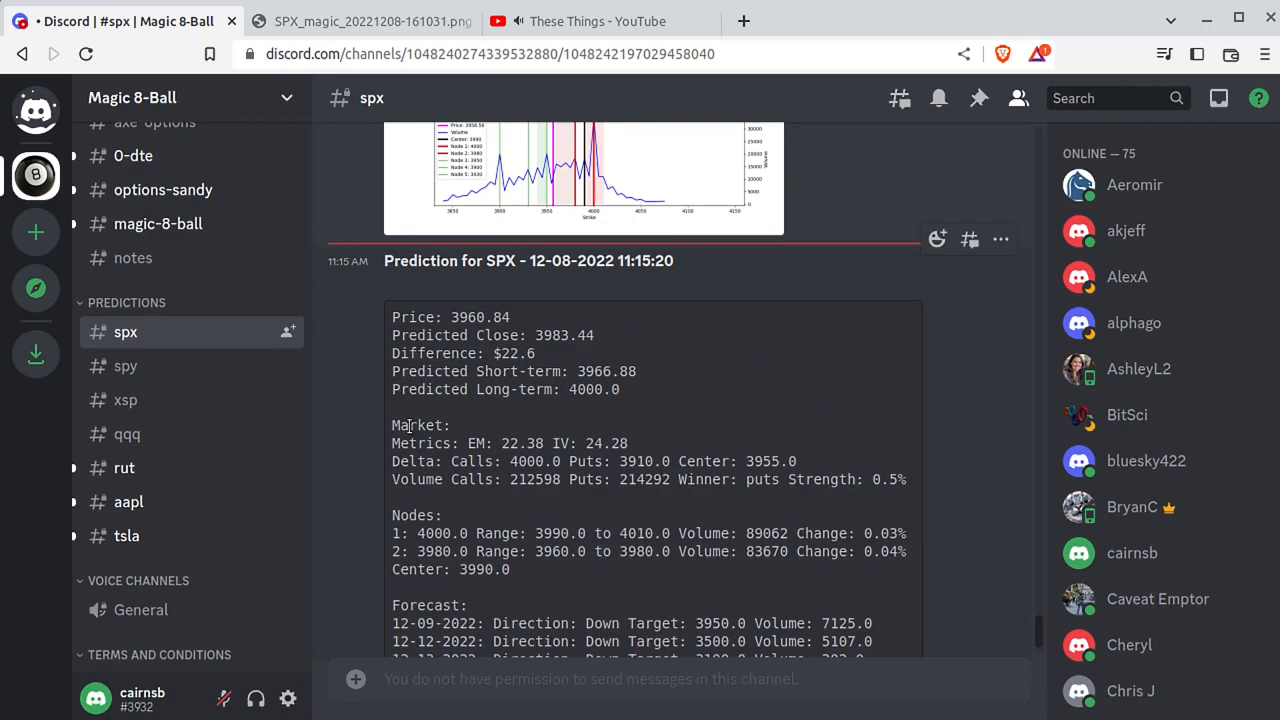
scroll("down", 3)
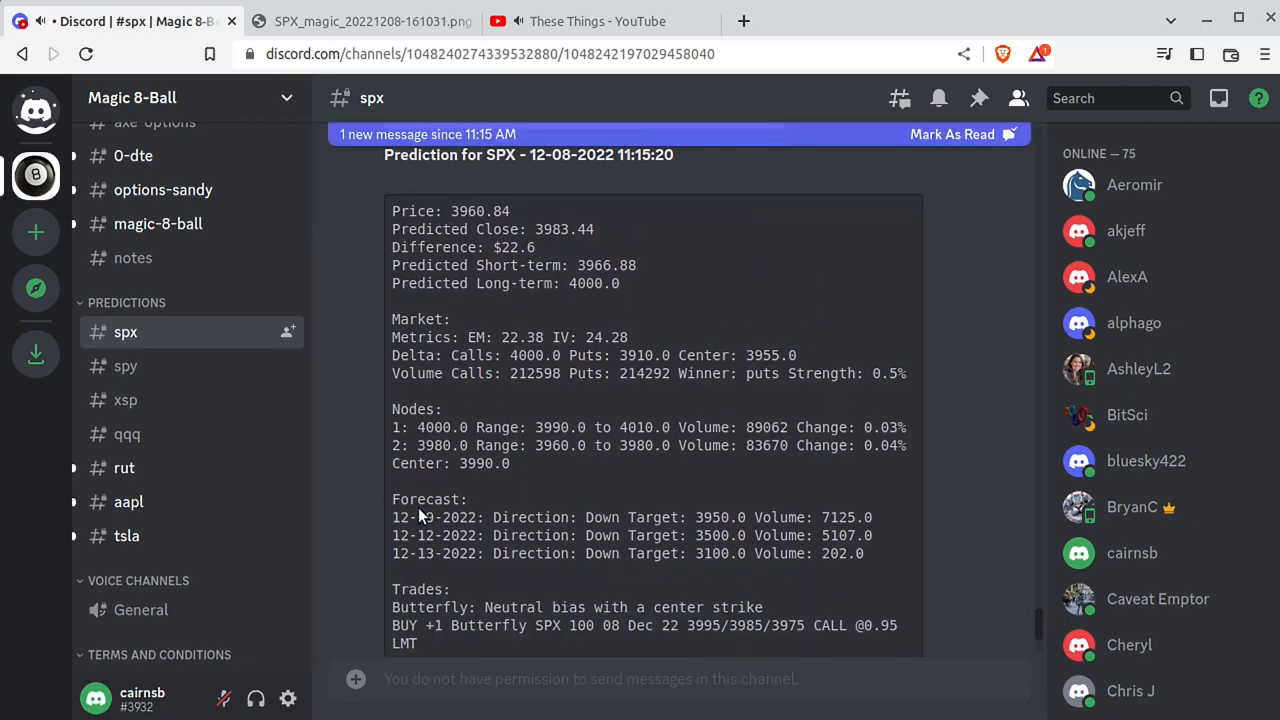
scroll("down", 3)
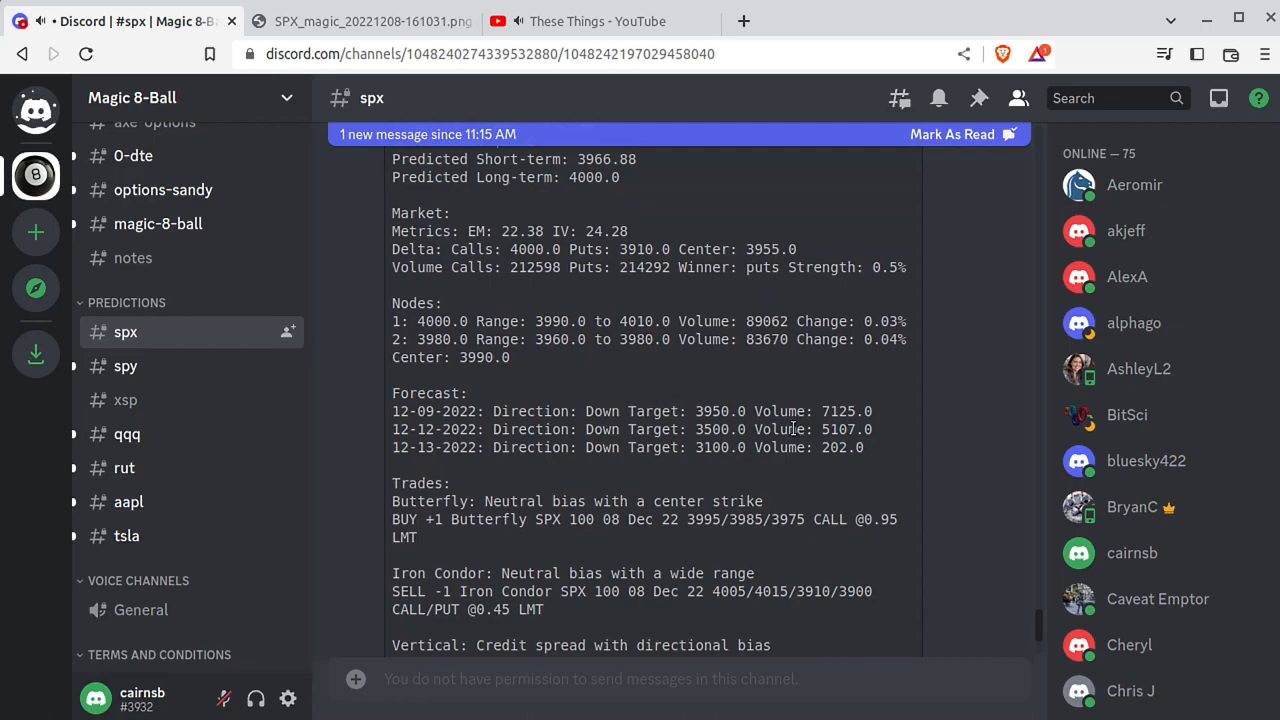
scroll("down", 3)
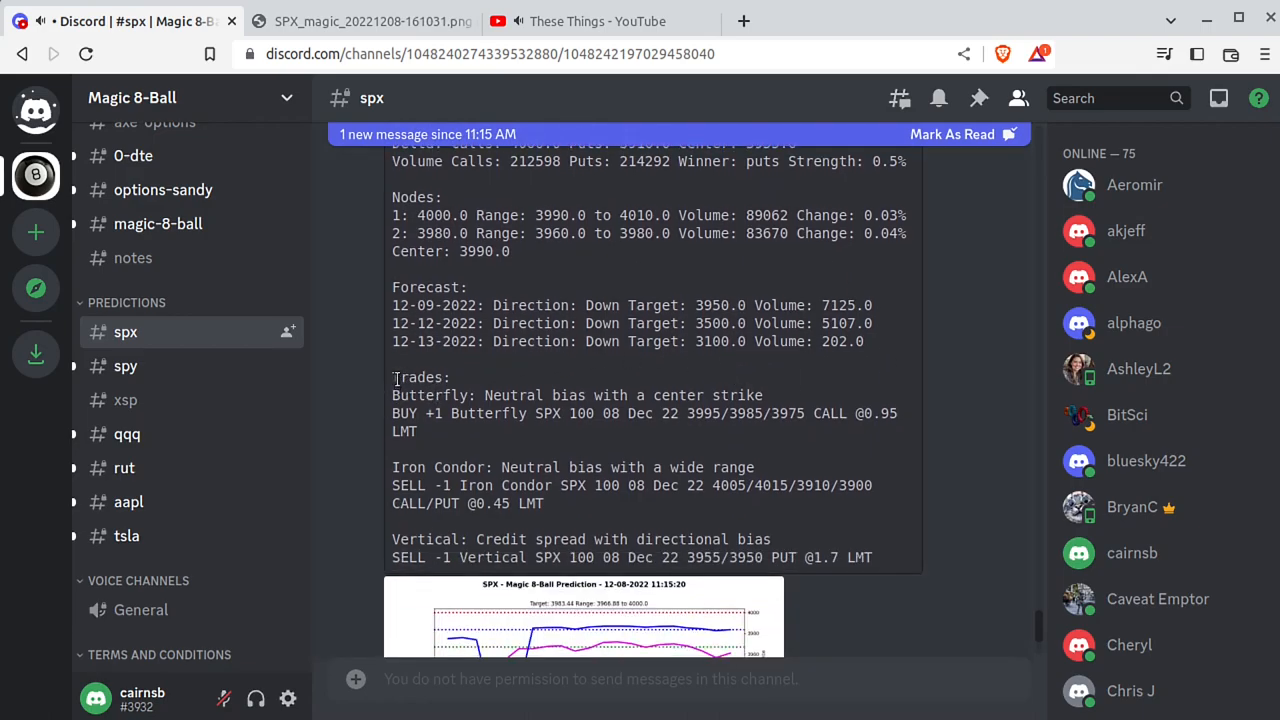
left_click_drag(393, 377, 872, 557)
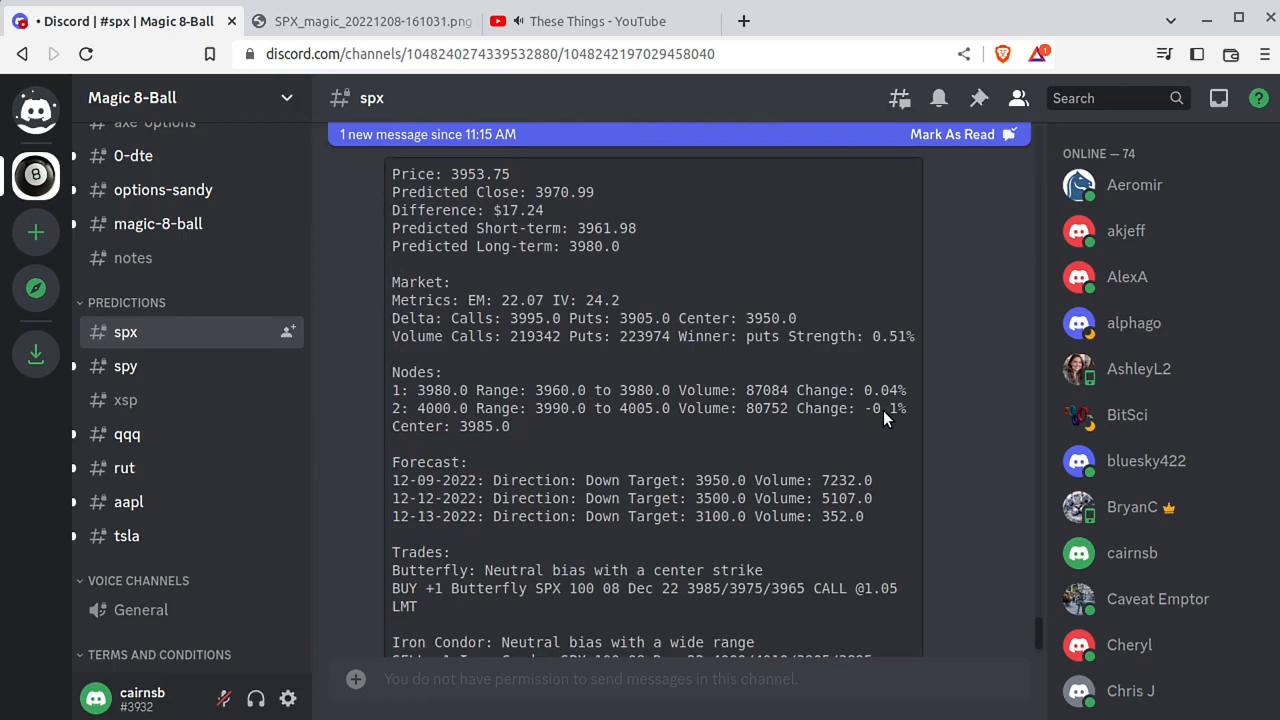
scroll("down", 3)
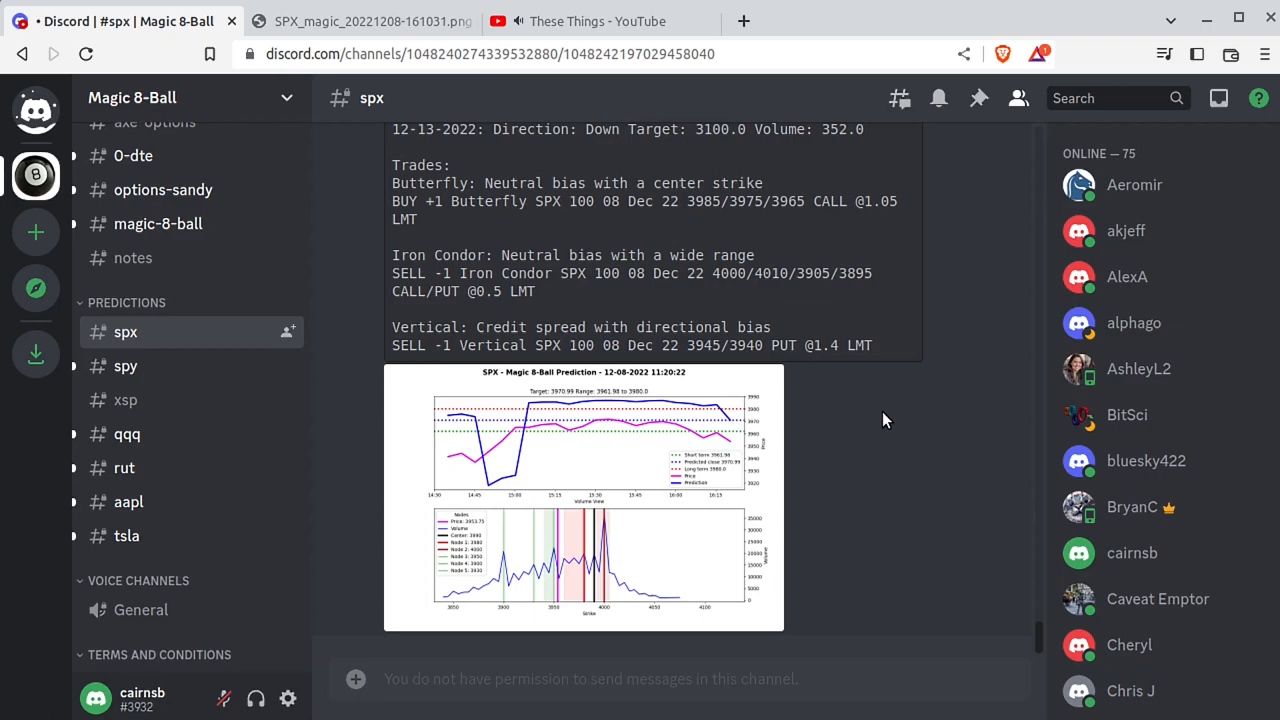
scroll("down", 3)
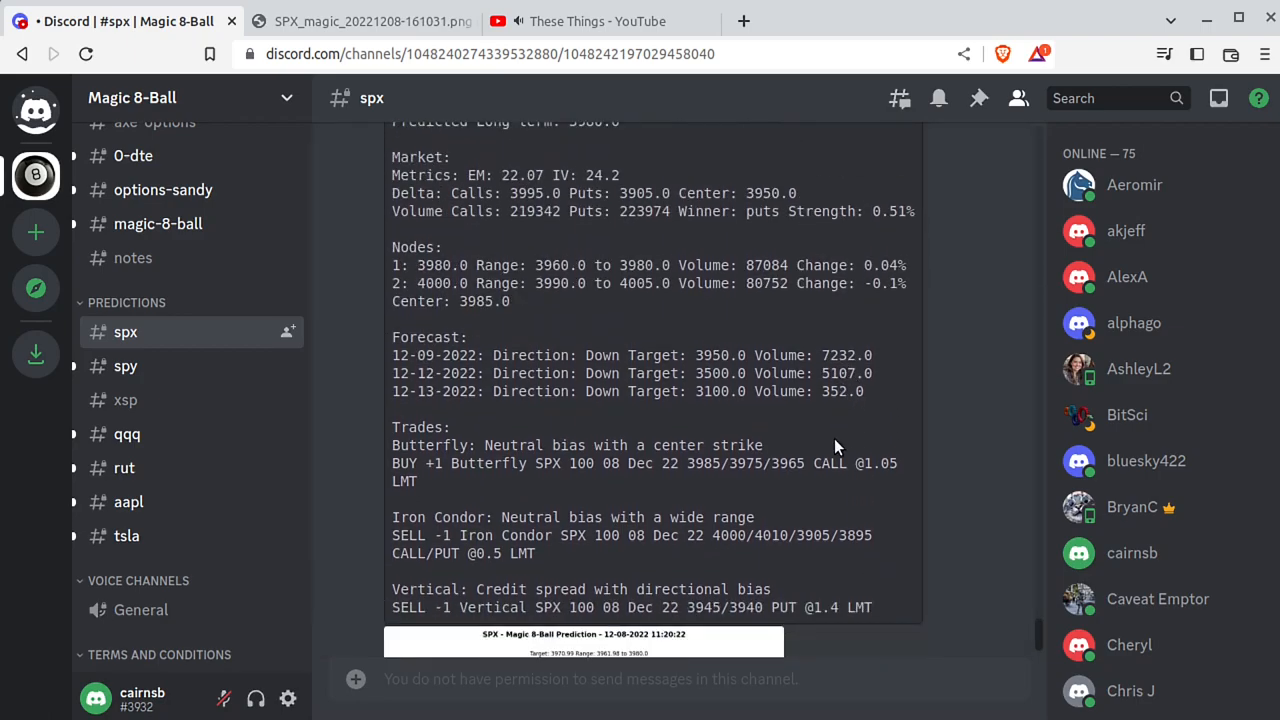
Open the 12-08-2022 SPX_magic chart full-size in its own browser tab, then return to Discord
left_click(583, 640)
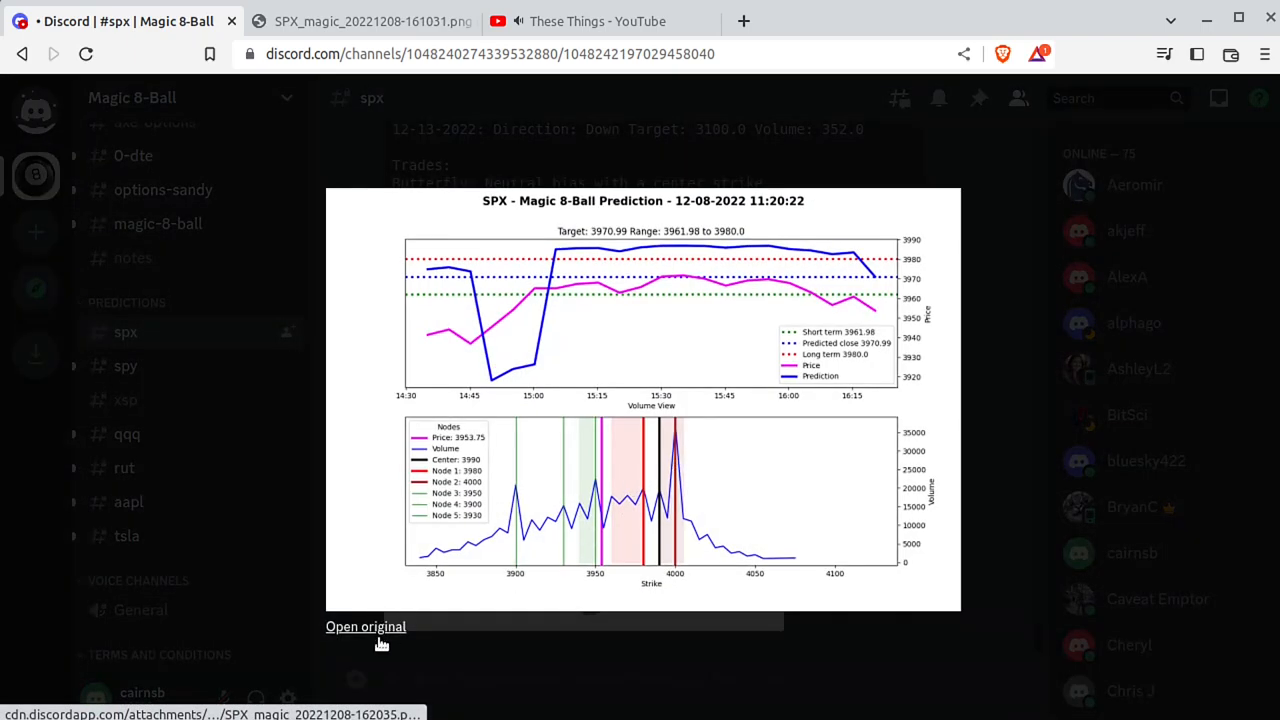
left_click(365, 627)
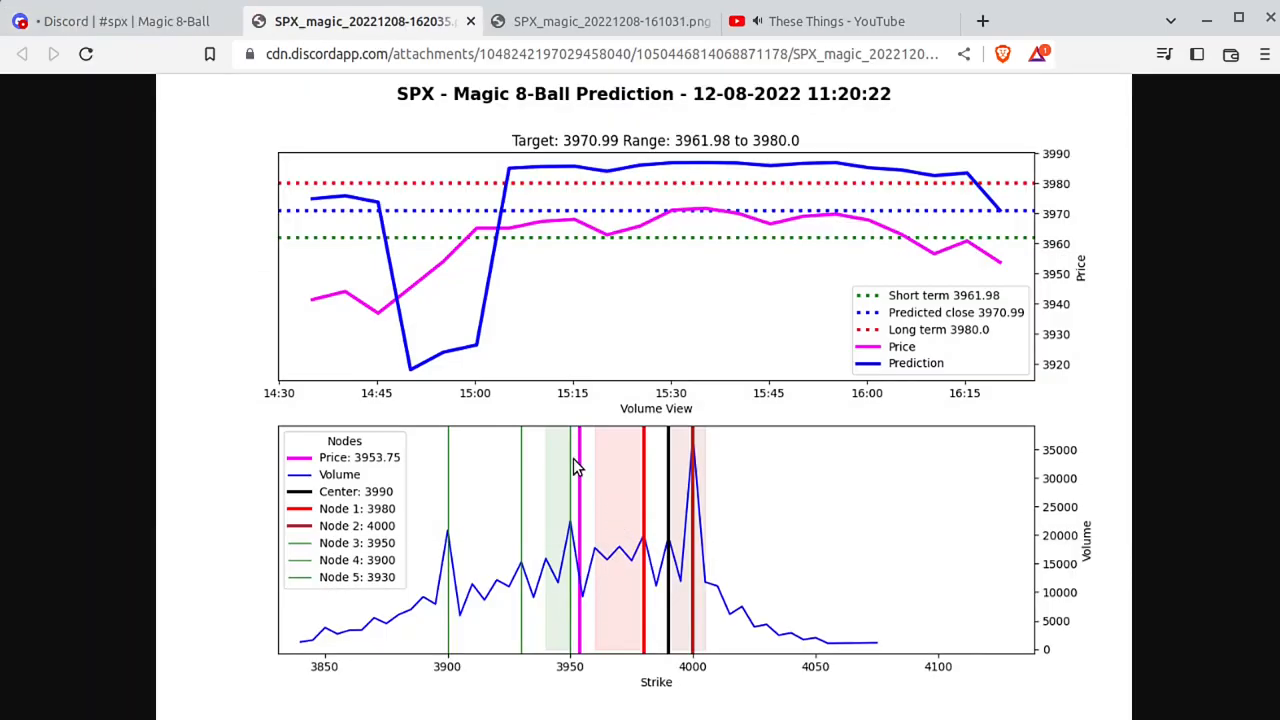
mouse_move(727, 520)
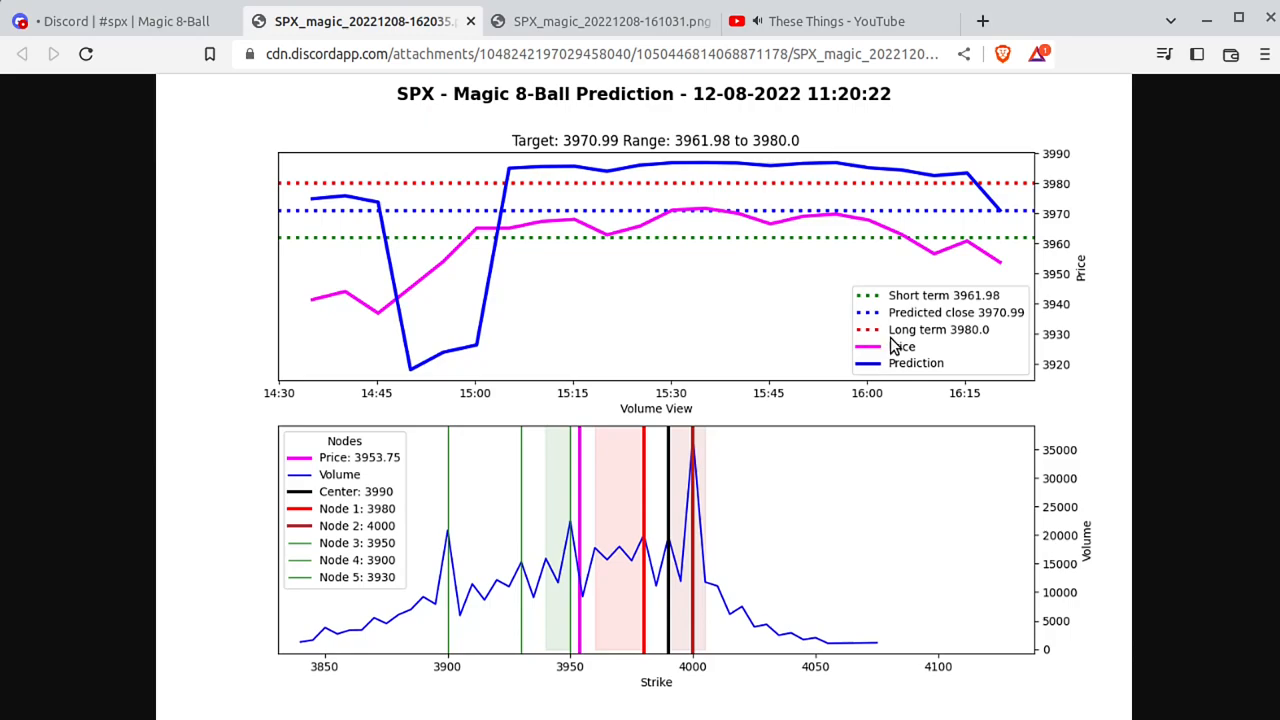
mouse_move(888, 343)
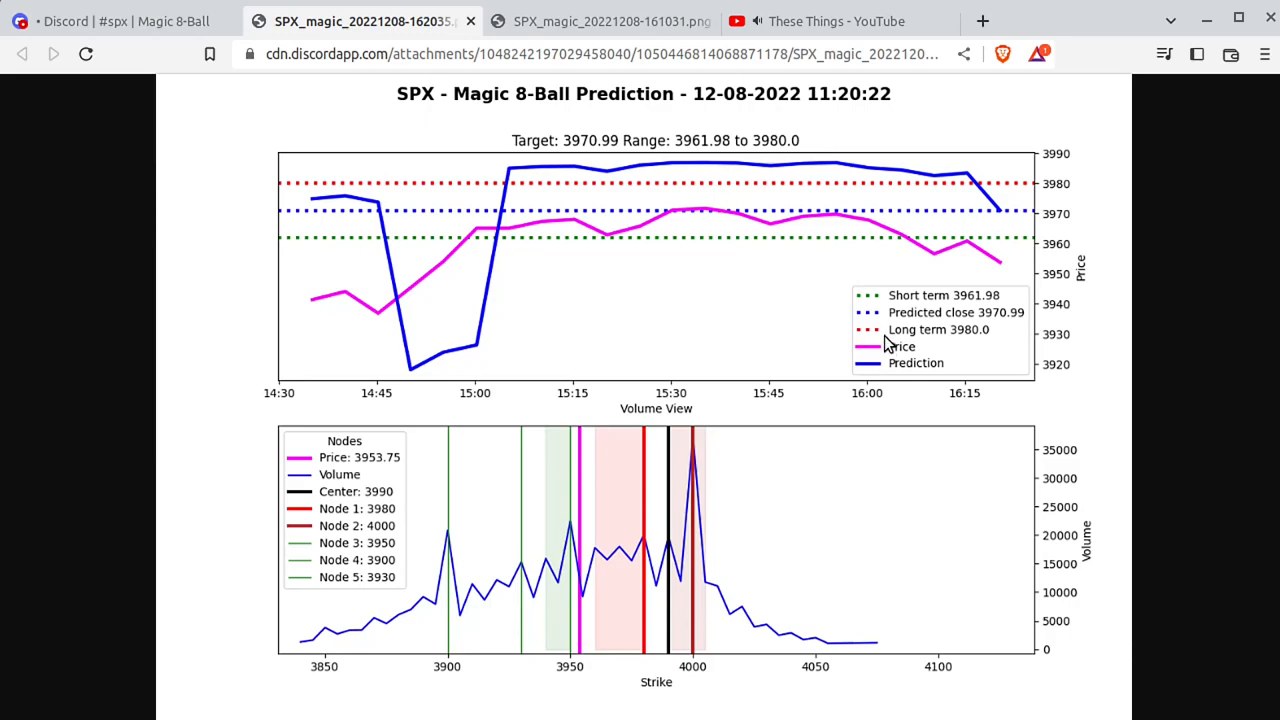
mouse_move(890, 350)
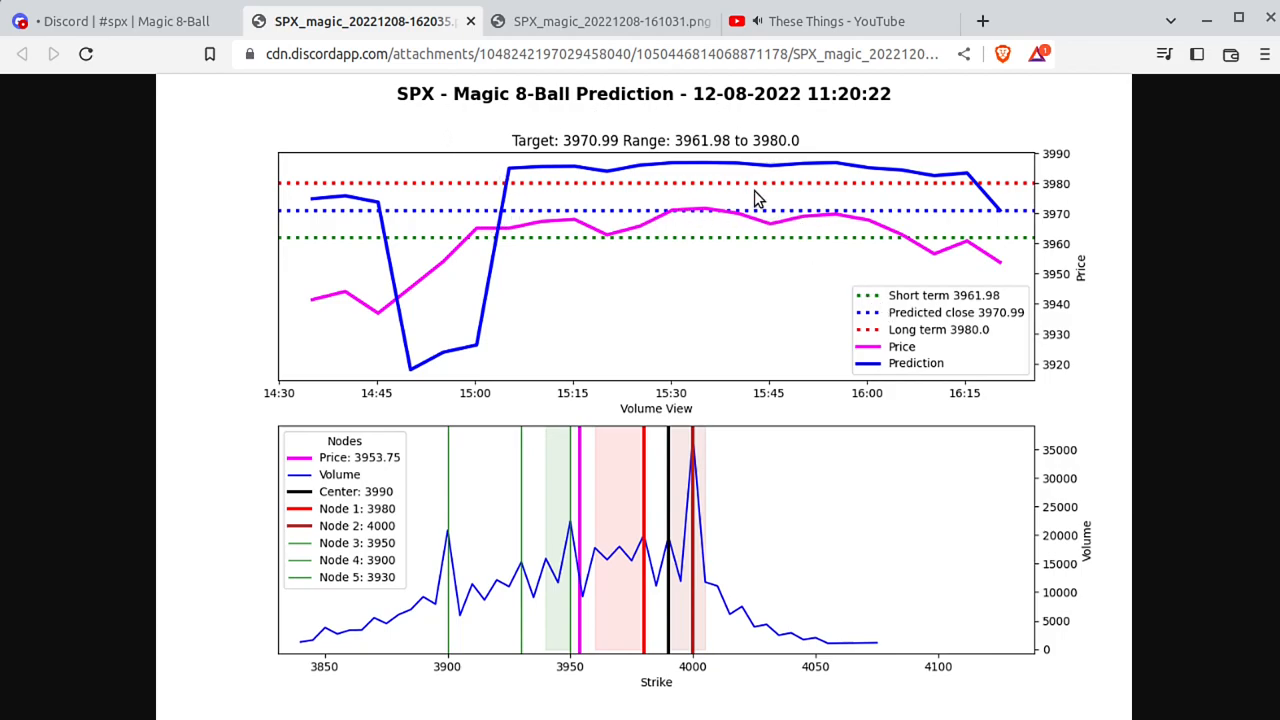
mouse_move(740, 222)
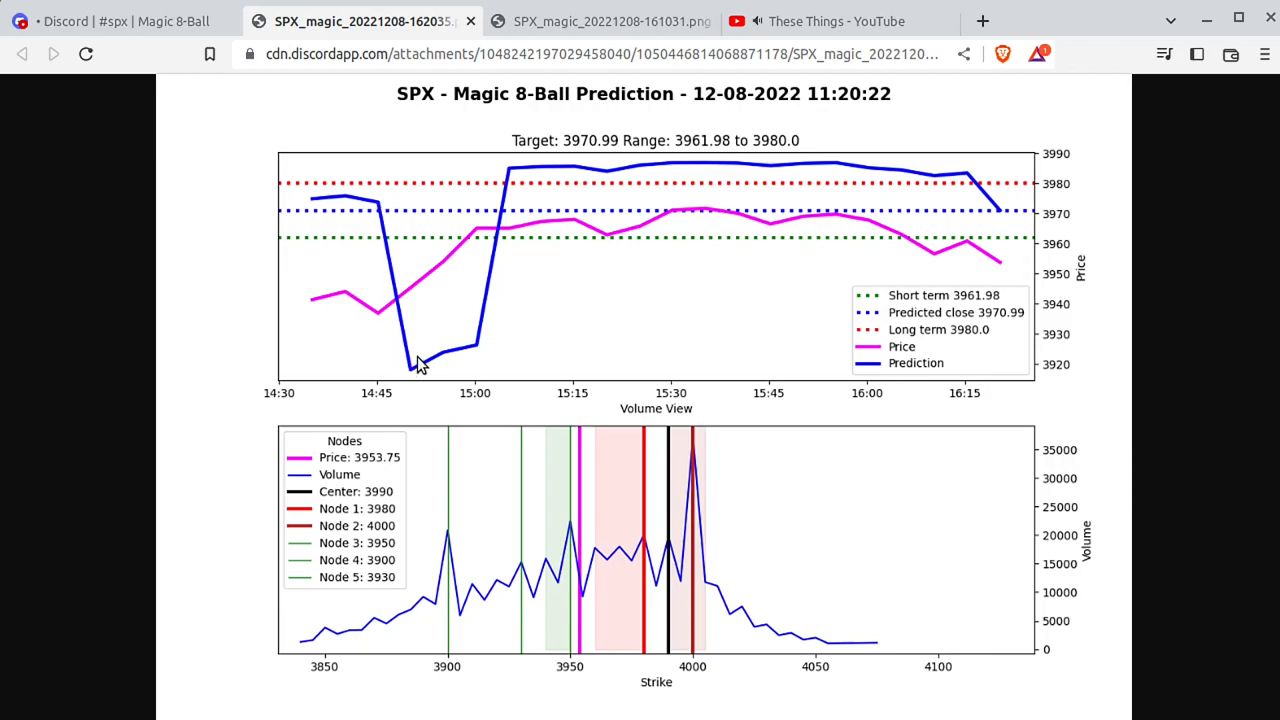
mouse_move(425, 258)
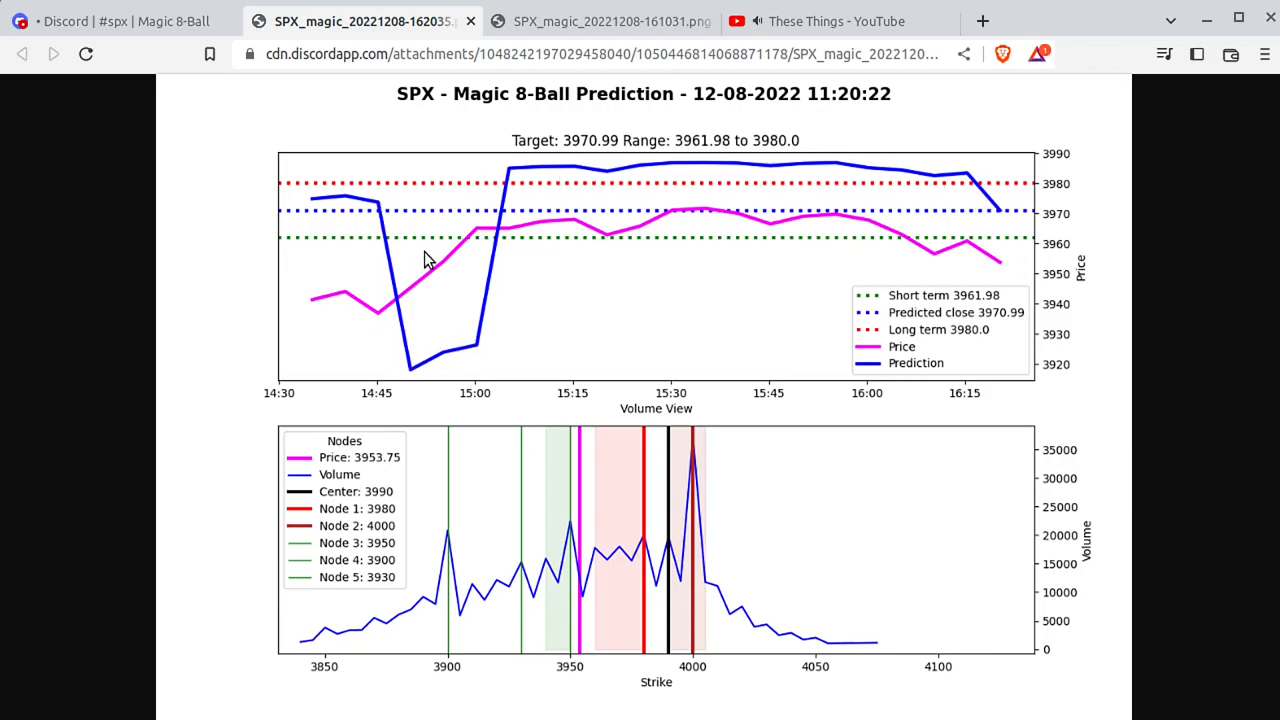
mouse_move(386, 316)
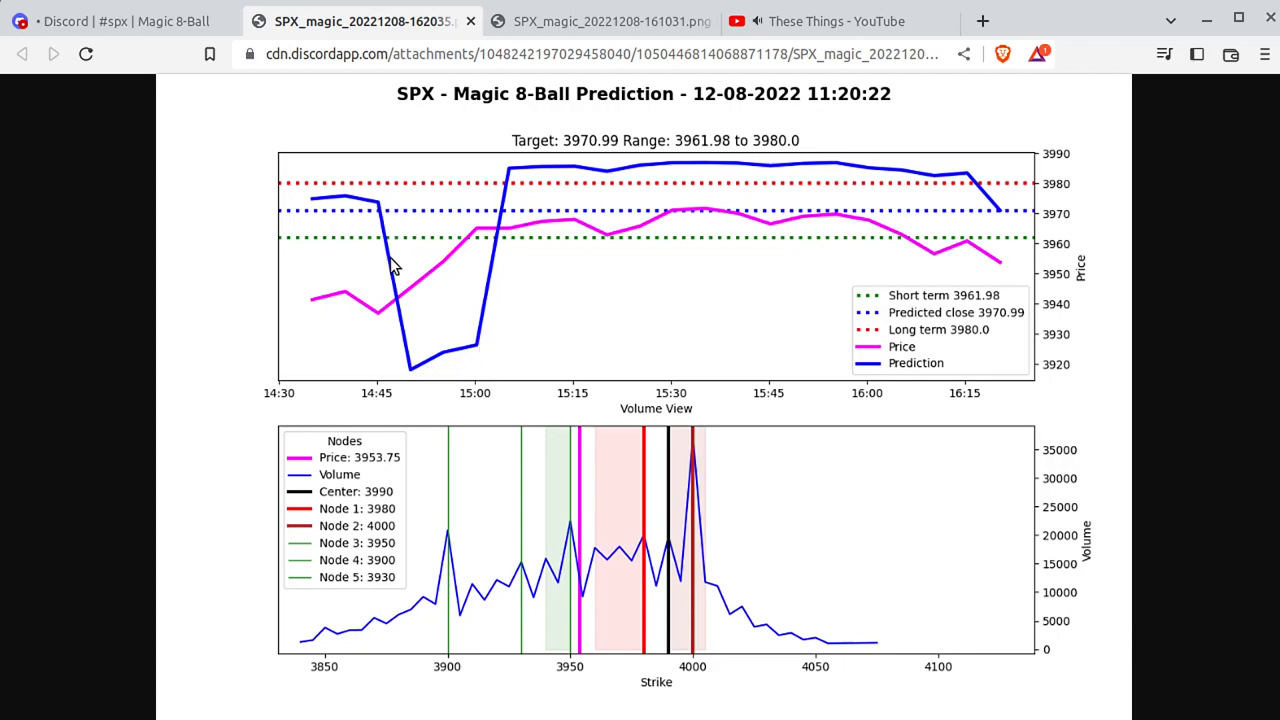
mouse_move(1007, 215)
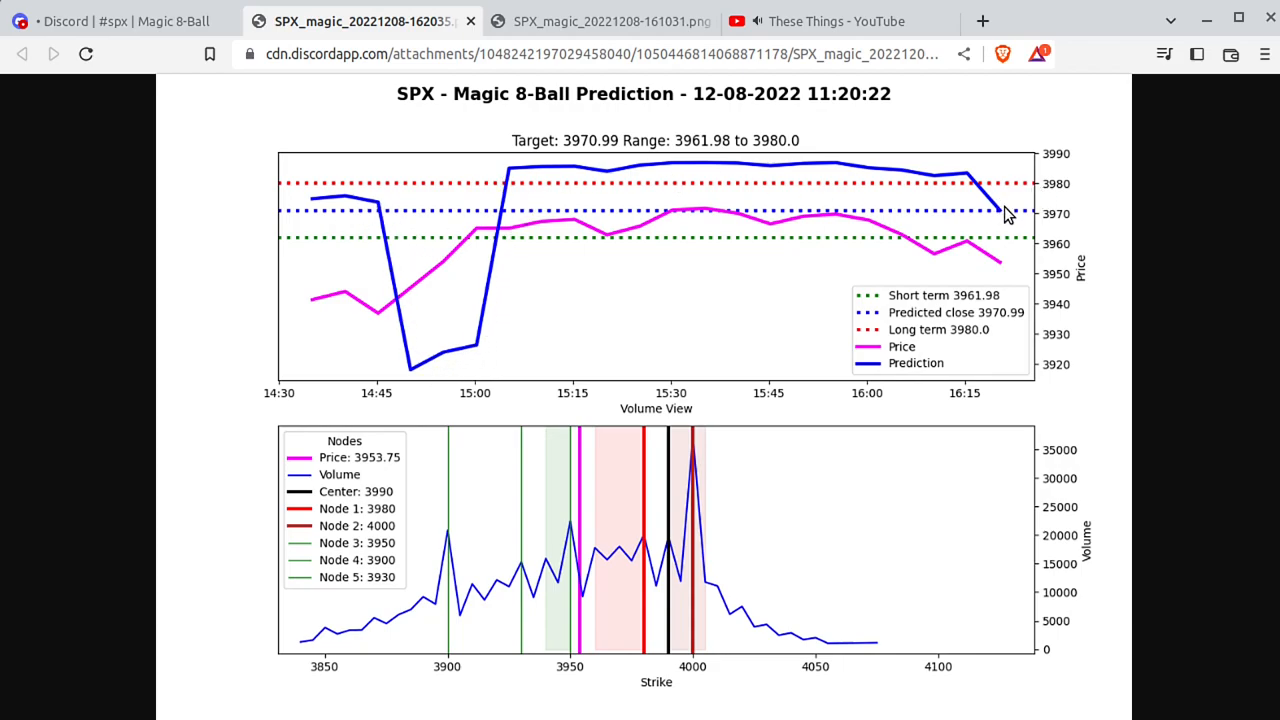
mouse_move(925, 175)
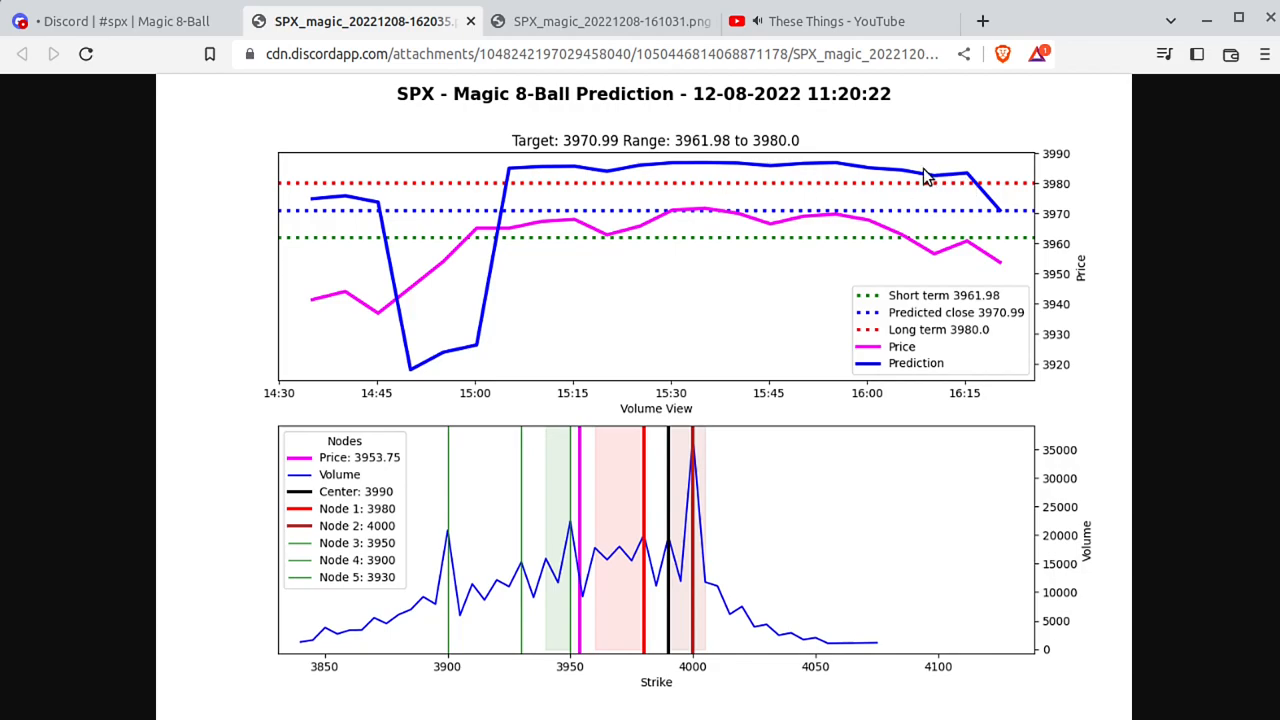
mouse_move(940, 193)
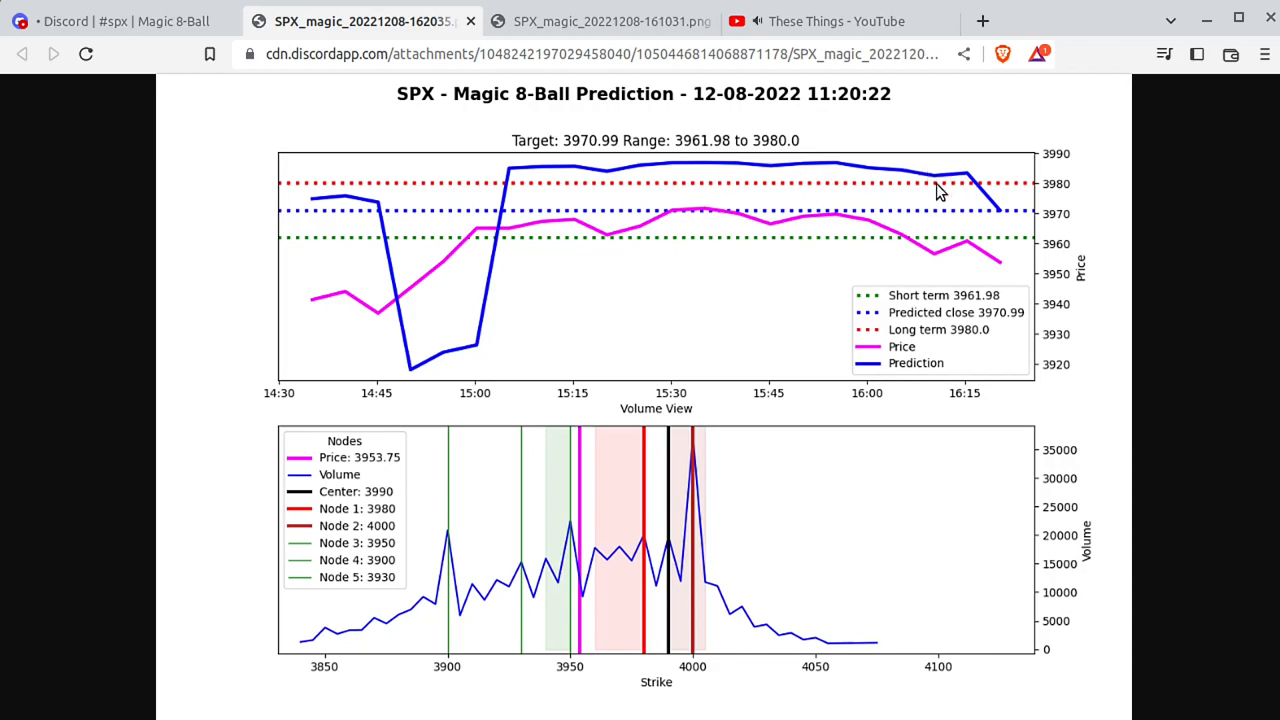
mouse_move(925, 183)
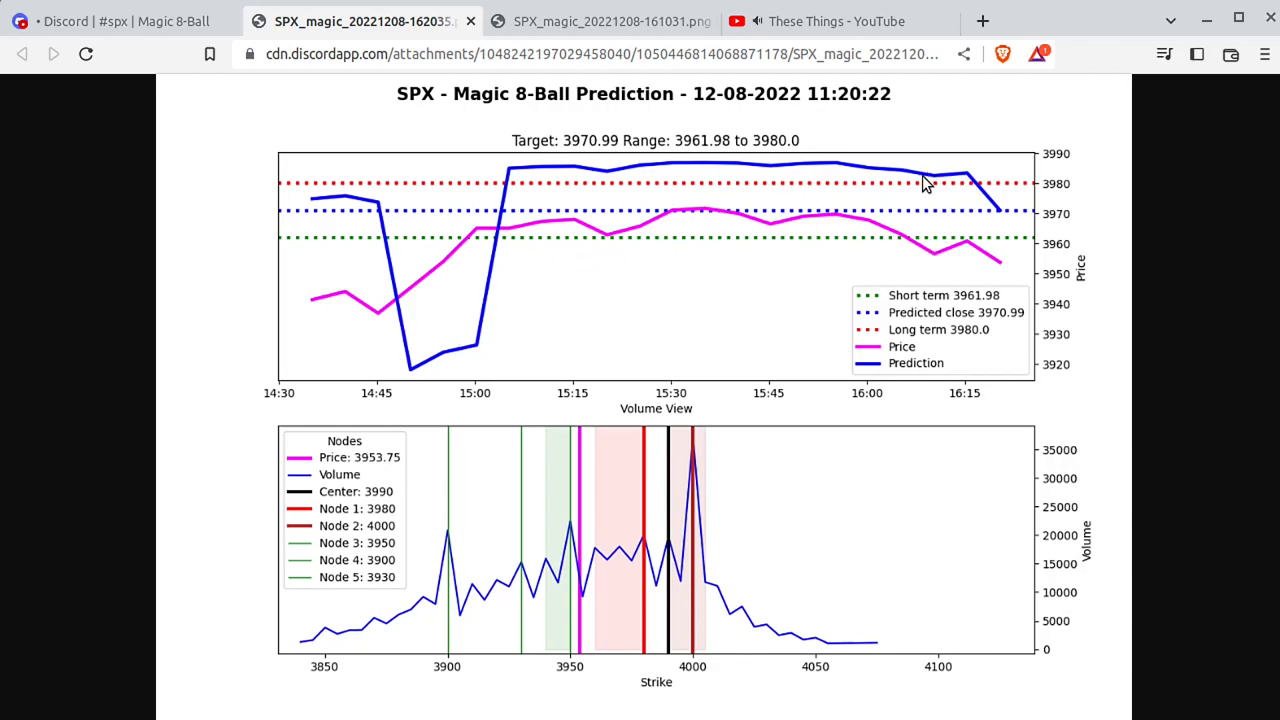
mouse_move(990, 250)
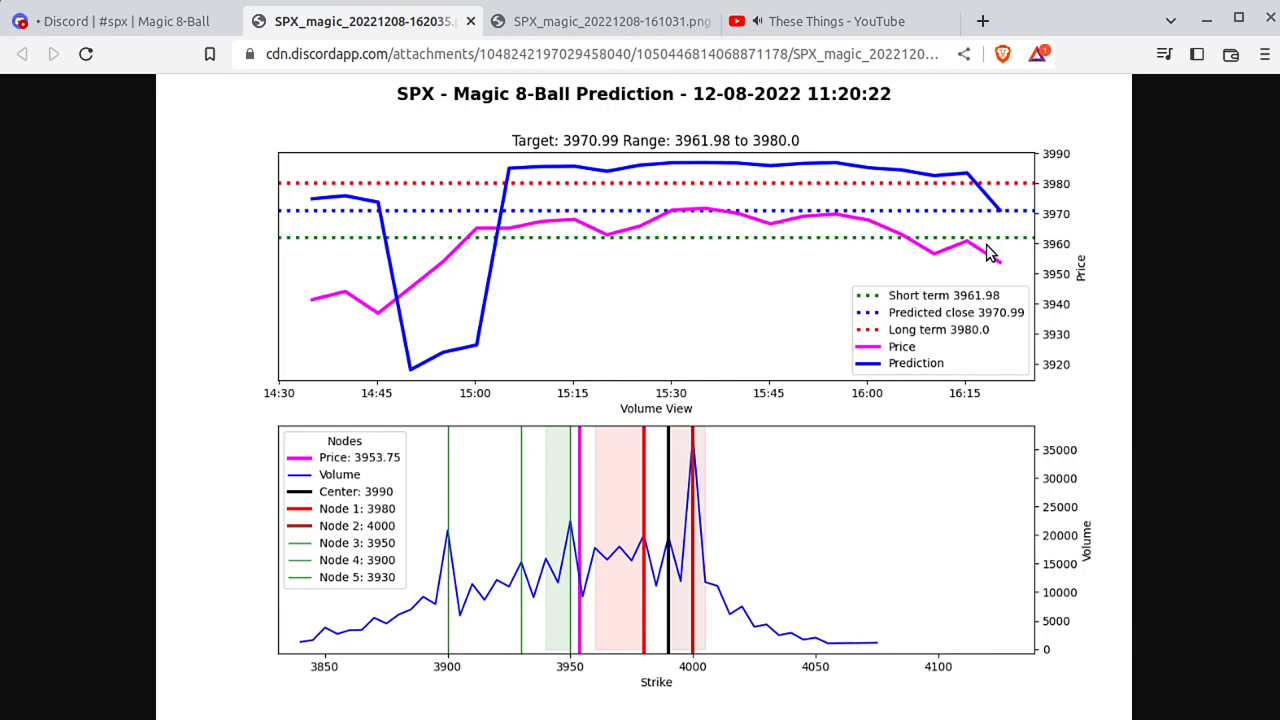
mouse_move(1004, 267)
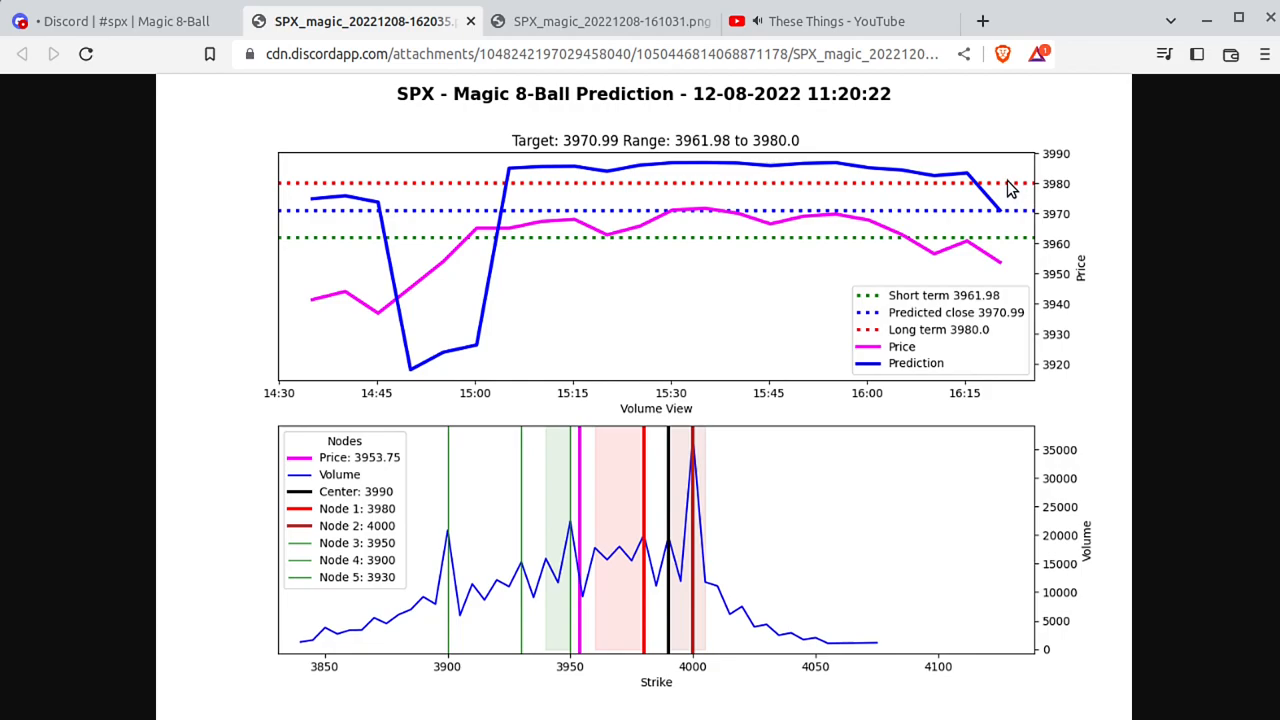
mouse_move(1020, 200)
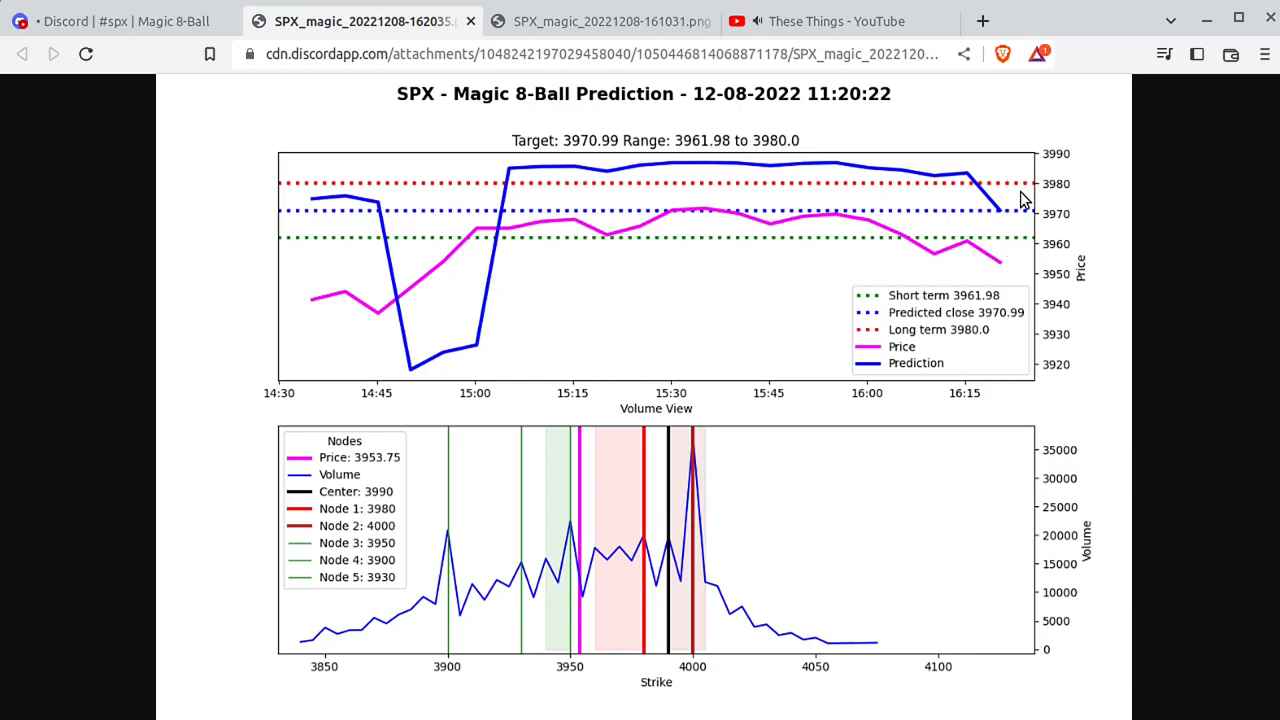
mouse_move(985, 256)
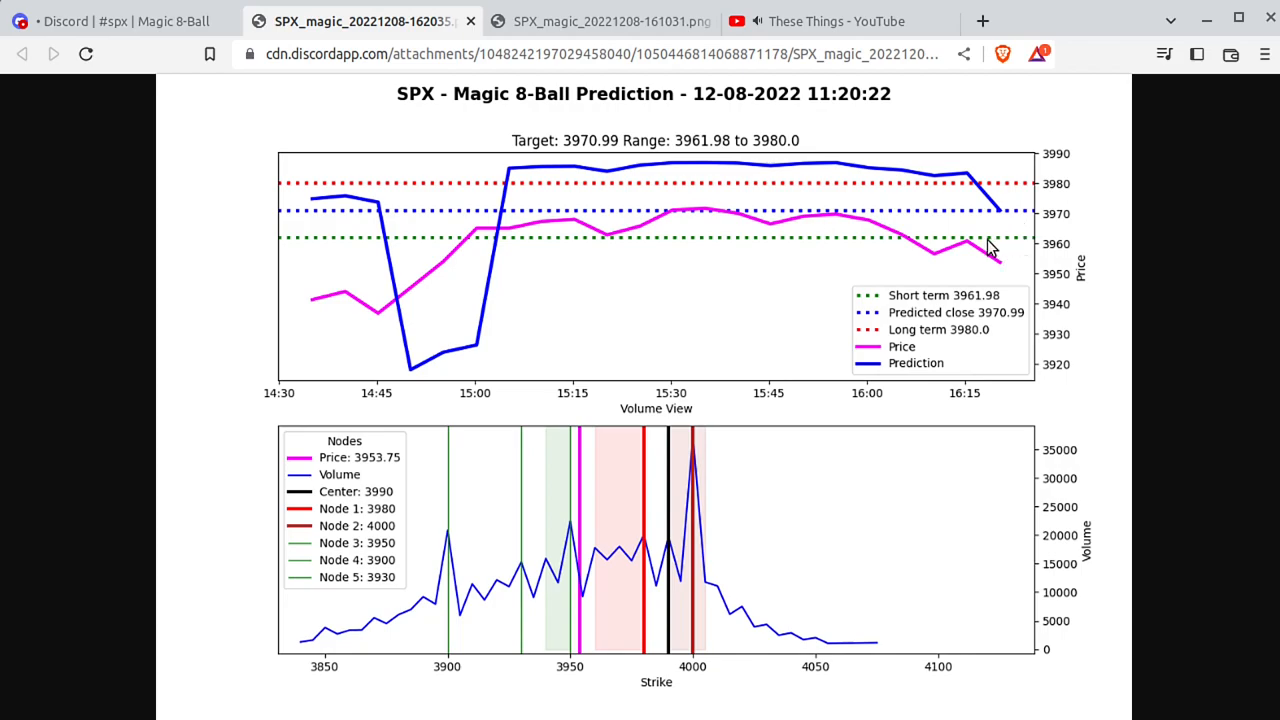
mouse_move(1015, 250)
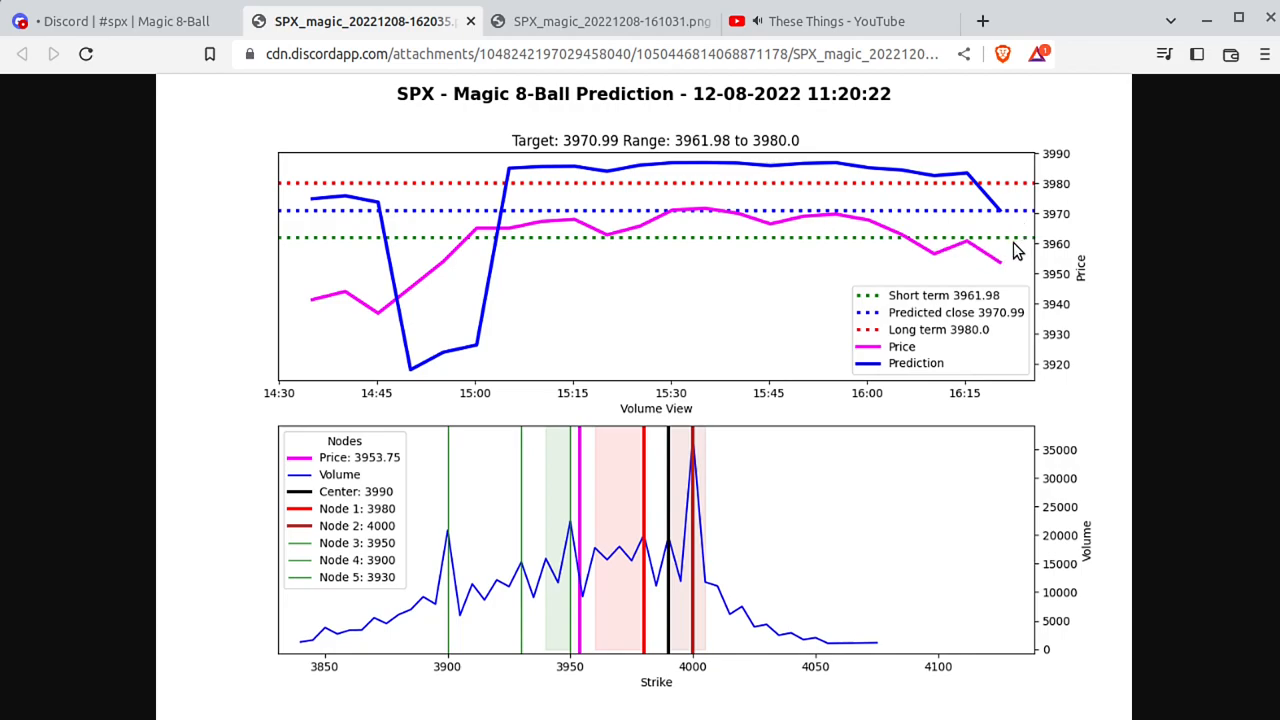
mouse_move(515, 520)
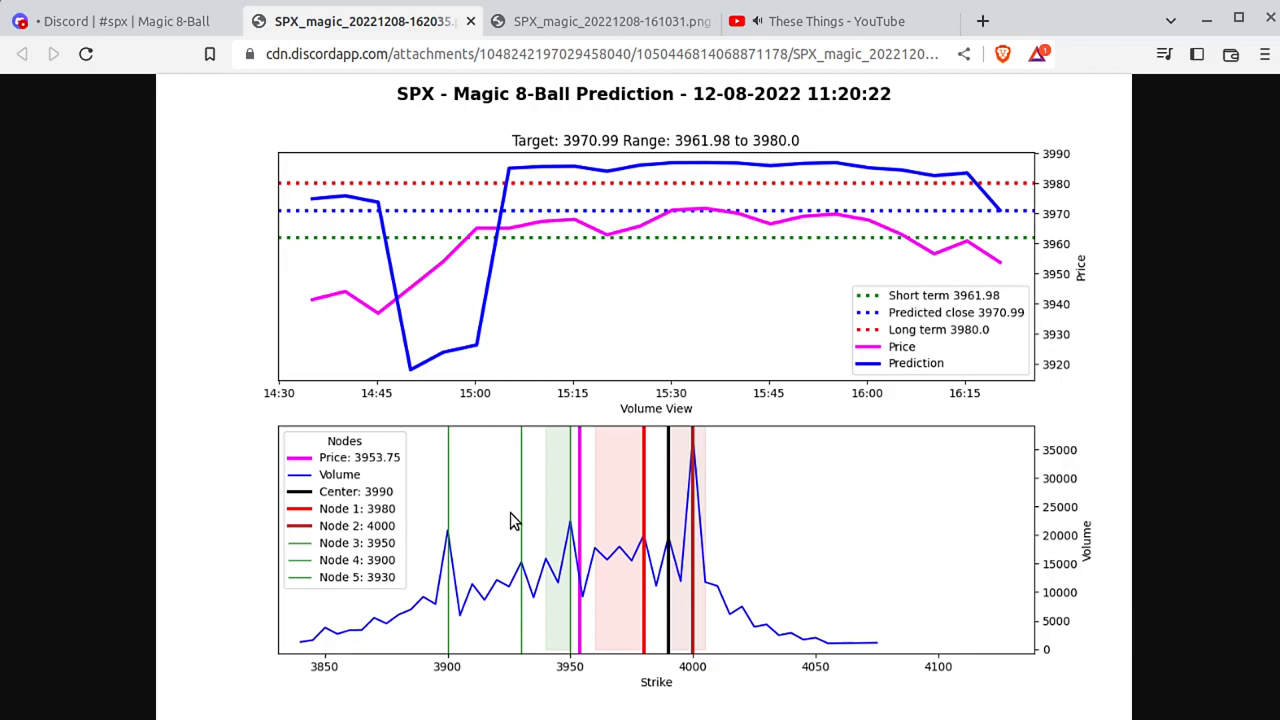
mouse_move(580, 490)
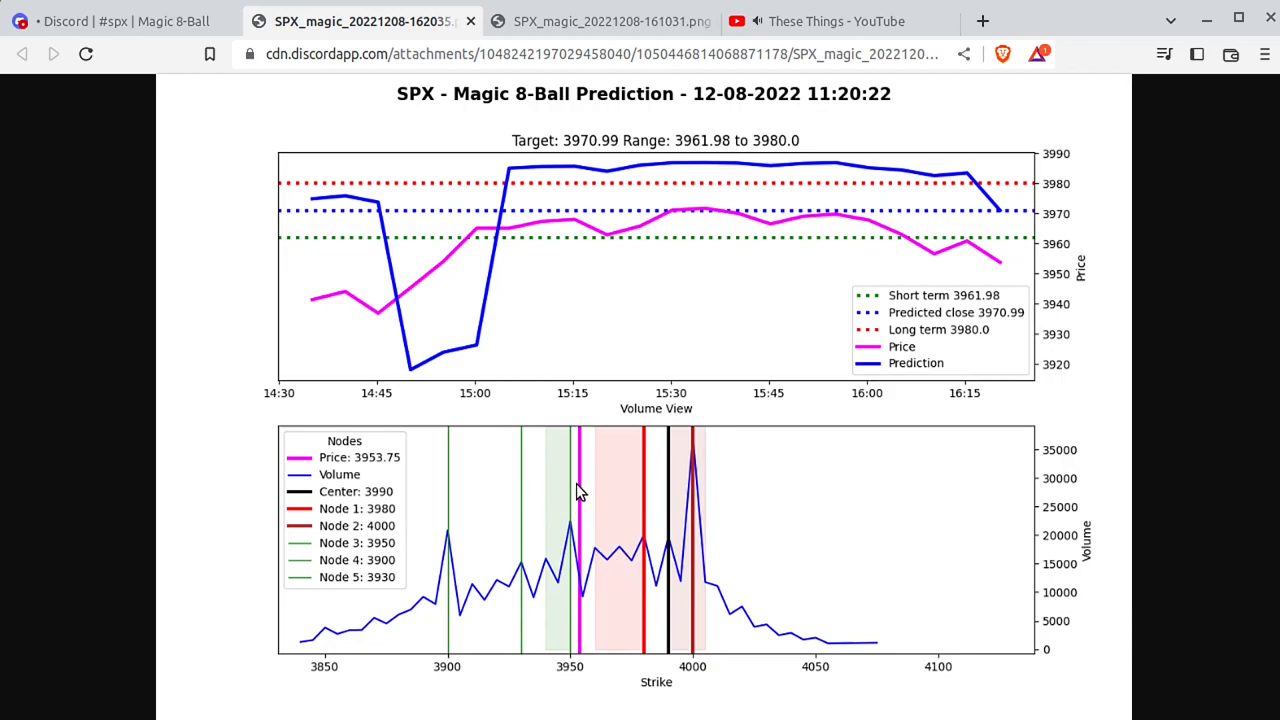
mouse_move(586, 587)
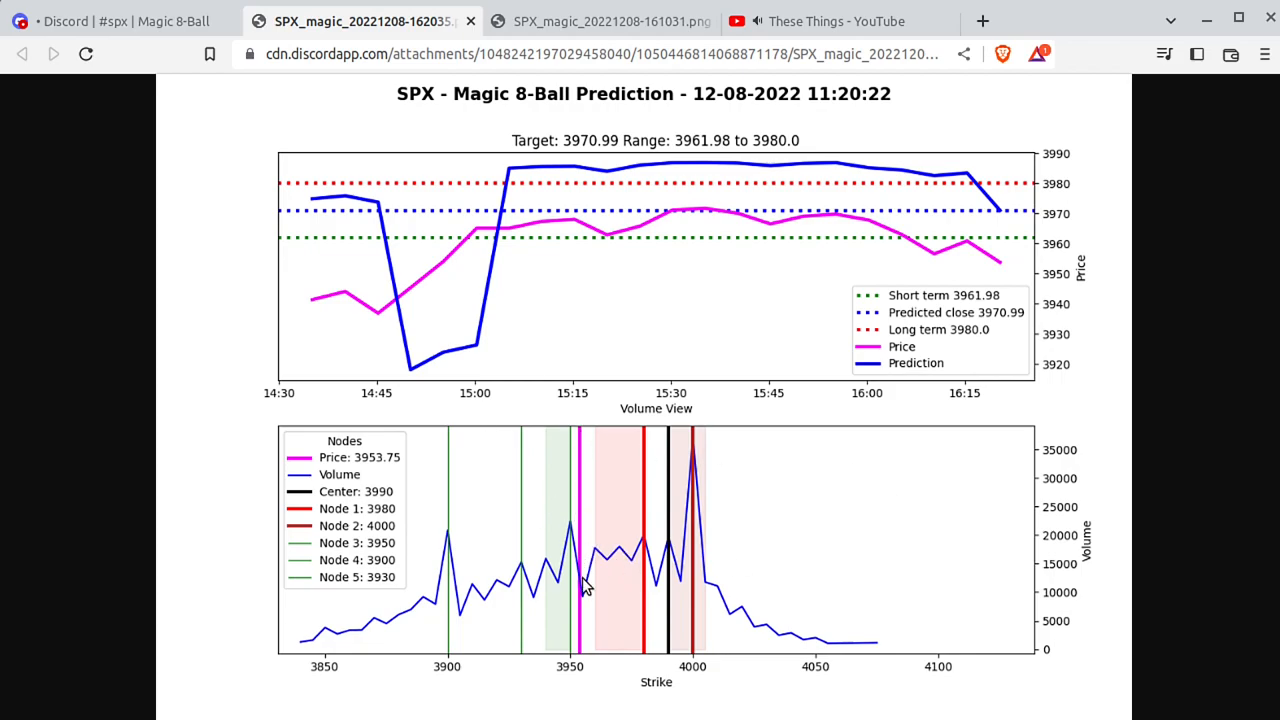
mouse_move(640, 590)
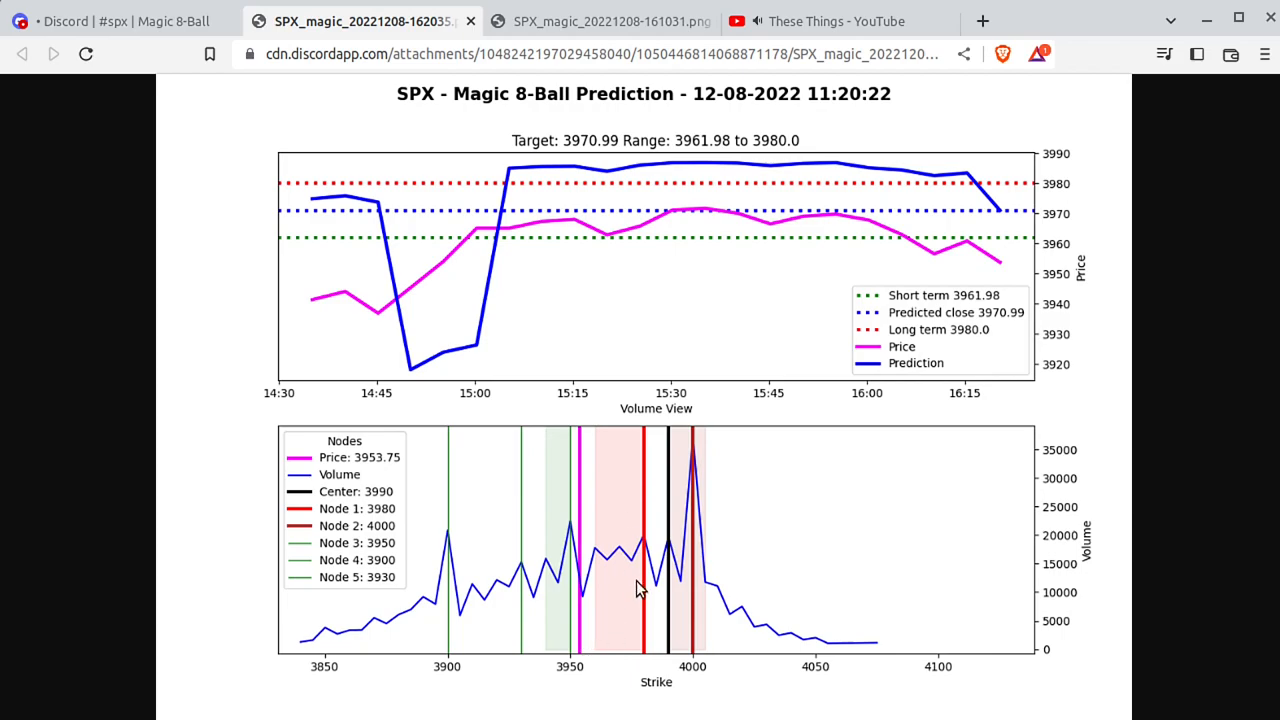
mouse_move(643, 635)
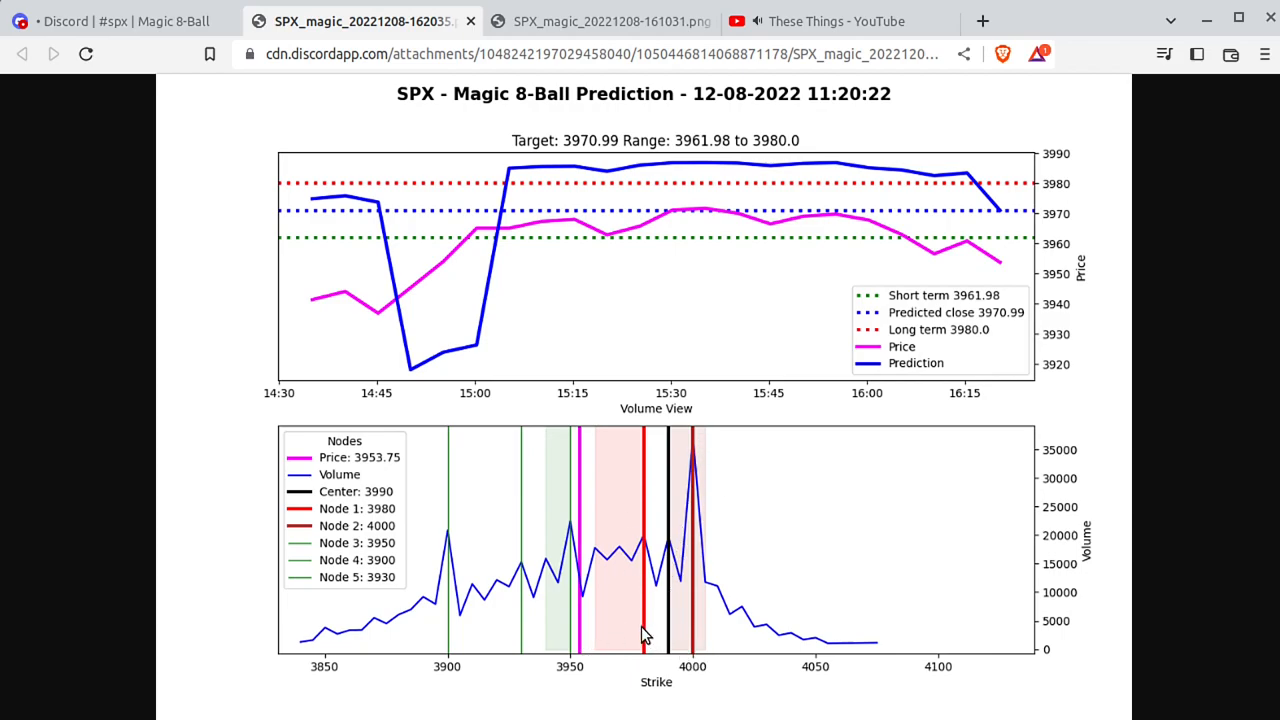
mouse_move(613, 444)
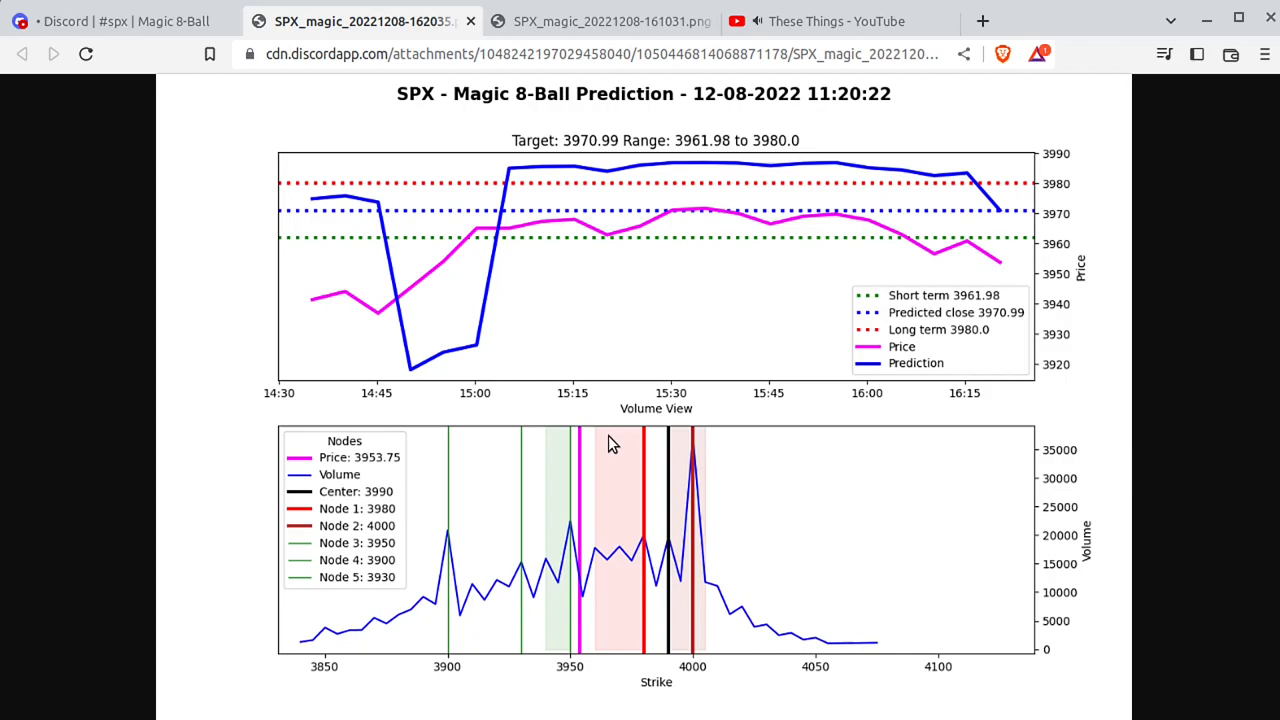
mouse_move(620, 470)
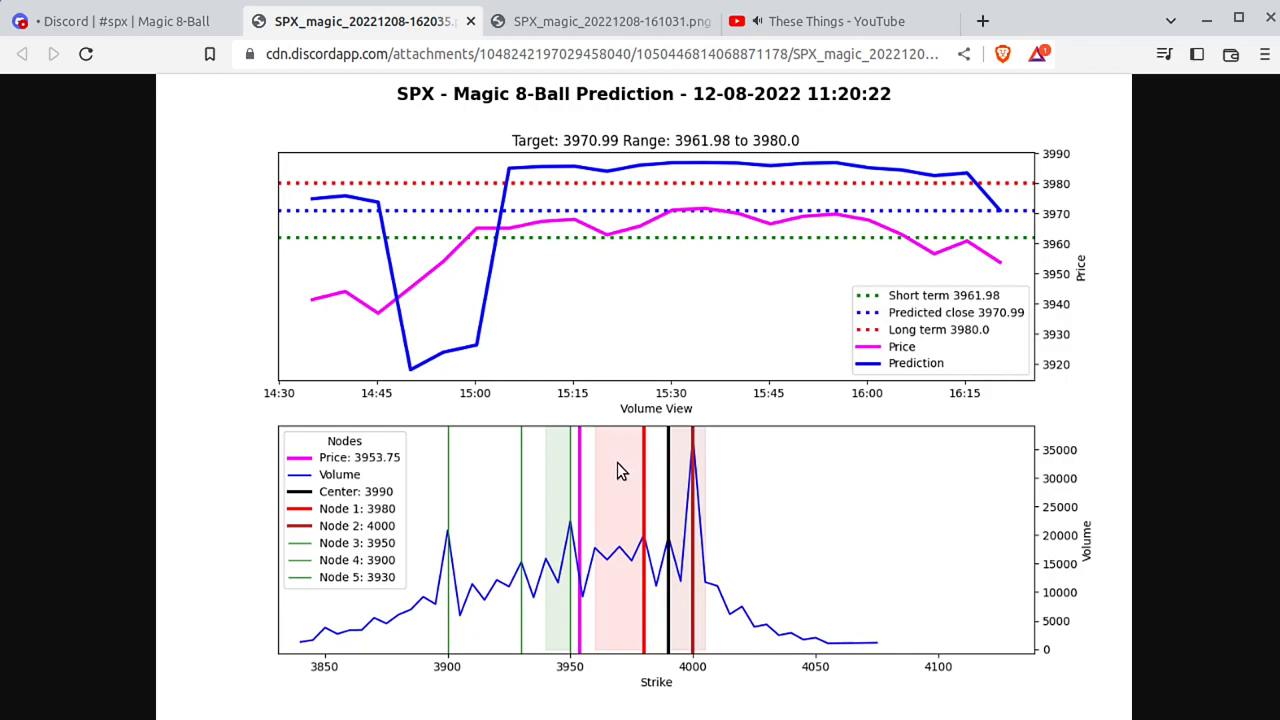
mouse_move(625, 655)
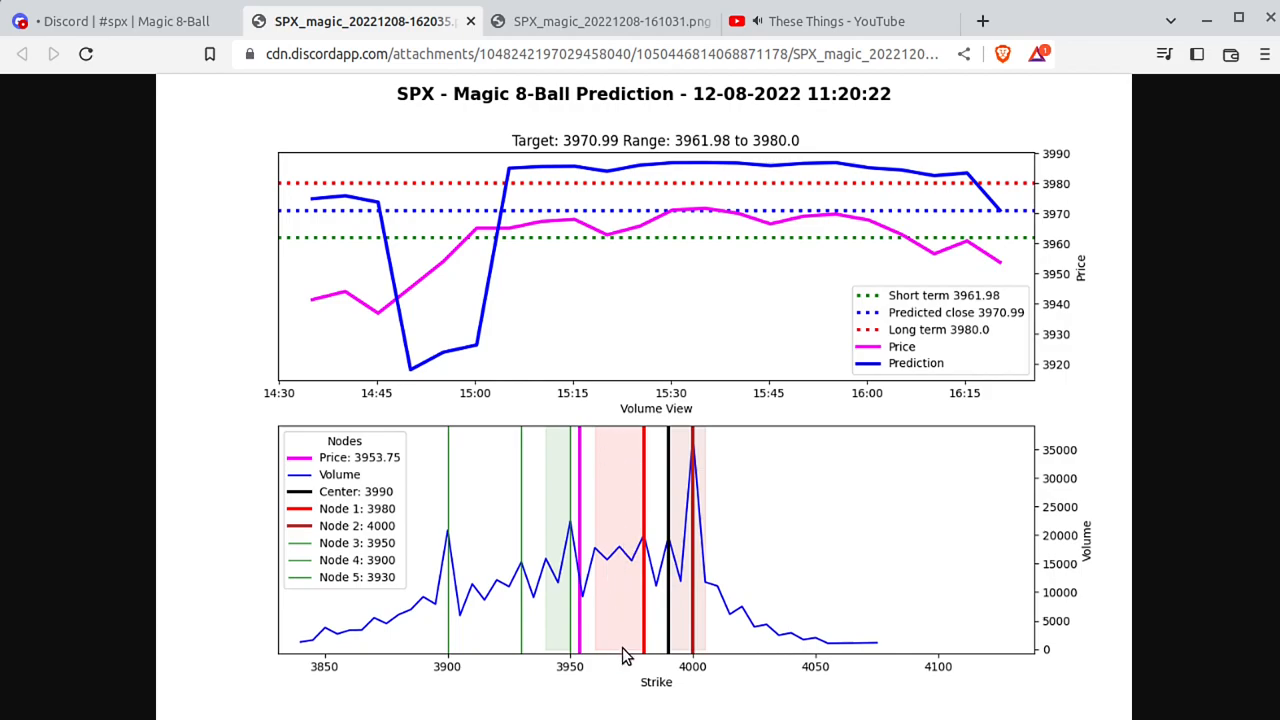
mouse_move(614, 471)
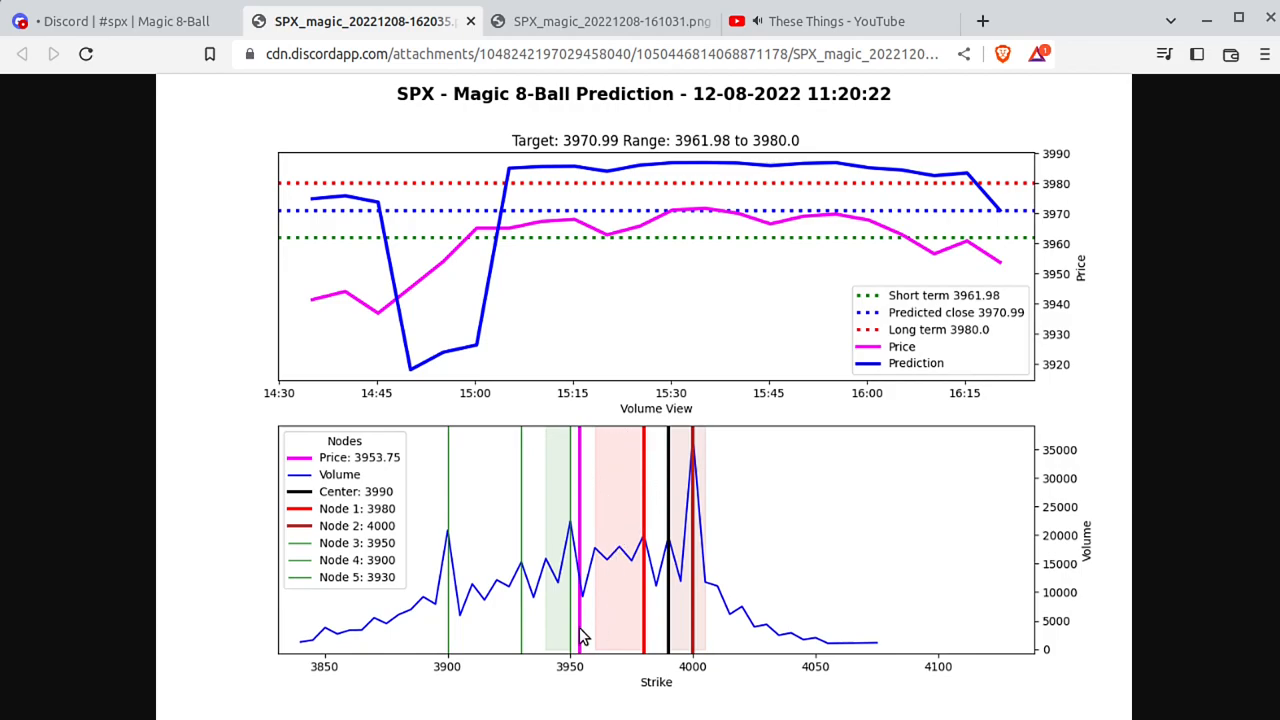
mouse_move(710, 590)
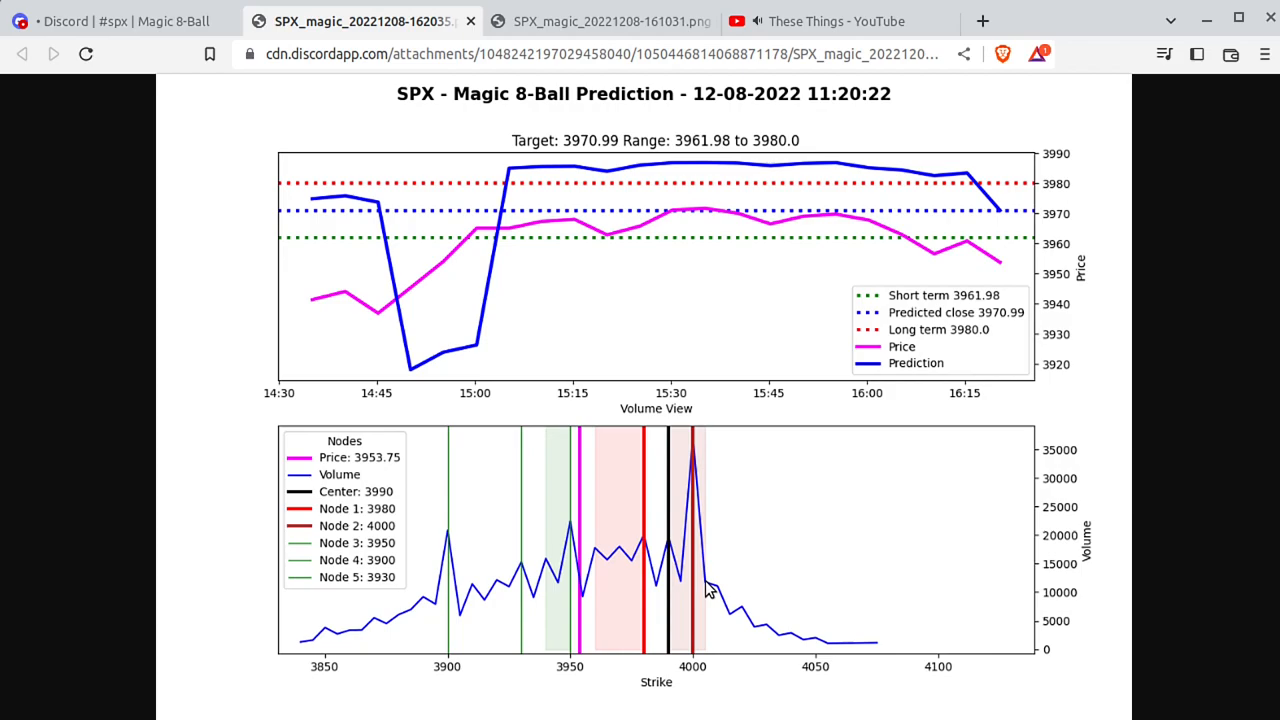
mouse_move(690, 583)
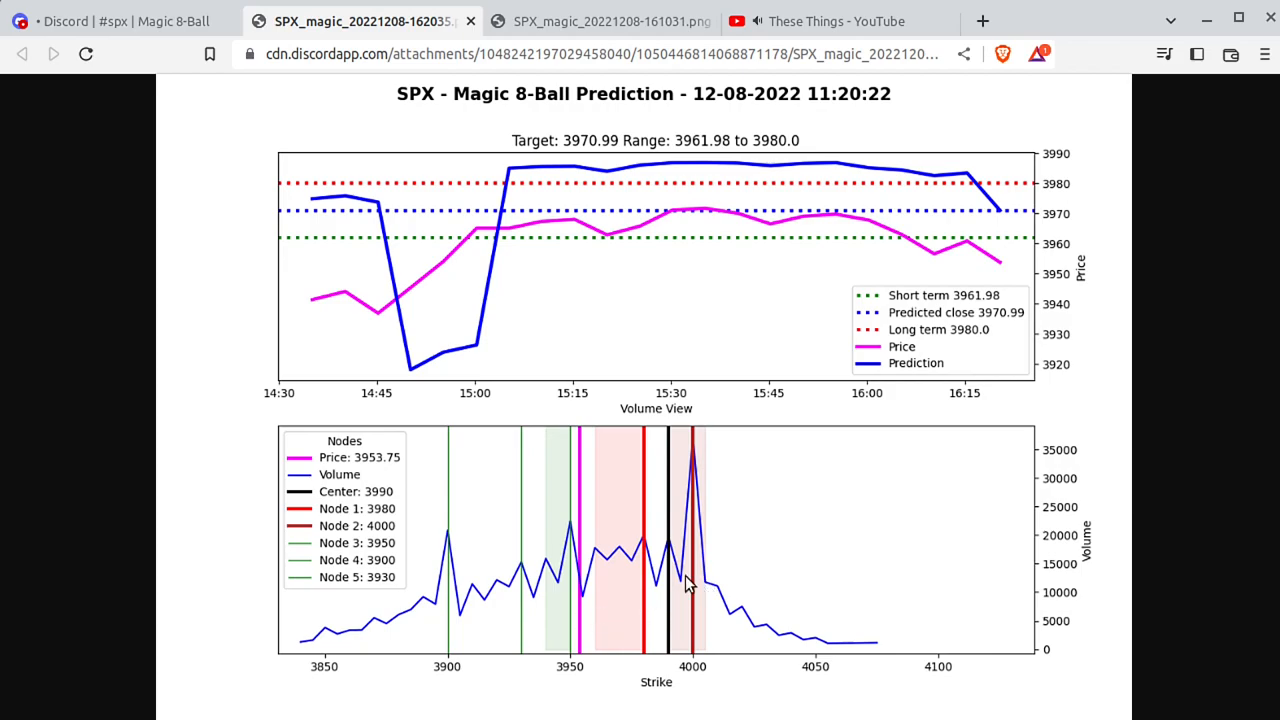
mouse_move(648, 598)
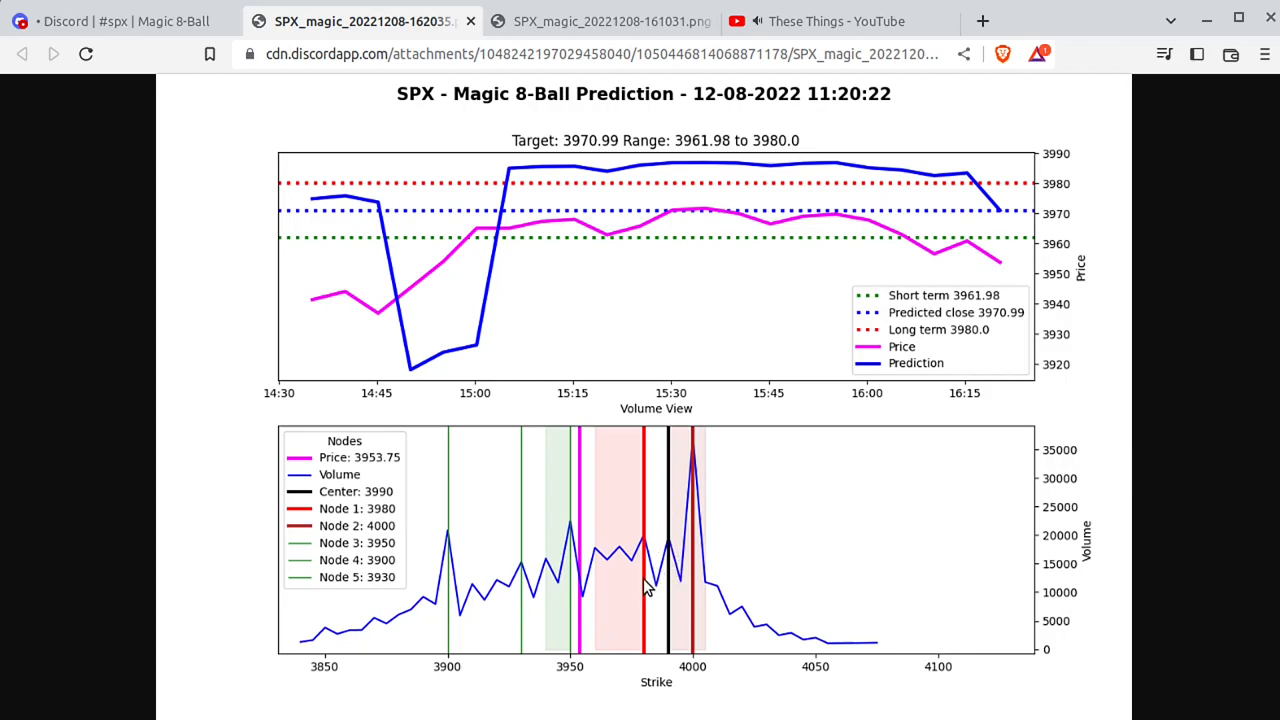
mouse_move(667, 441)
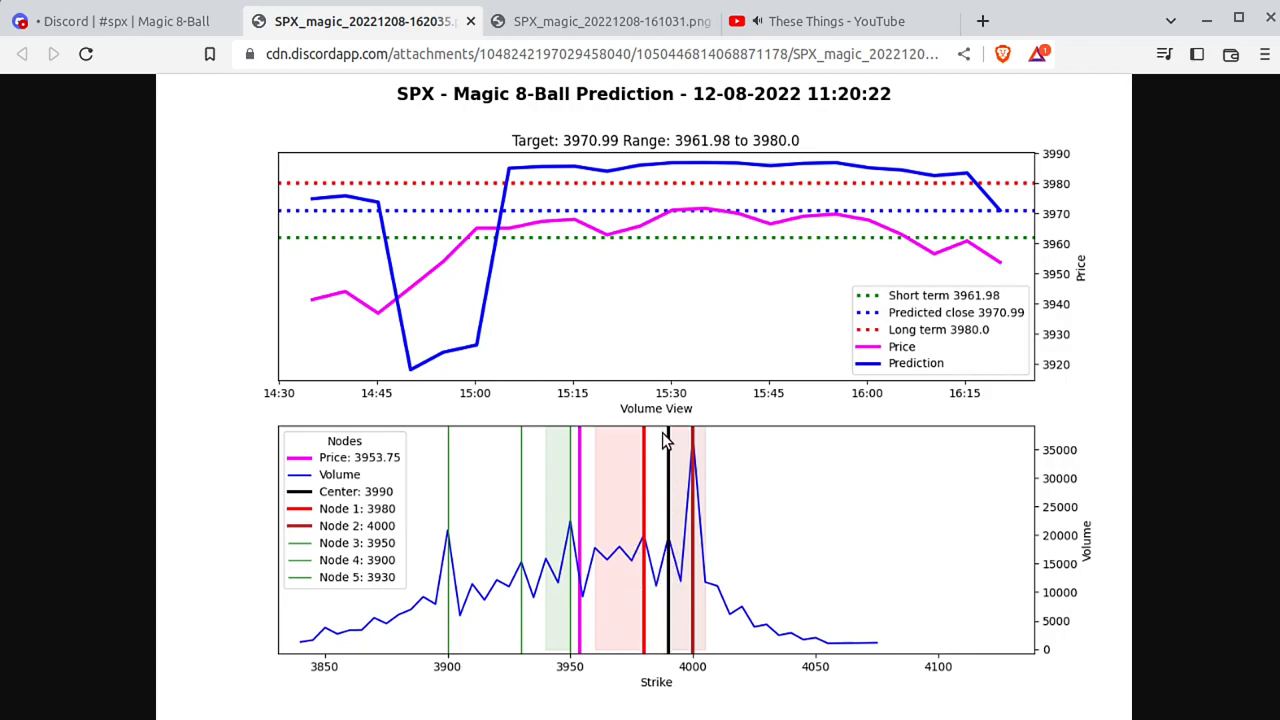
left_click(120, 21)
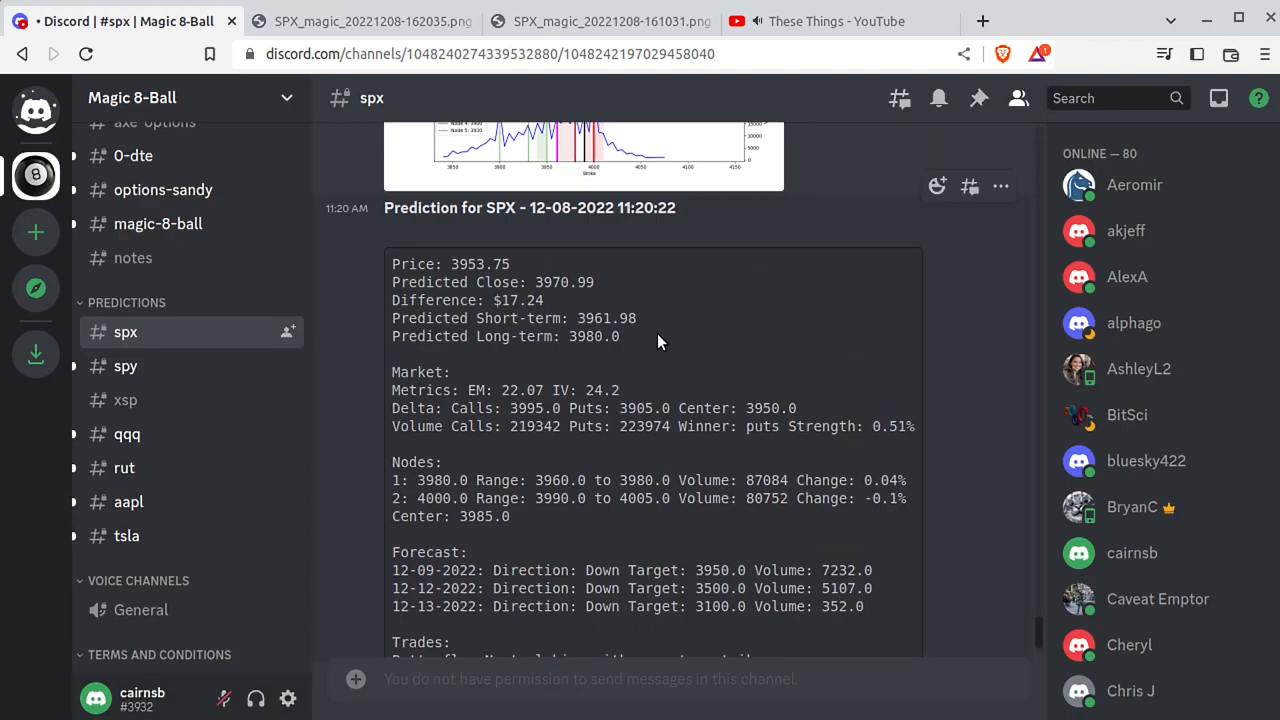
mouse_move(600, 281)
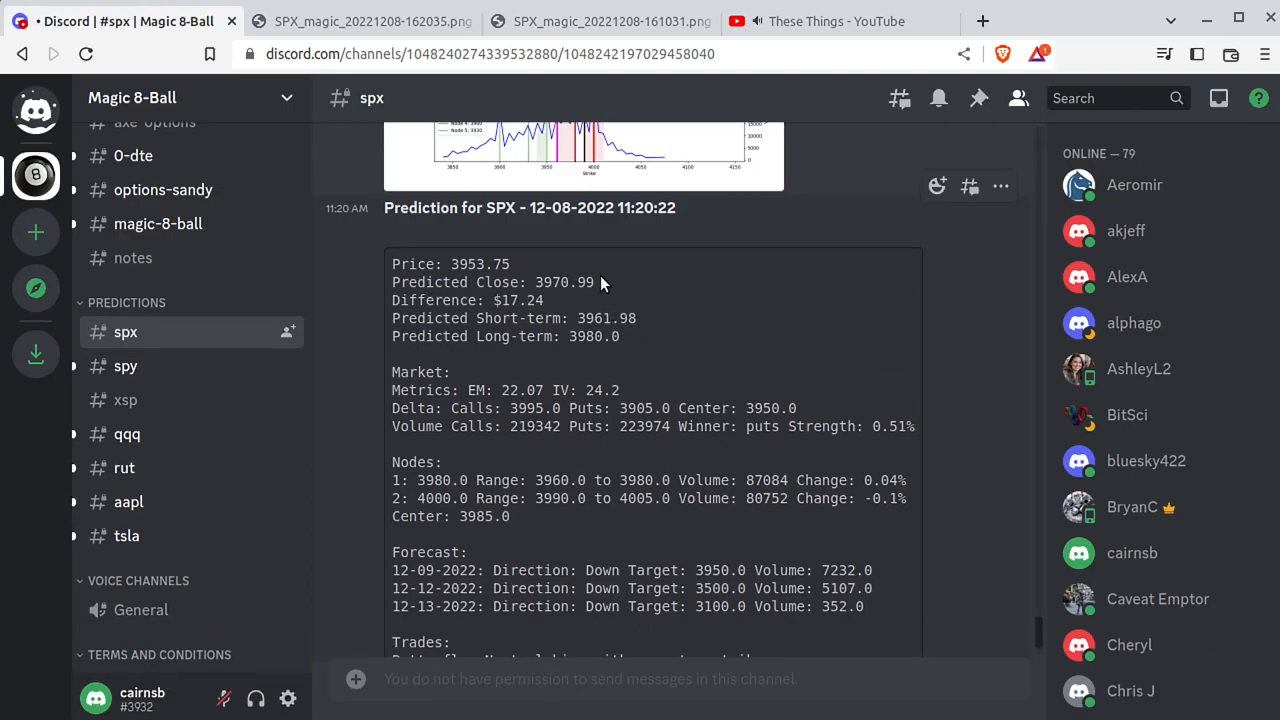
mouse_move(696, 382)
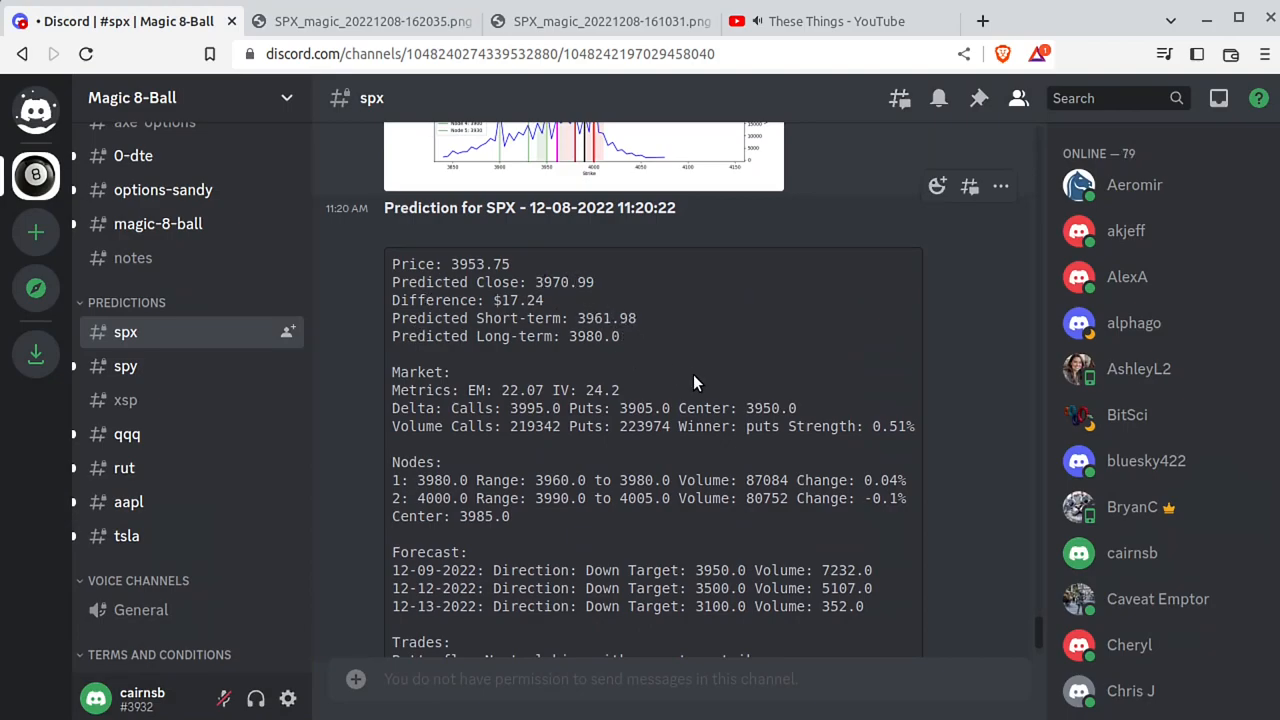
Scroll to the butterfly, iron condor and credit vertical trades and the chart beneath
scroll("down", 3)
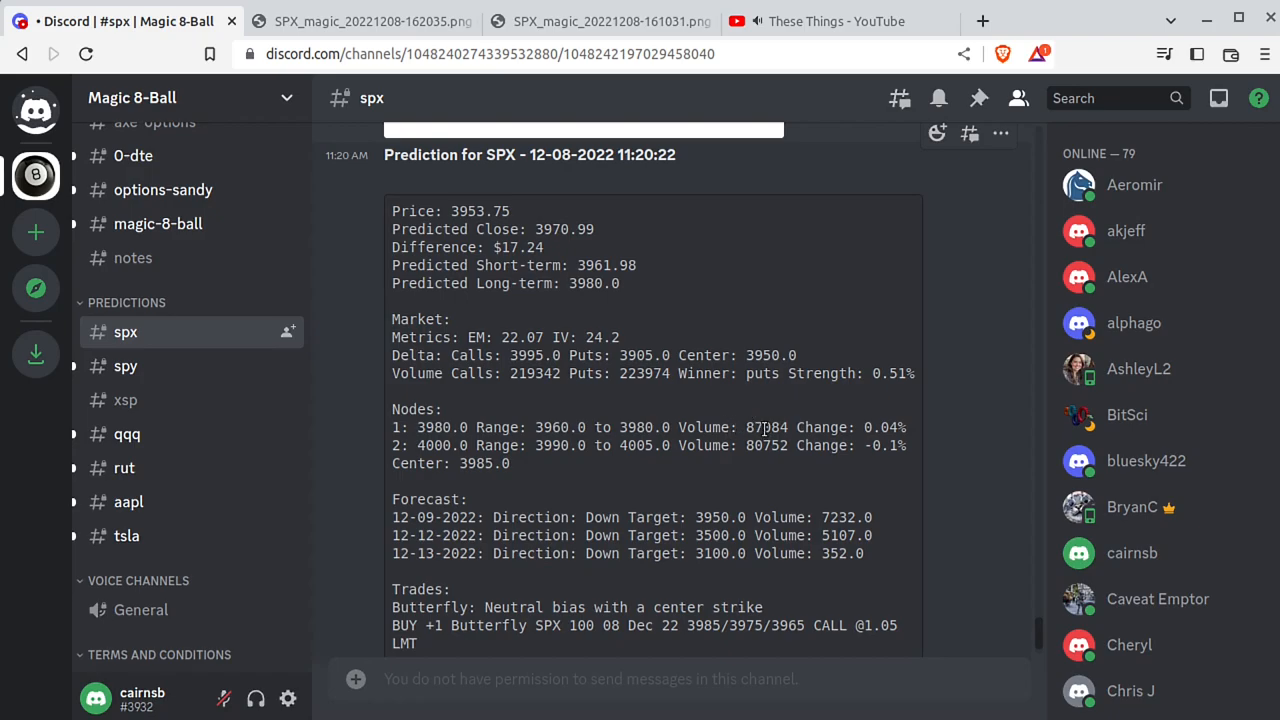
mouse_move(735, 466)
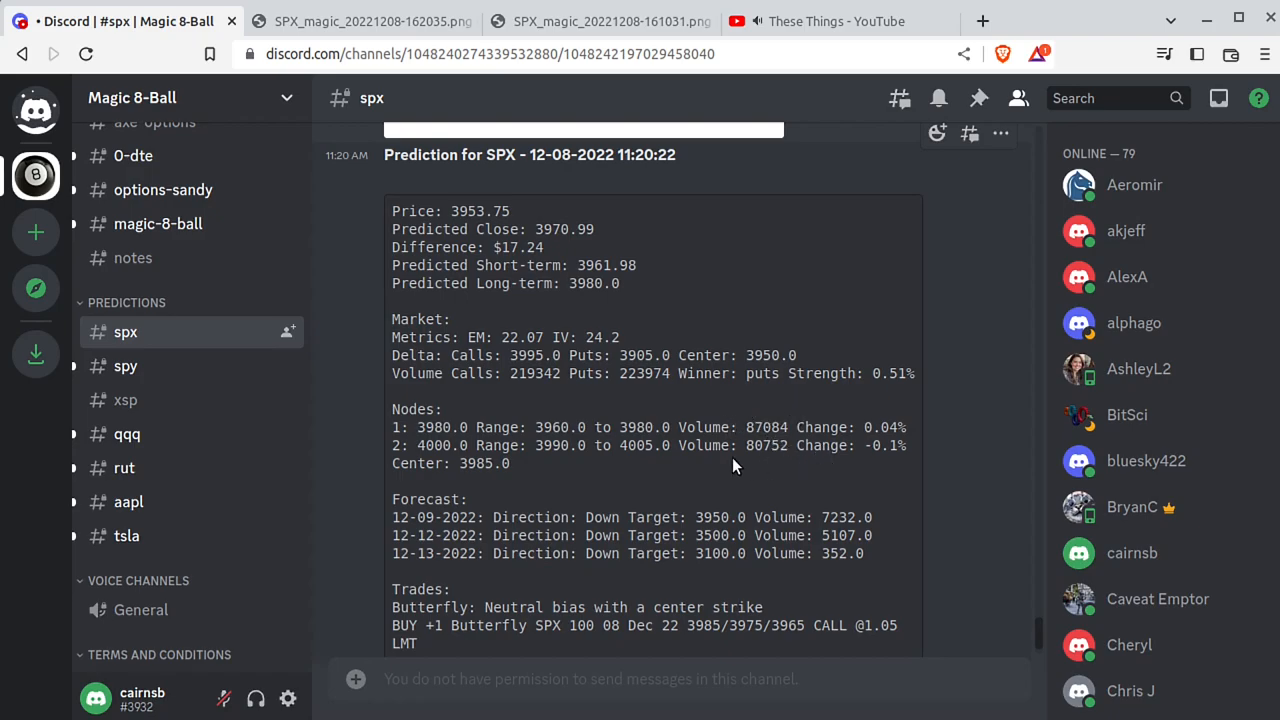
mouse_move(897, 467)
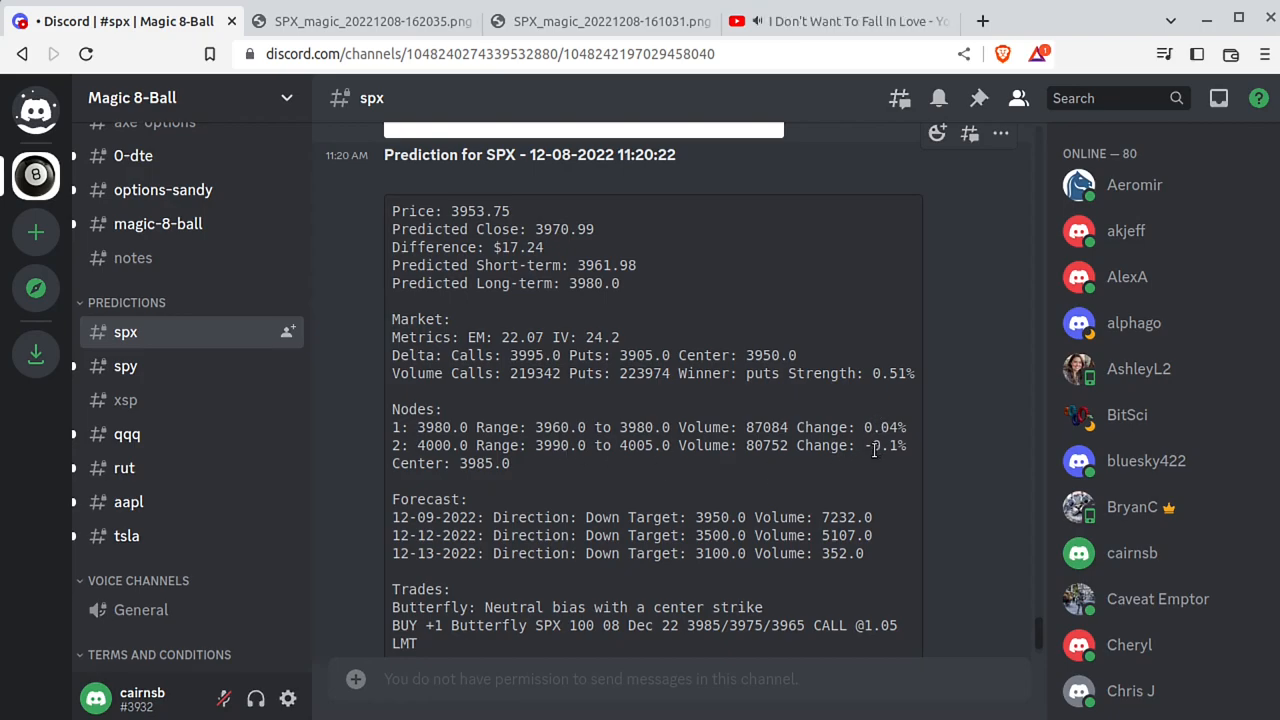
mouse_move(515, 443)
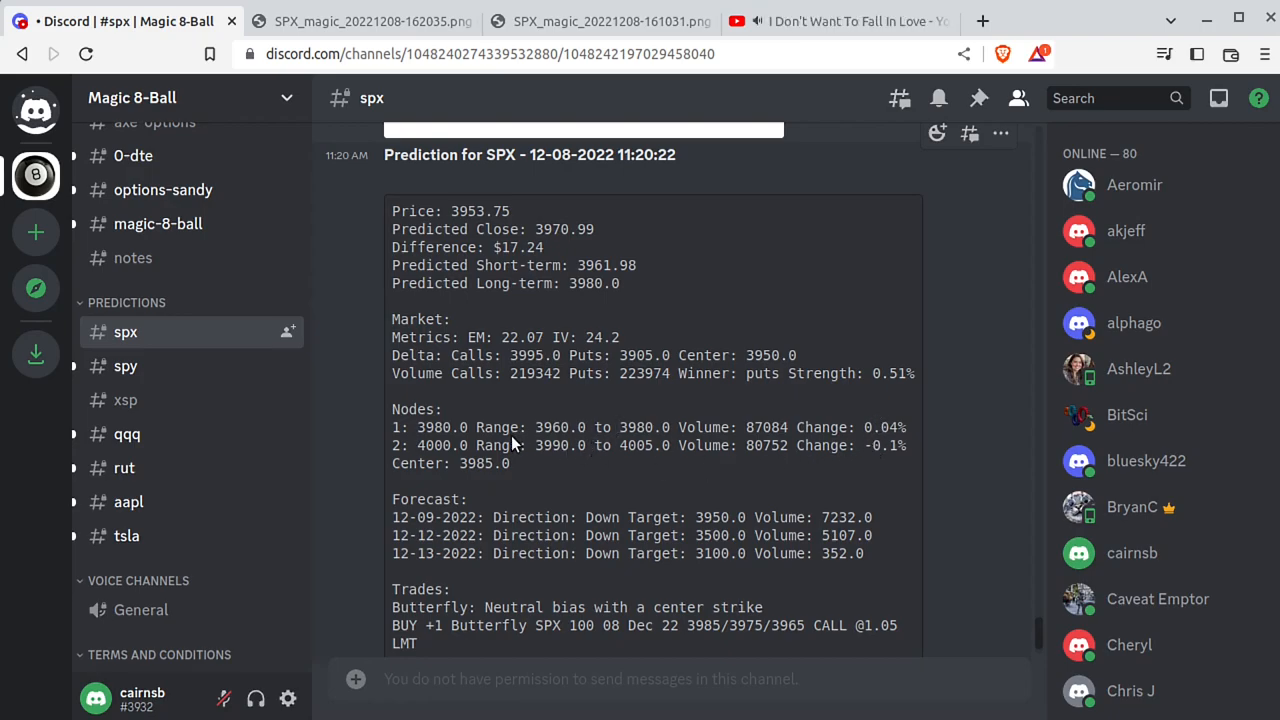
mouse_move(720, 448)
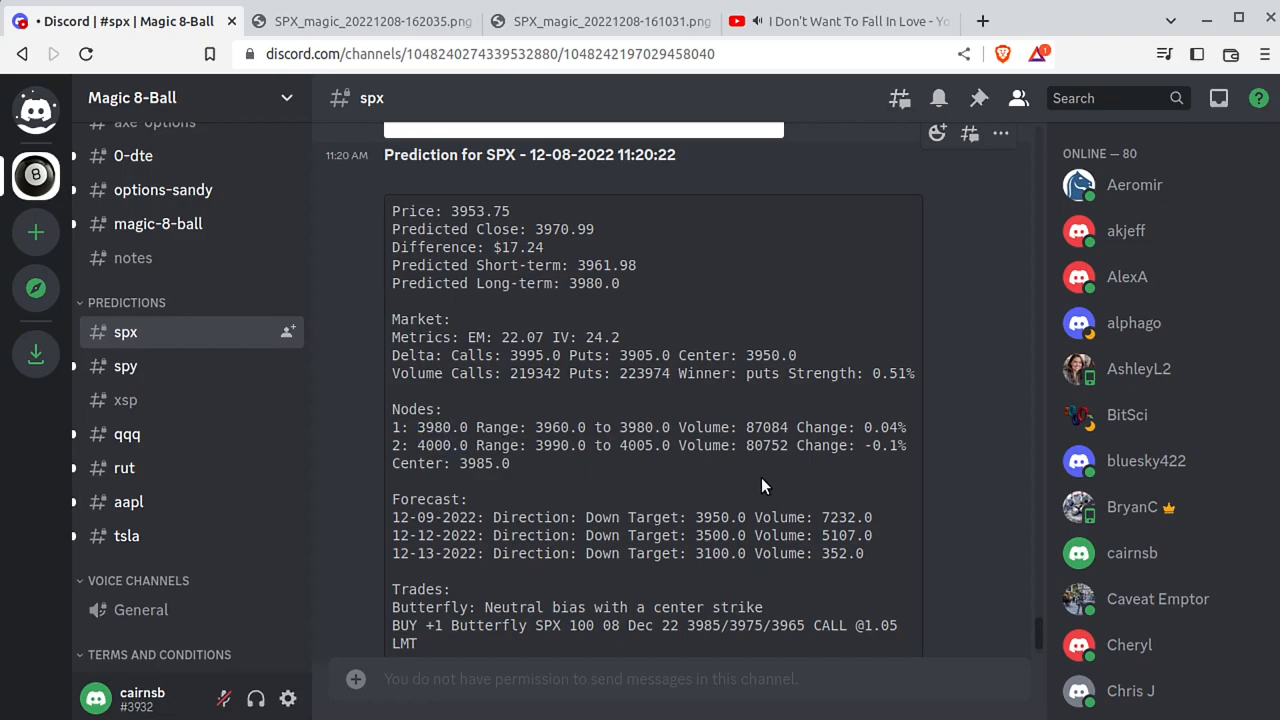
mouse_move(765, 484)
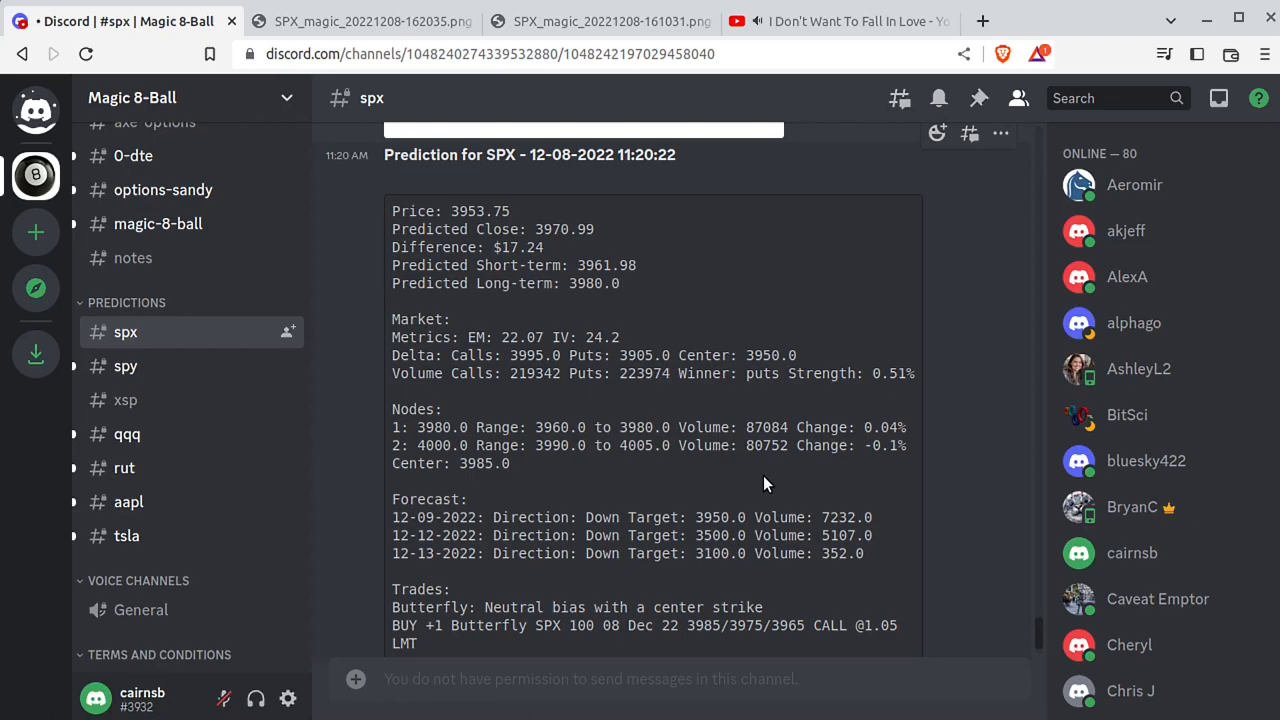
scroll("down", 3)
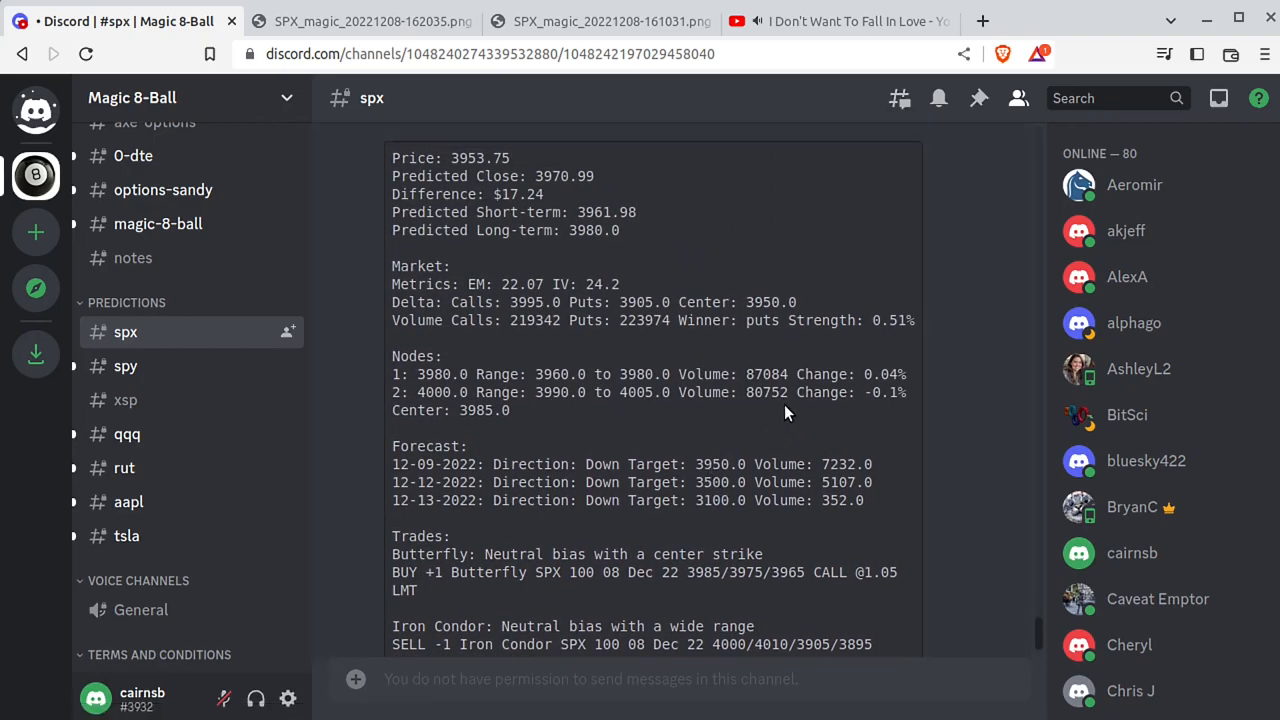
mouse_move(445, 410)
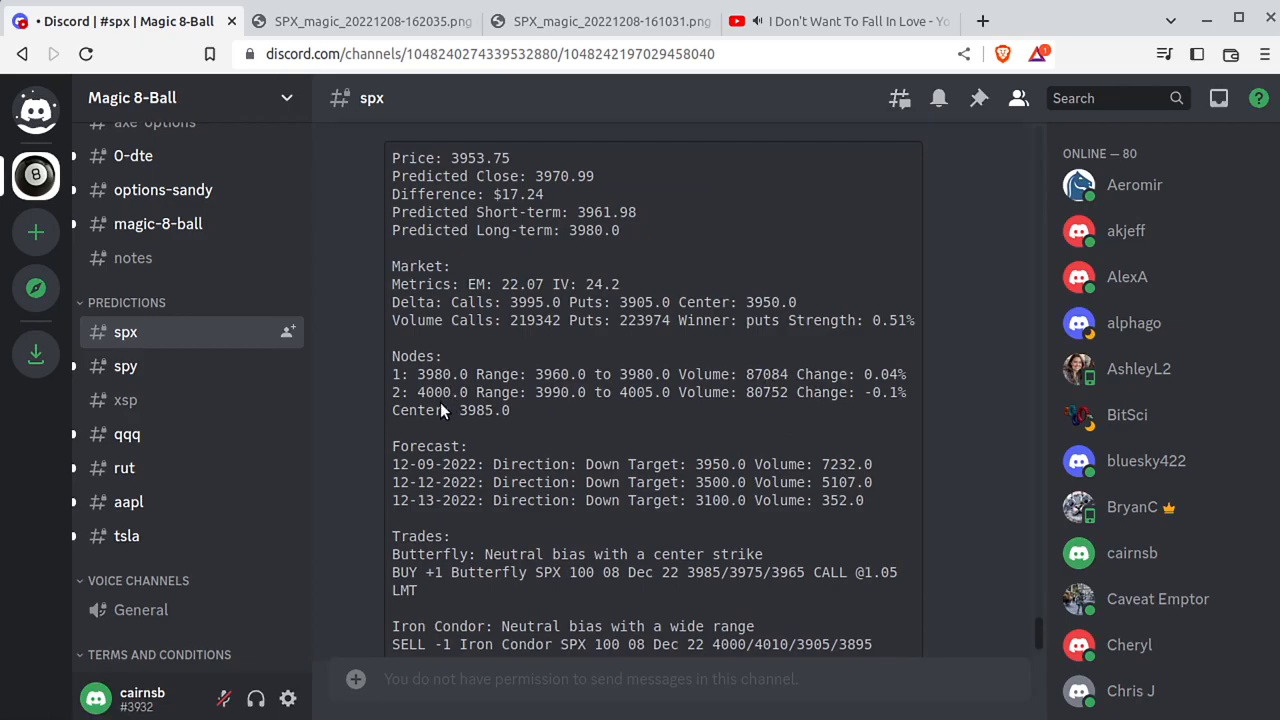
scroll("down", 3)
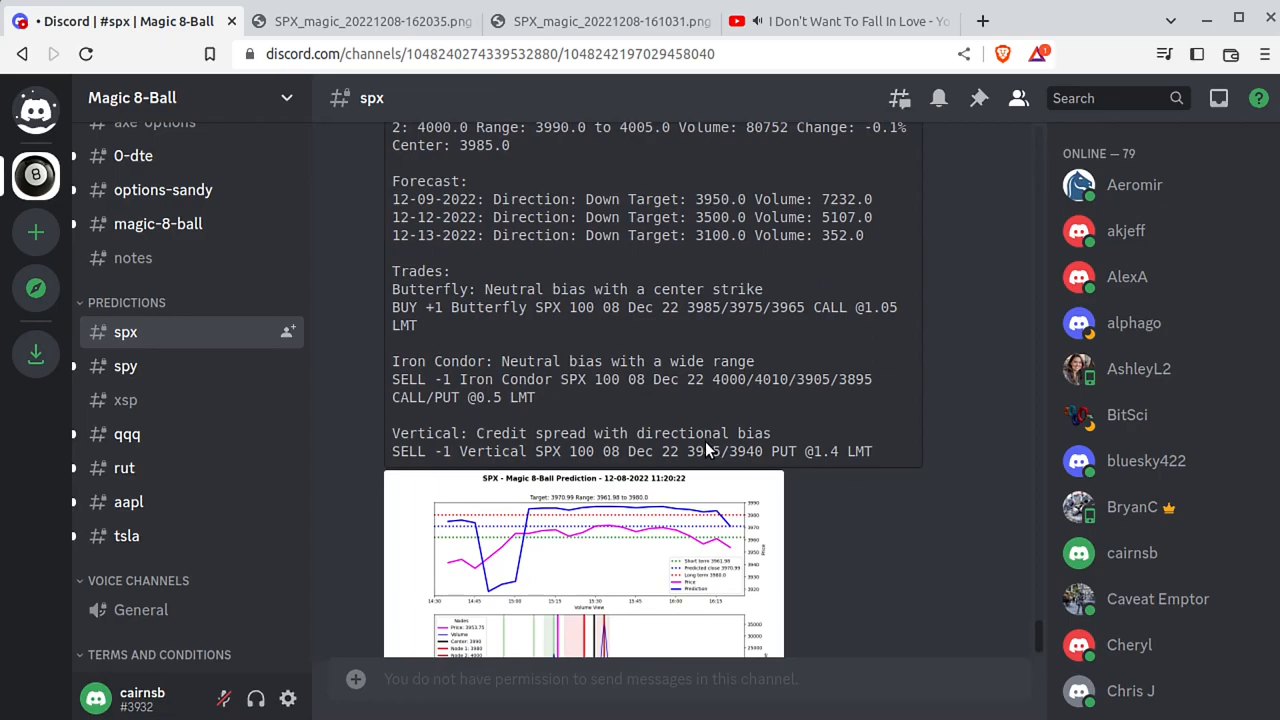
mouse_move(708, 440)
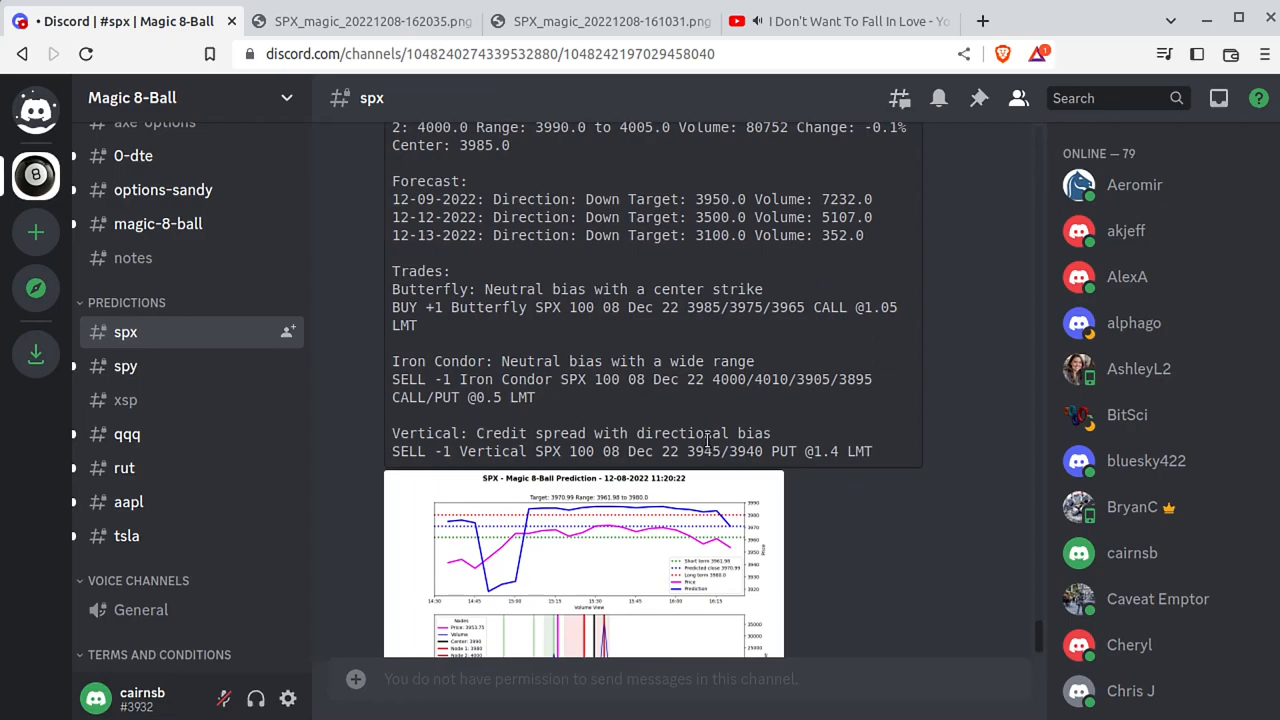
mouse_move(481, 335)
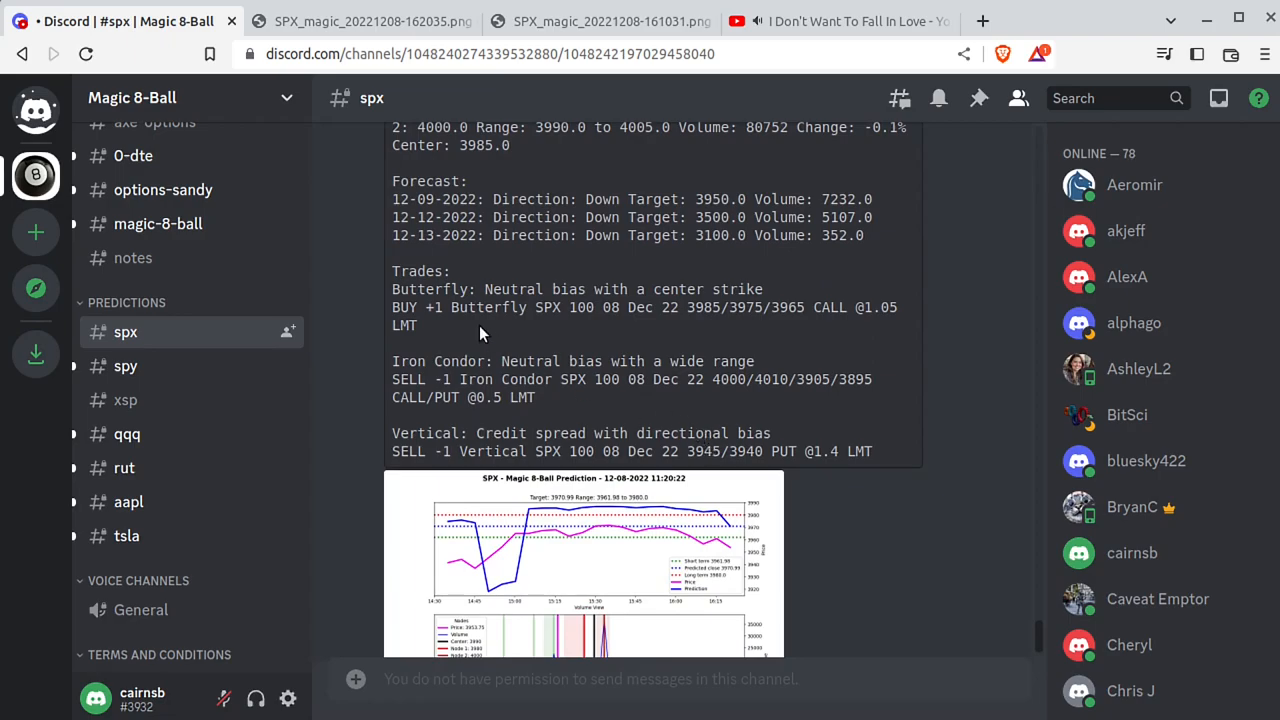
mouse_move(815, 412)
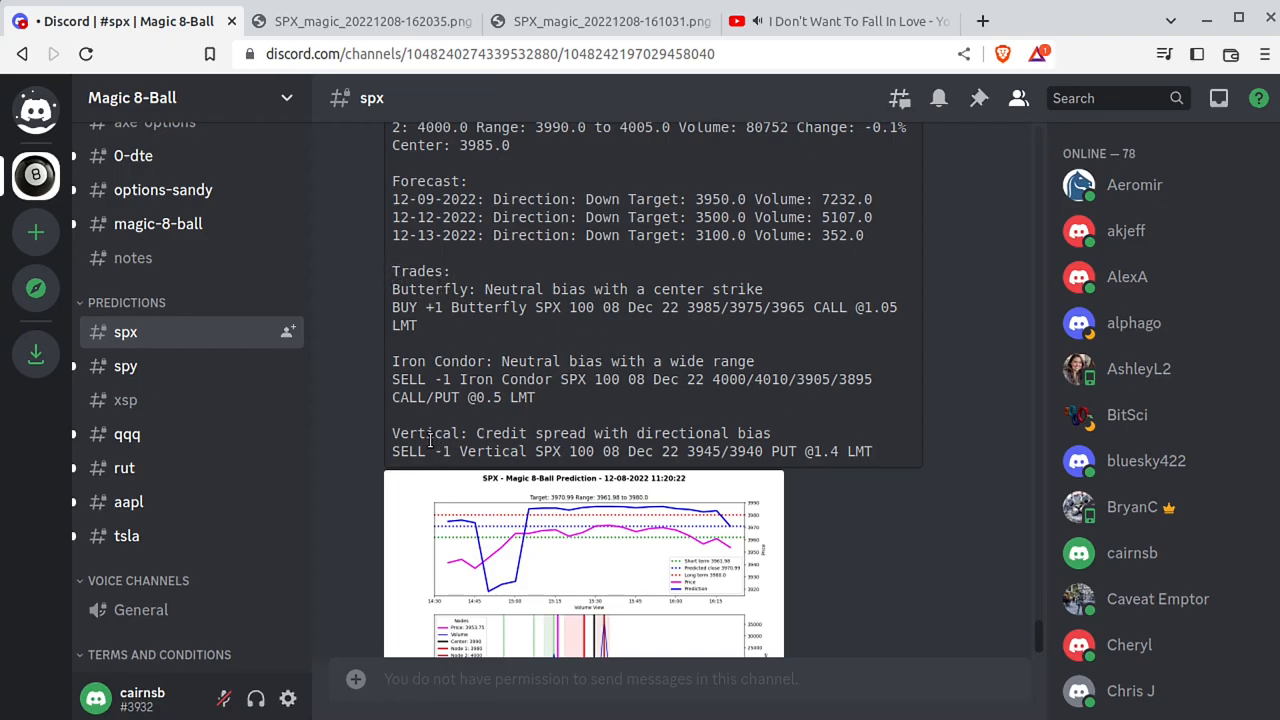
mouse_move(595, 413)
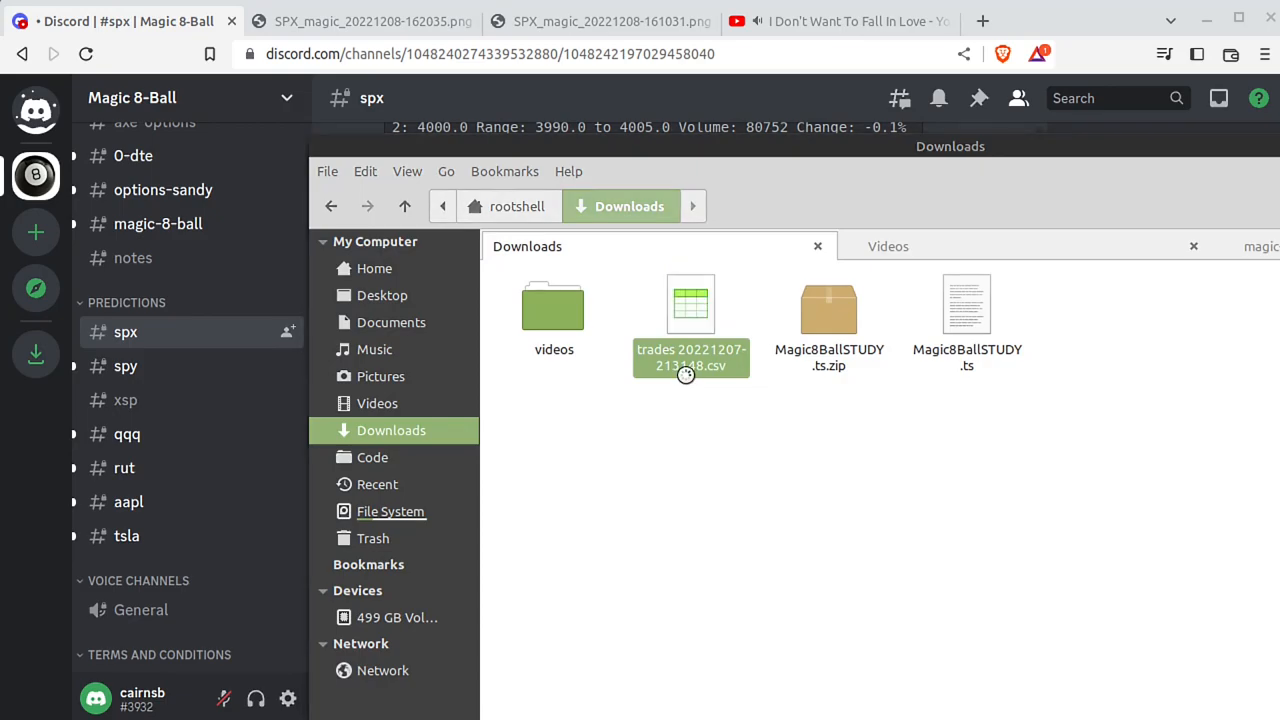
Open trades 20221207-213148.csv from Downloads in LibreOffice Calc
double_click(690, 320)
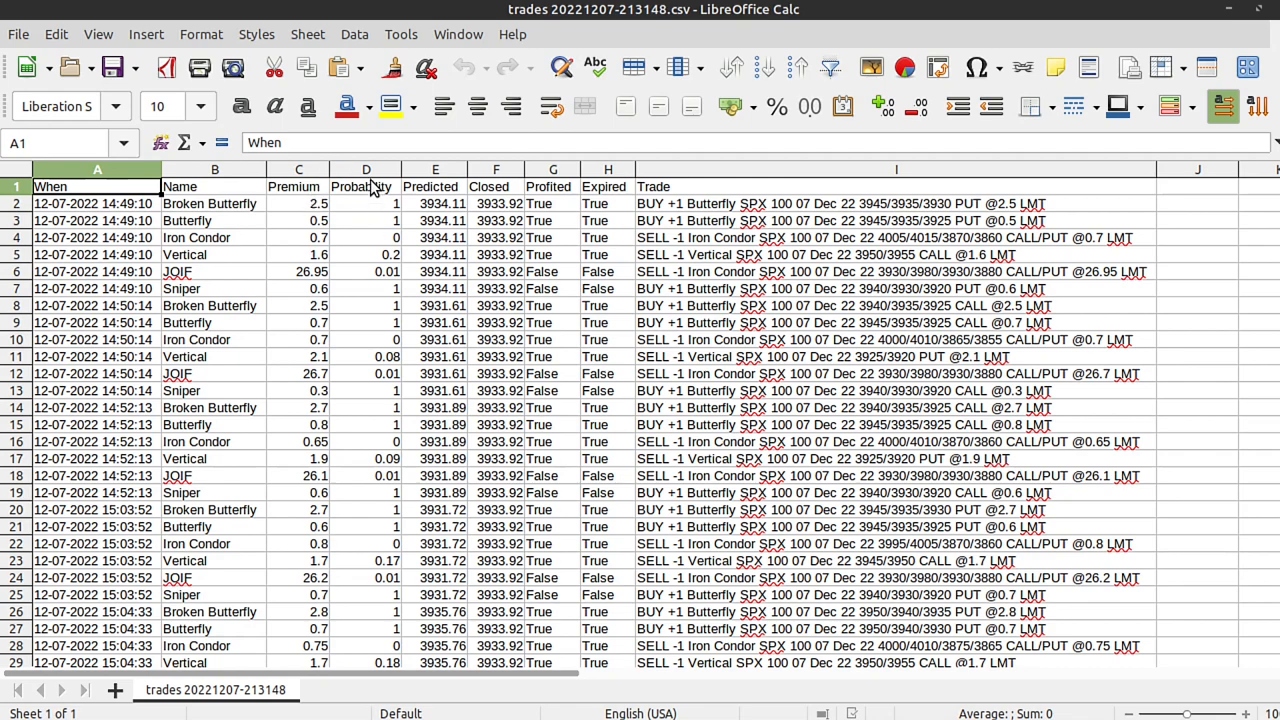
left_click(434, 169)
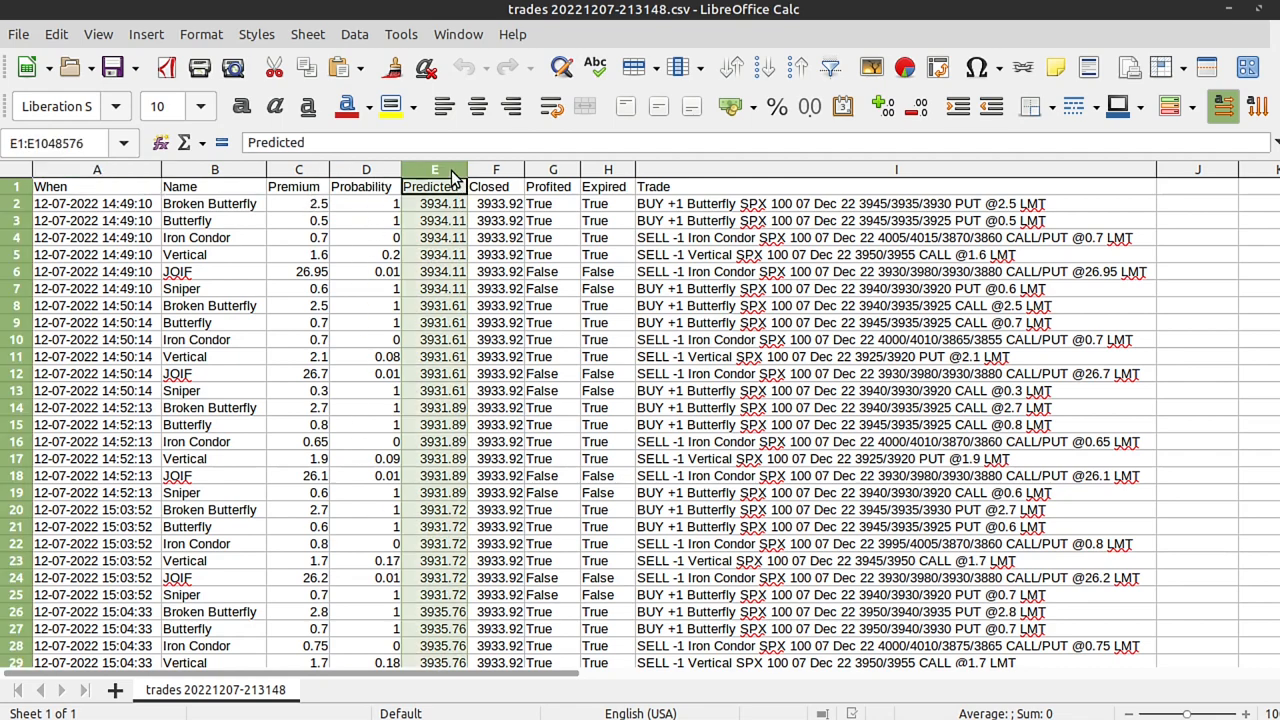
left_click(496, 186)
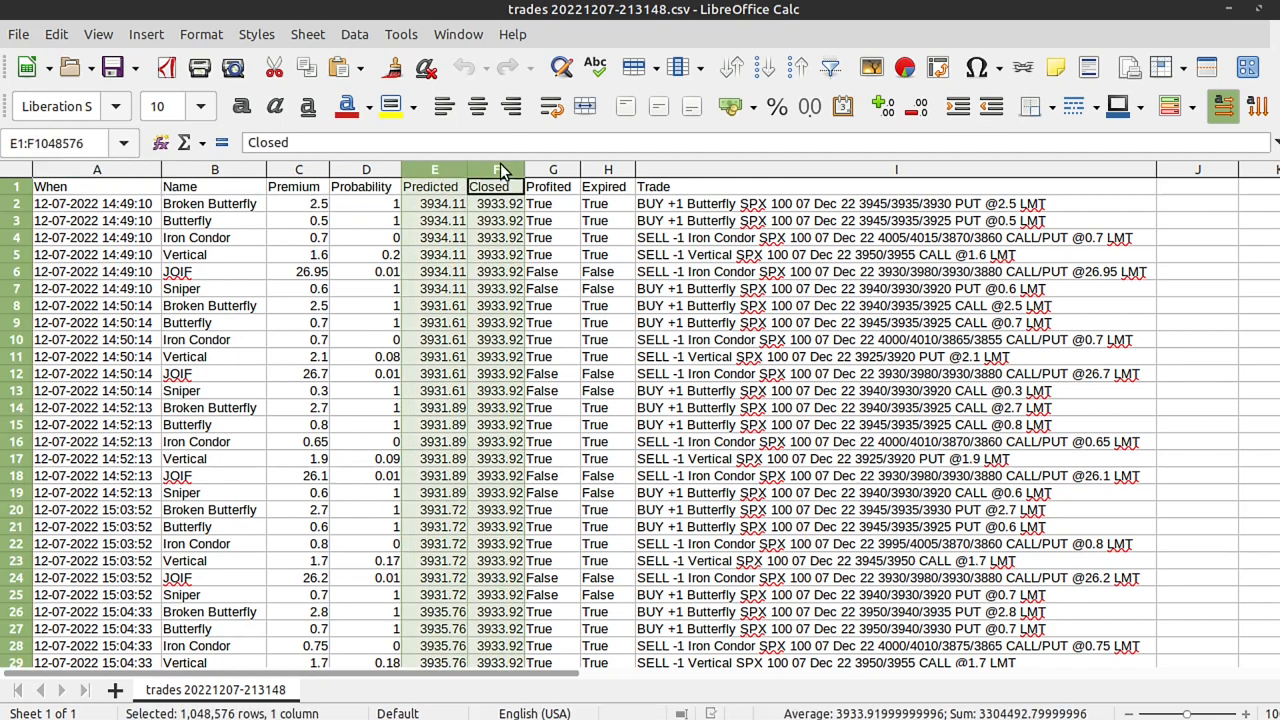
left_click(496, 169)
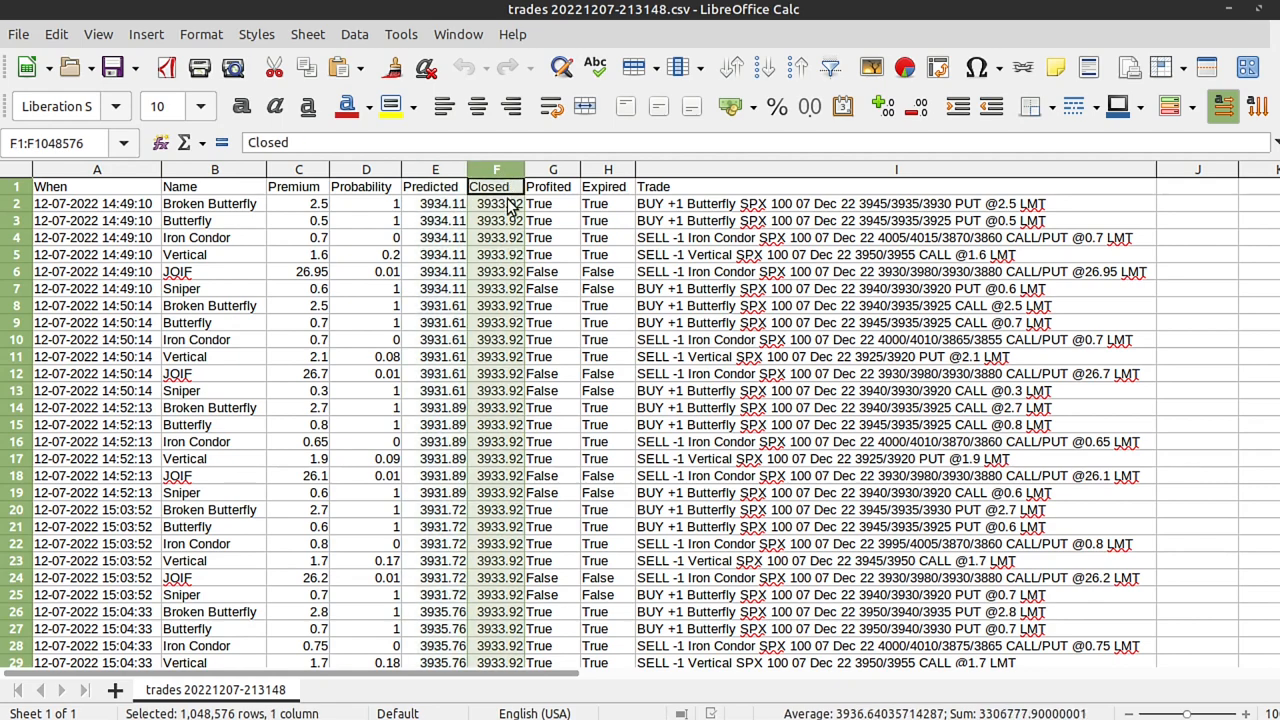
left_click(552, 186)
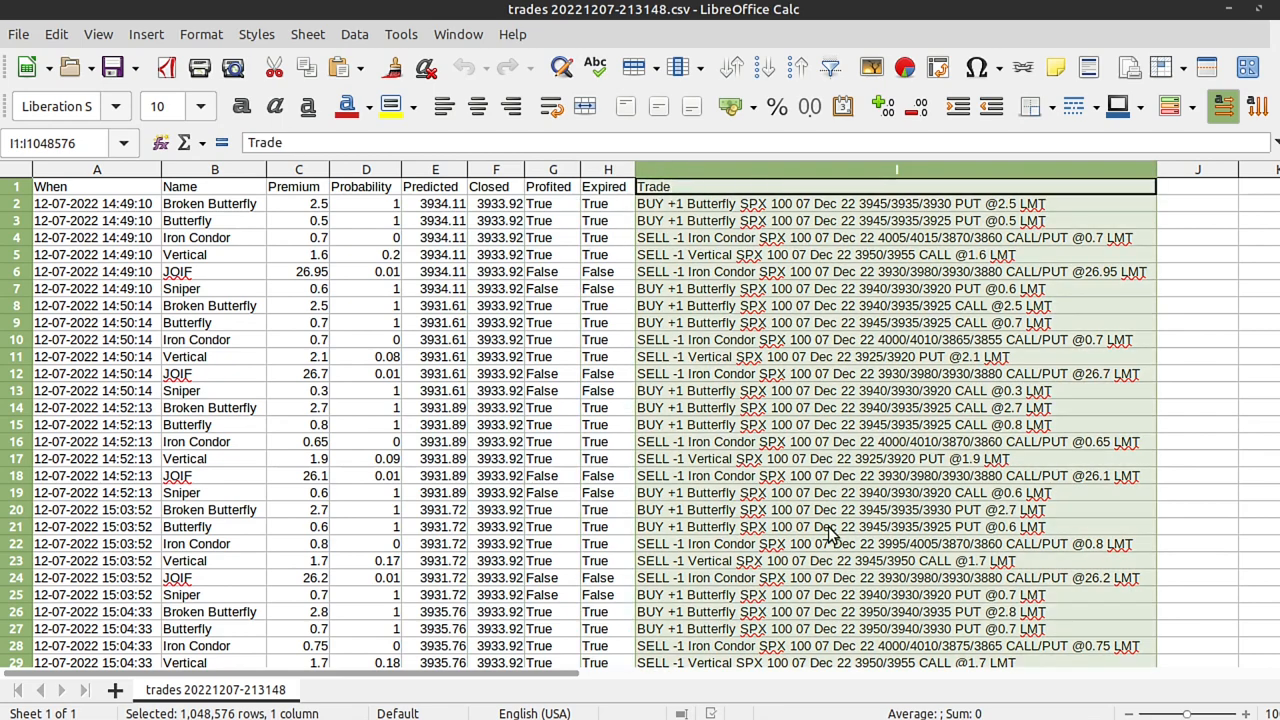
mouse_move(613, 173)
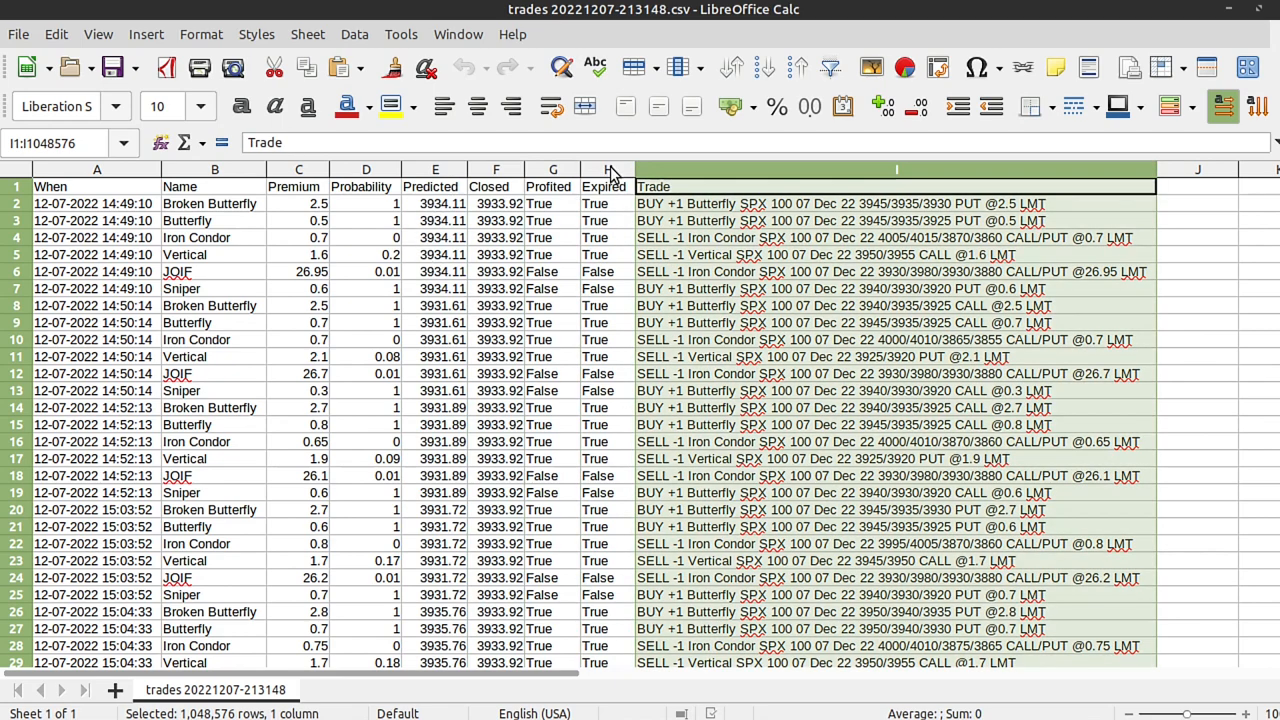
left_click(552, 169)
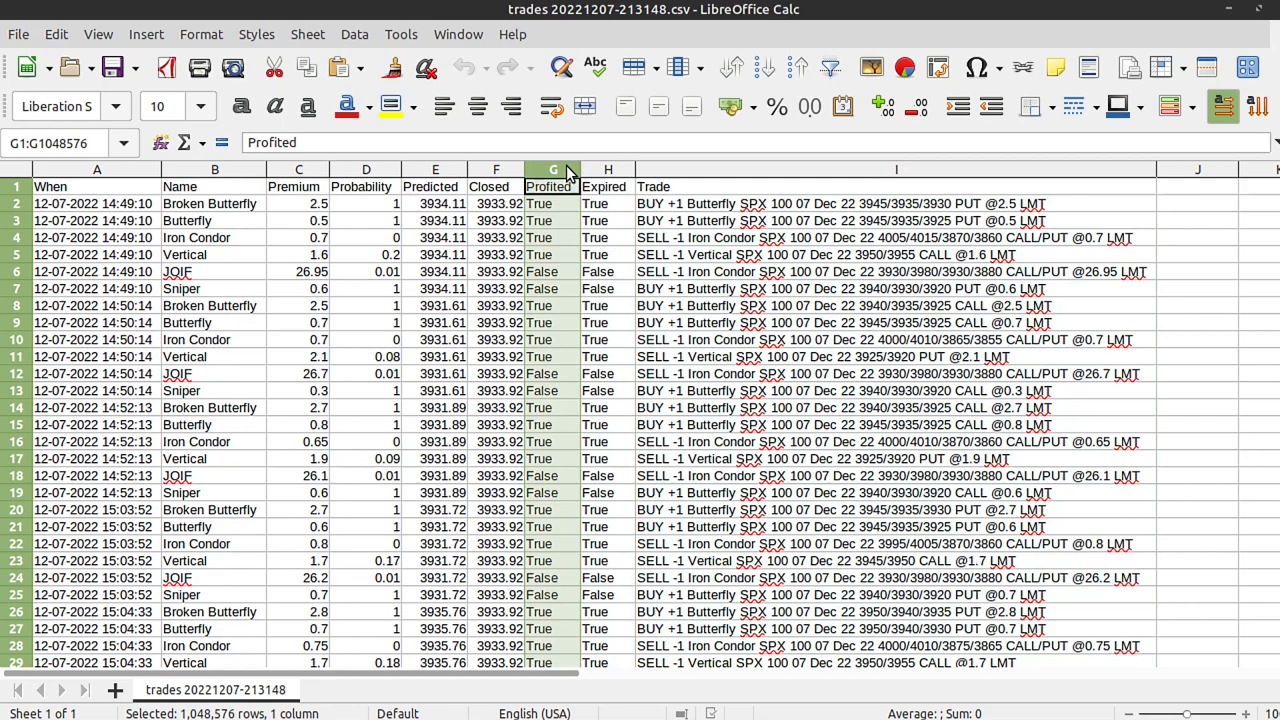
mouse_move(548, 212)
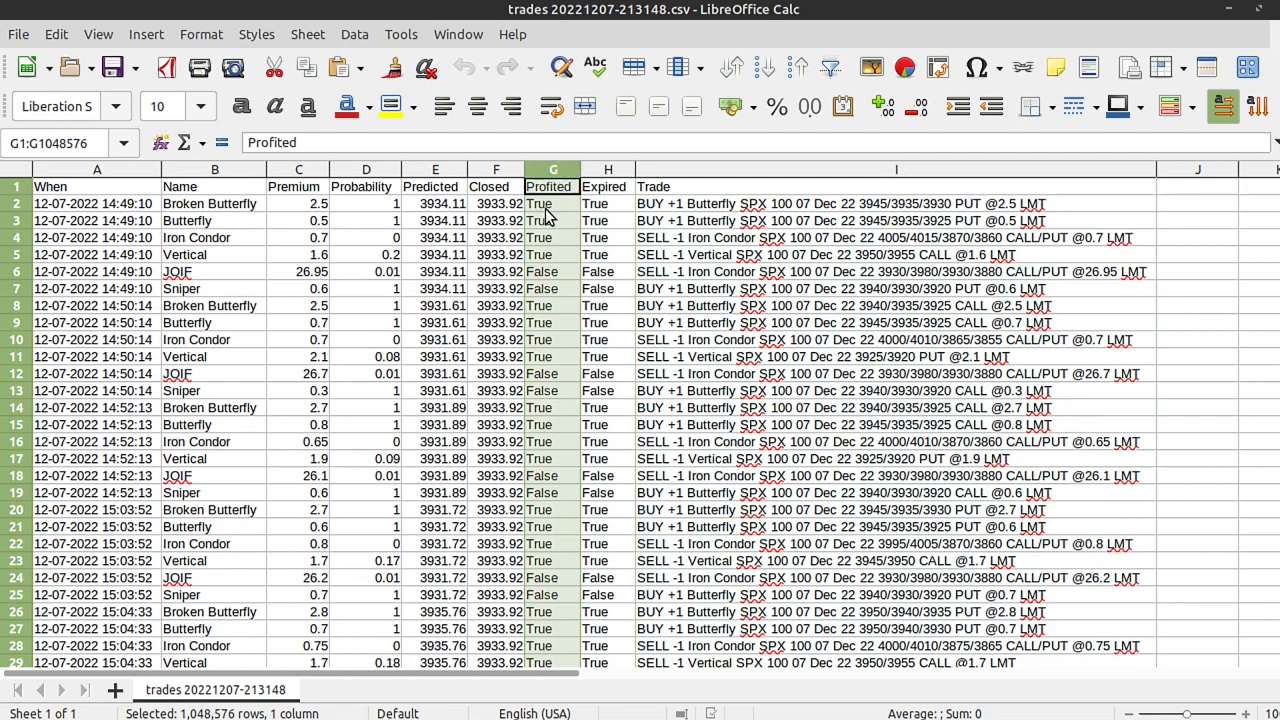
mouse_move(775, 238)
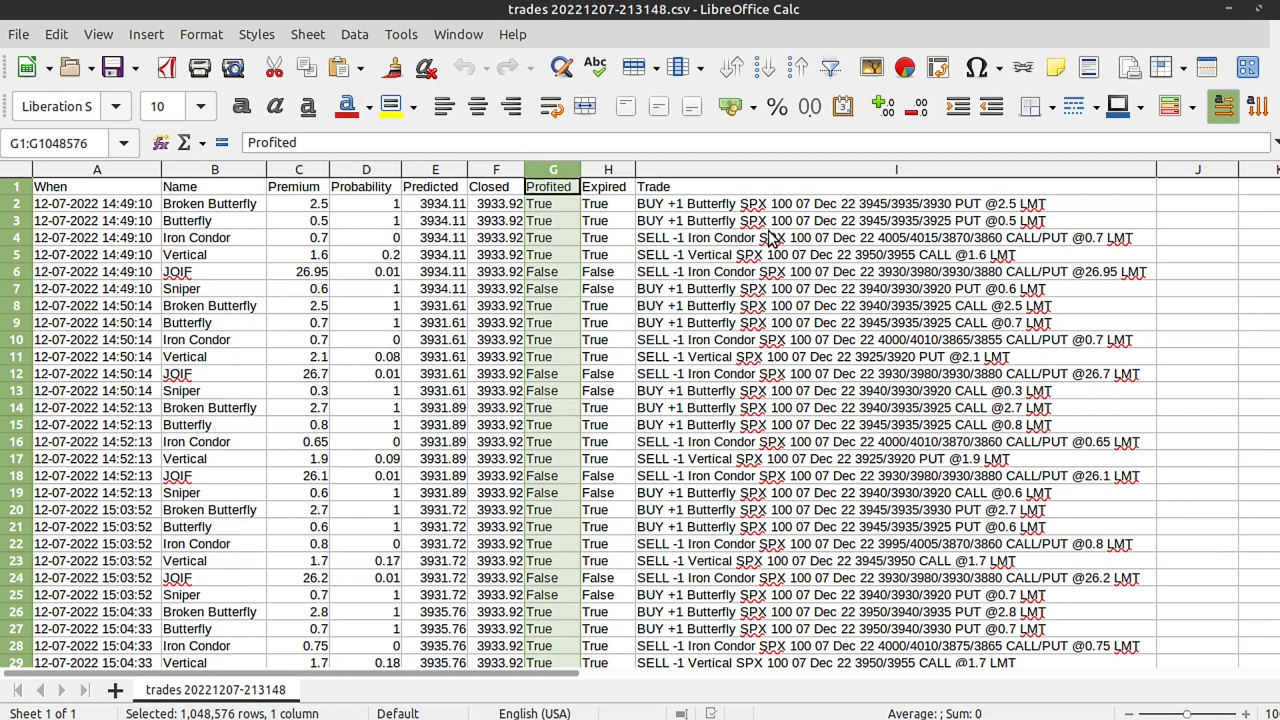
left_click(896, 203)
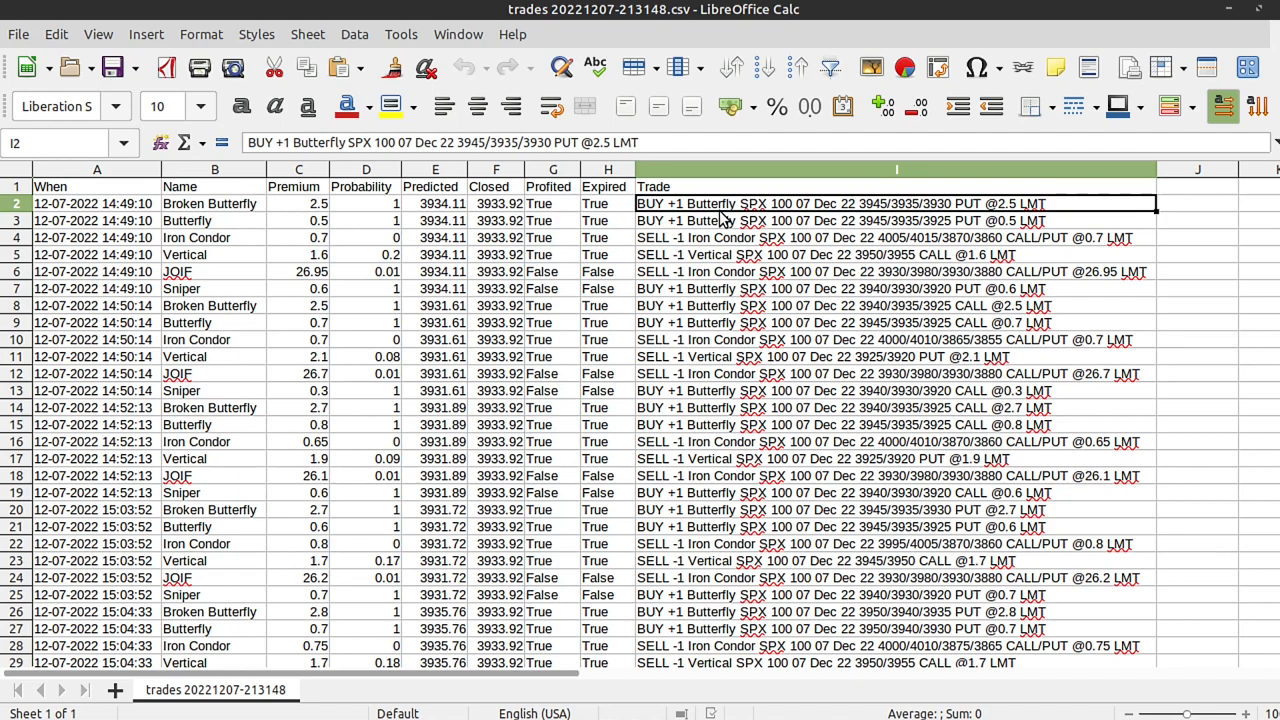
left_click_drag(553, 203, 553, 458)
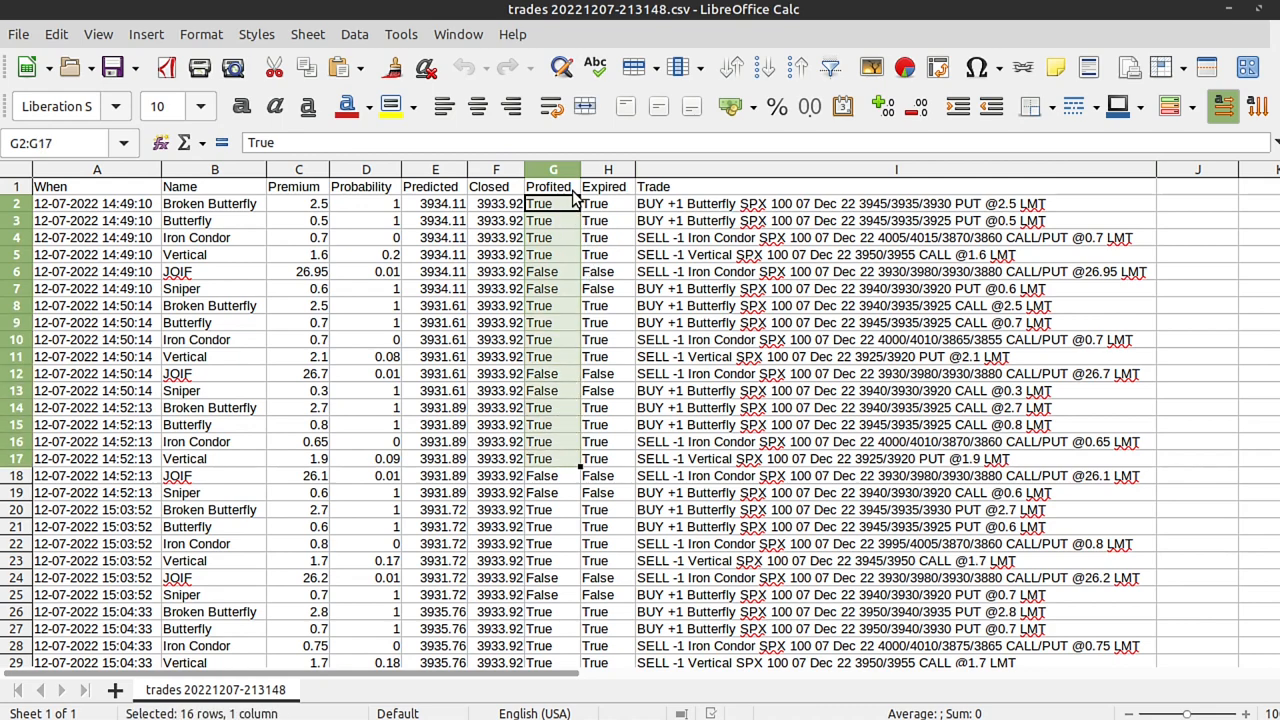
left_click(553, 169)
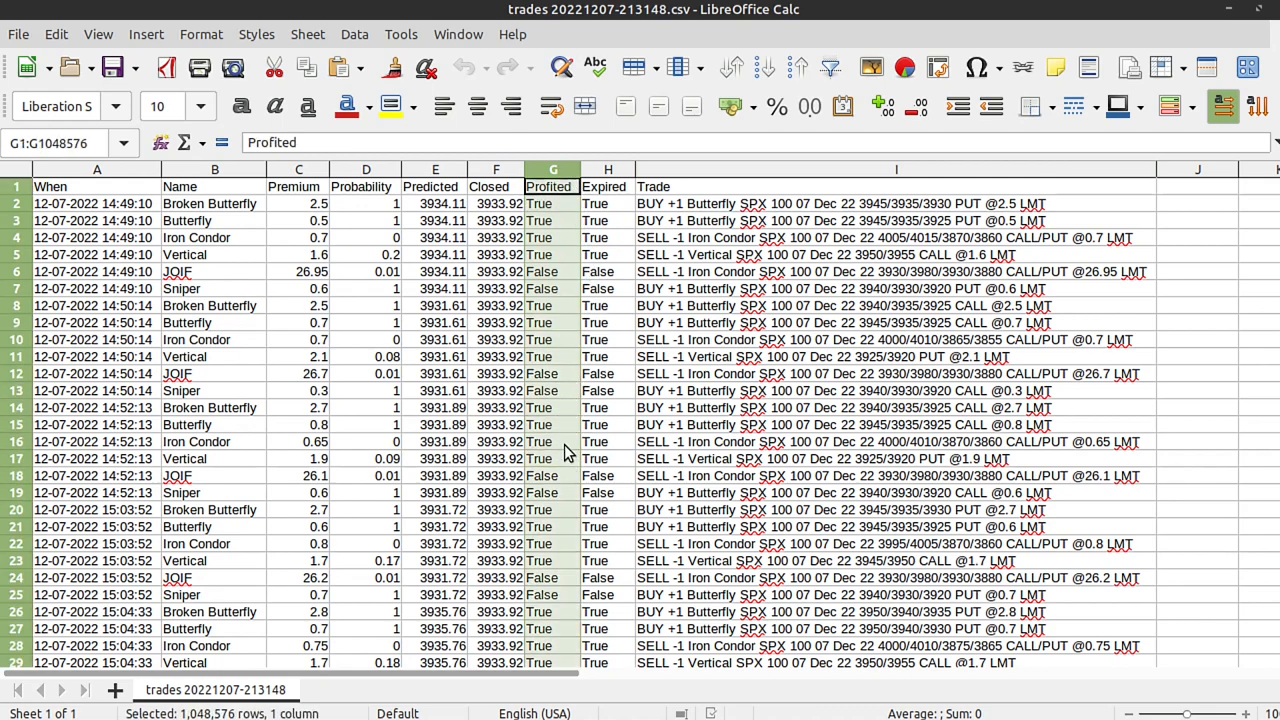
left_click(607, 169)
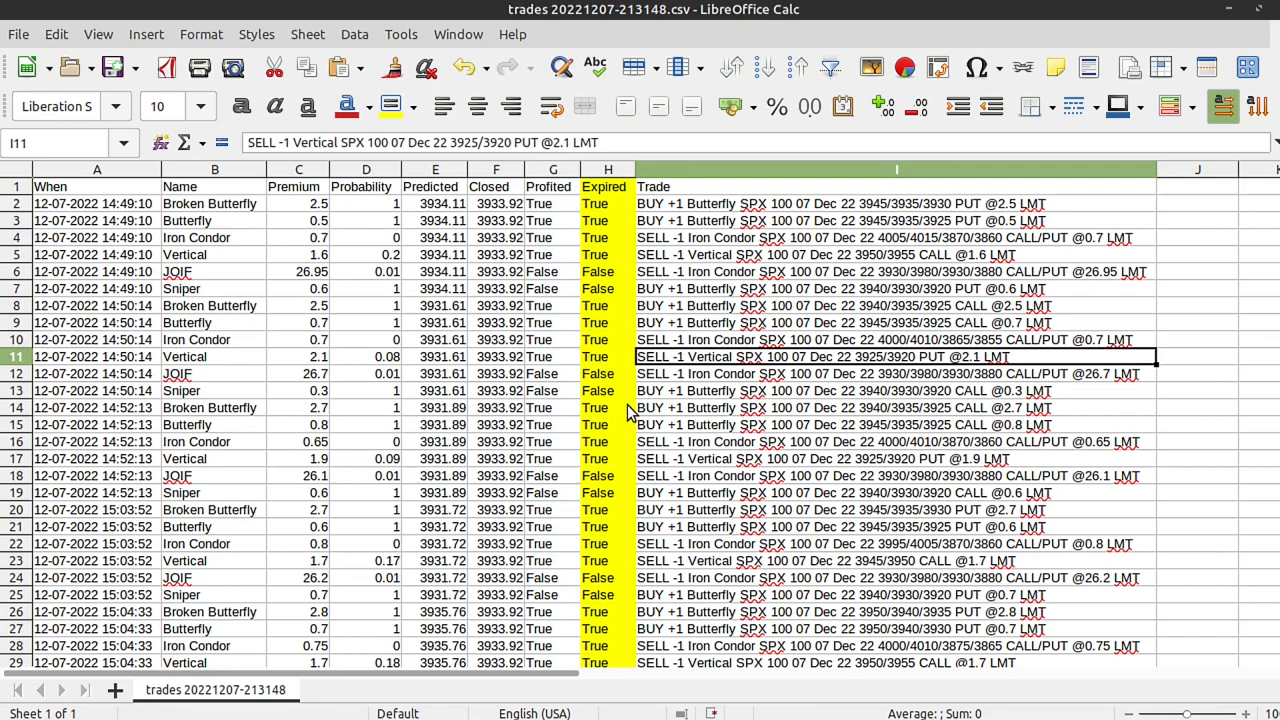
mouse_move(735, 520)
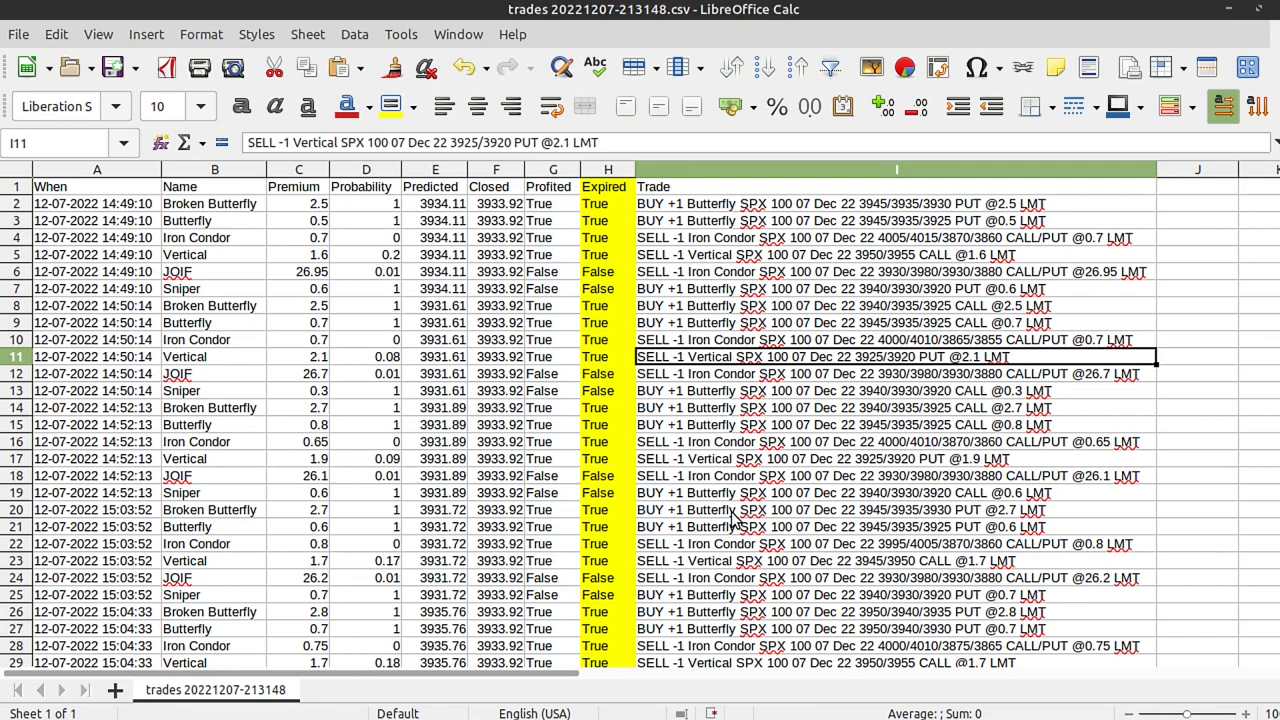
mouse_move(708, 462)
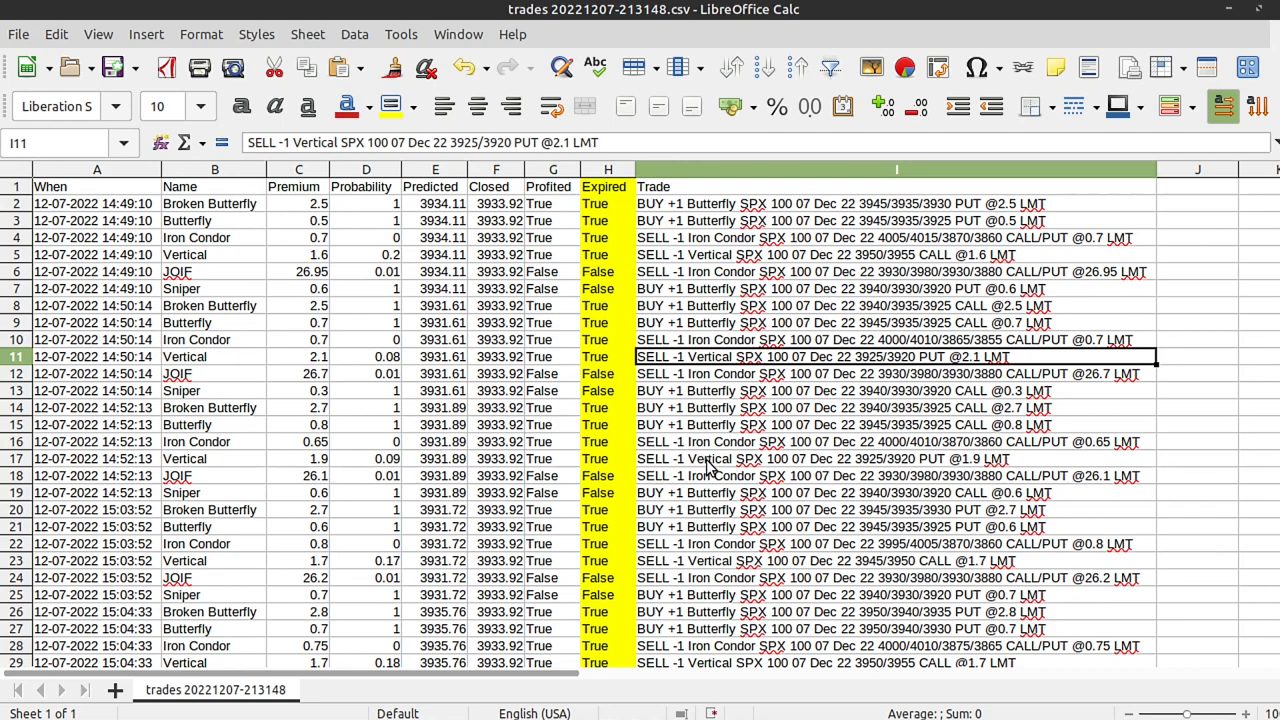
left_click(187, 220)
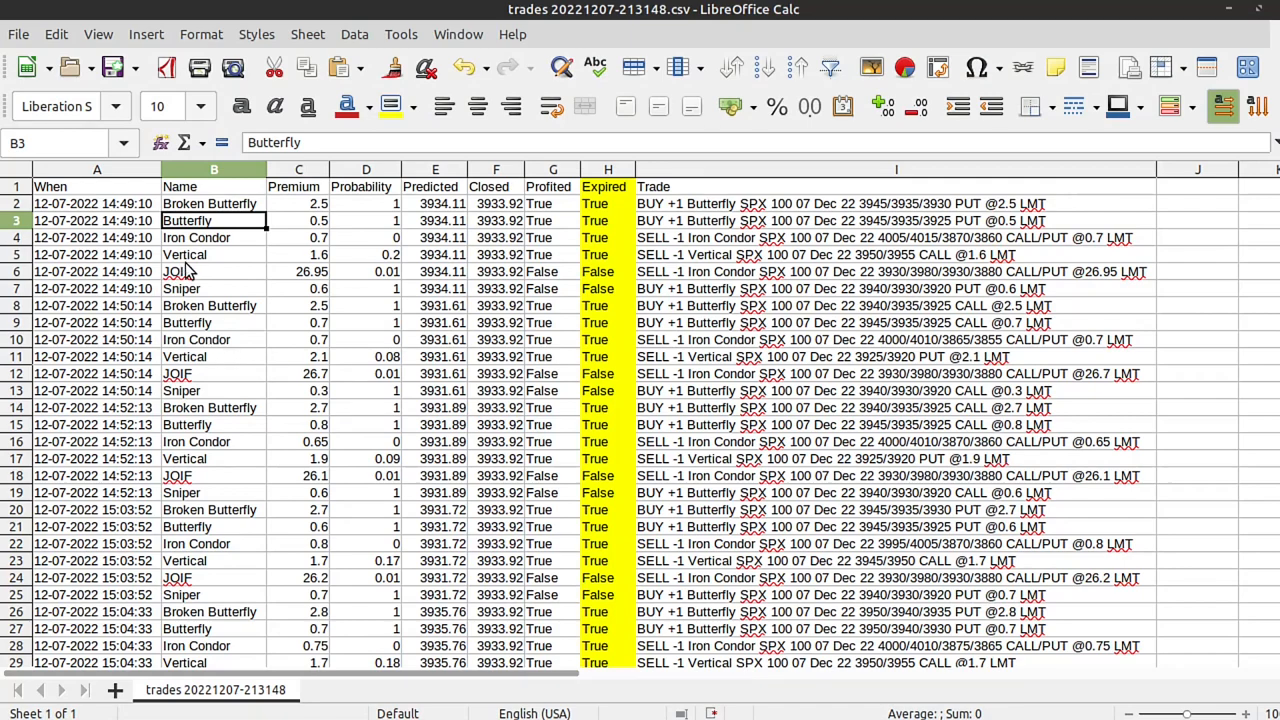
left_click(210, 305)
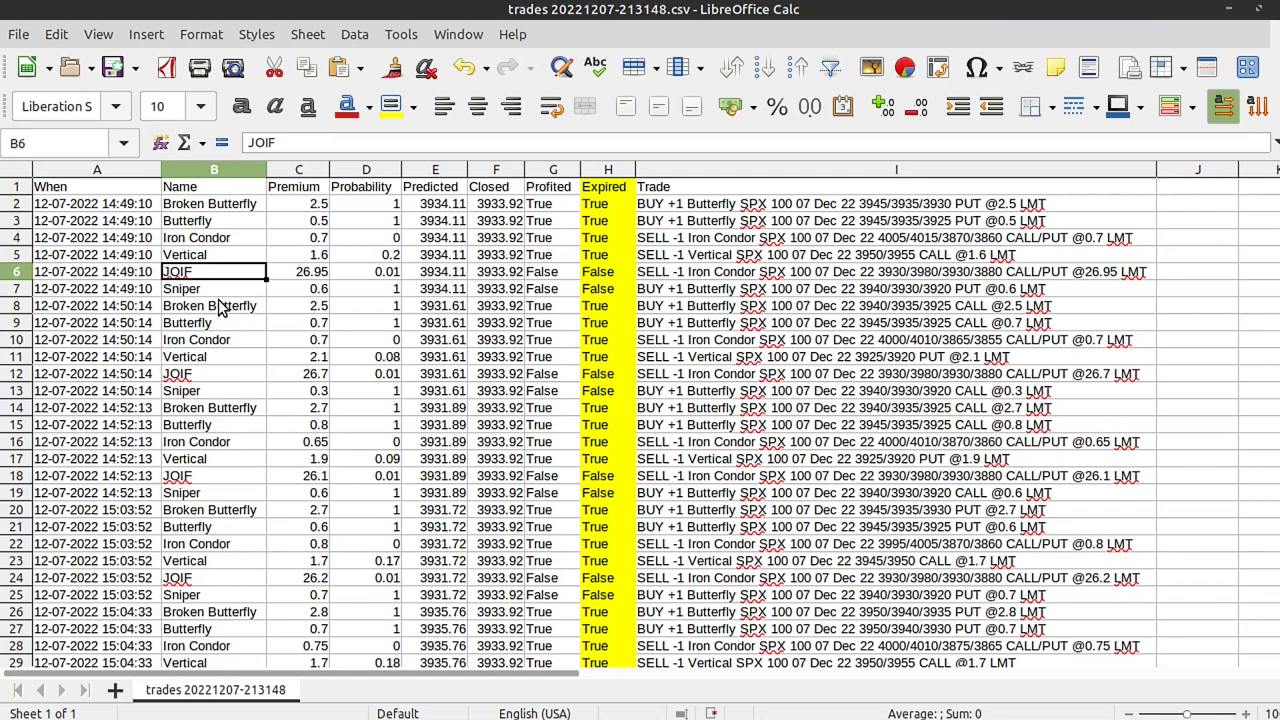
mouse_move(197, 285)
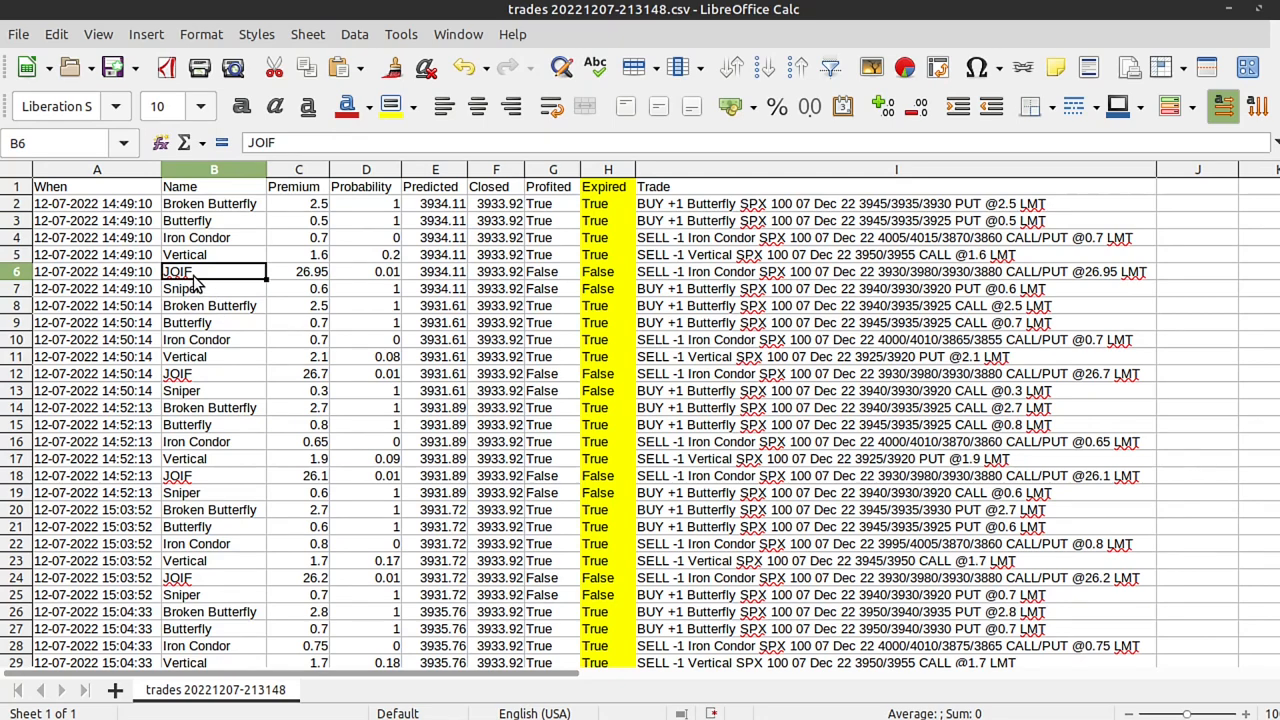
left_click(298, 271)
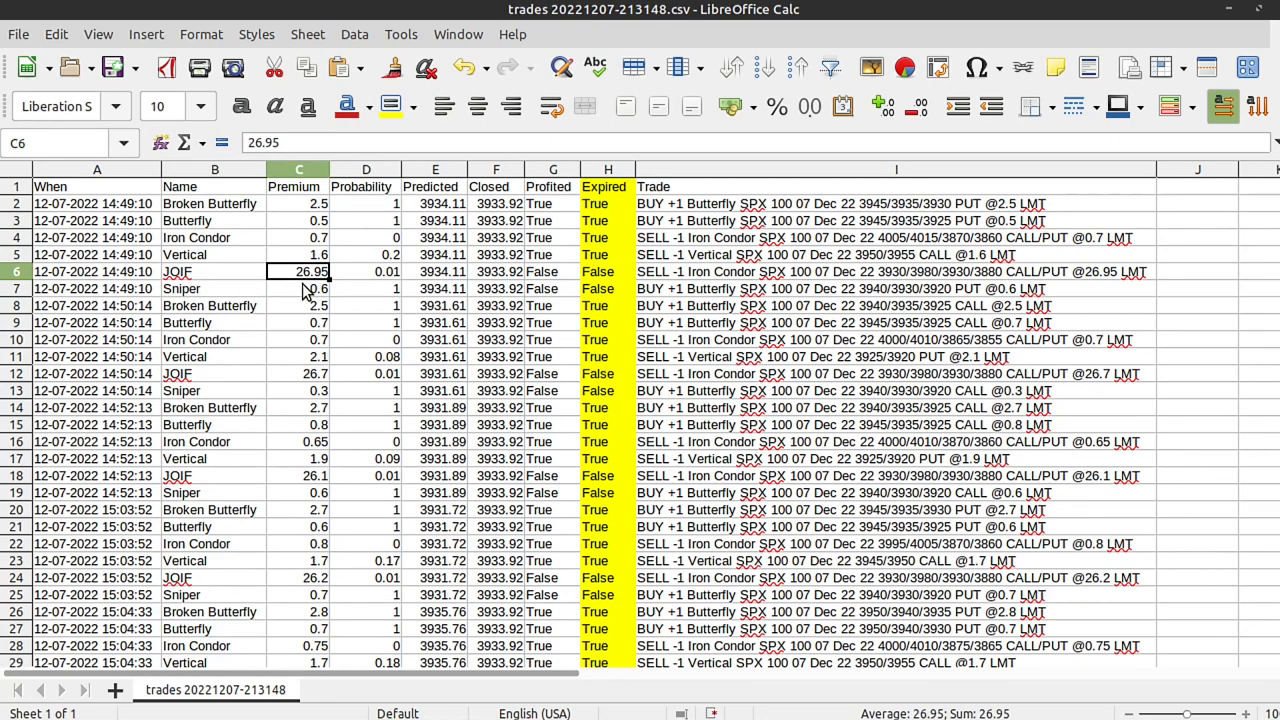
left_click(608, 271)
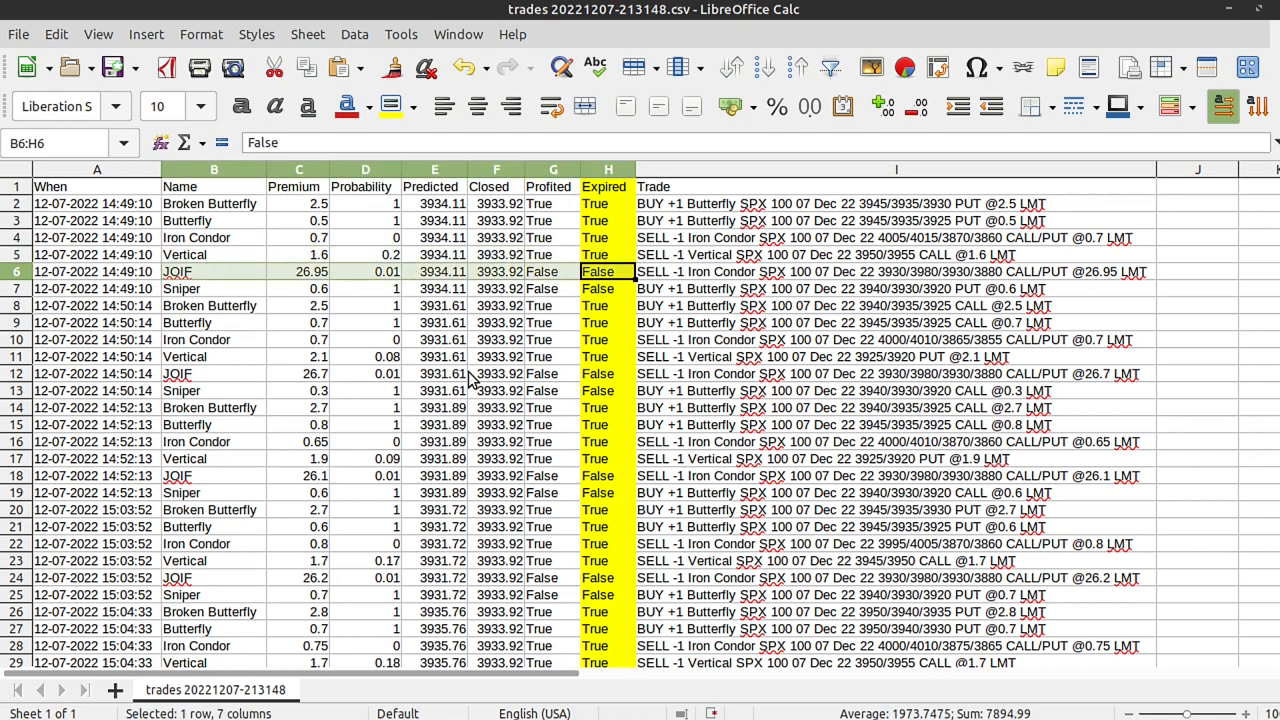
left_click(213, 288)
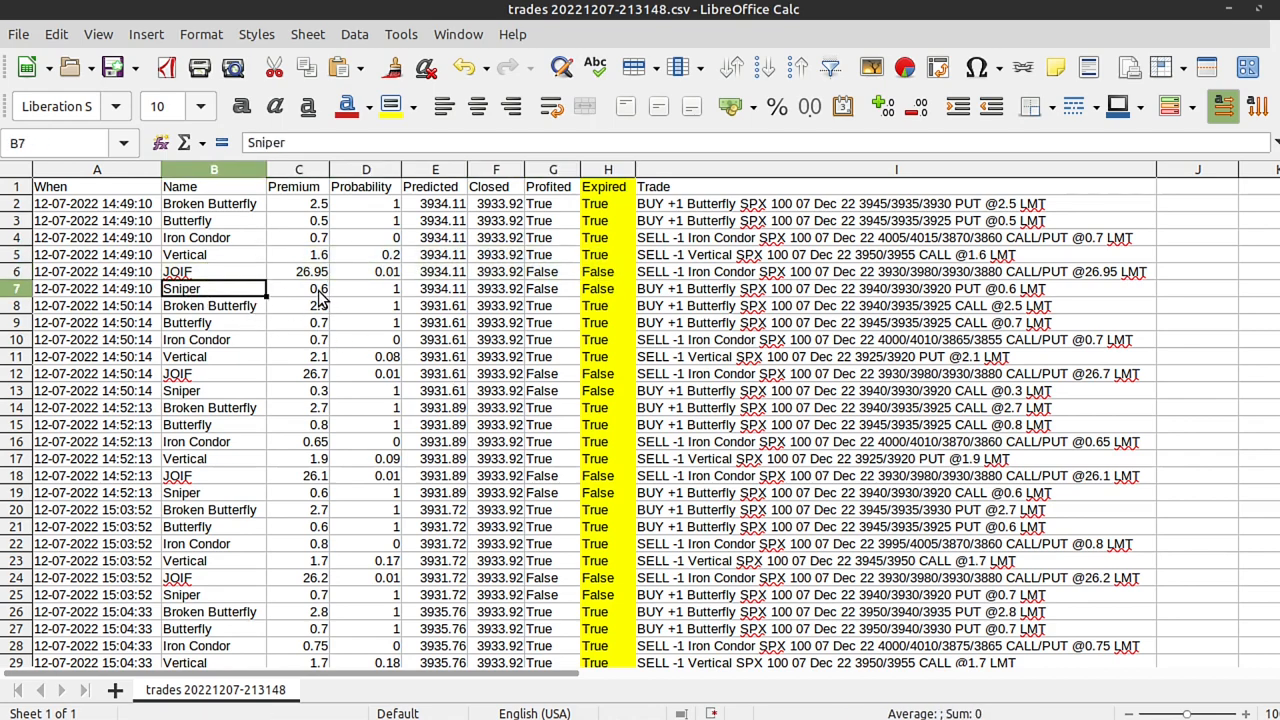
left_click(607, 289)
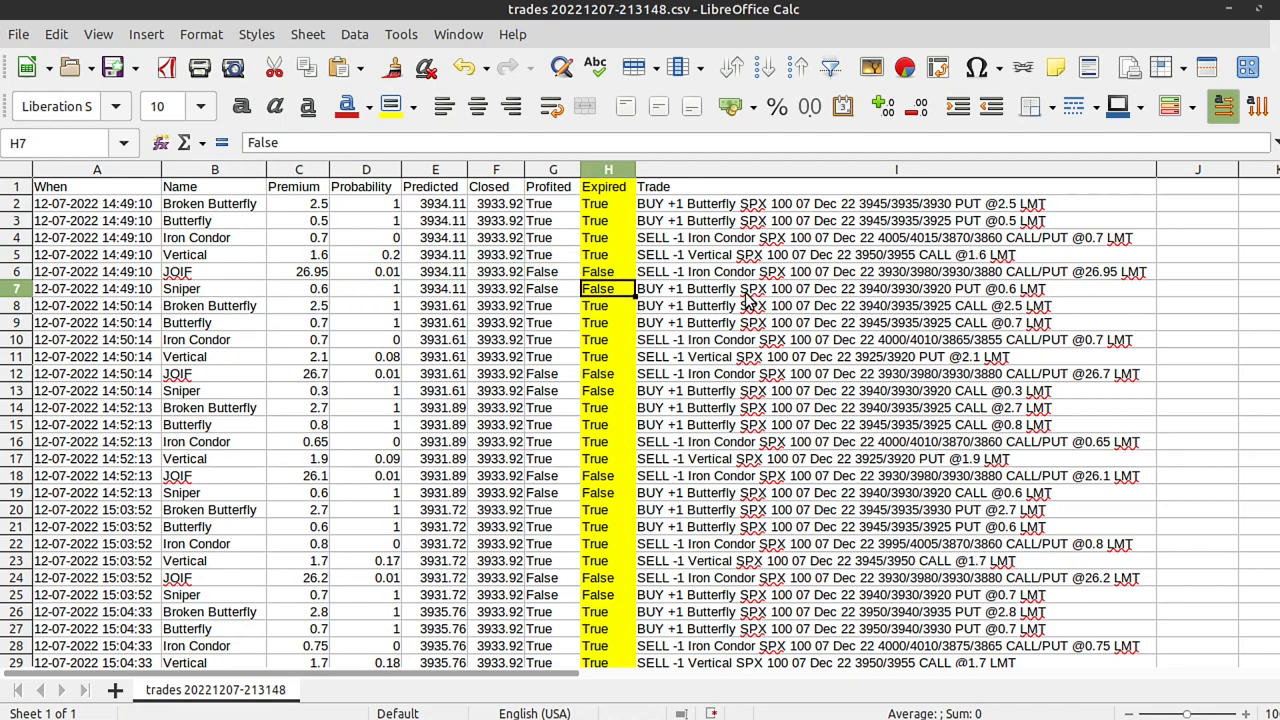
left_click(210, 305)
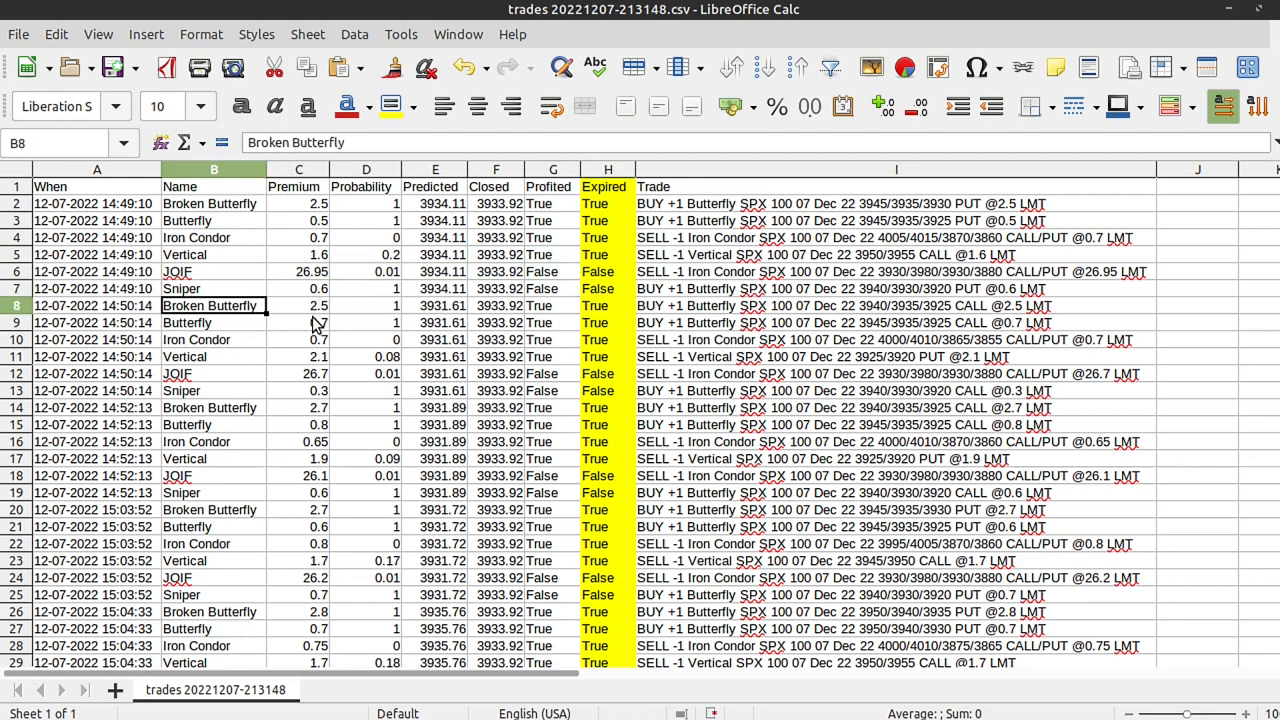
mouse_move(315, 322)
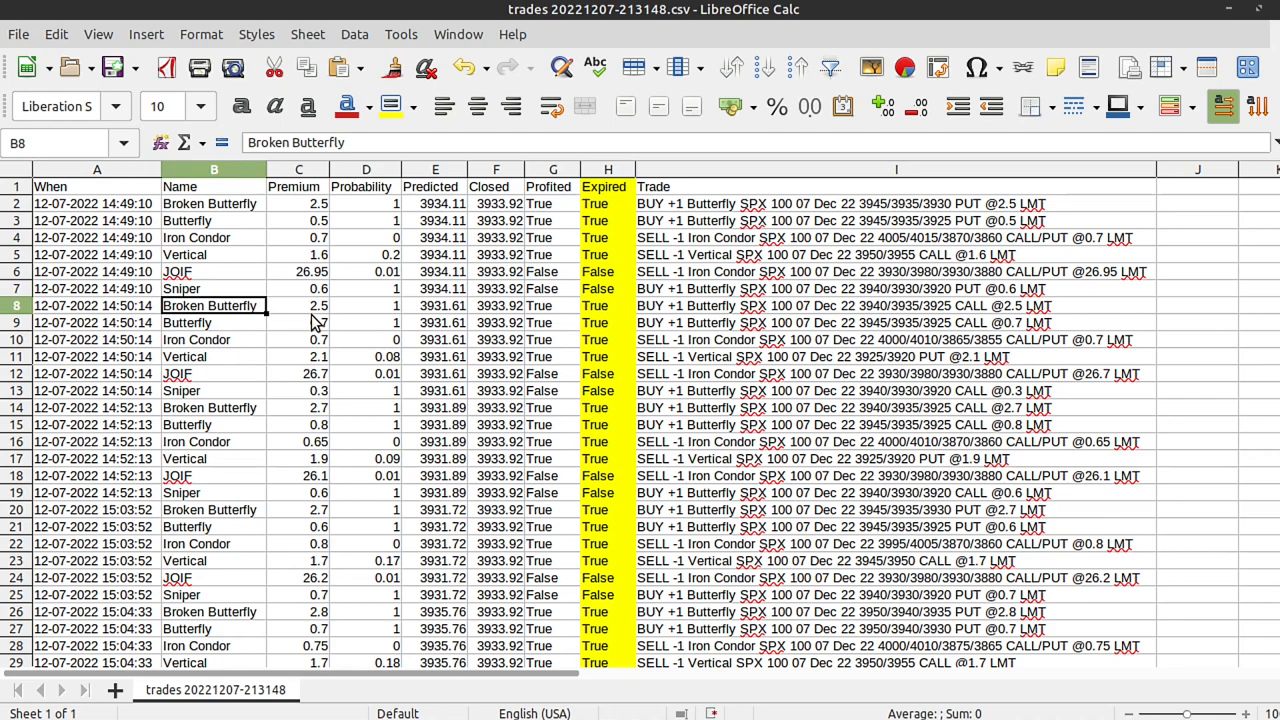
mouse_move(330, 318)
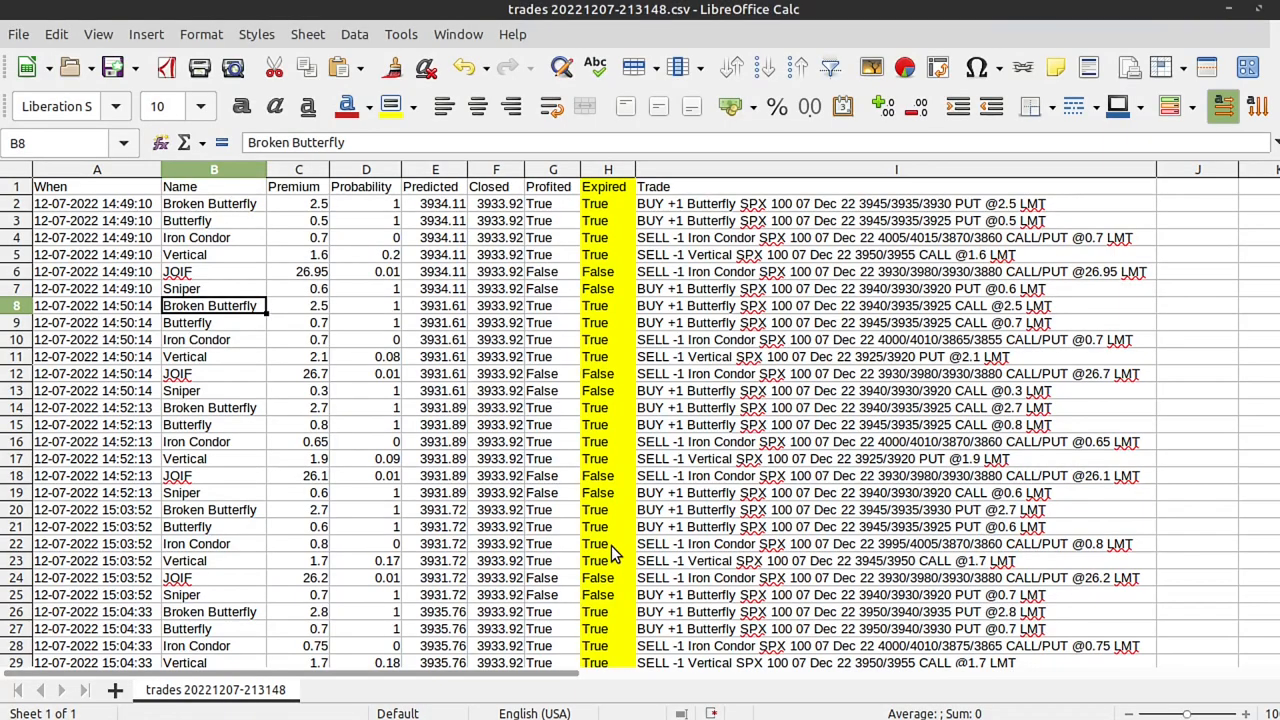
Filter the sheet to Expired = True and shade those rows green
left_click(354, 34)
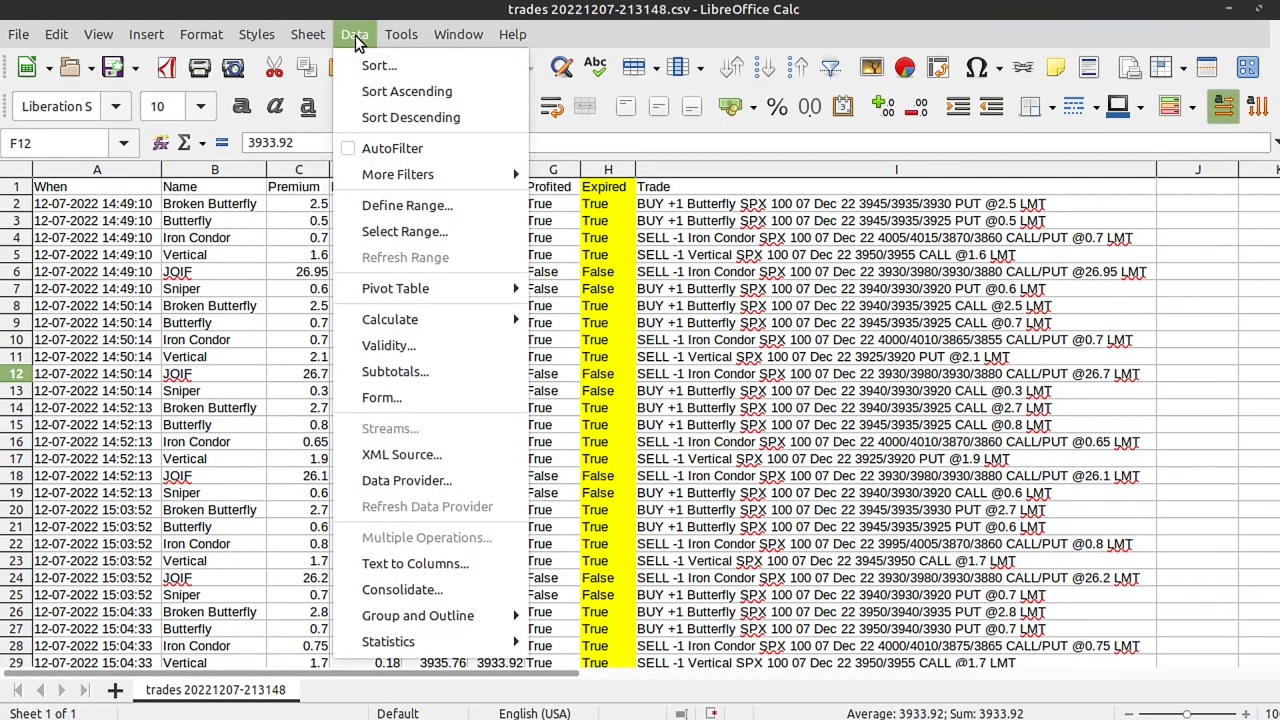
mouse_move(397, 174)
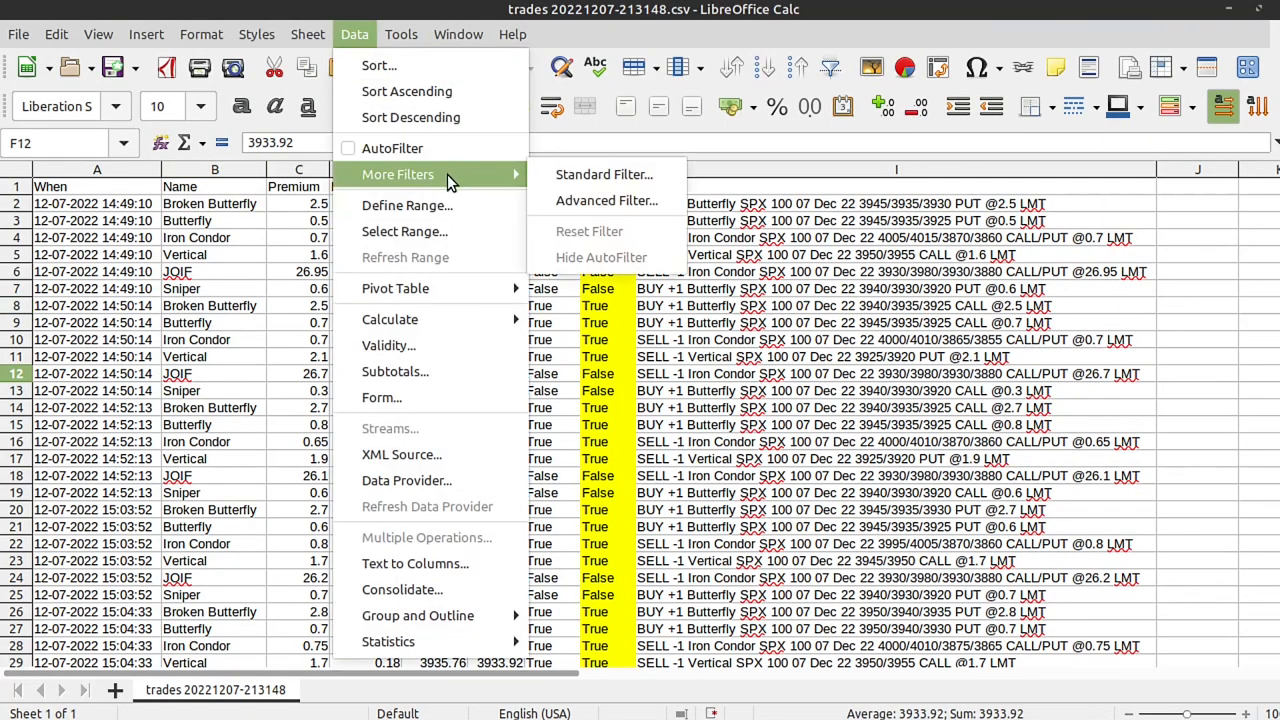
left_click(603, 174)
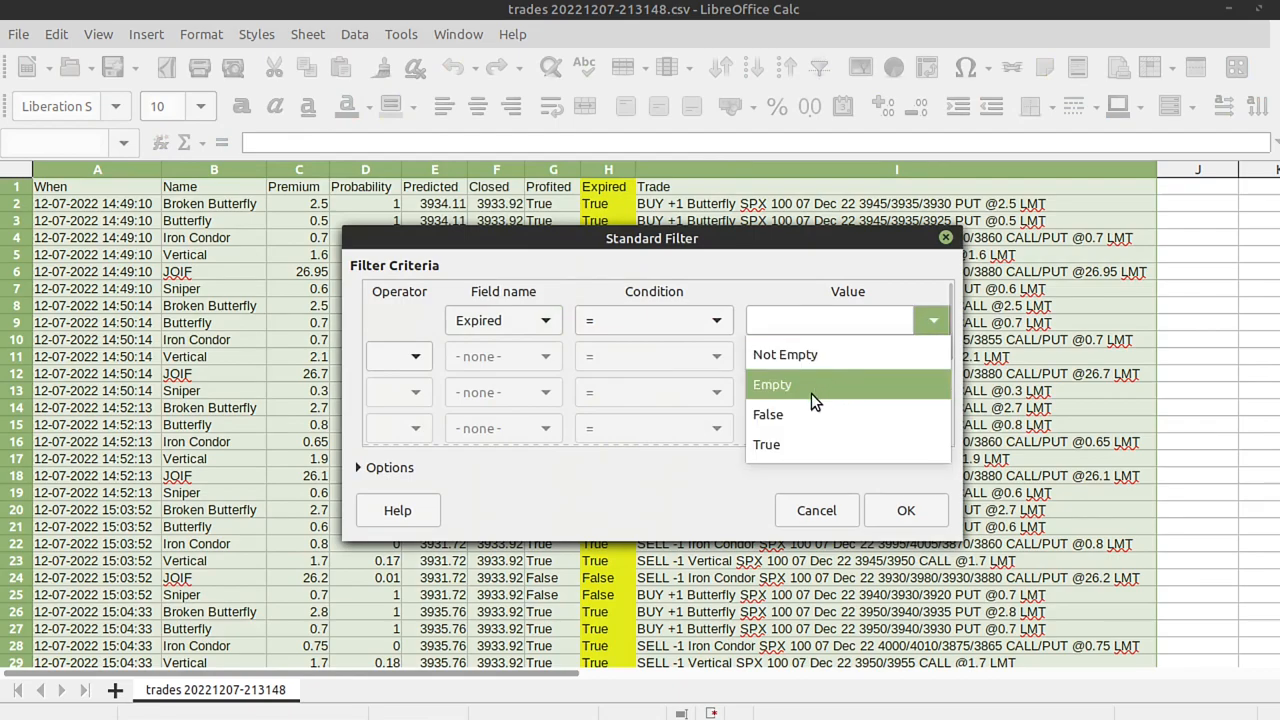
left_click(766, 444)
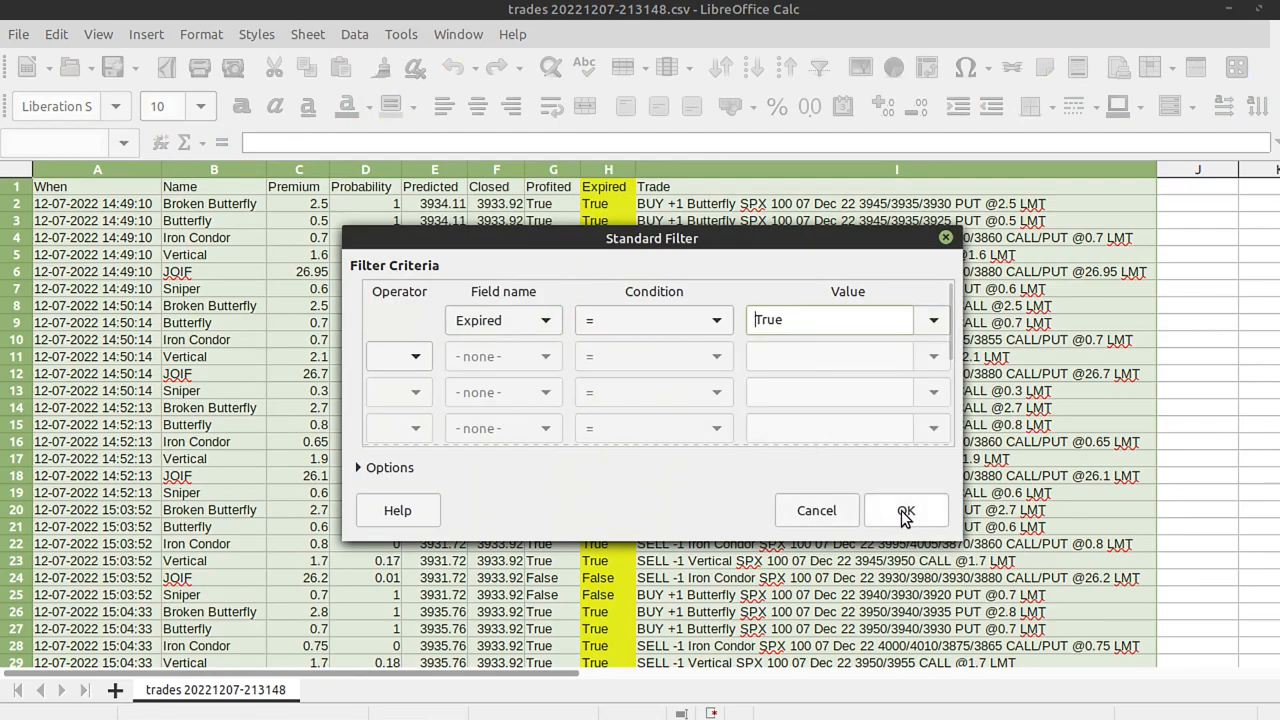
left_click(905, 510)
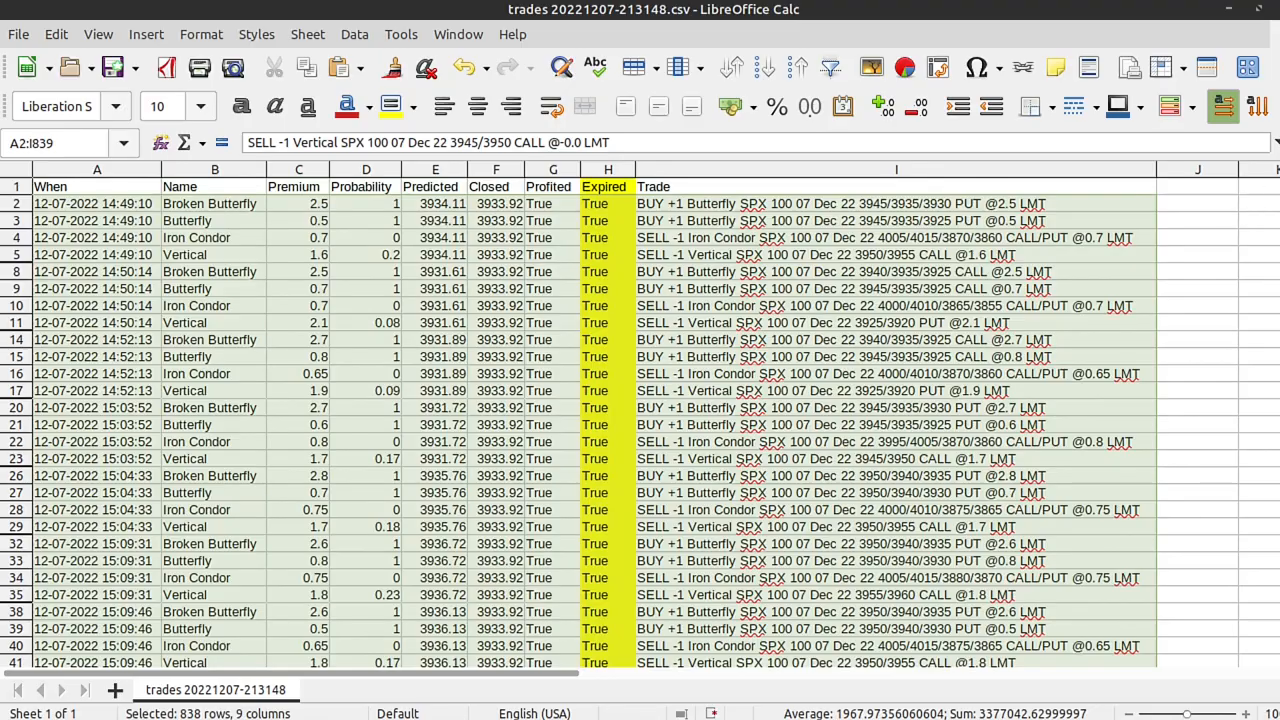
scroll("down", 3)
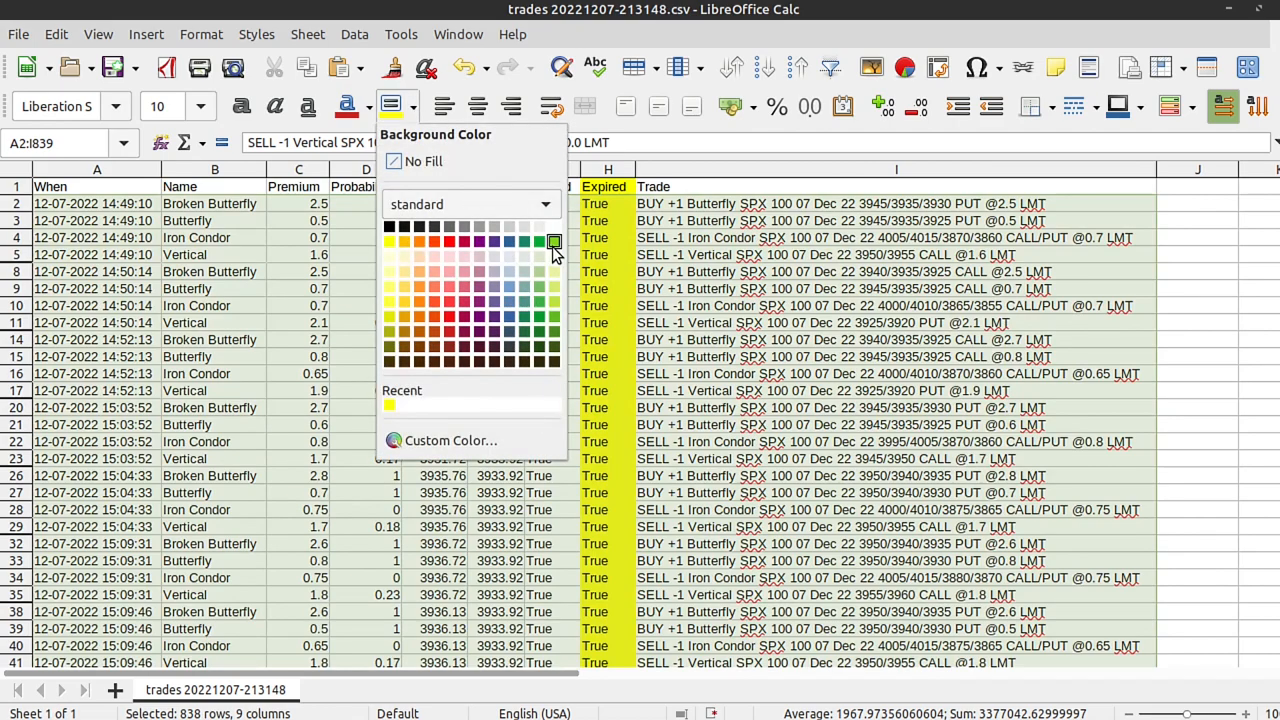
left_click(553, 241)
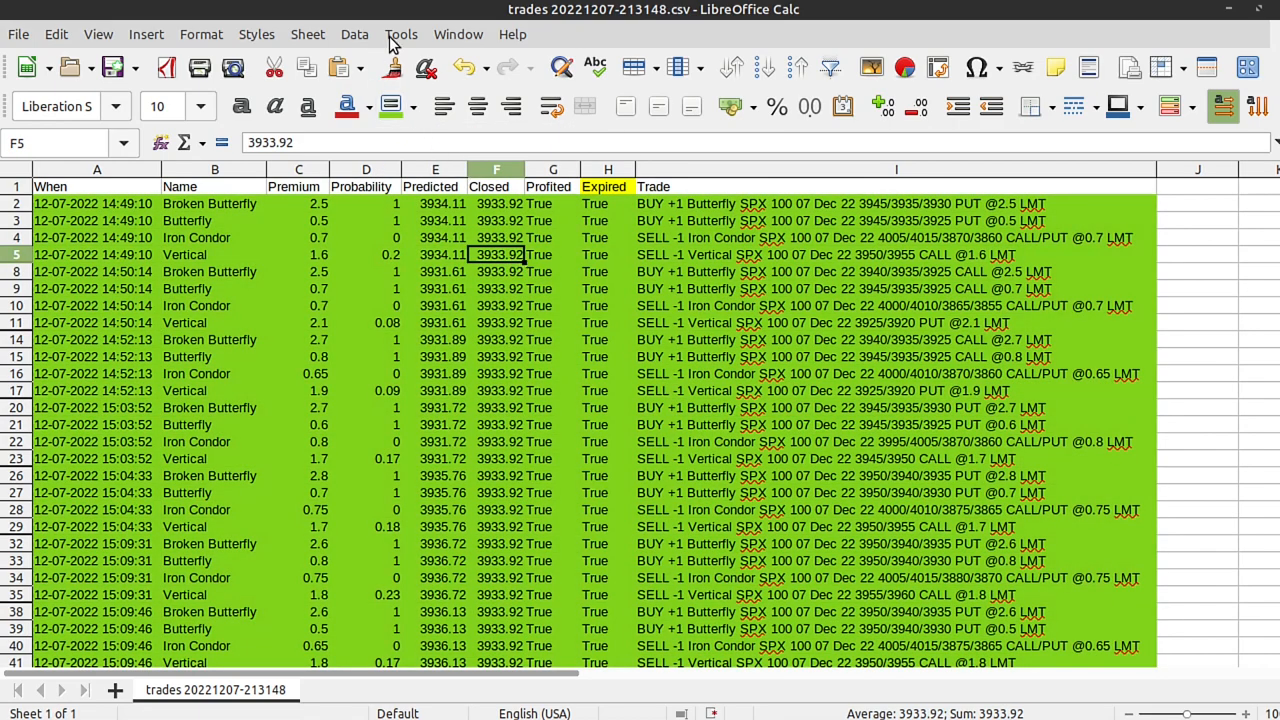
Filter to Expired = False and shade those rows red
left_click(354, 34)
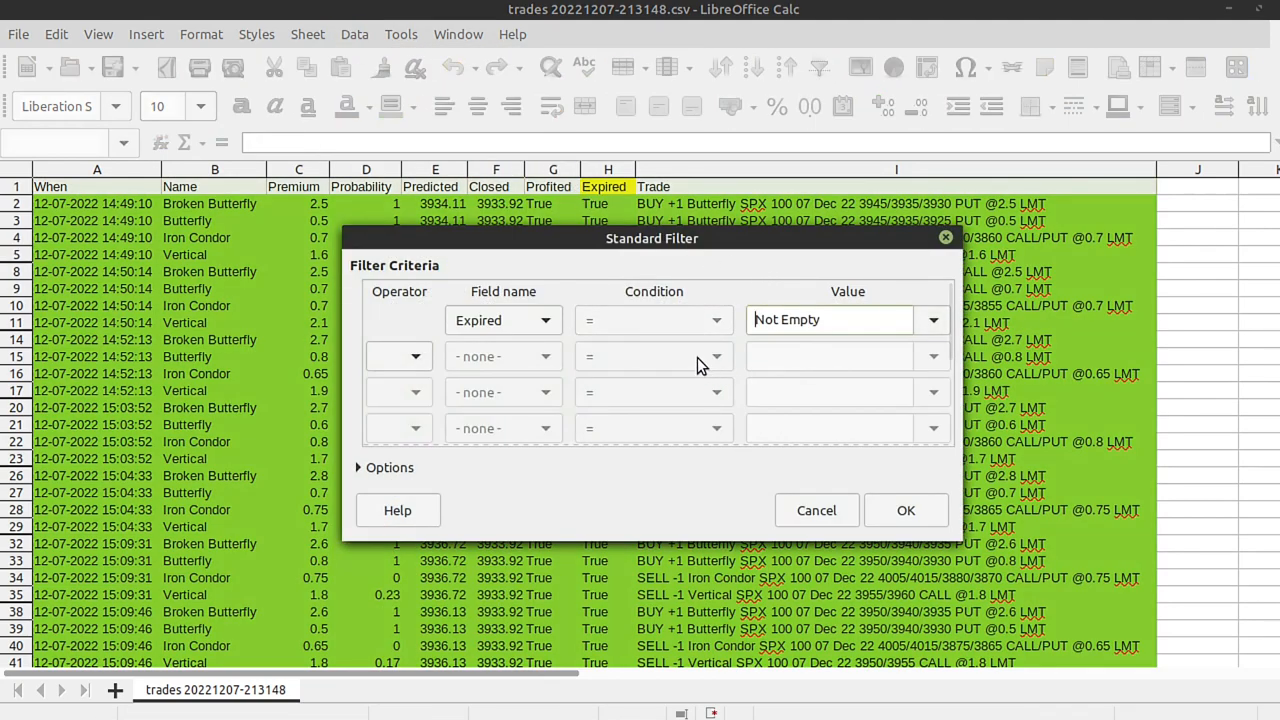
left_click(931, 319)
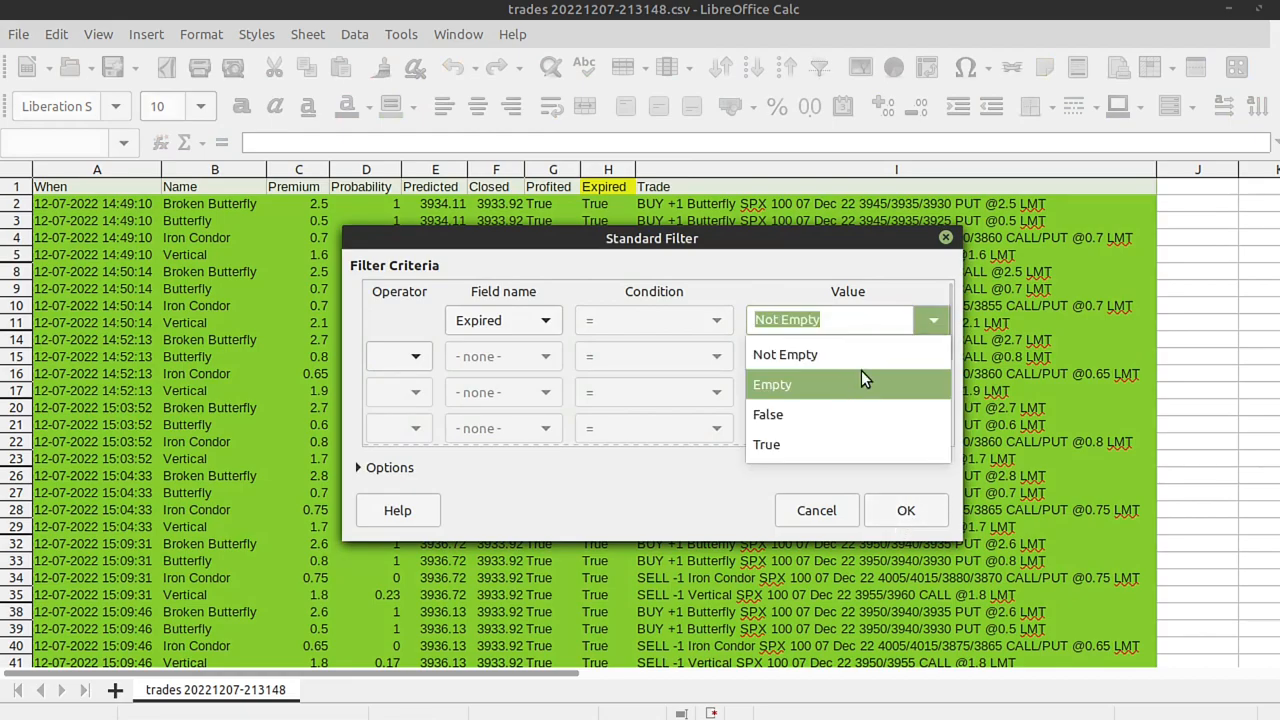
left_click(905, 510)
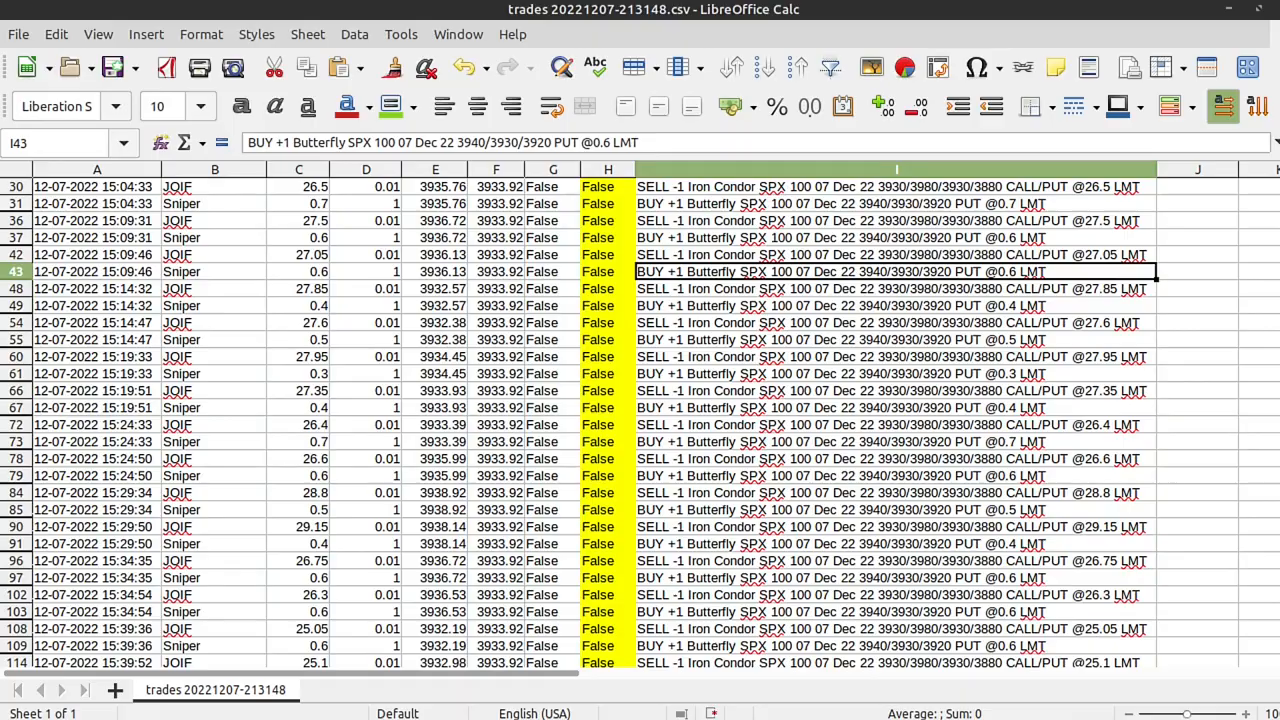
scroll("down", 3)
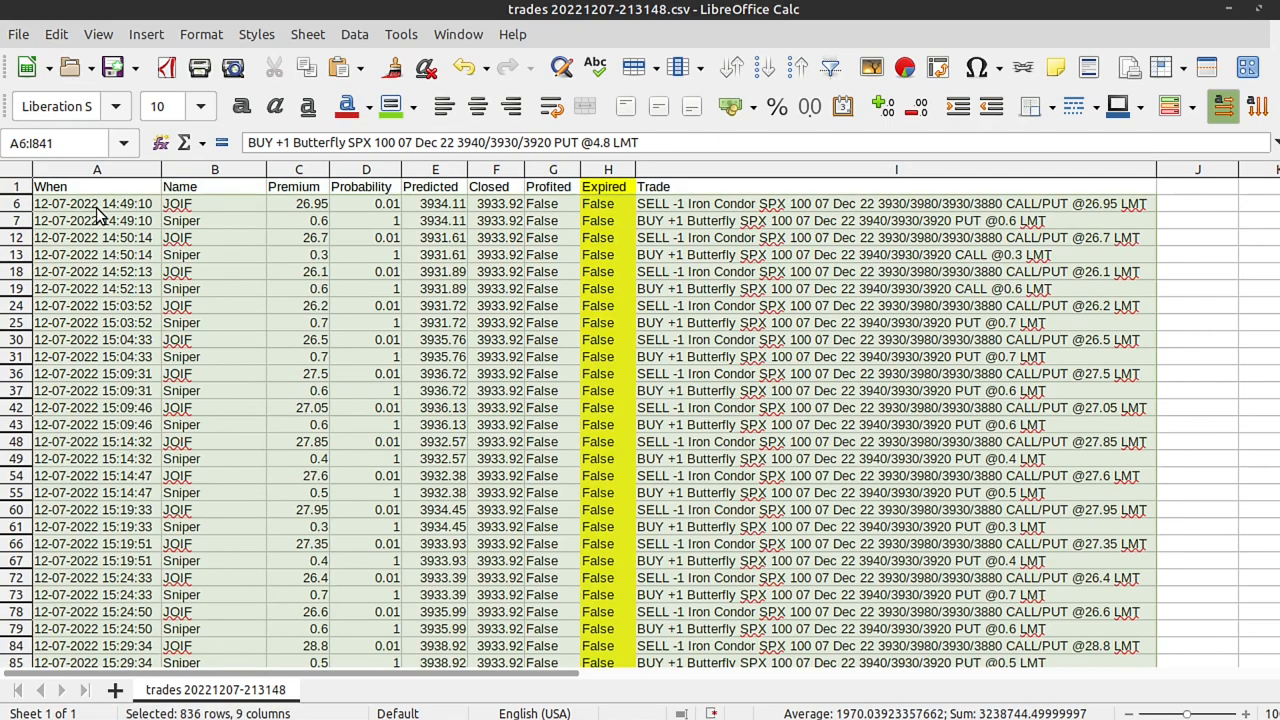
left_click(417, 106)
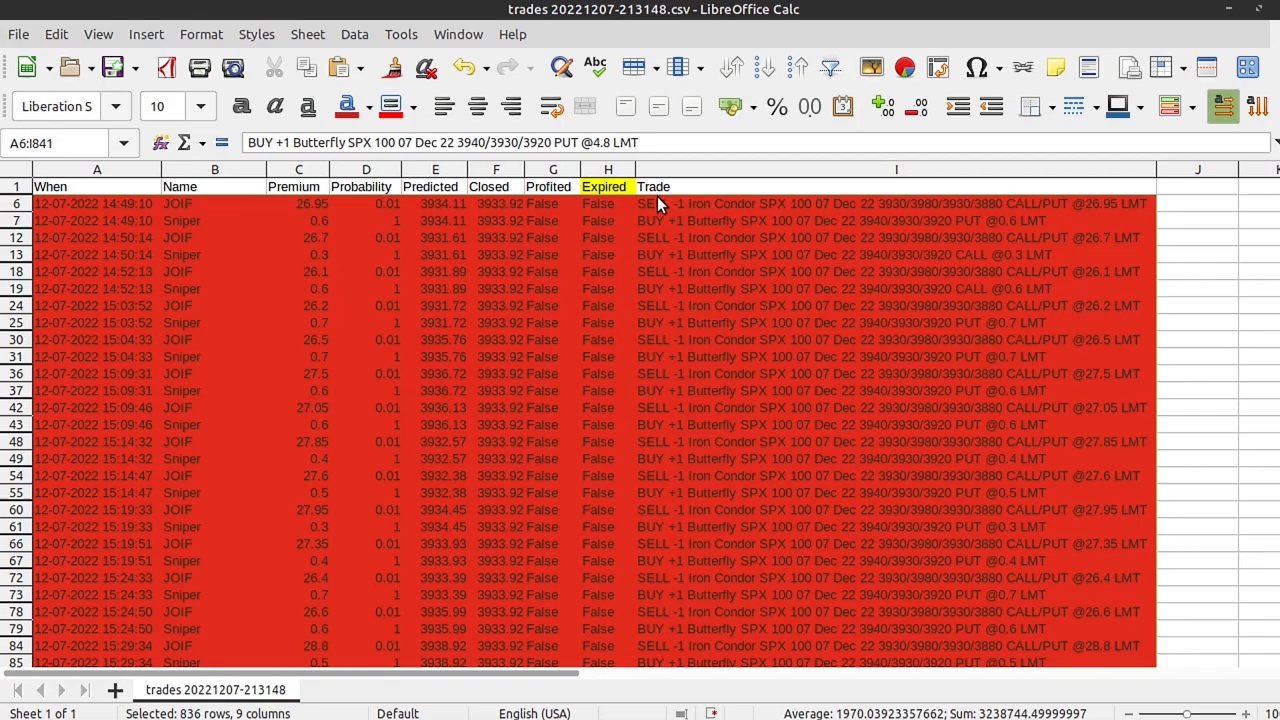
left_click(552, 254)
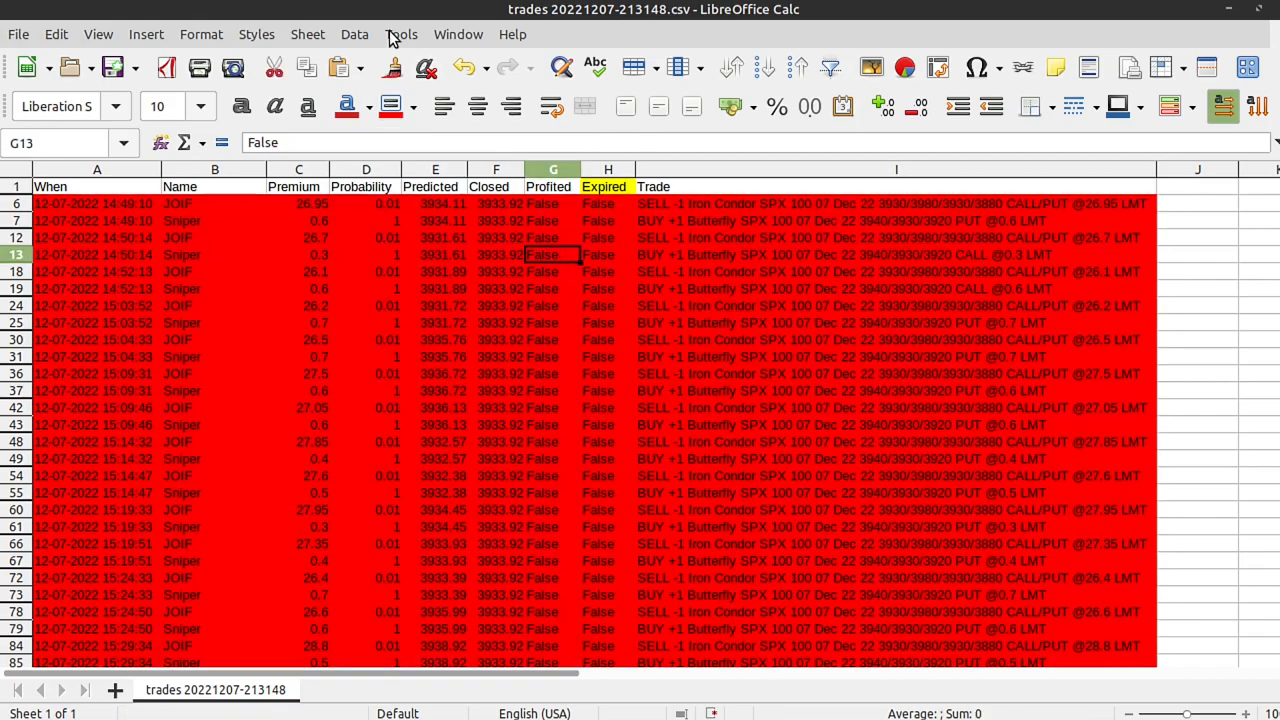
Remove the Standard Filter condition so all trades show again
left_click(354, 34)
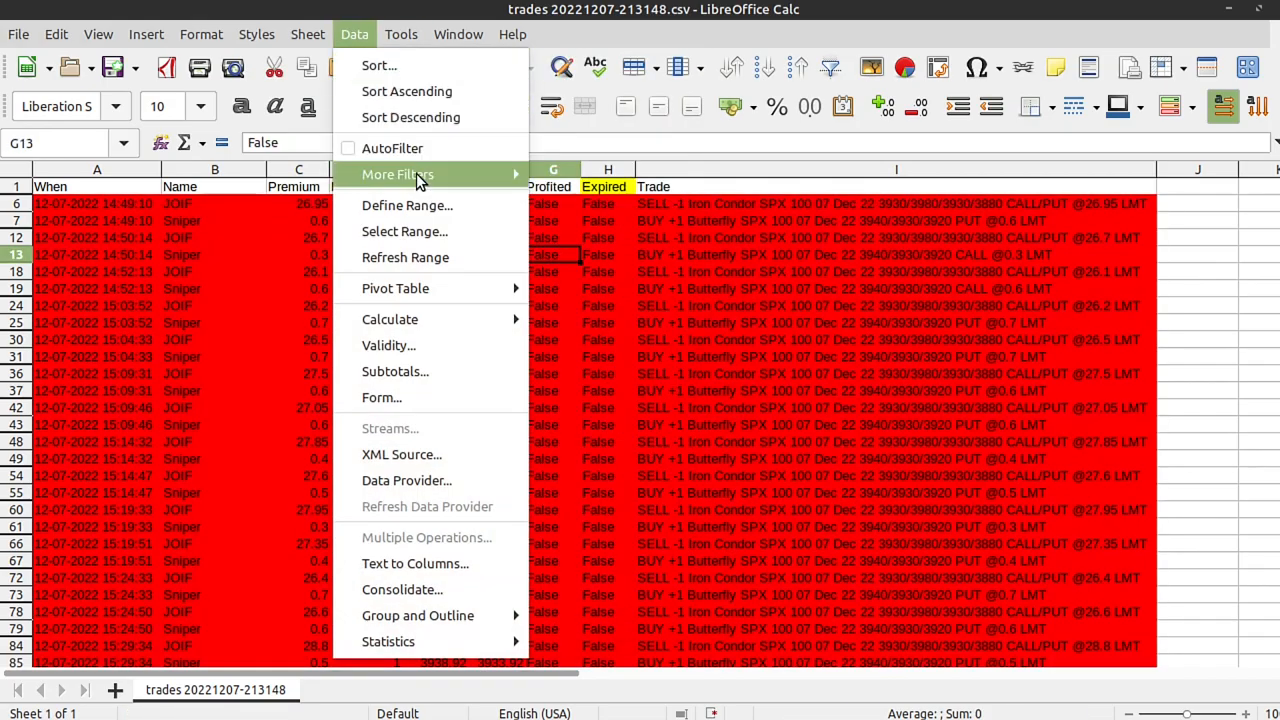
left_click(397, 174)
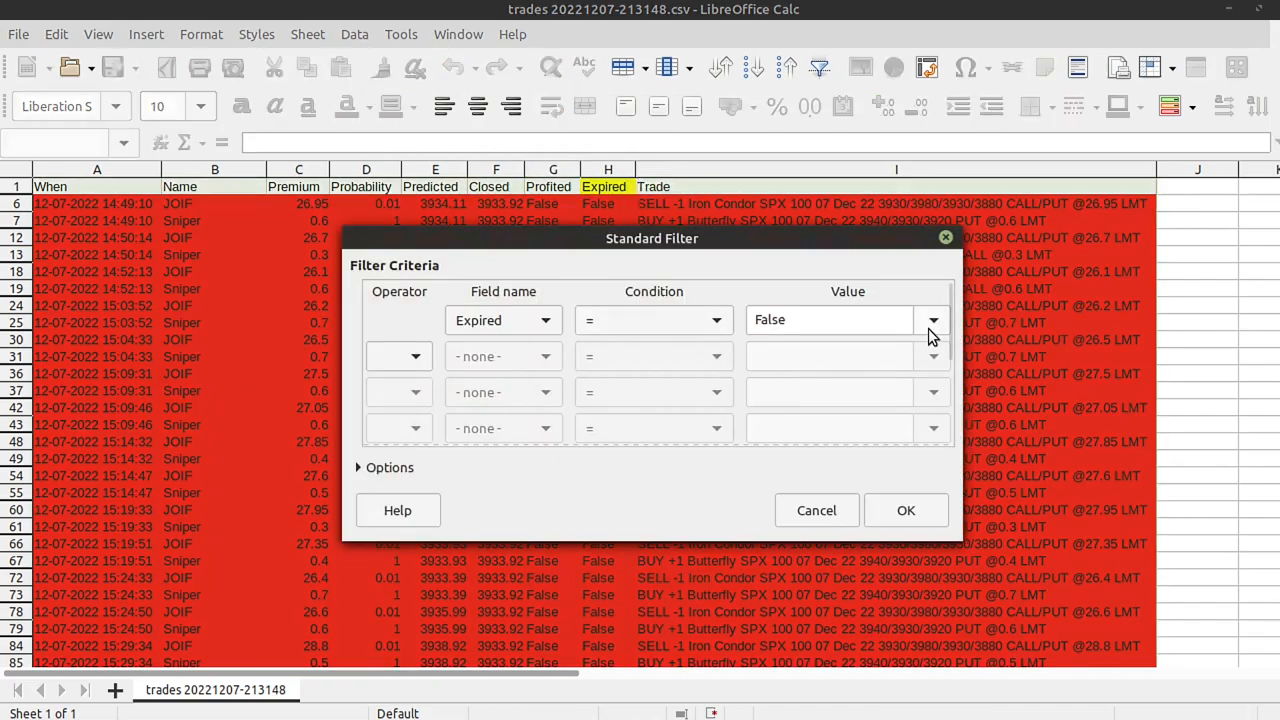
left_click(905, 510)
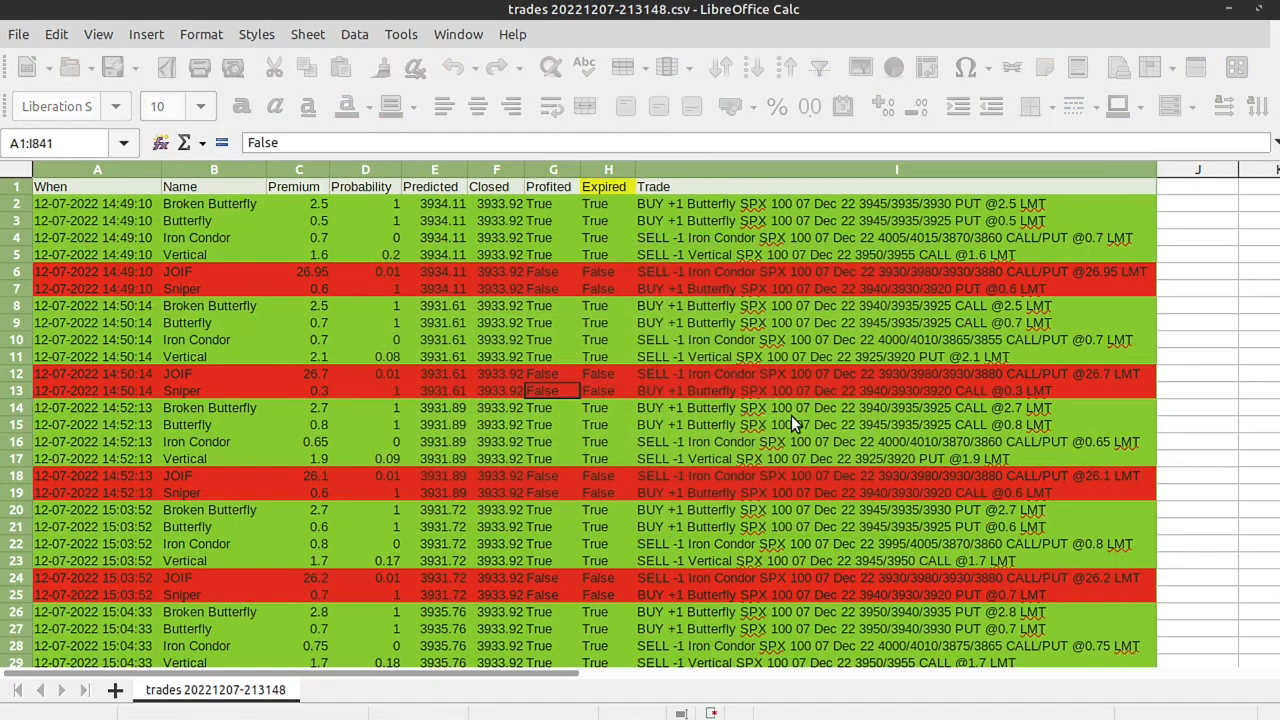
left_click(896, 390)
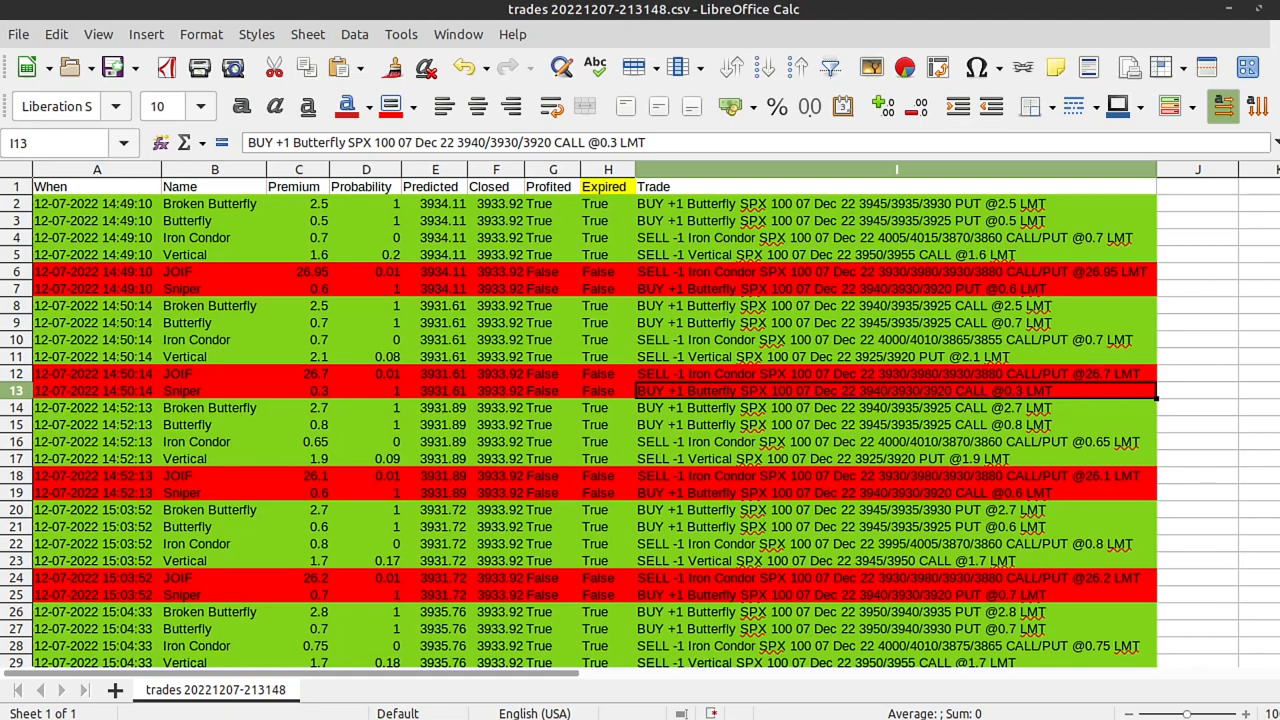
mouse_move(174, 288)
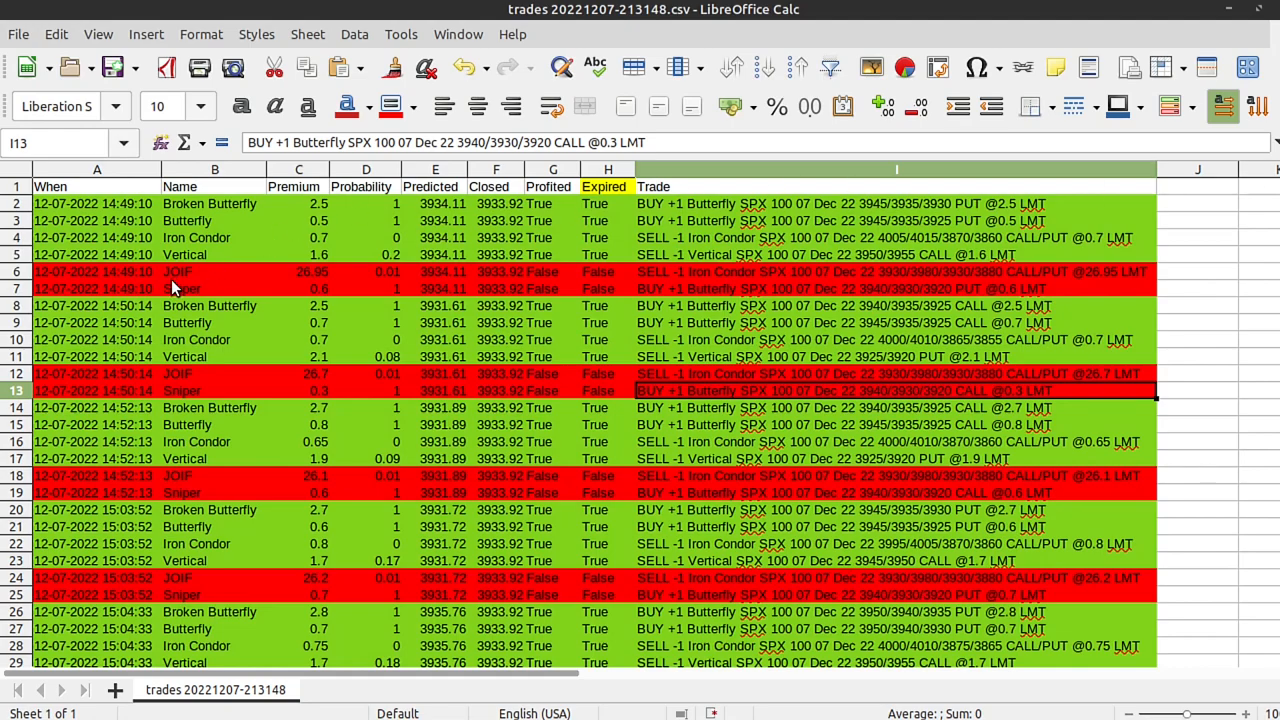
mouse_move(187, 390)
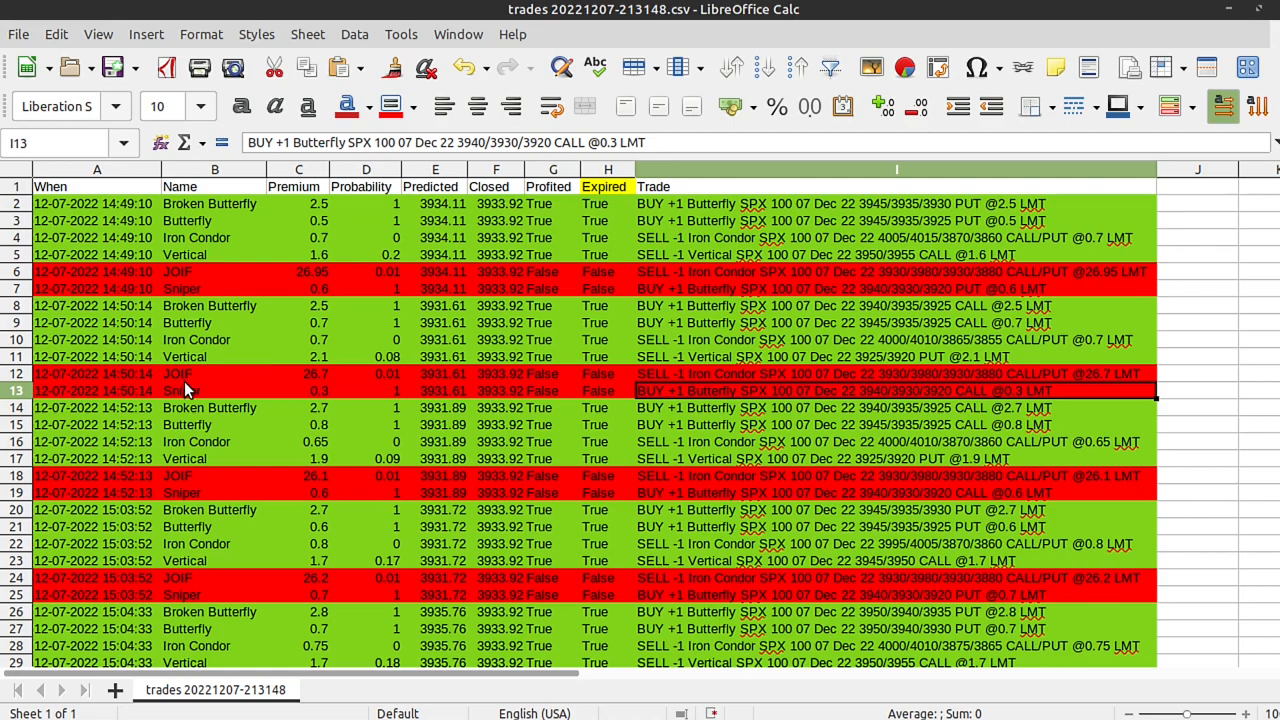
mouse_move(438, 293)
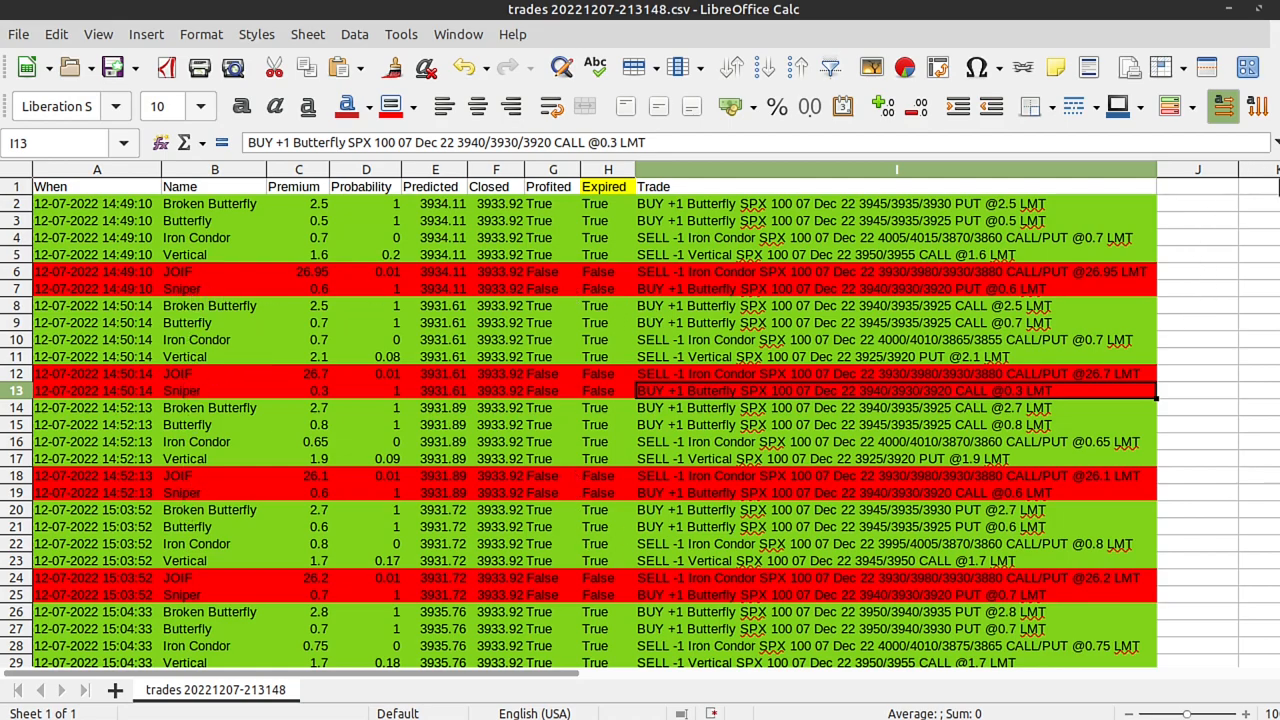
scroll("down", 3)
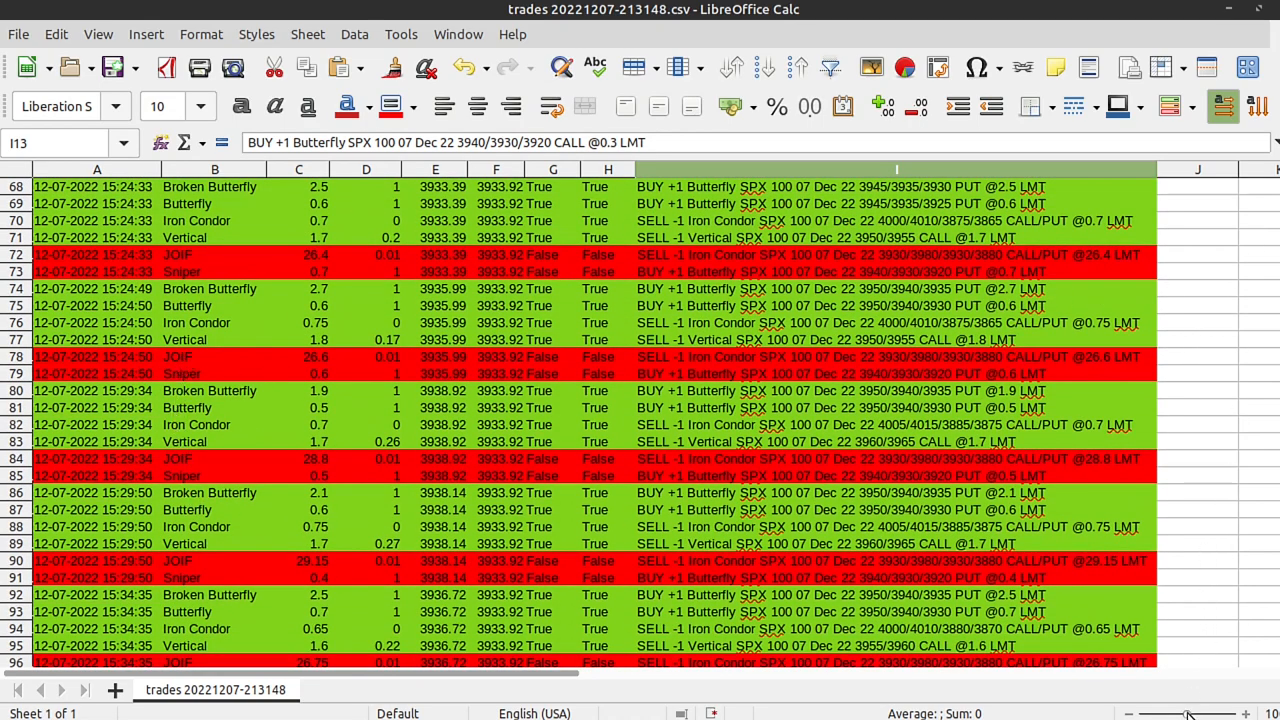
left_click_drag(1190, 713, 1140, 713)
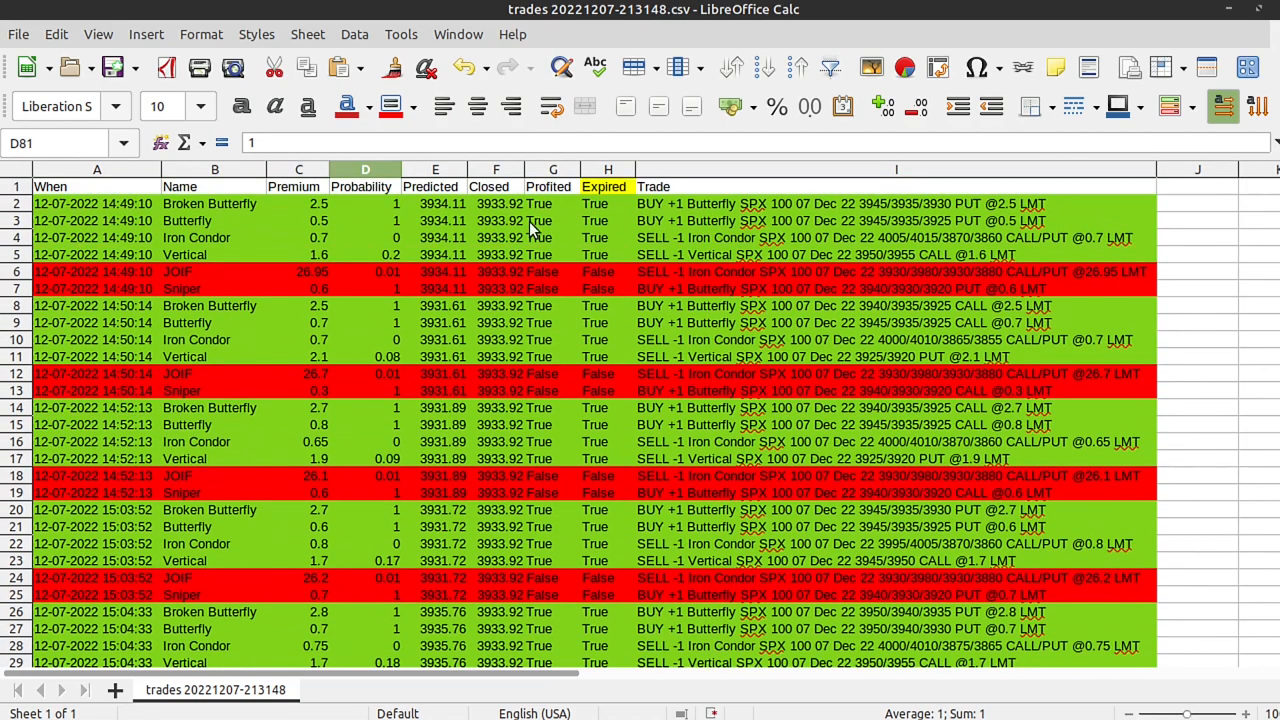
Apply a Standard Filter on Name for Butterfly, Iron Condor or Vertical
left_click(354, 34)
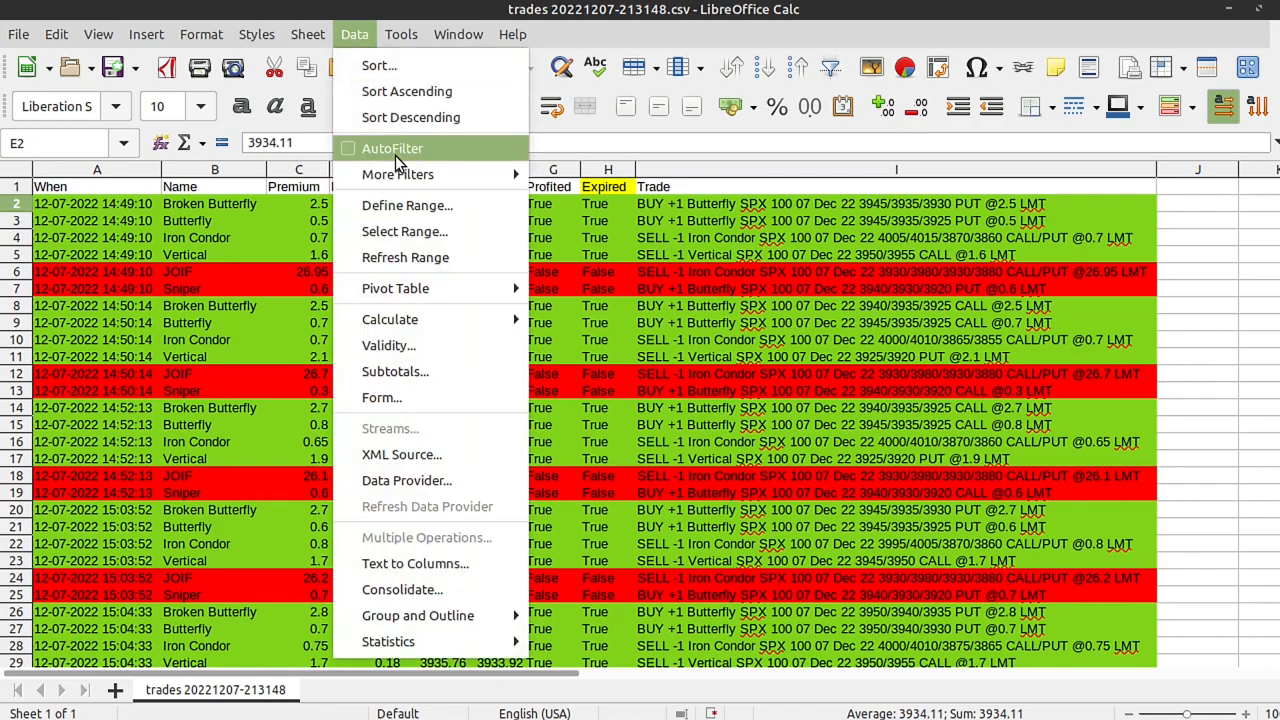
left_click(397, 174)
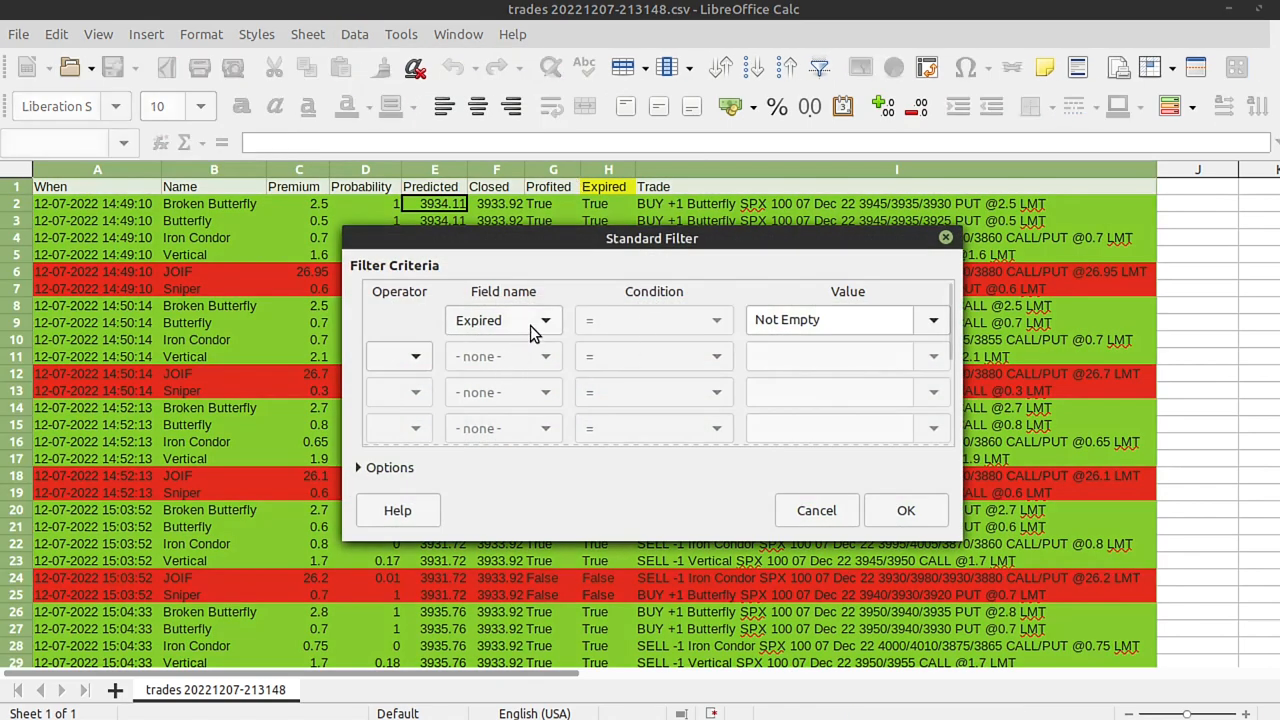
left_click(545, 320)
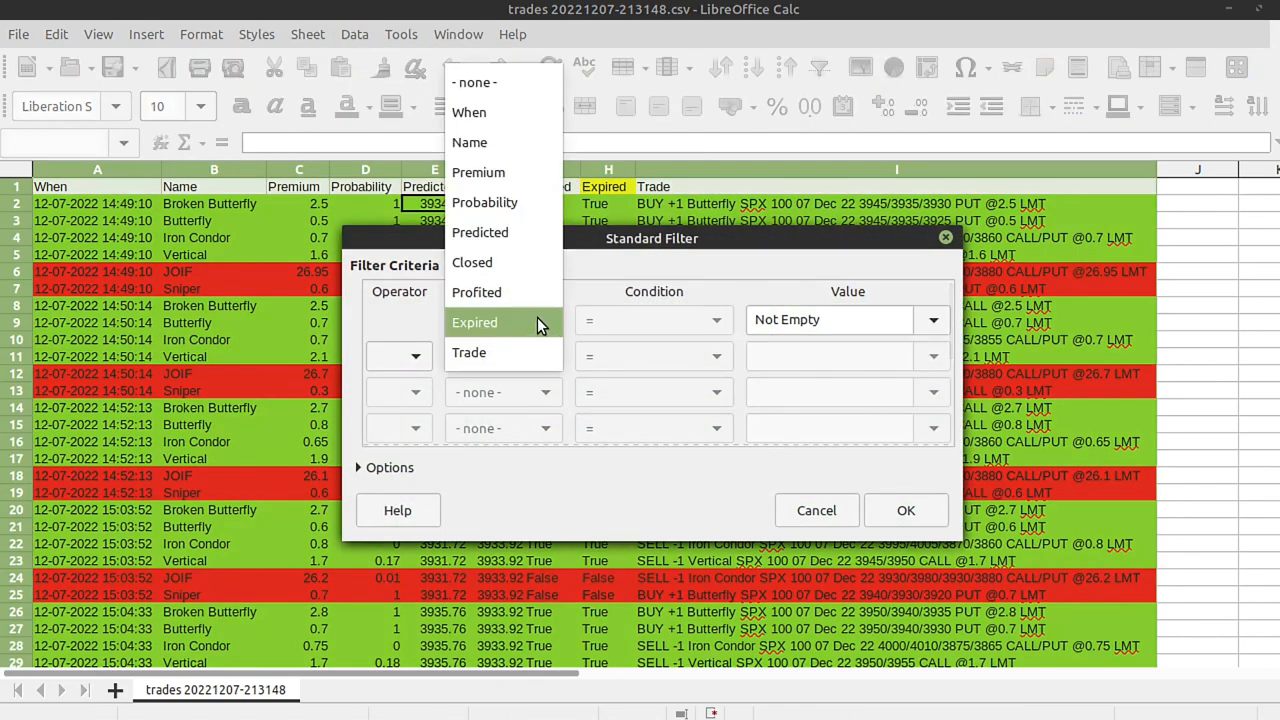
left_click(469, 142)
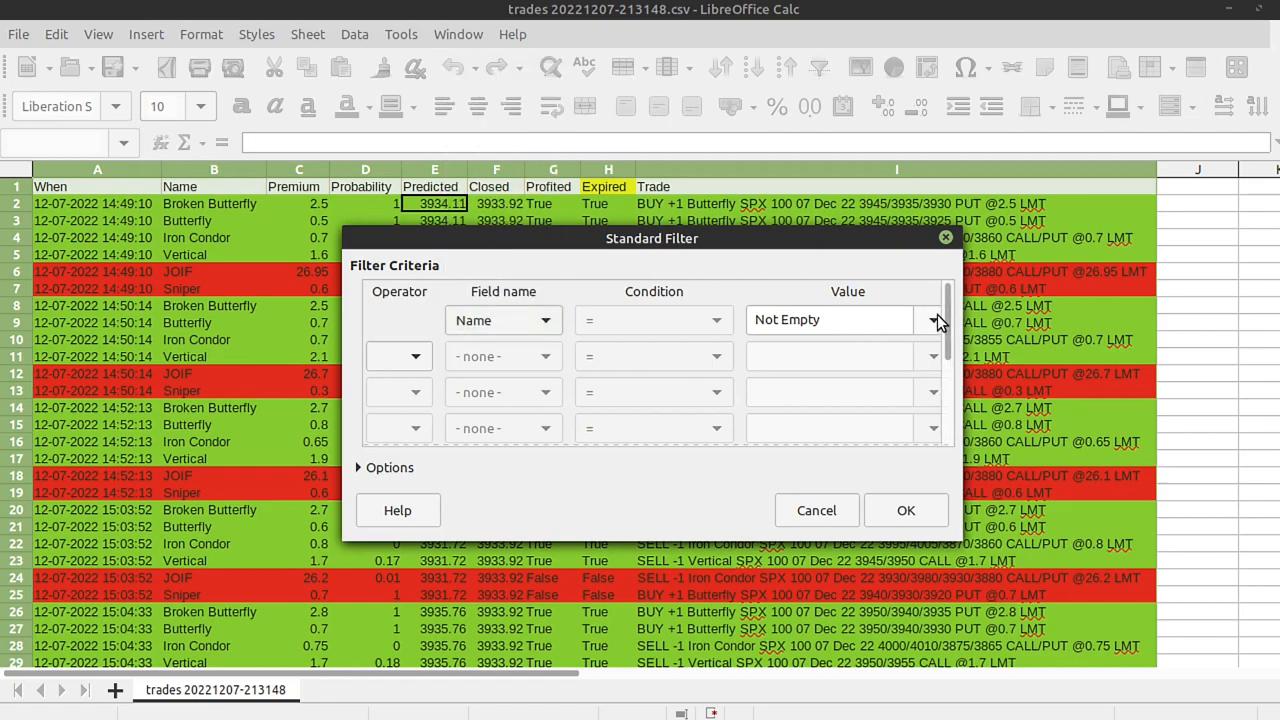
left_click(932, 319)
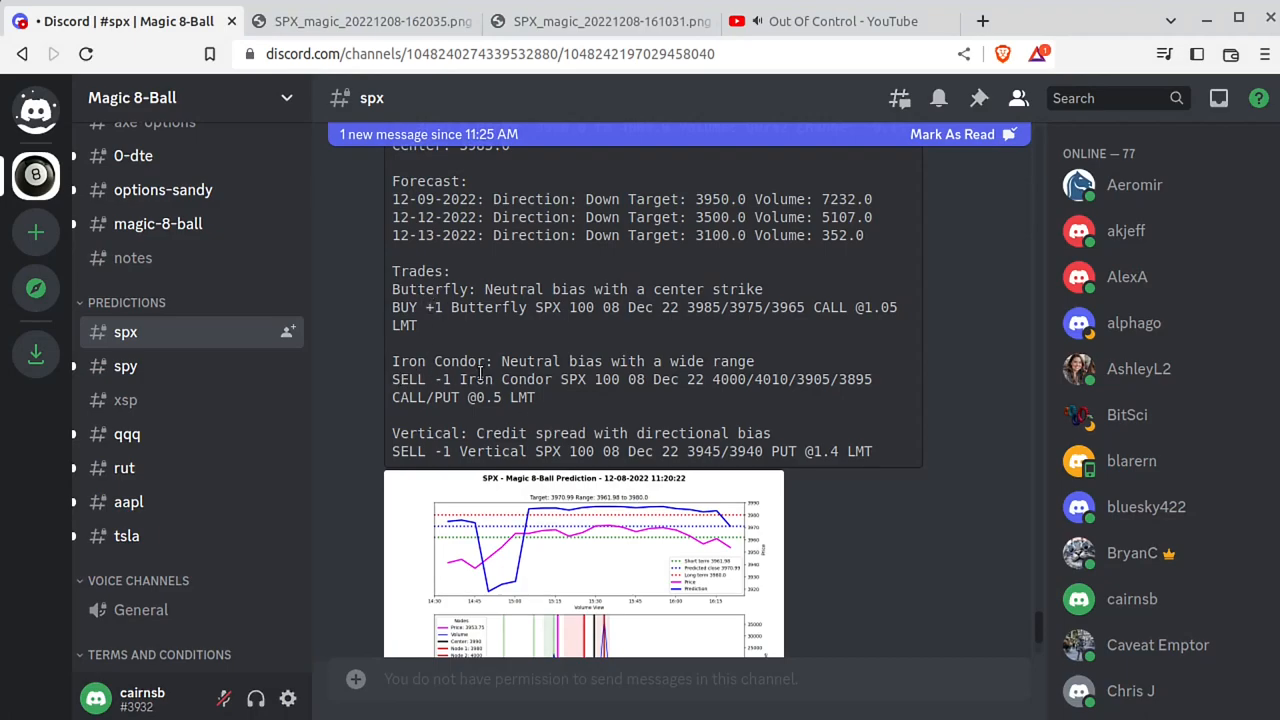
mouse_move(530, 355)
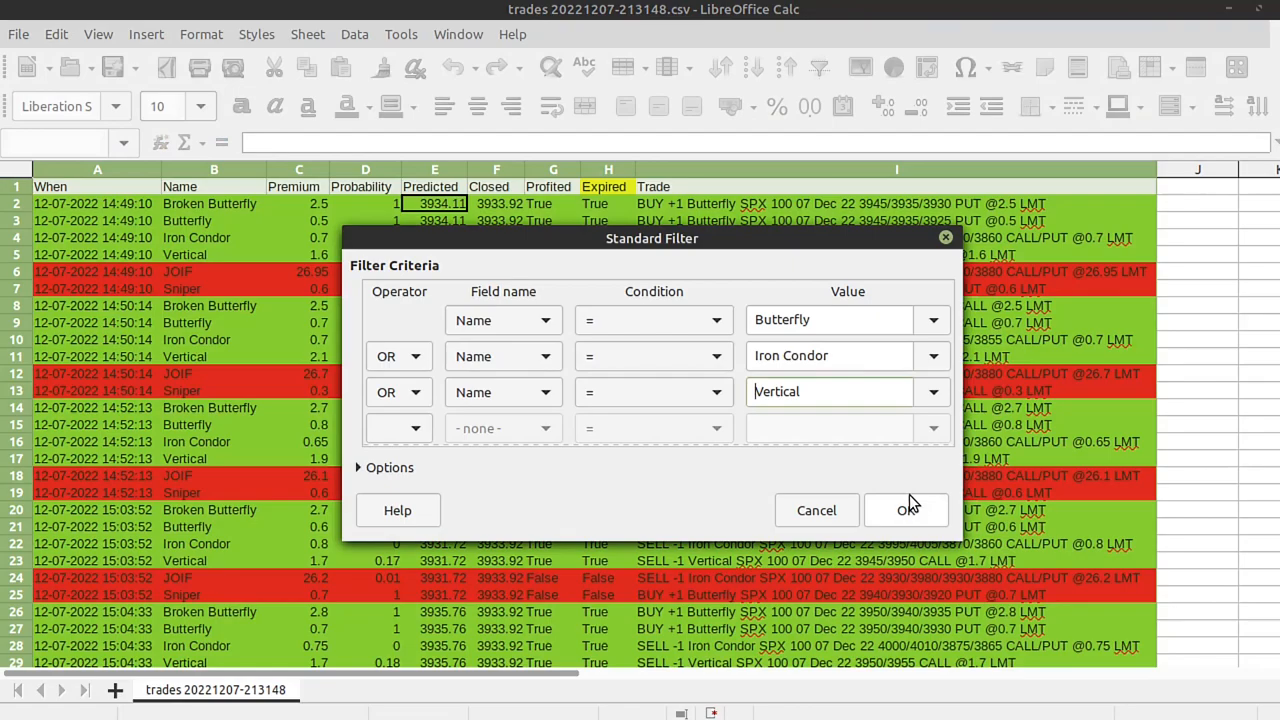
left_click(905, 510)
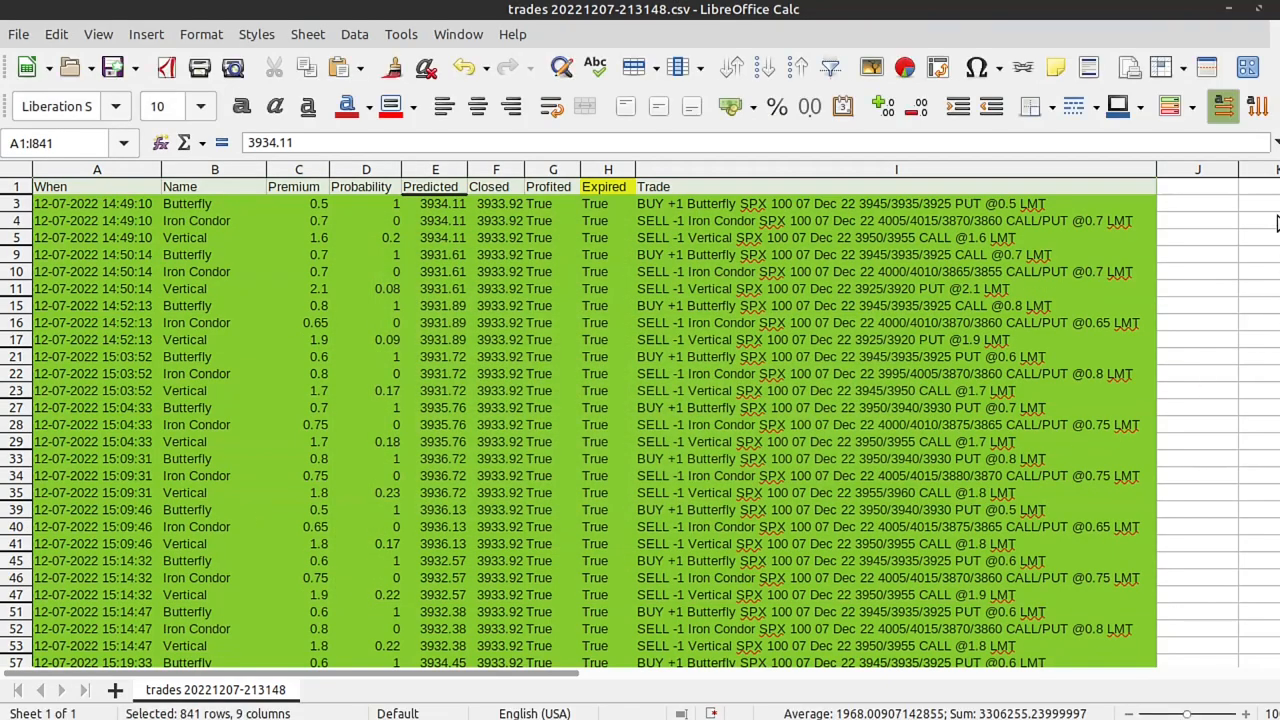
mouse_move(1200, 680)
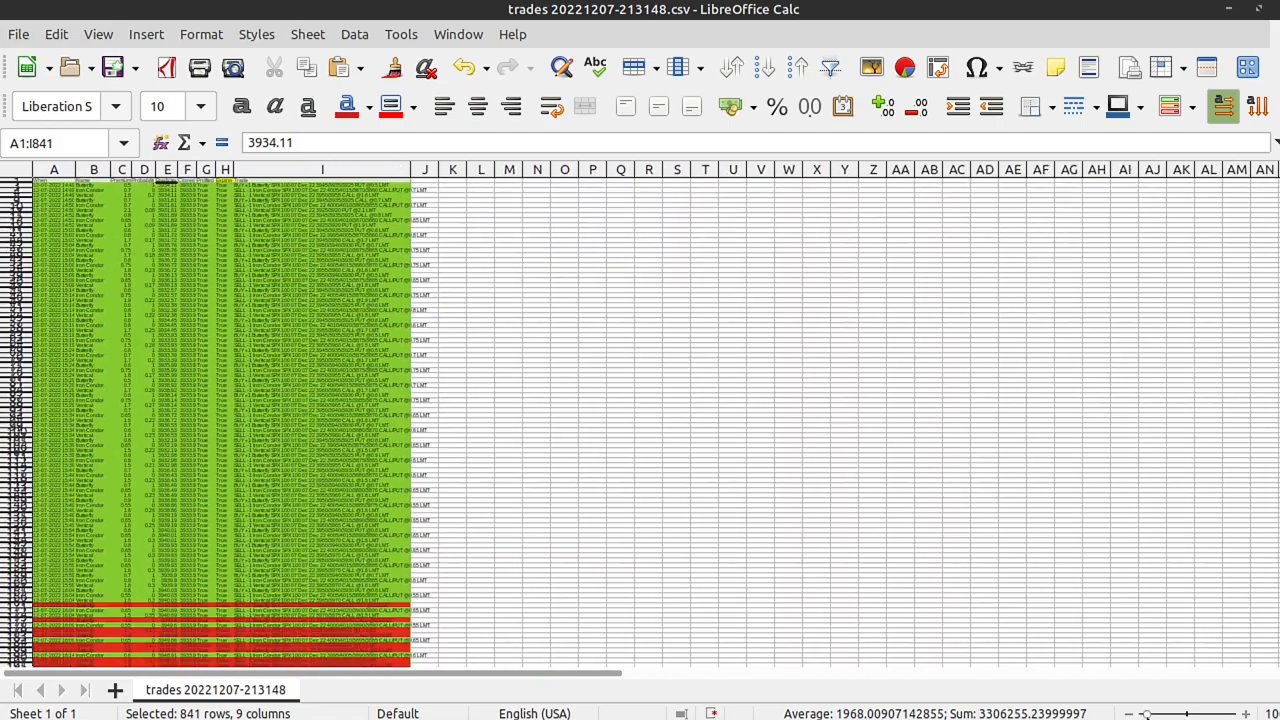
mouse_move(260, 372)
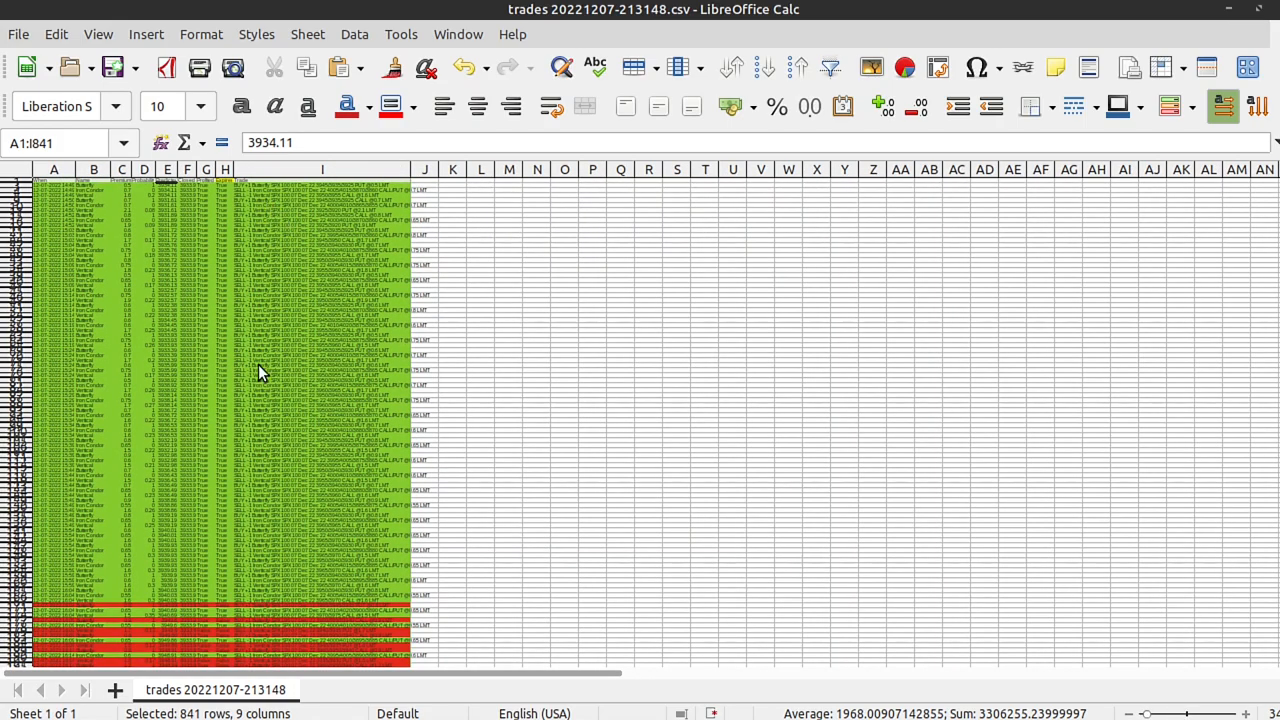
mouse_move(735, 267)
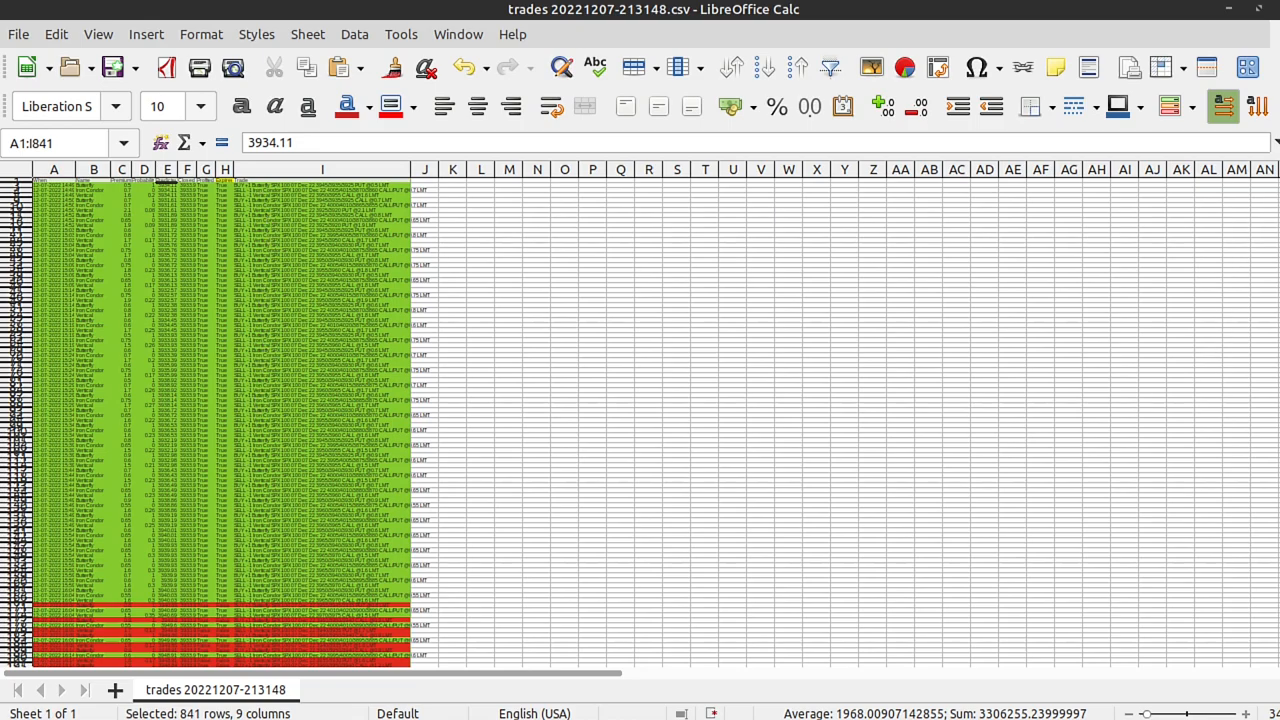
scroll("down", 3)
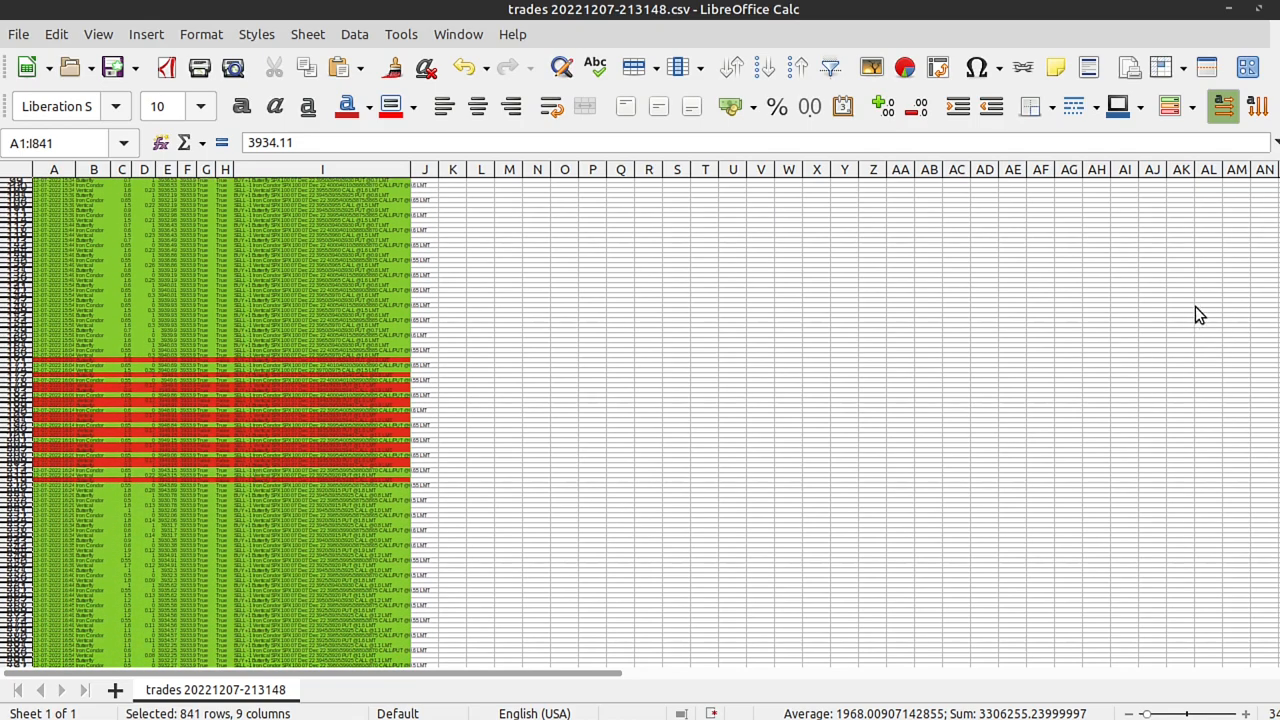
scroll("down", 3)
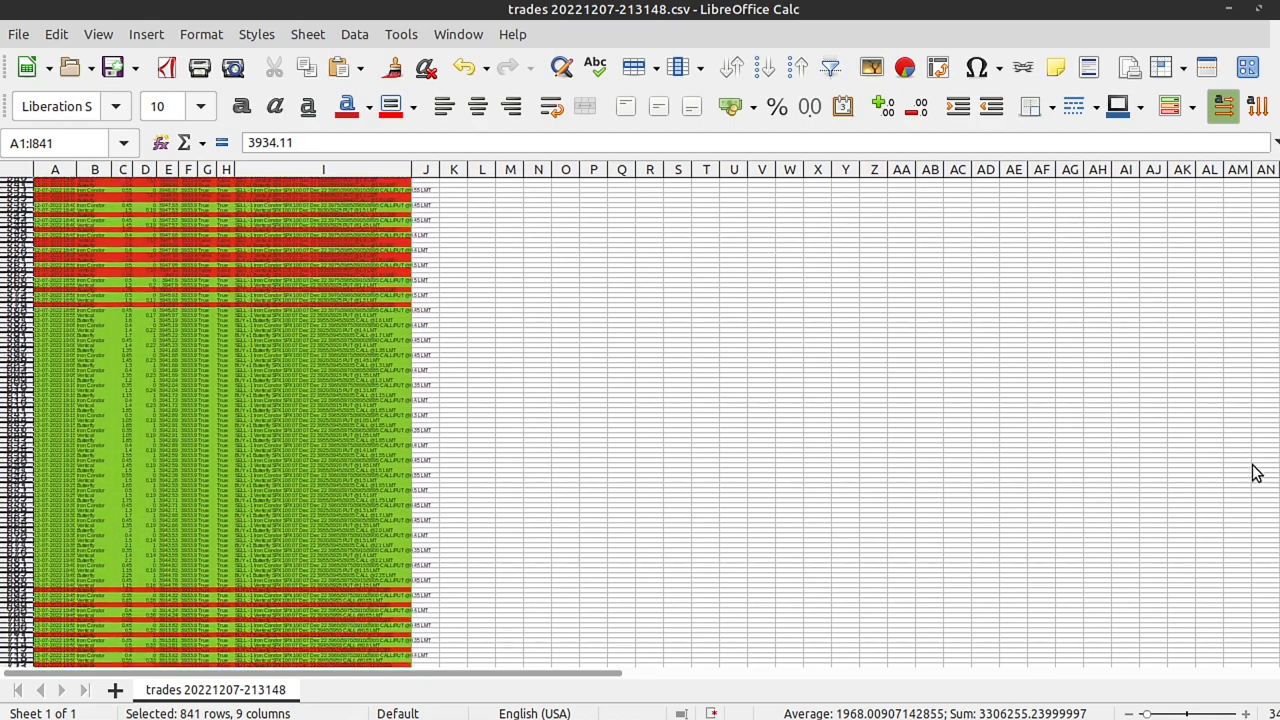
scroll("down", 3)
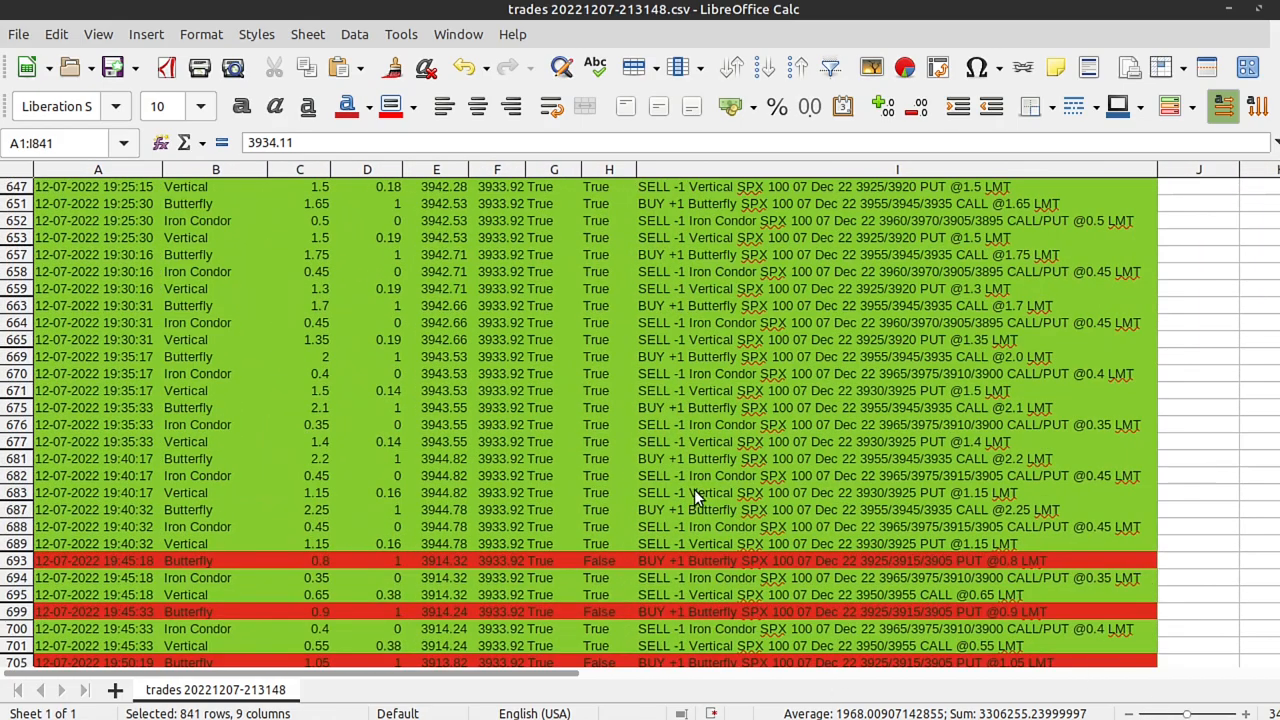
scroll("down", 3)
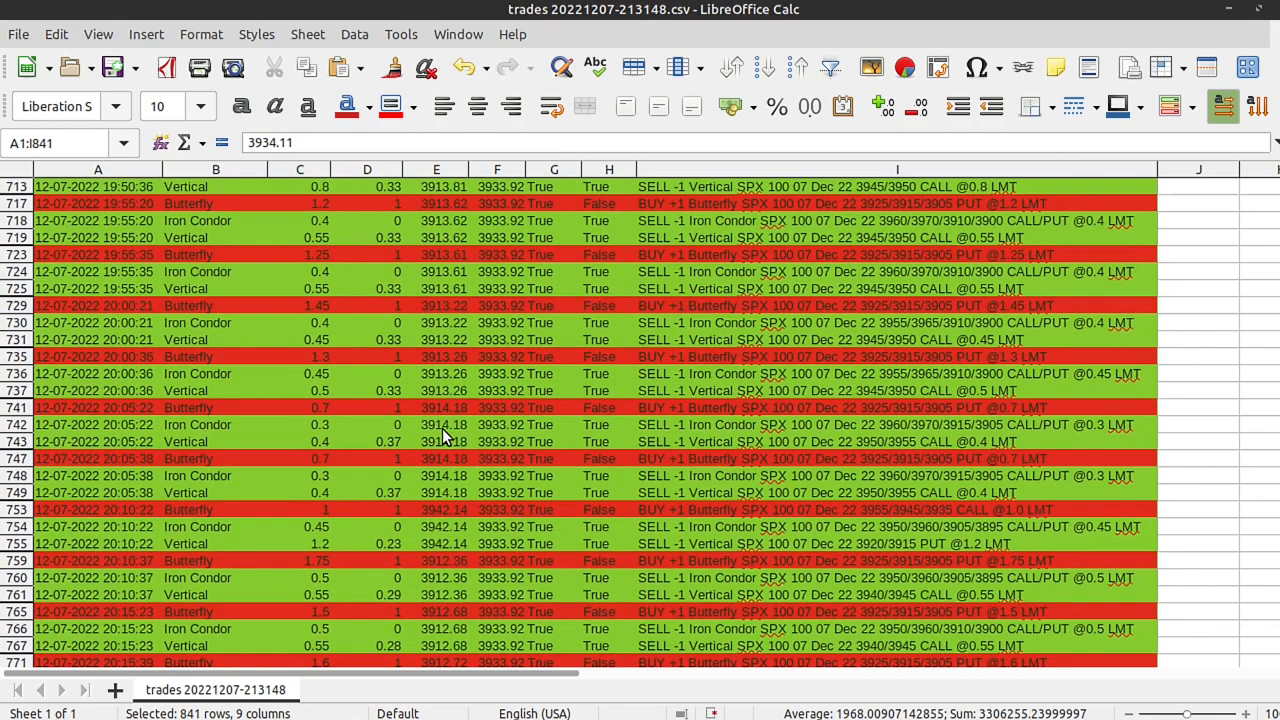
scroll("up", 3)
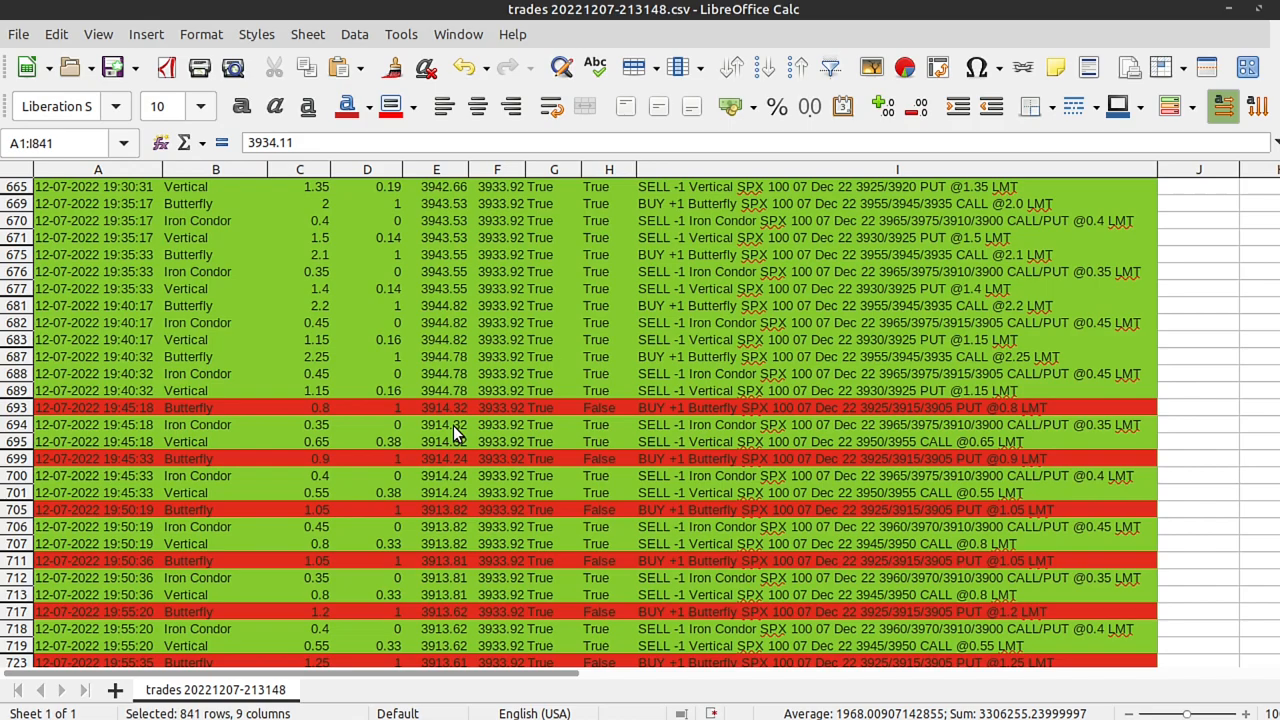
mouse_move(456, 433)
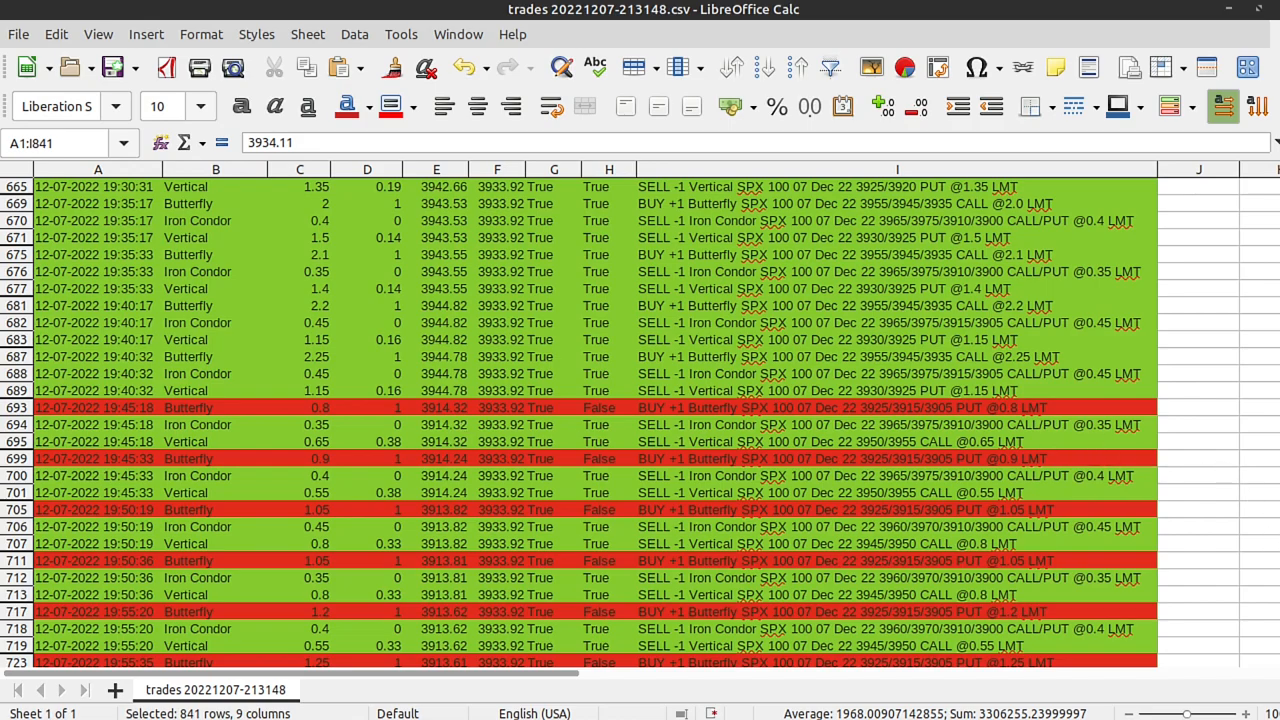
scroll("up", 3)
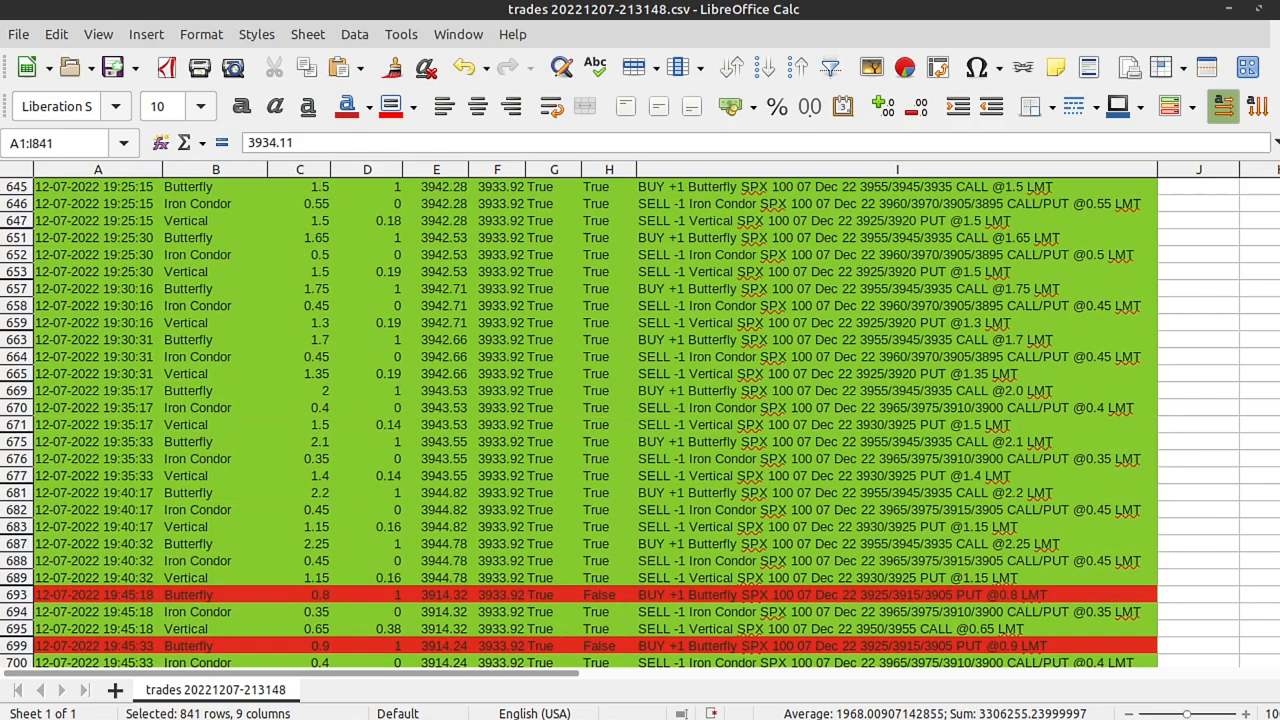
left_click(215, 373)
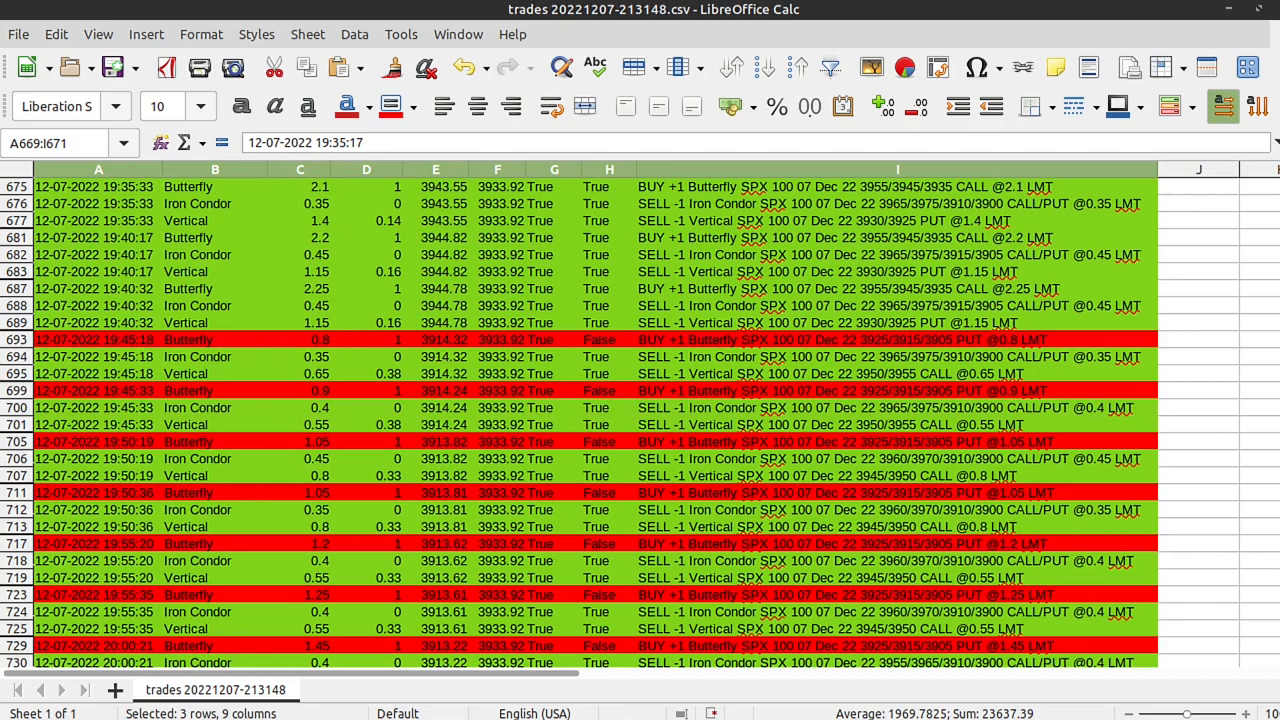
scroll("up", 3)
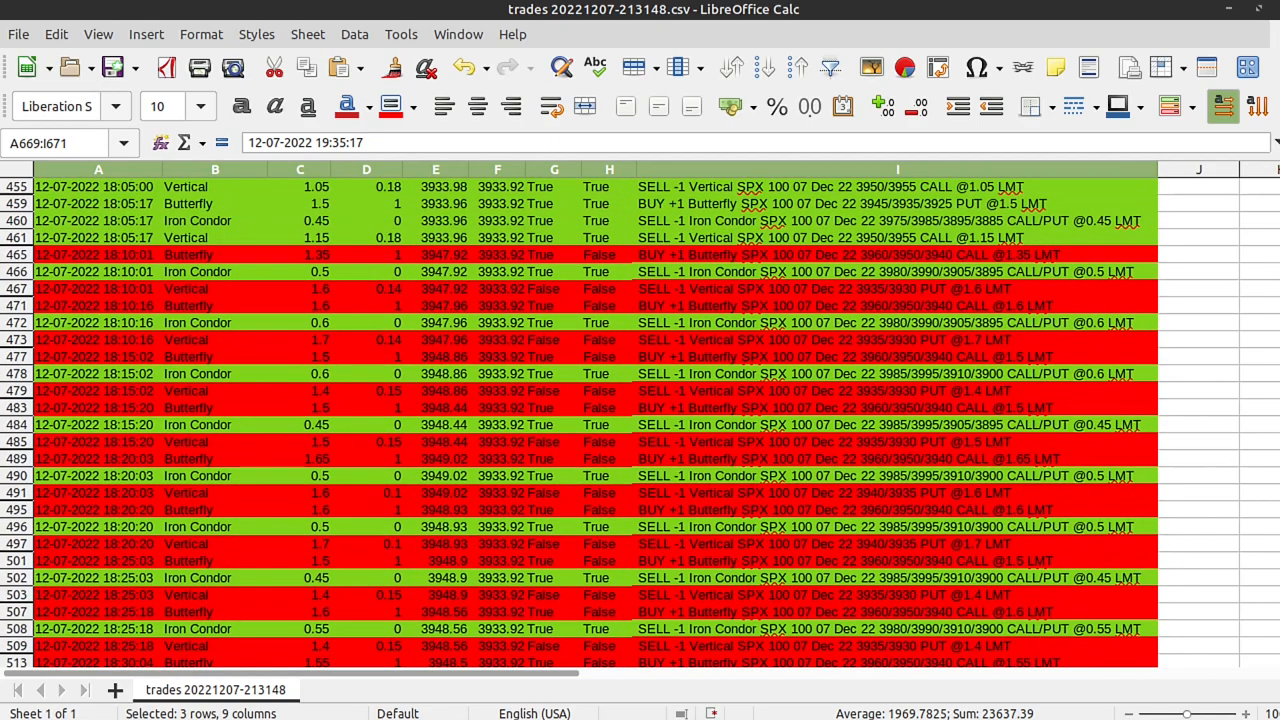
scroll("down", 3)
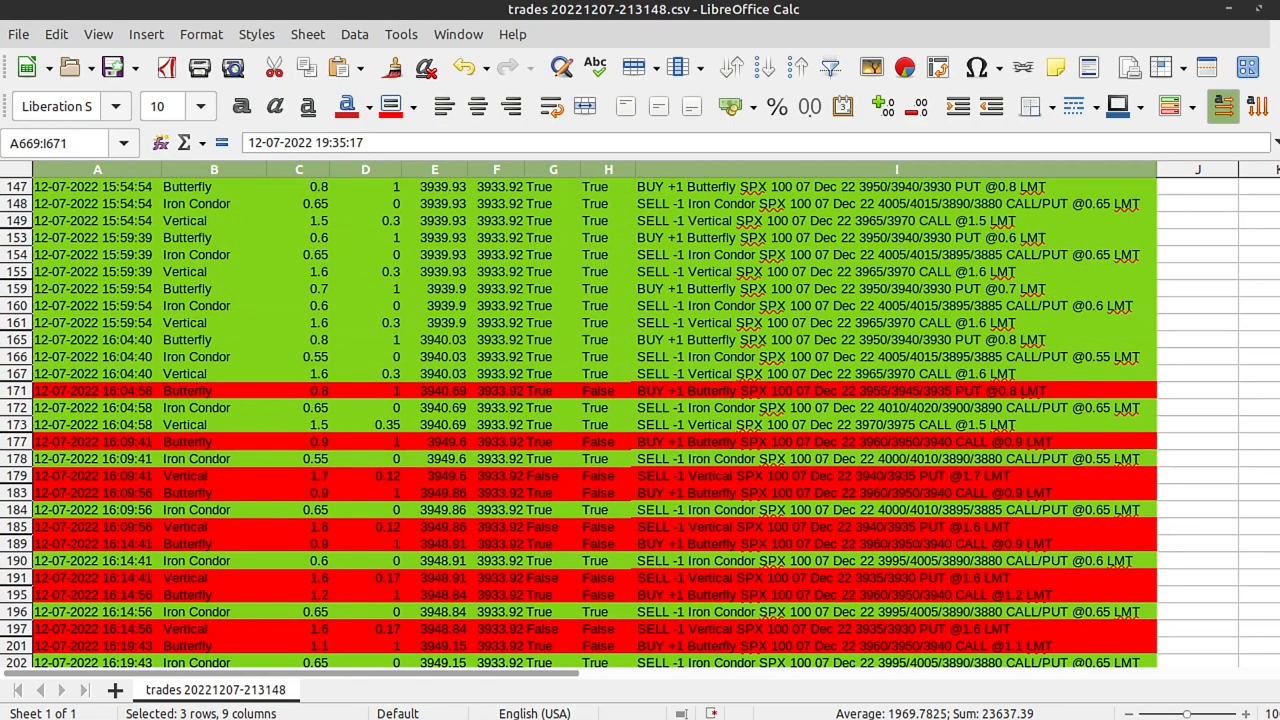
scroll("up", 3)
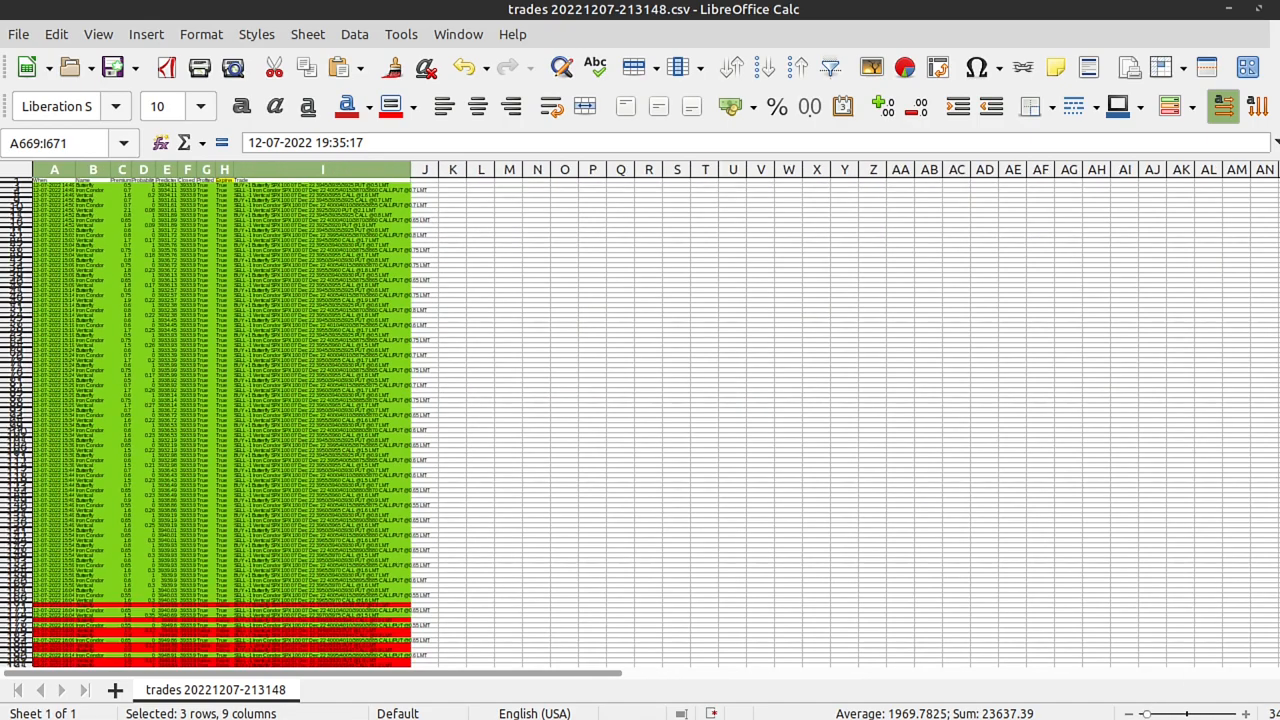
scroll("down", 3)
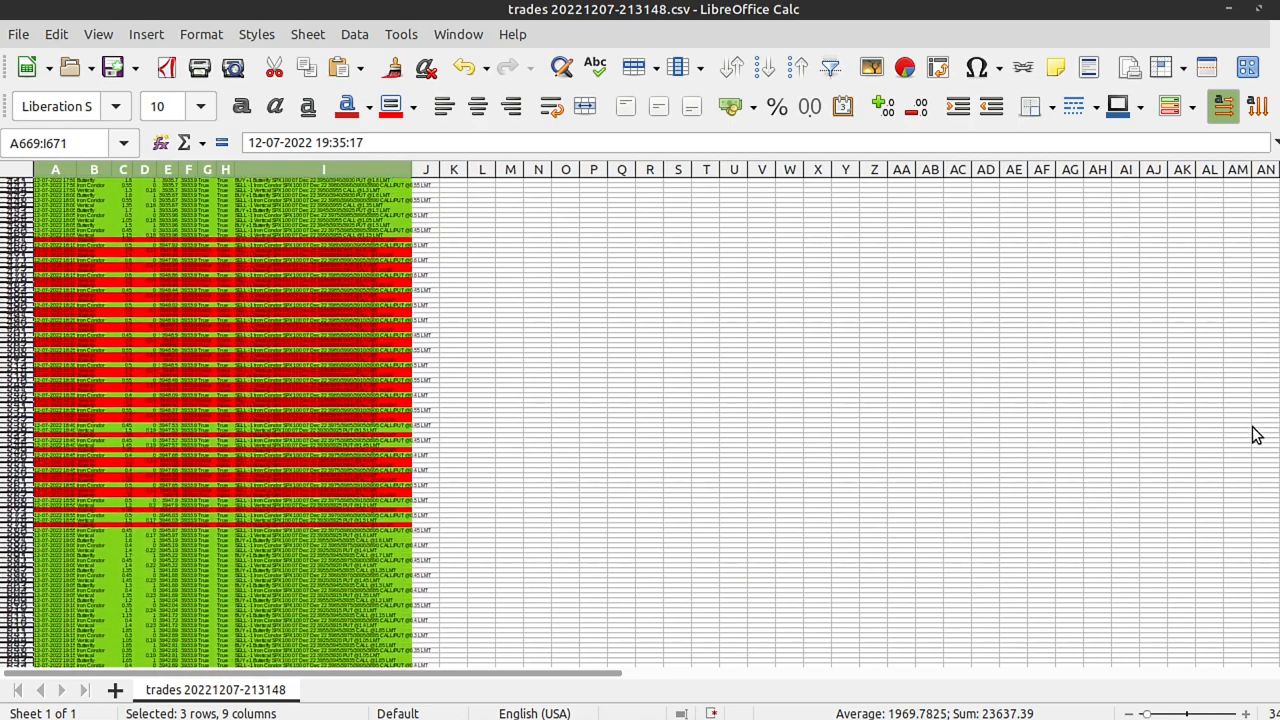
scroll("down", 3)
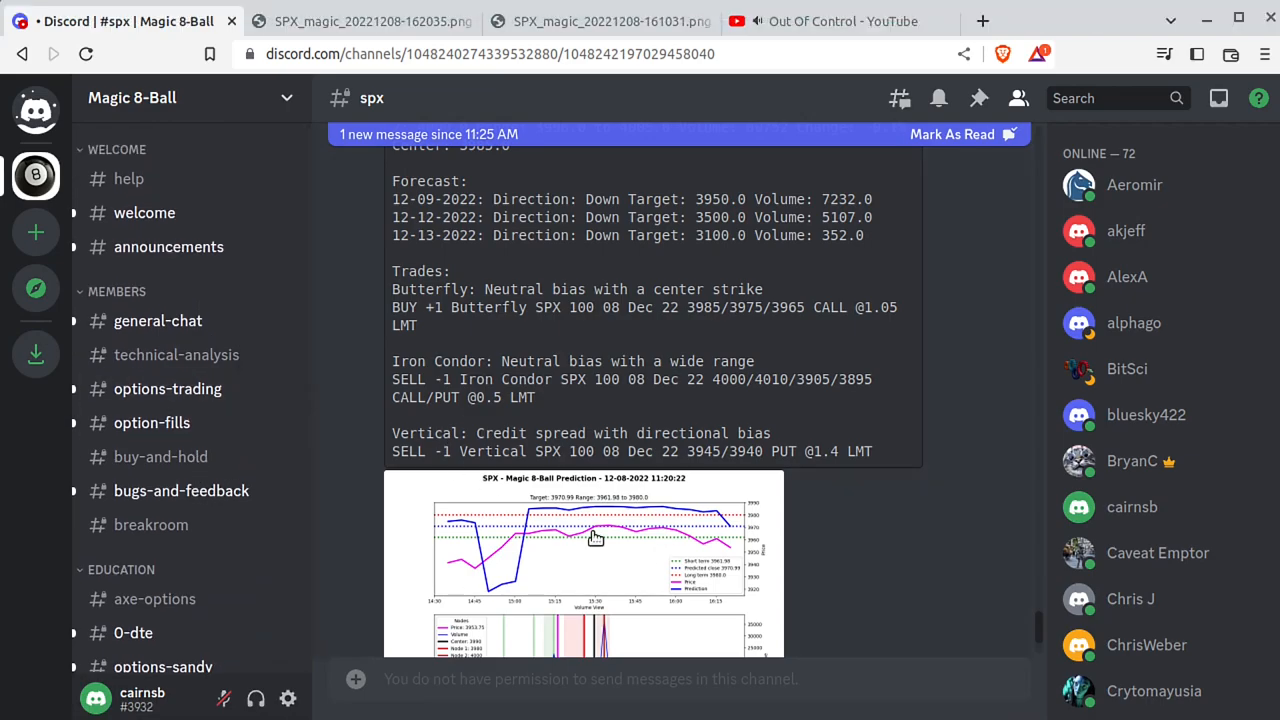
Open #technical-analysis and highlight words in meeks' 12/7 and 12/6 vertical results post
left_click(176, 354)
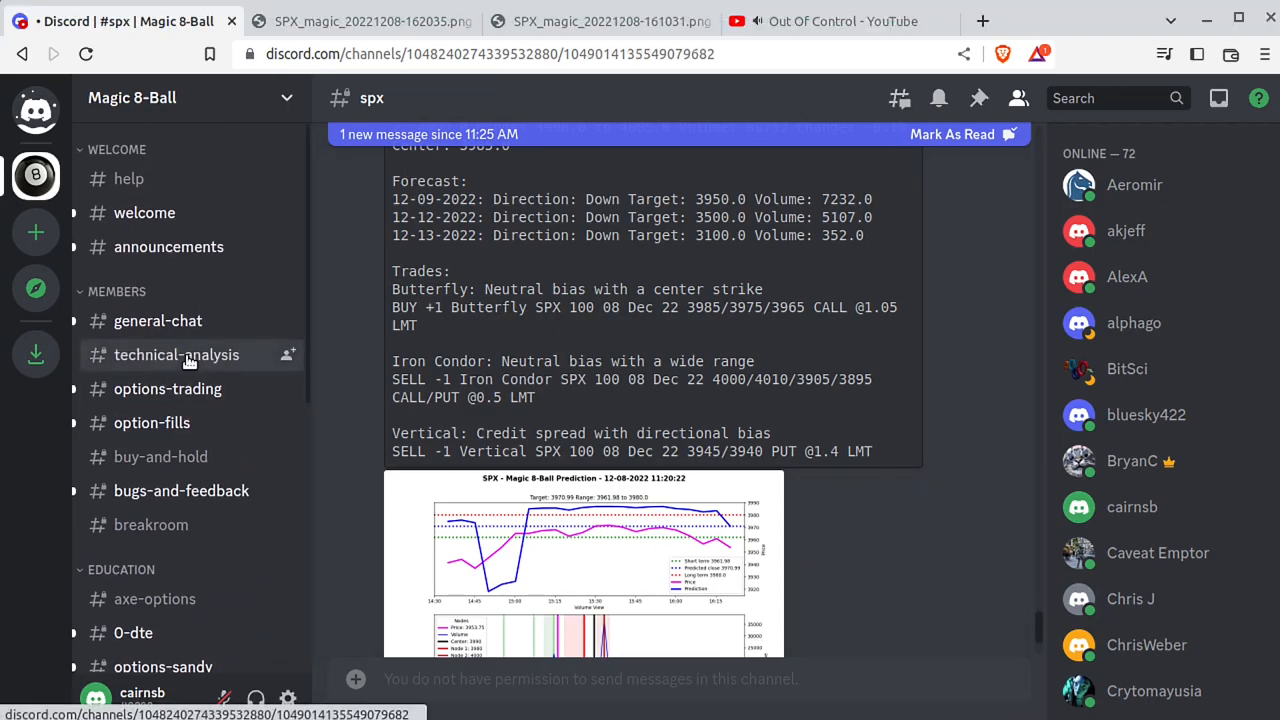
left_click(176, 354)
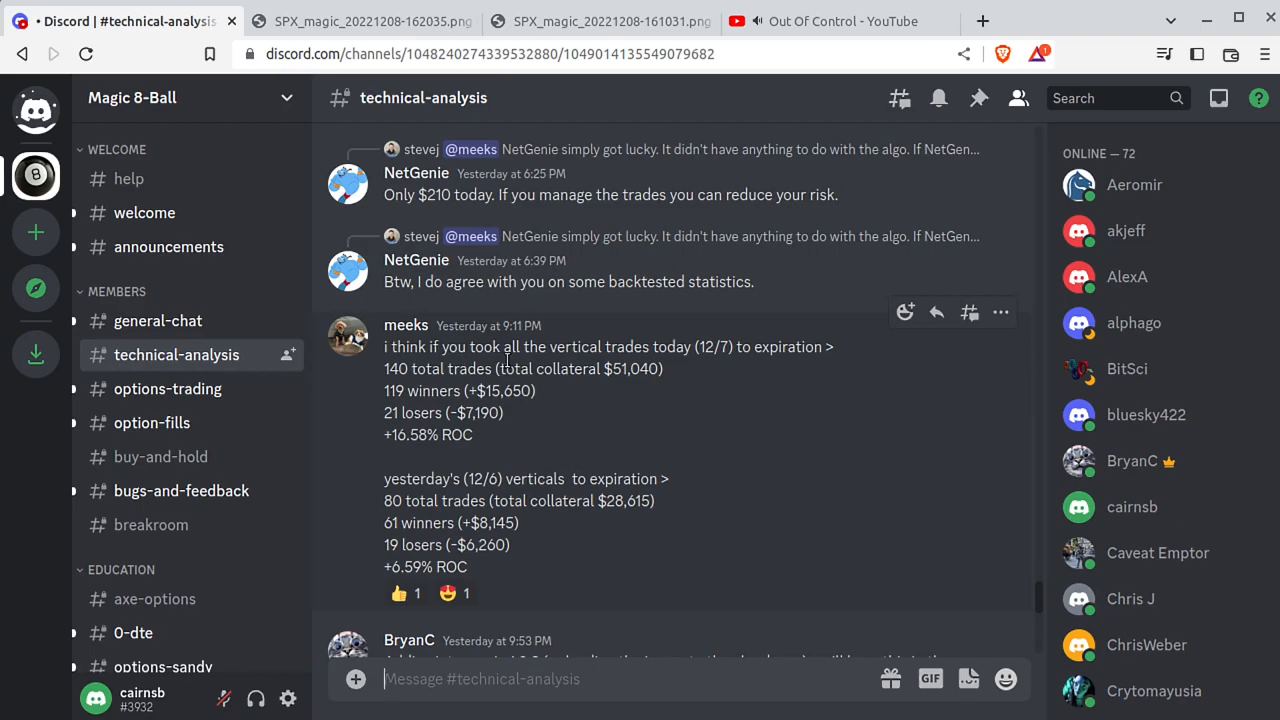
double_click(575, 347)
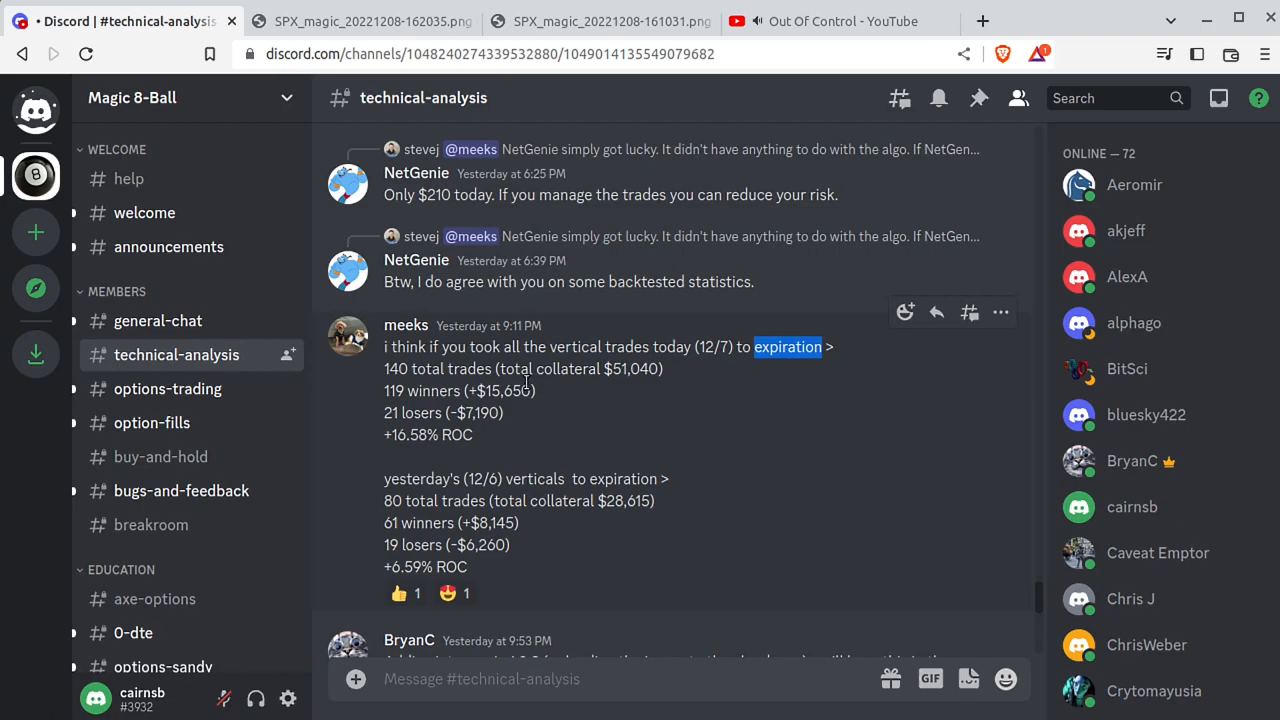
mouse_move(520, 388)
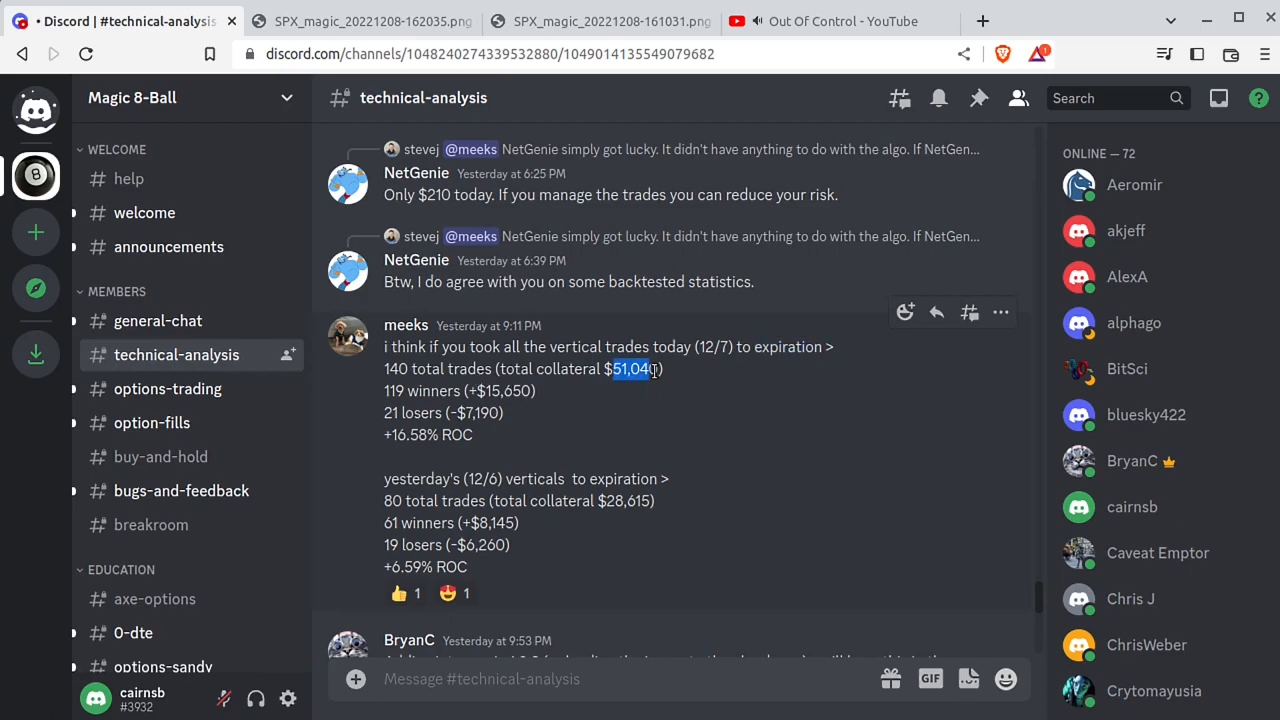
double_click(394, 391)
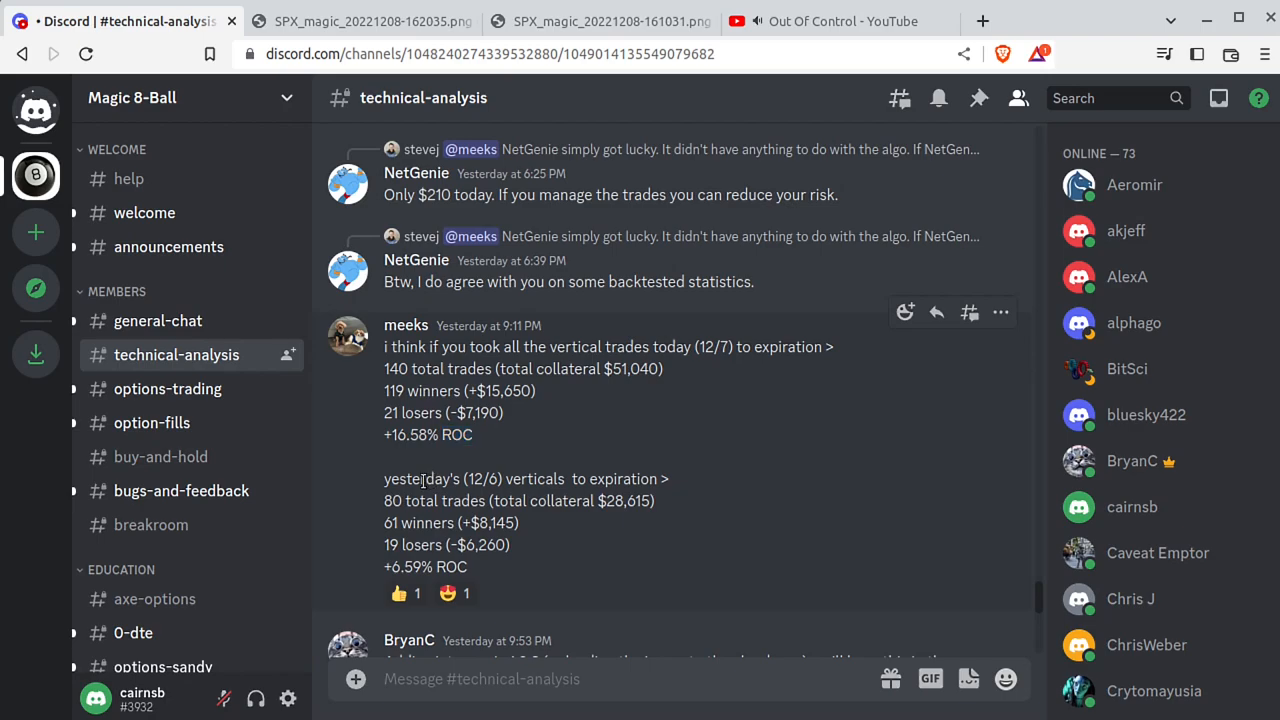
double_click(421, 478)
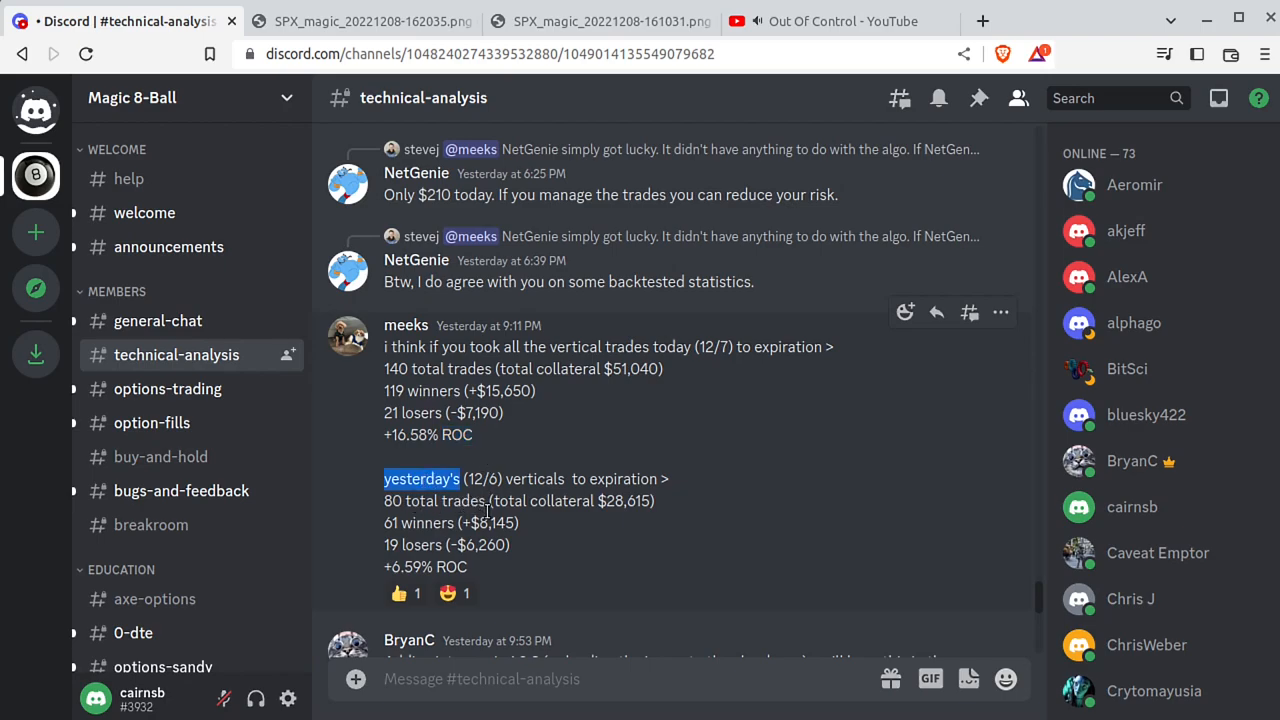
mouse_move(615, 519)
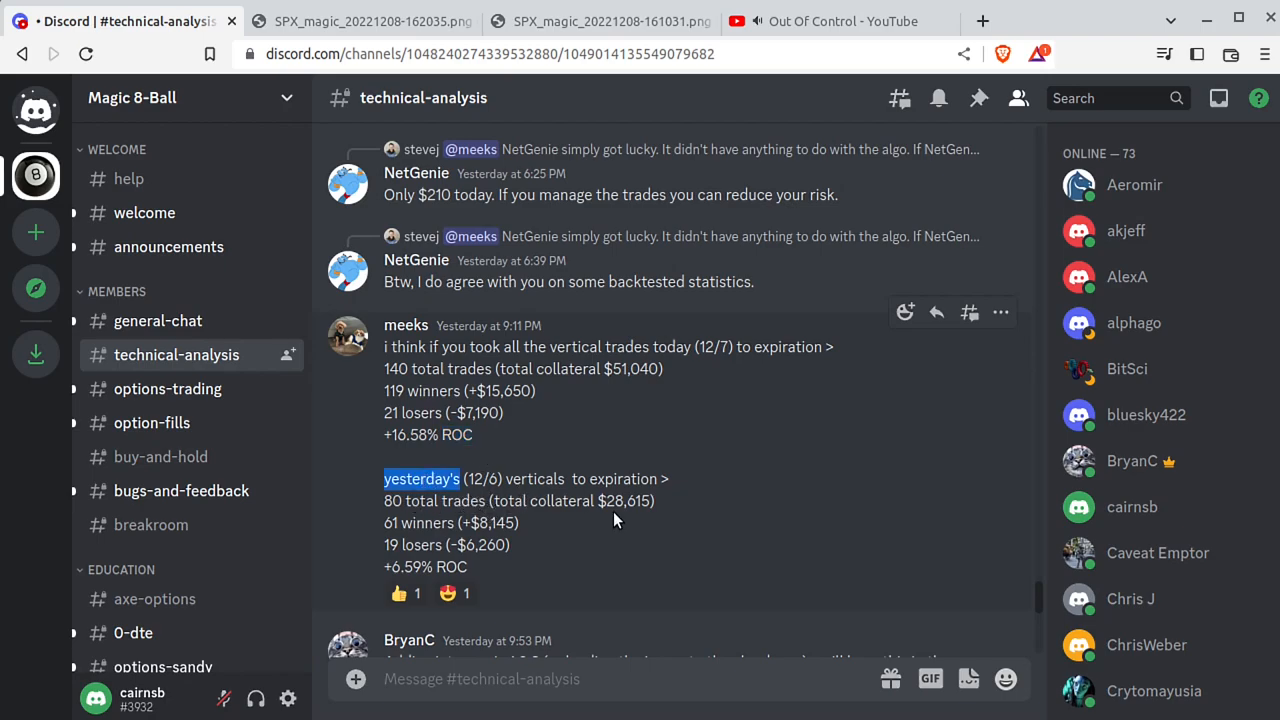
double_click(534, 478)
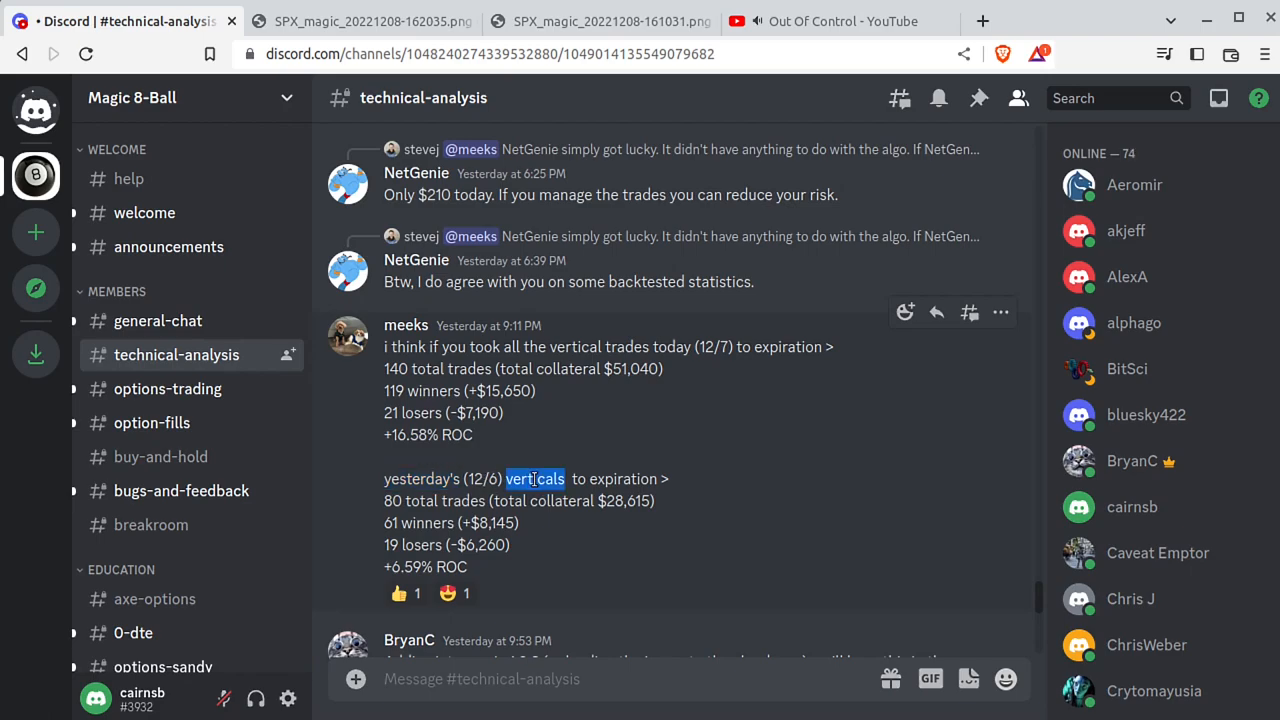
left_click(386, 510)
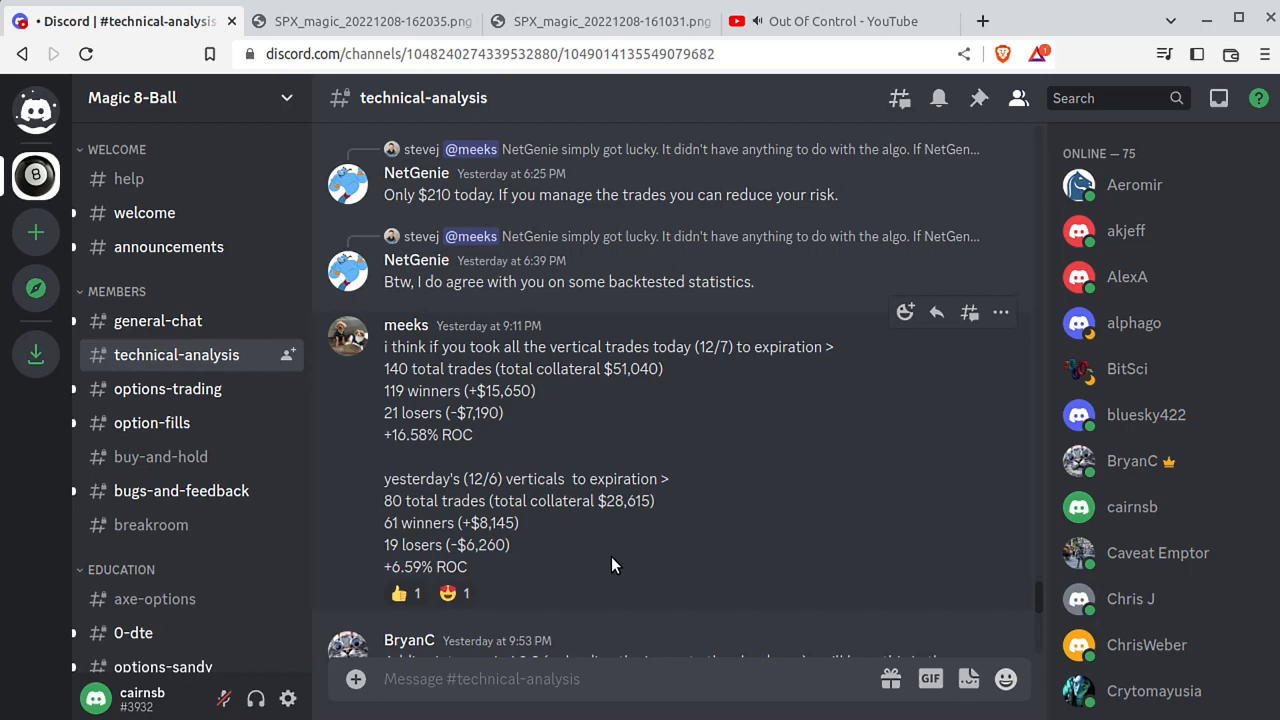
mouse_move(601, 594)
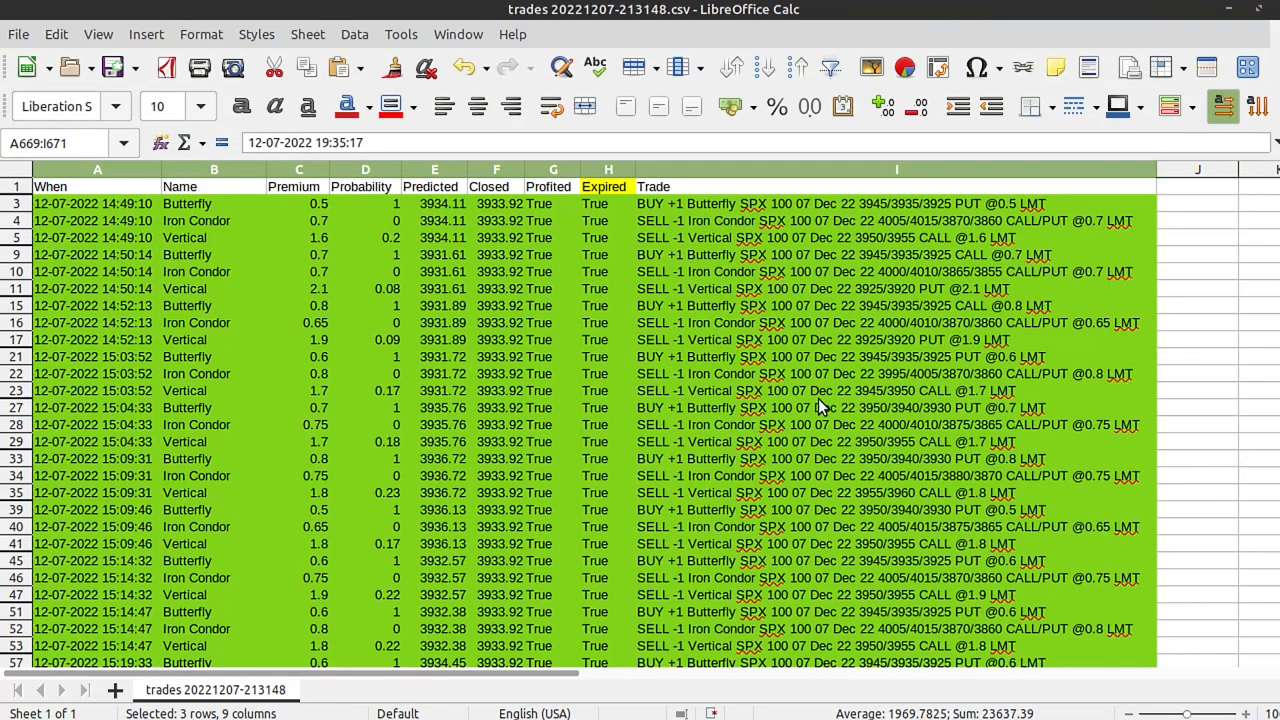
left_click(895, 357)
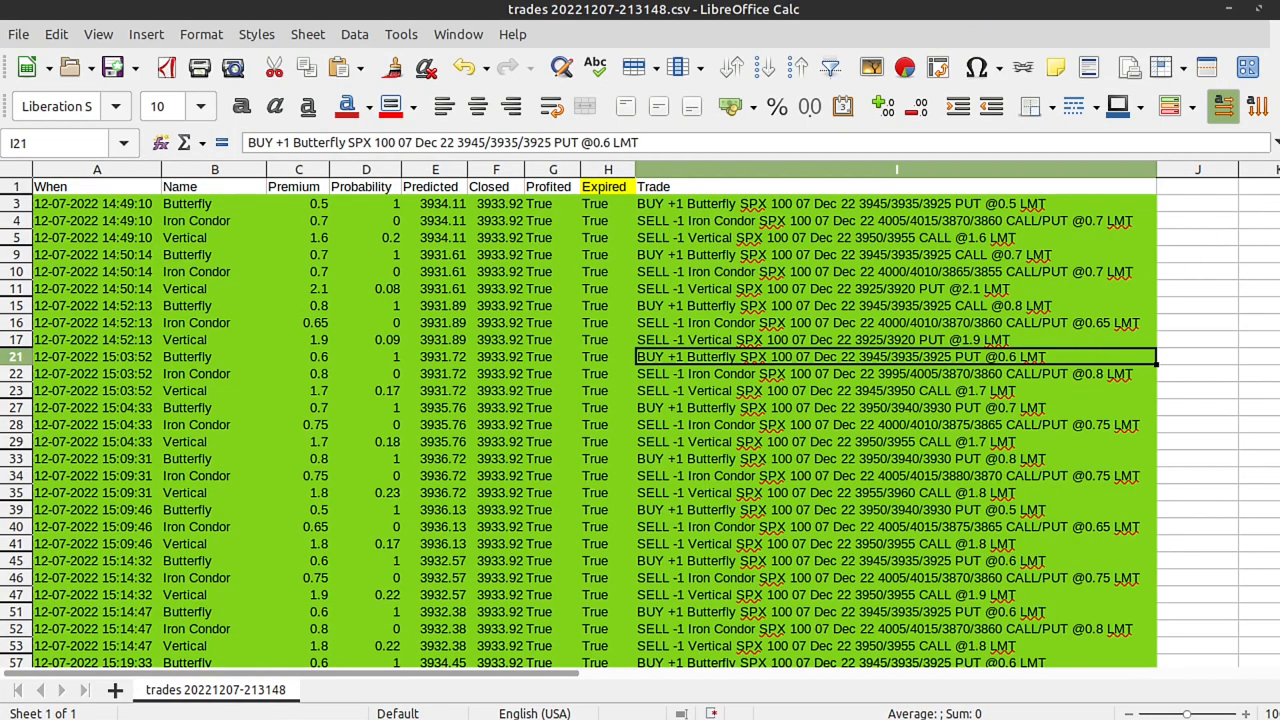
scroll("down", 3)
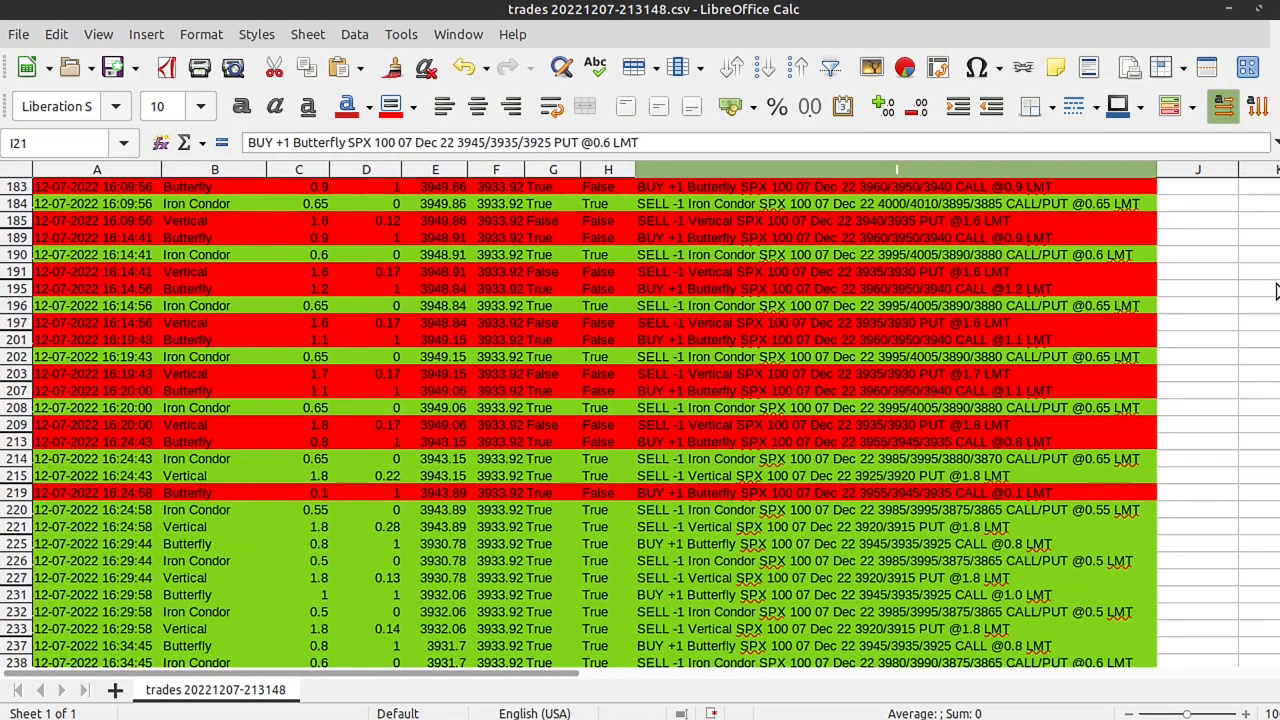
scroll("down", 3)
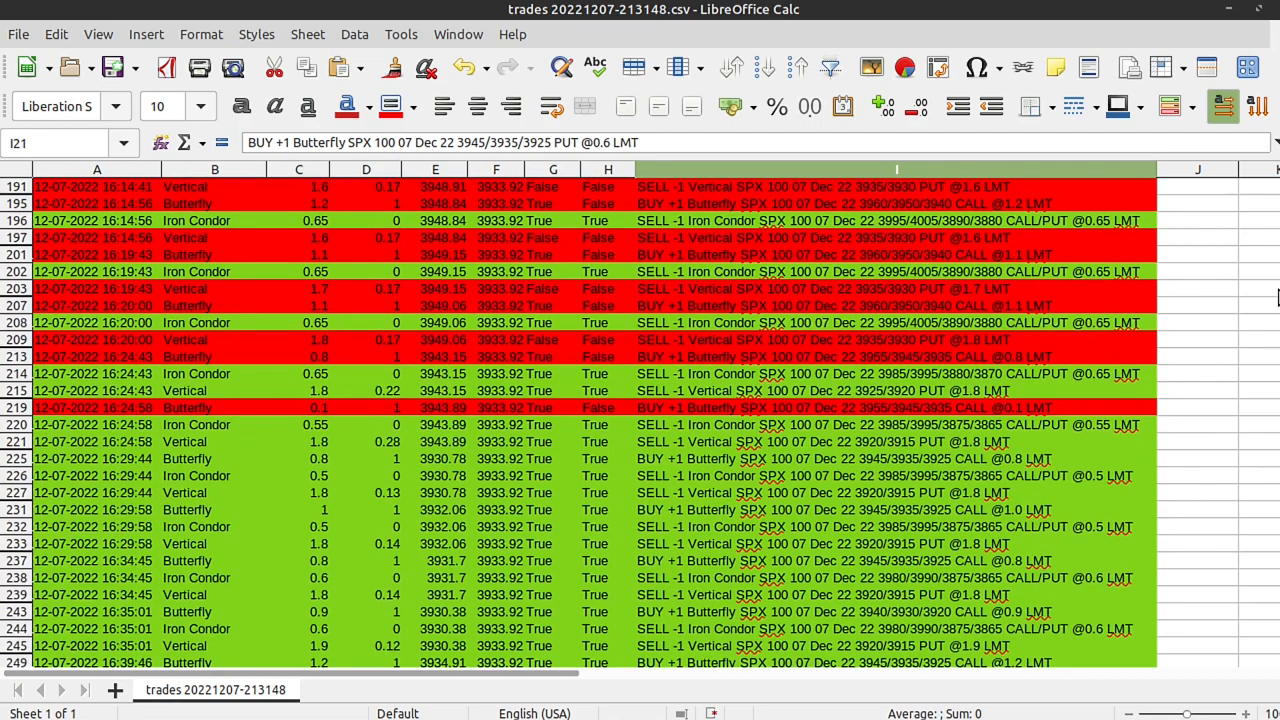
scroll("down", 3)
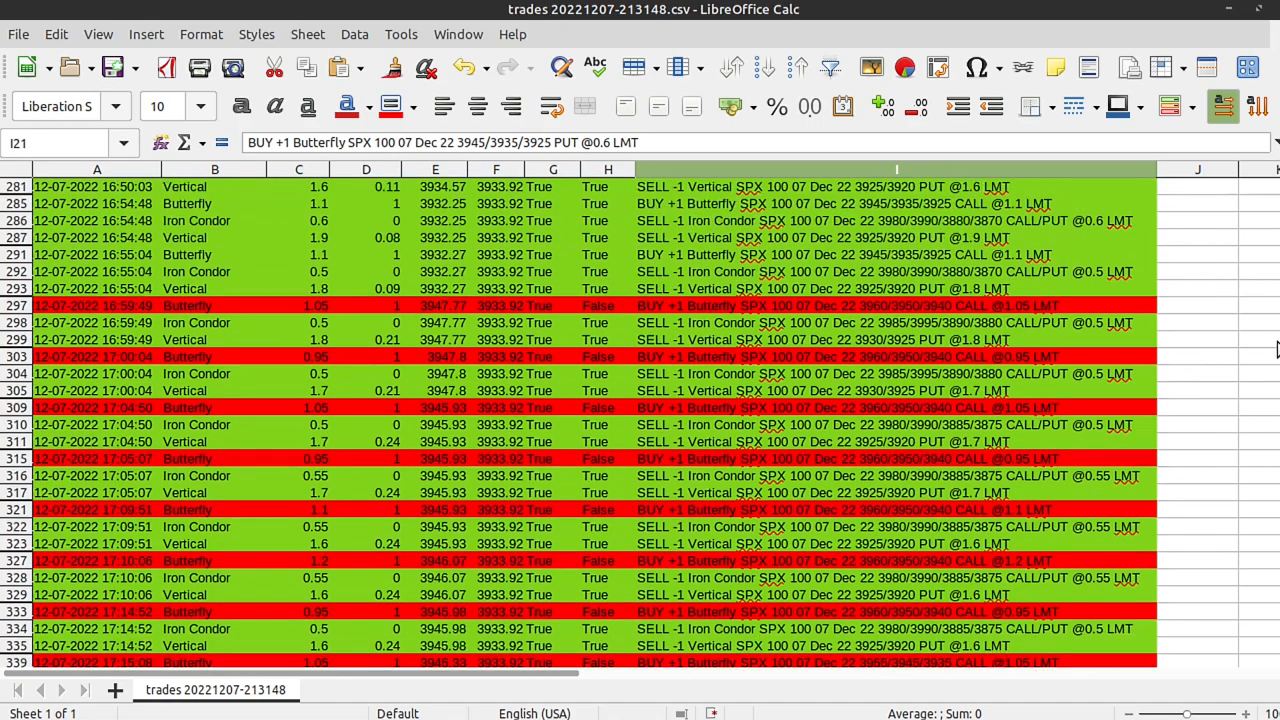
scroll("down", 3)
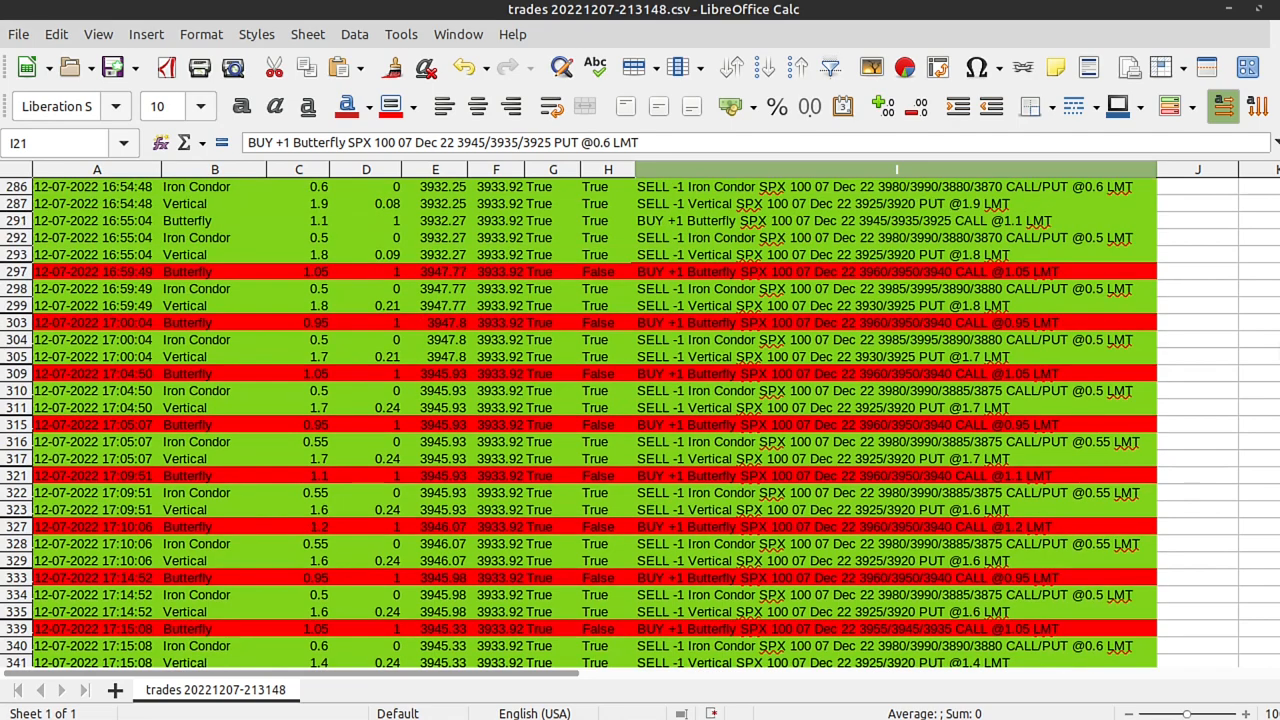
mouse_move(893, 340)
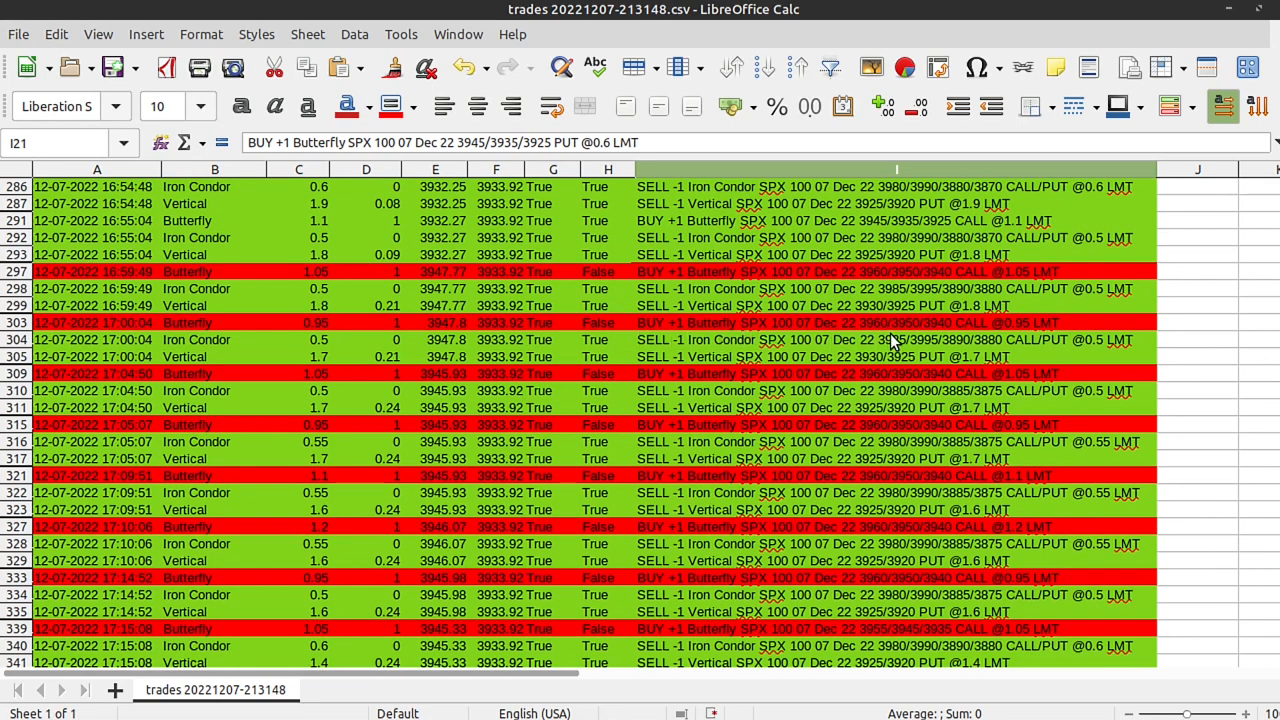
left_click(895, 322)
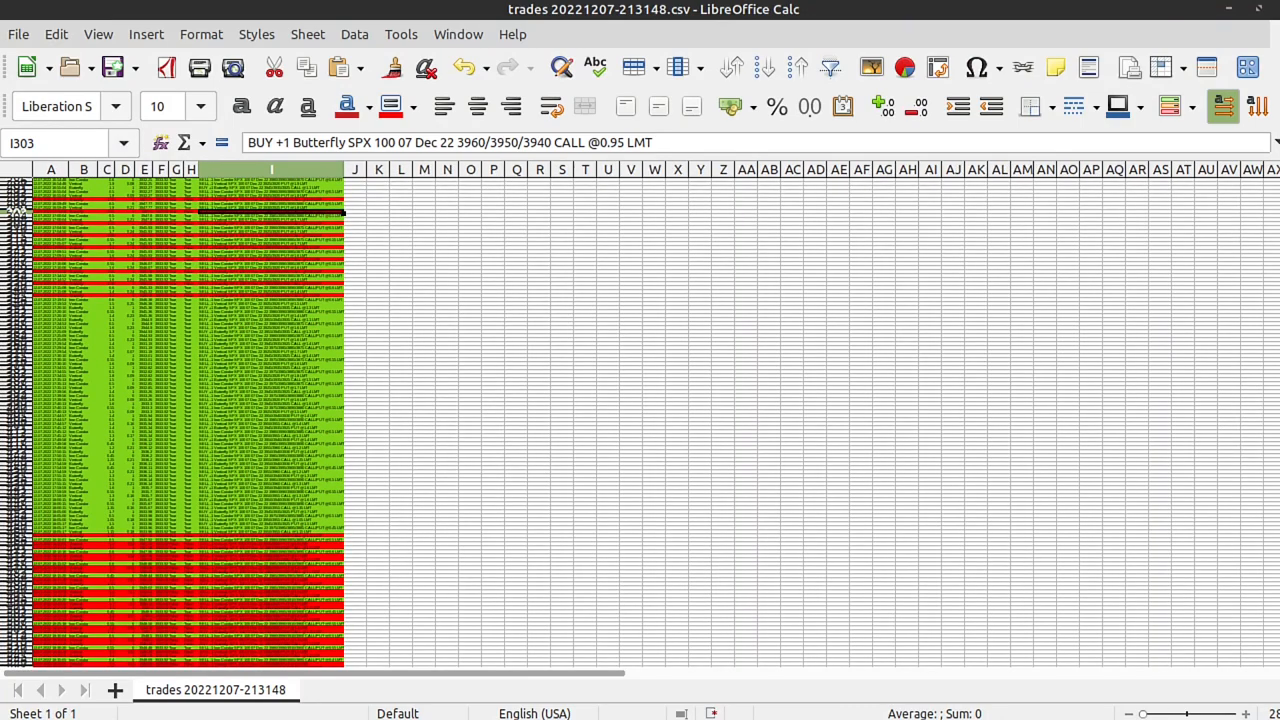
scroll("down", 3)
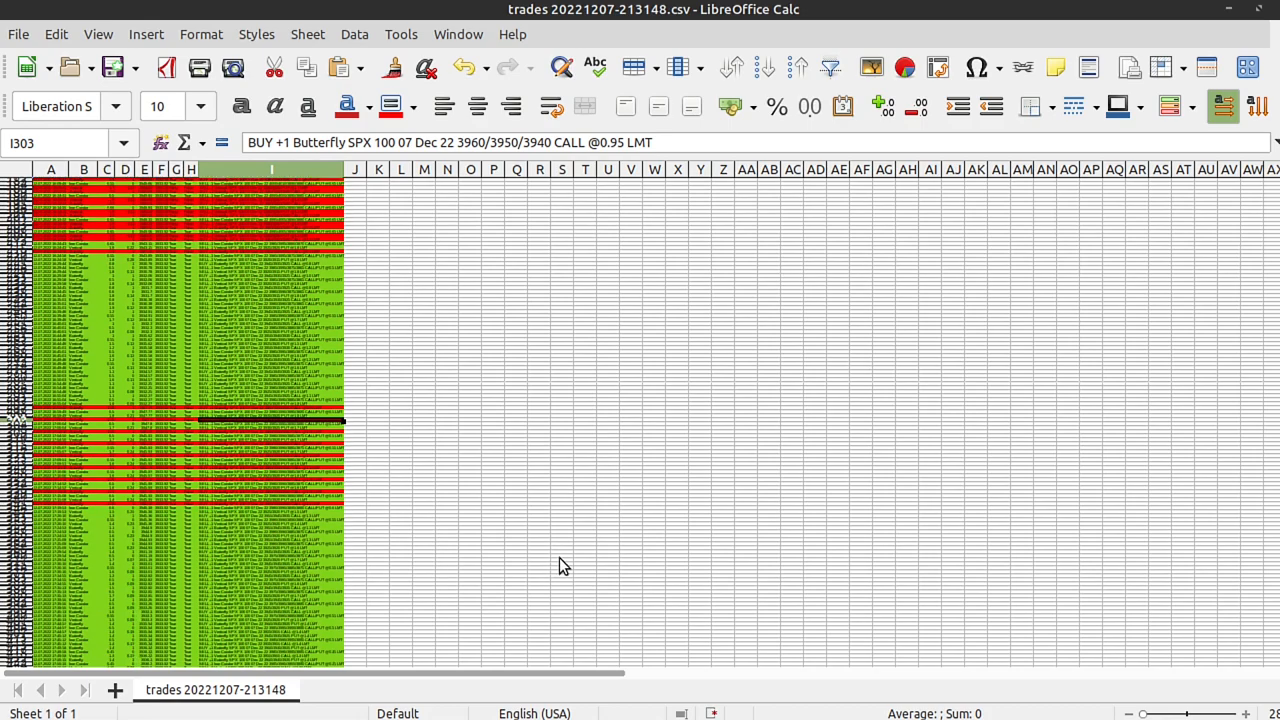
scroll("down", 3)
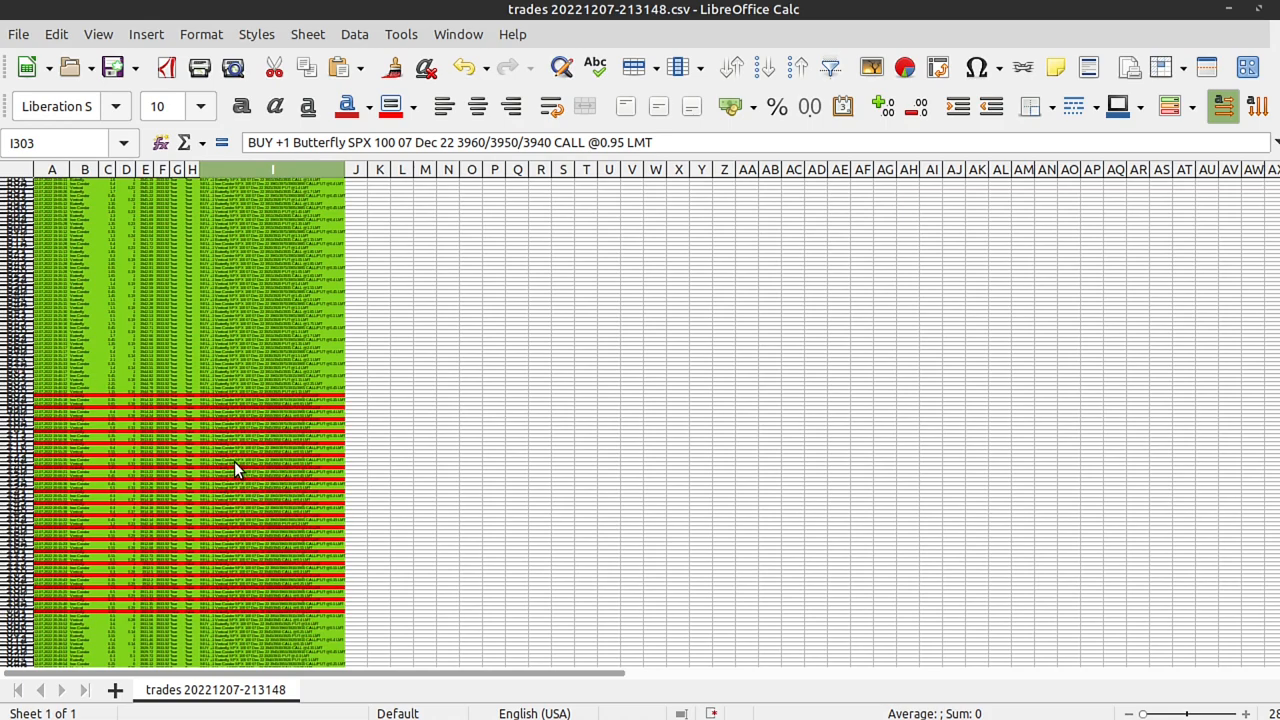
scroll("down", 3)
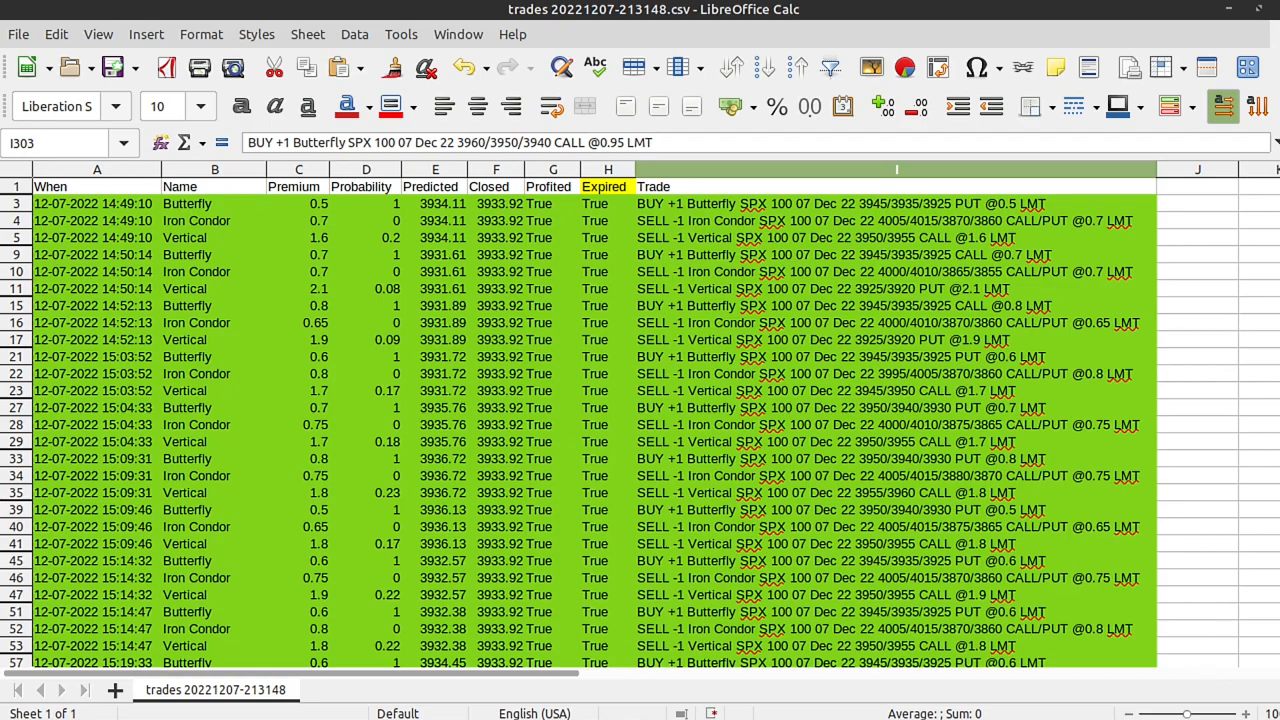
scroll("down", 3)
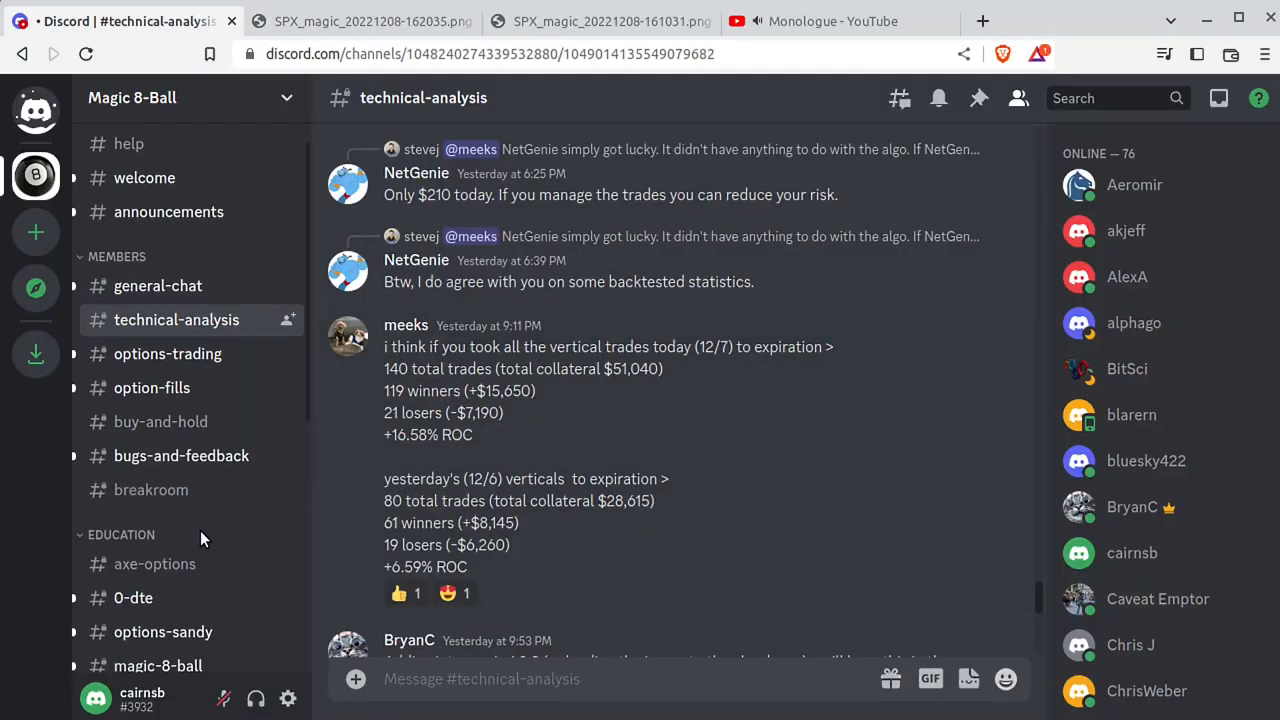
left_click(125, 544)
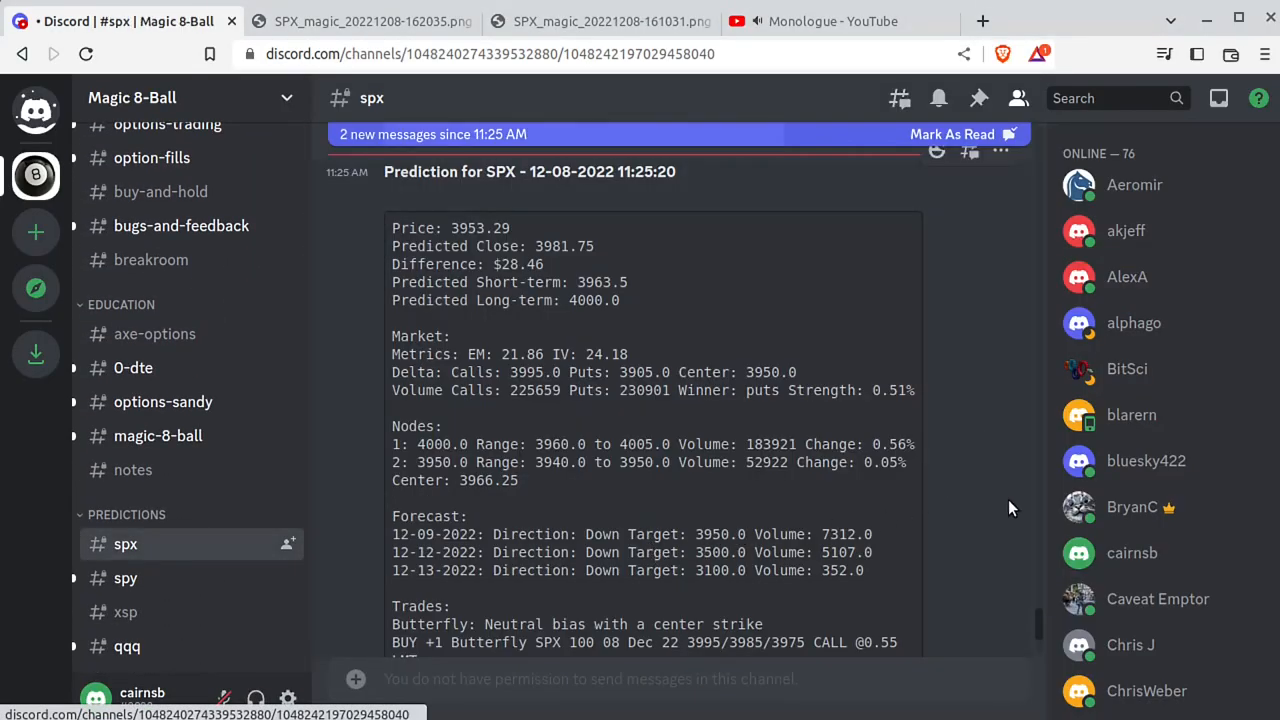
scroll("down", 3)
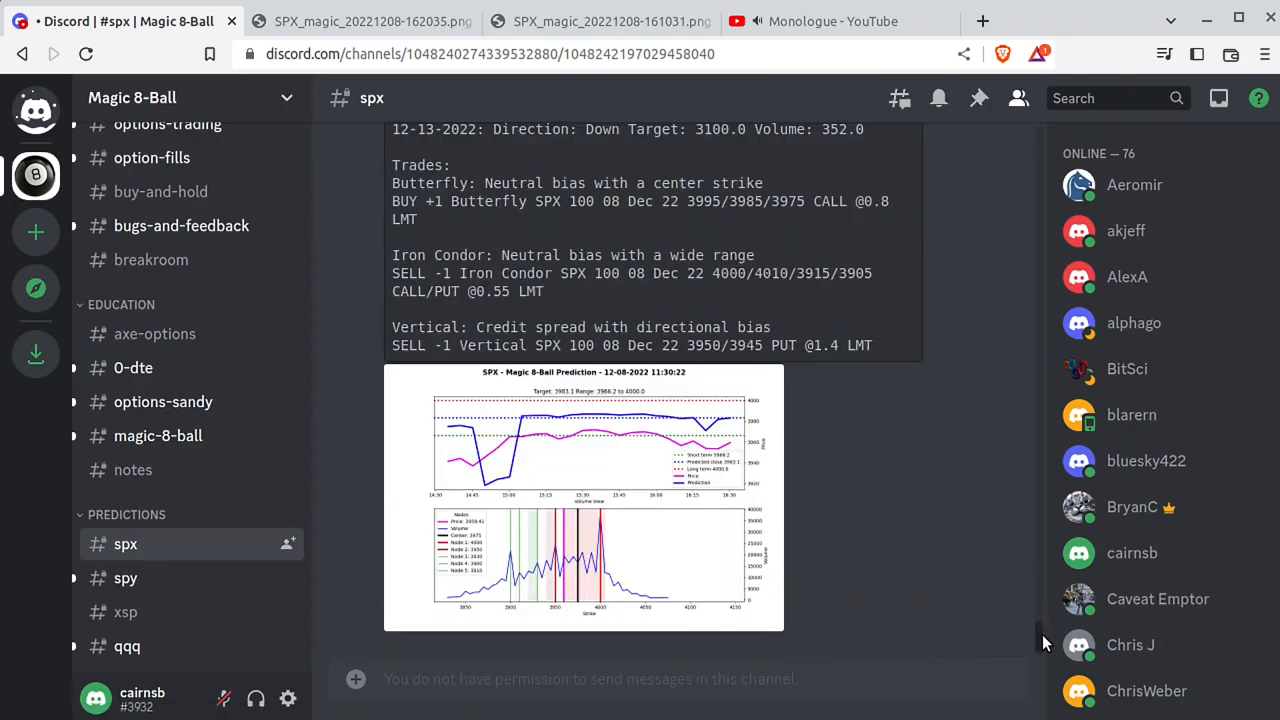
left_click(583, 497)
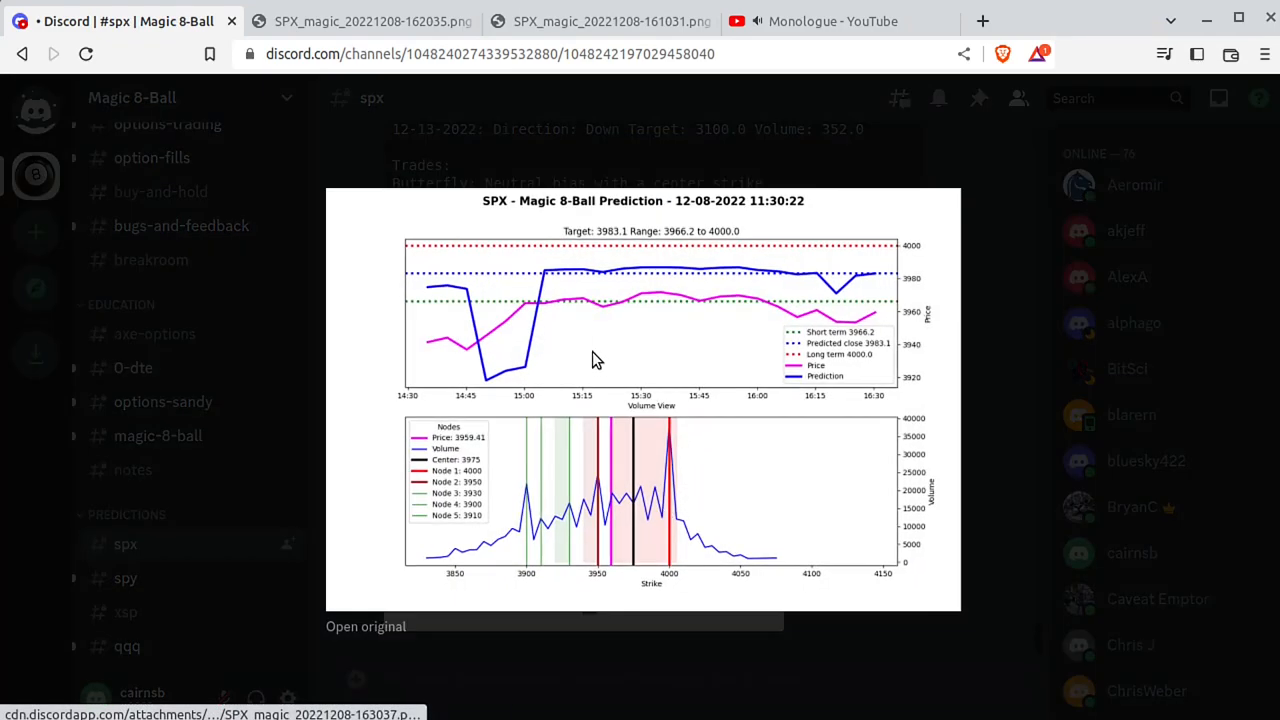
mouse_move(720, 353)
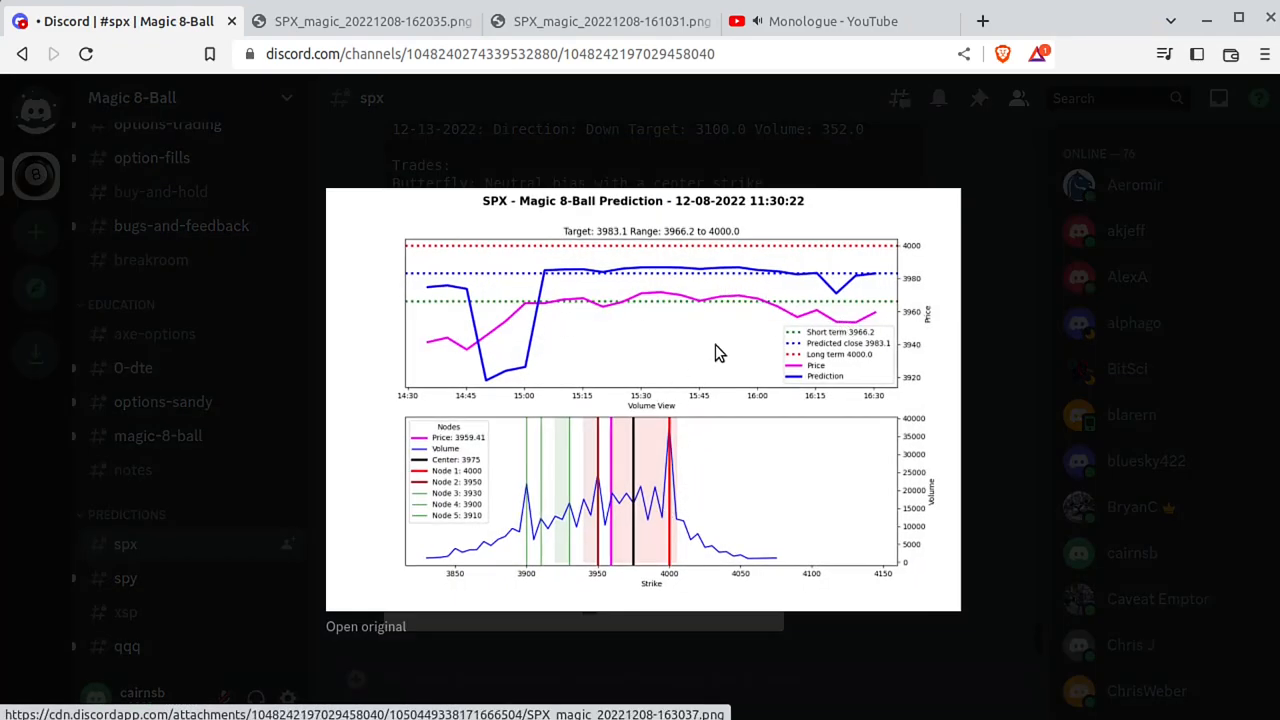
mouse_move(815, 320)
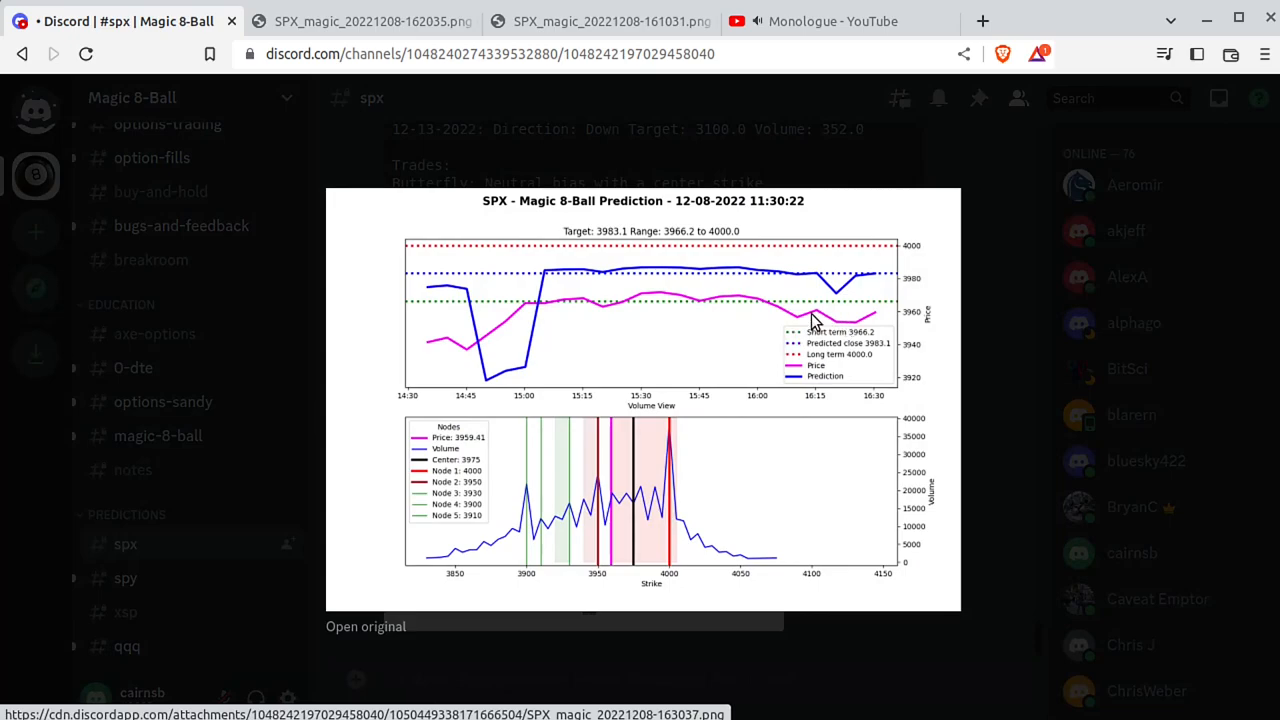
mouse_move(843, 322)
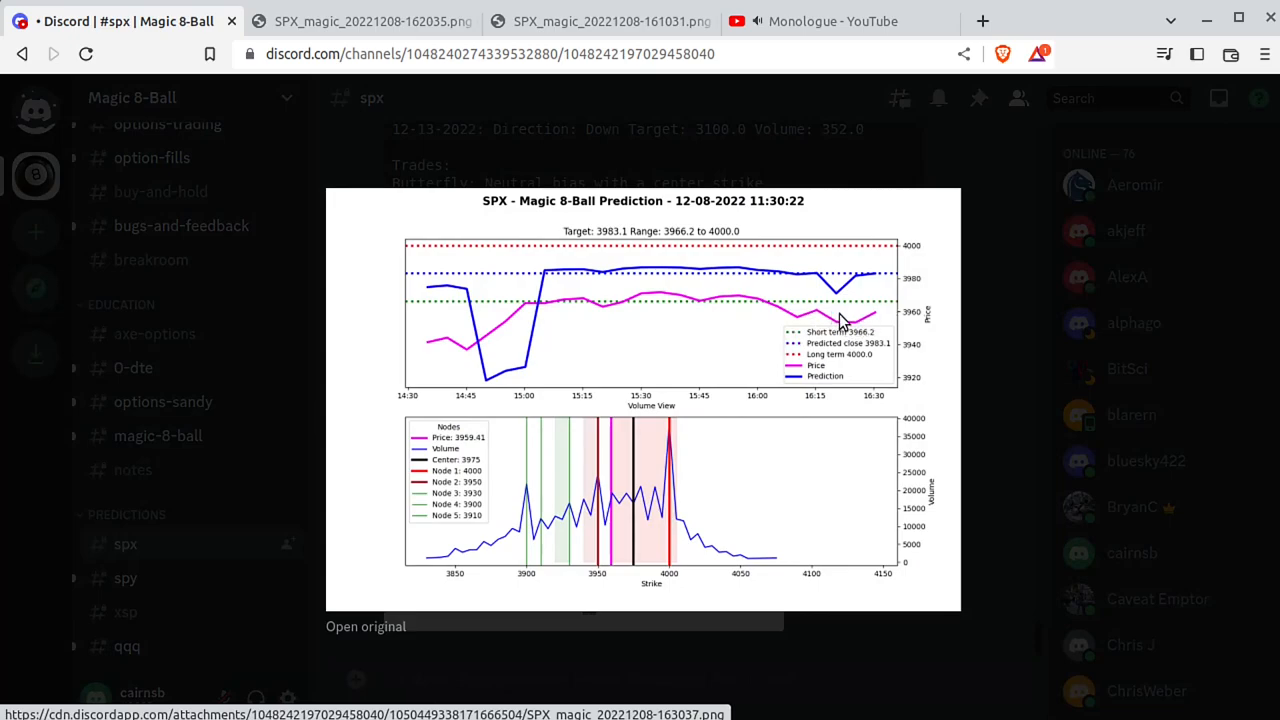
mouse_move(624, 512)
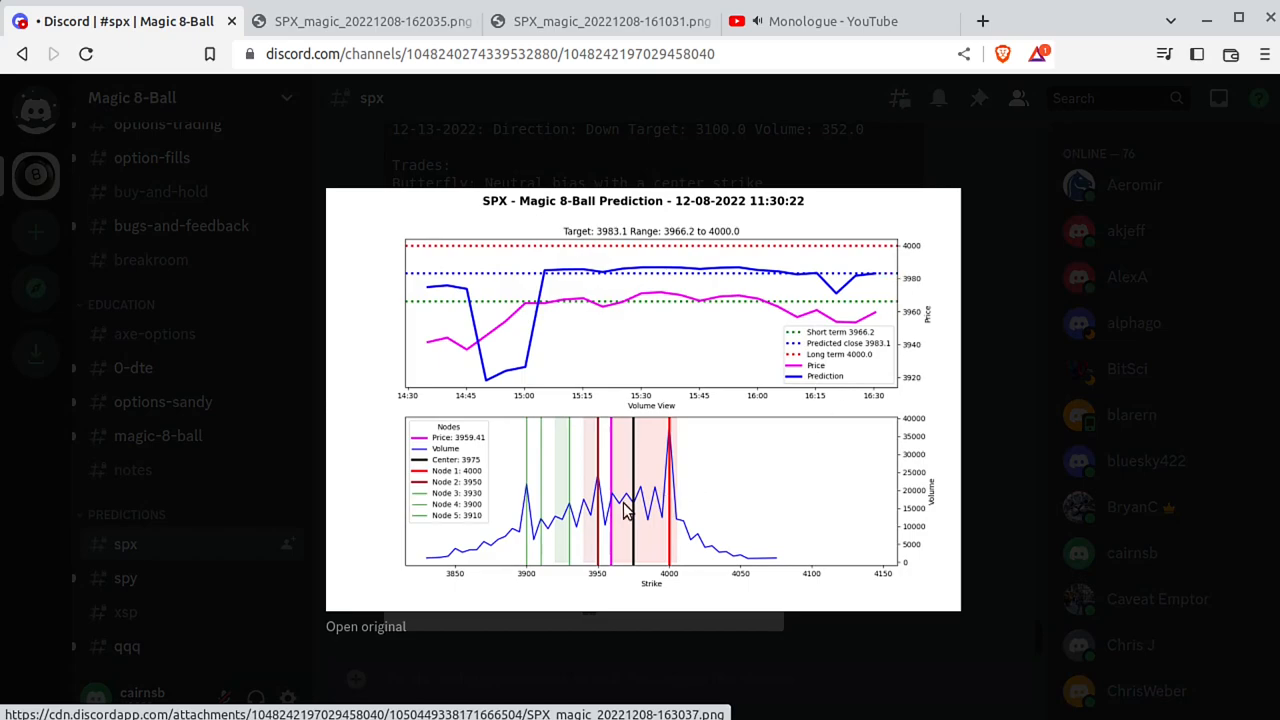
mouse_move(532, 618)
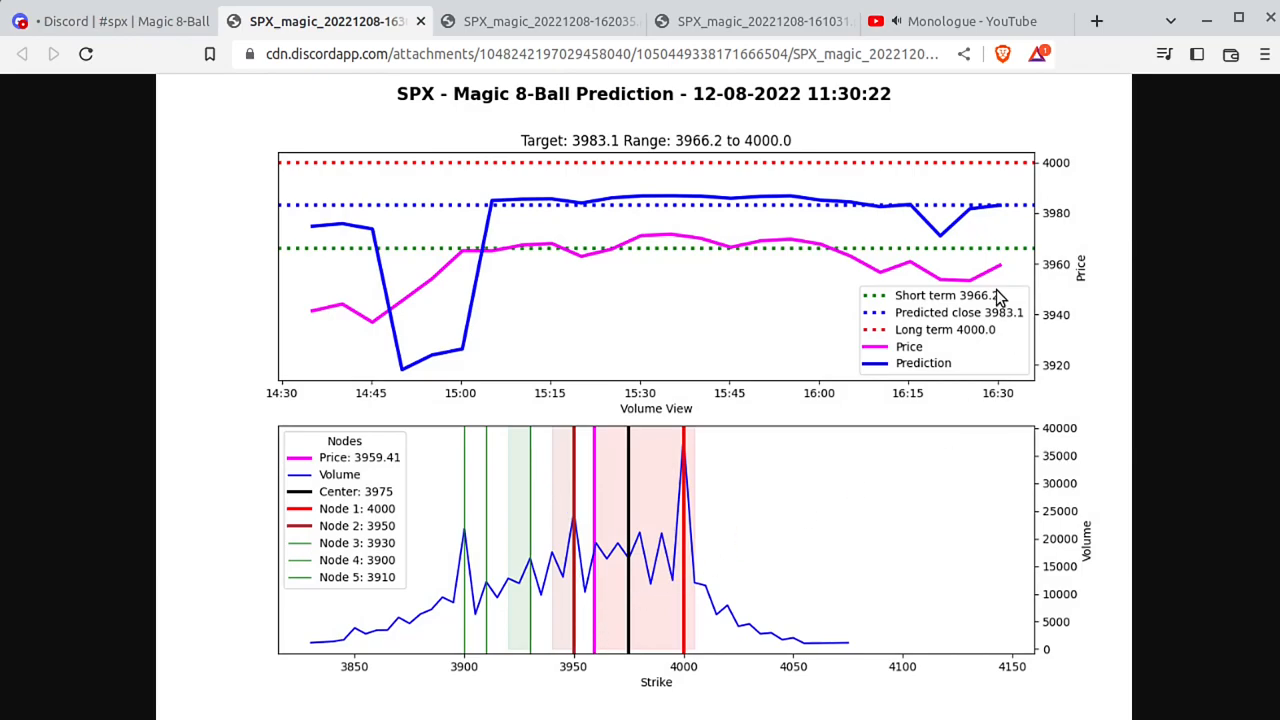
mouse_move(687, 560)
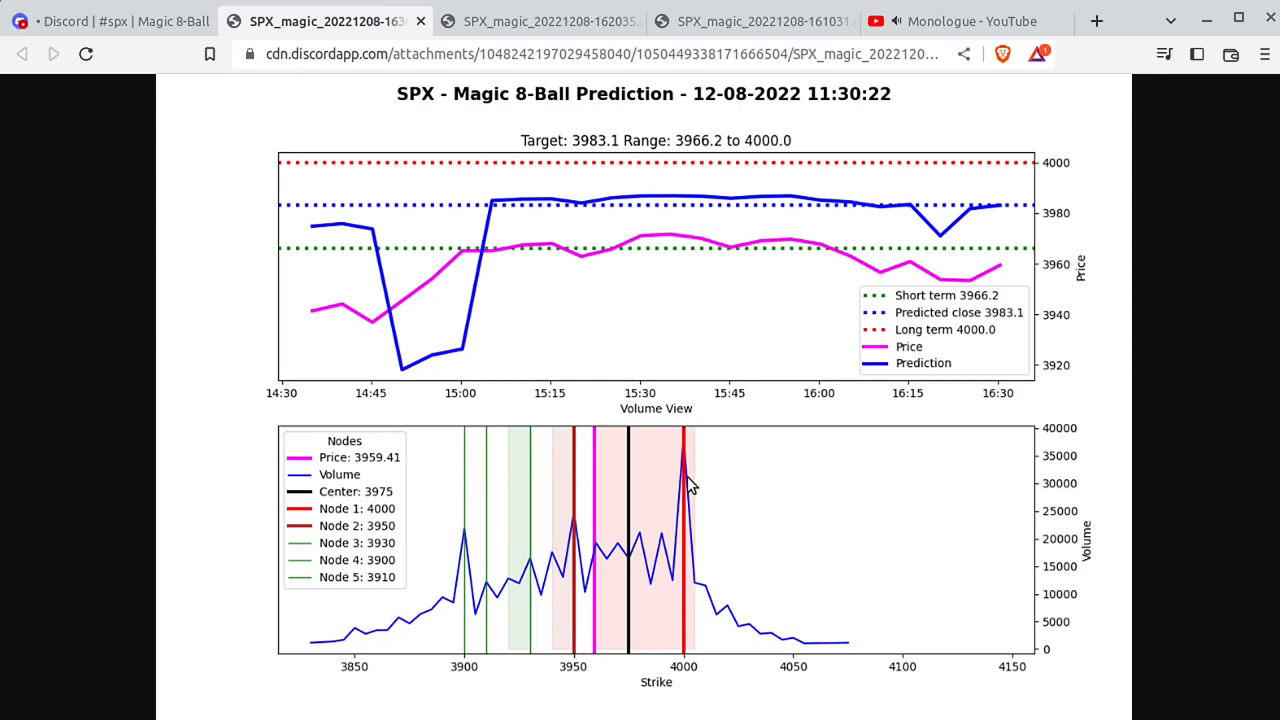
mouse_move(1003, 275)
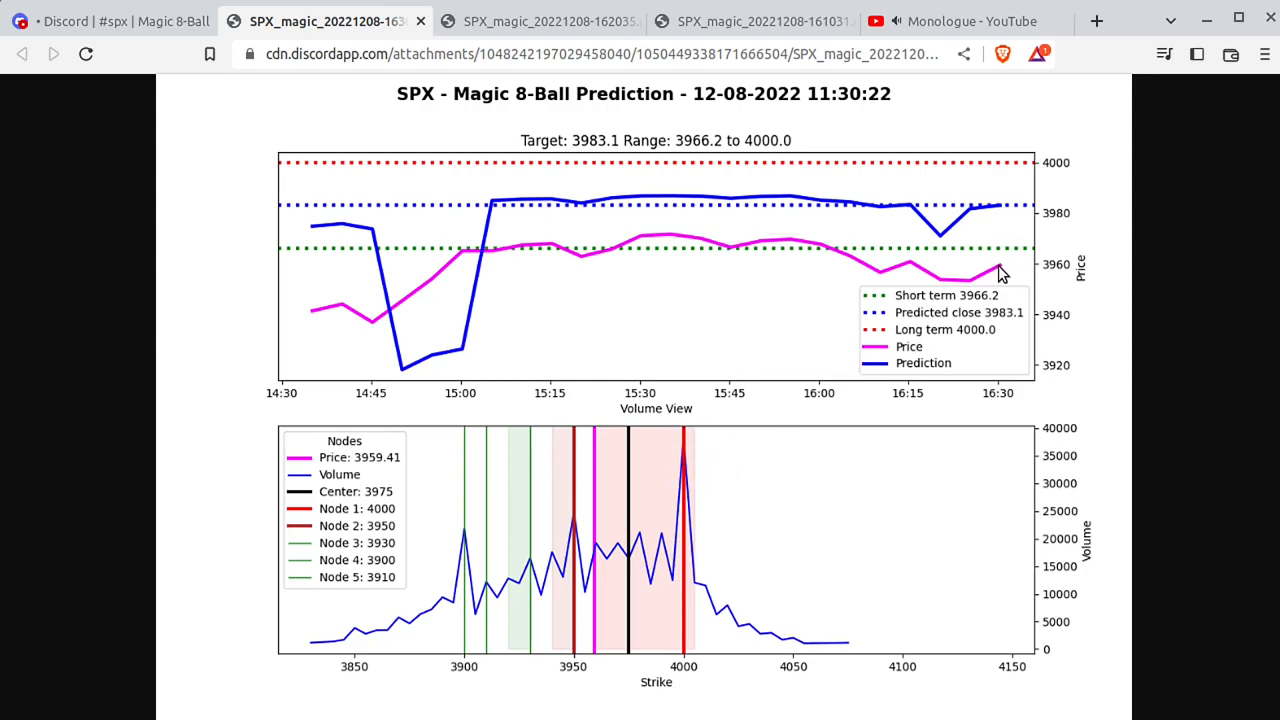
Compare the 11:20:22 SPX chart tab, then return to the 11:30:22 chart tab
left_click(540, 21)
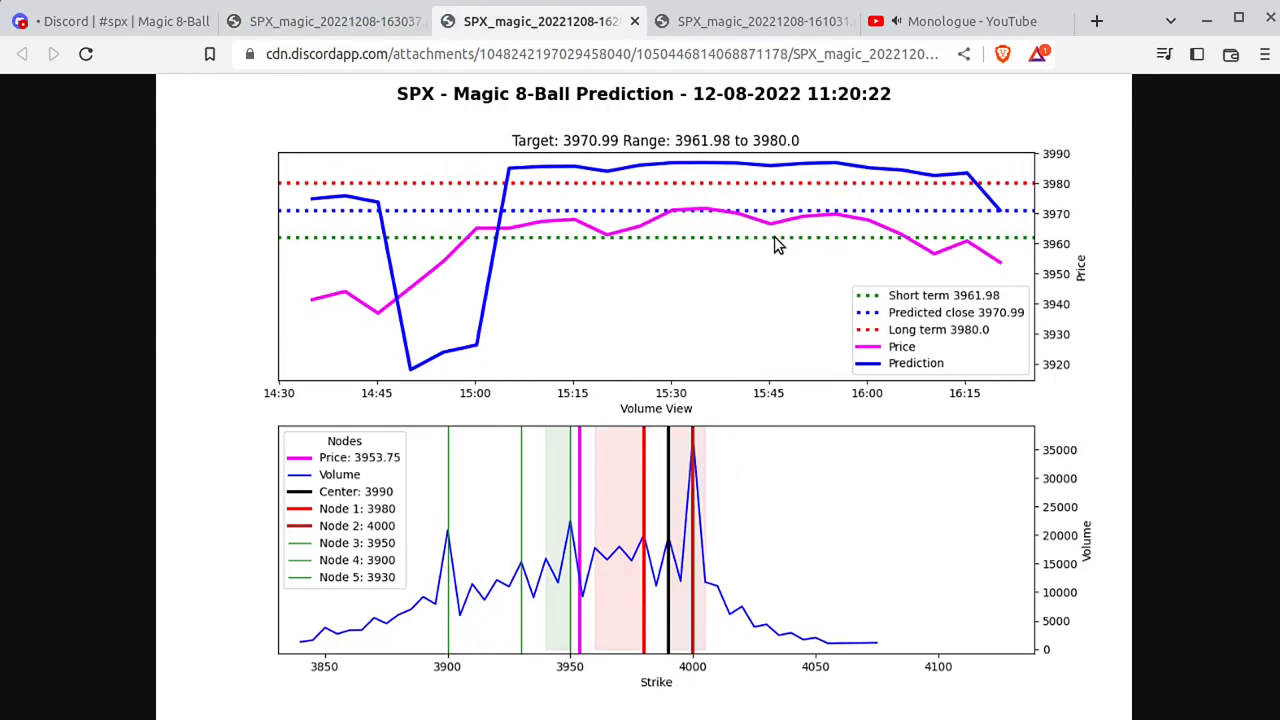
mouse_move(488, 95)
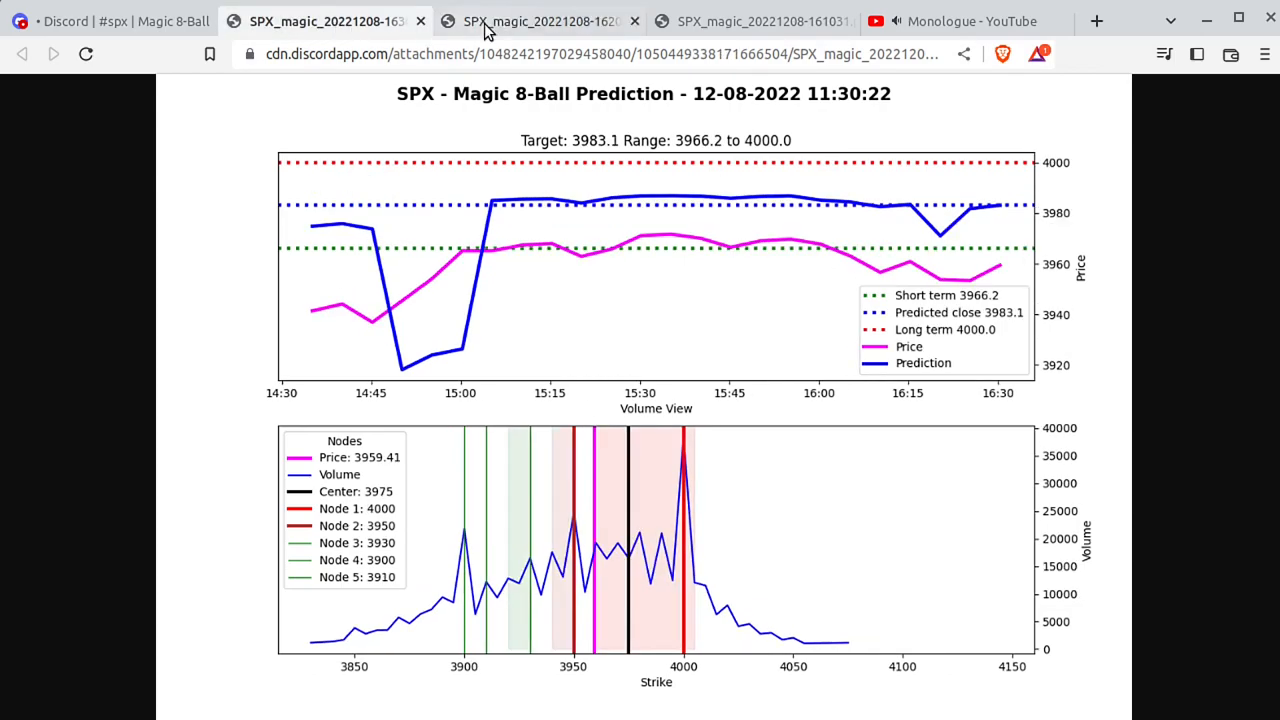
left_click(540, 21)
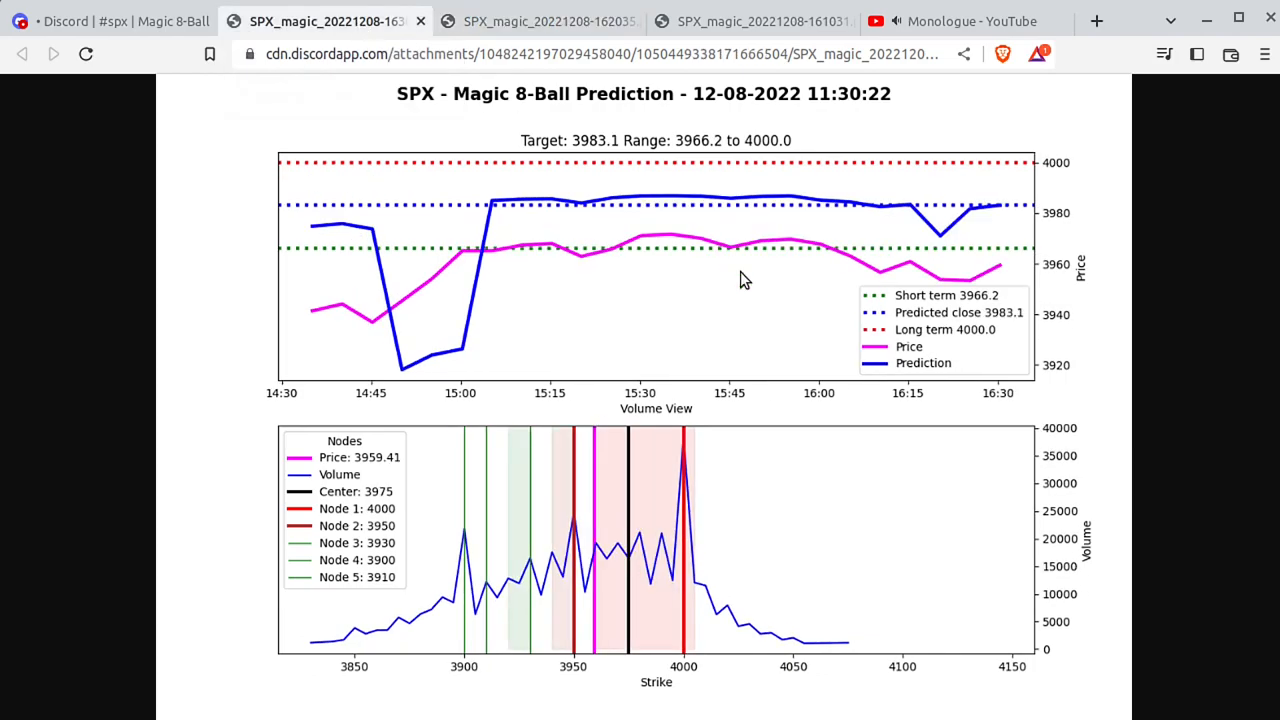
mouse_move(735, 367)
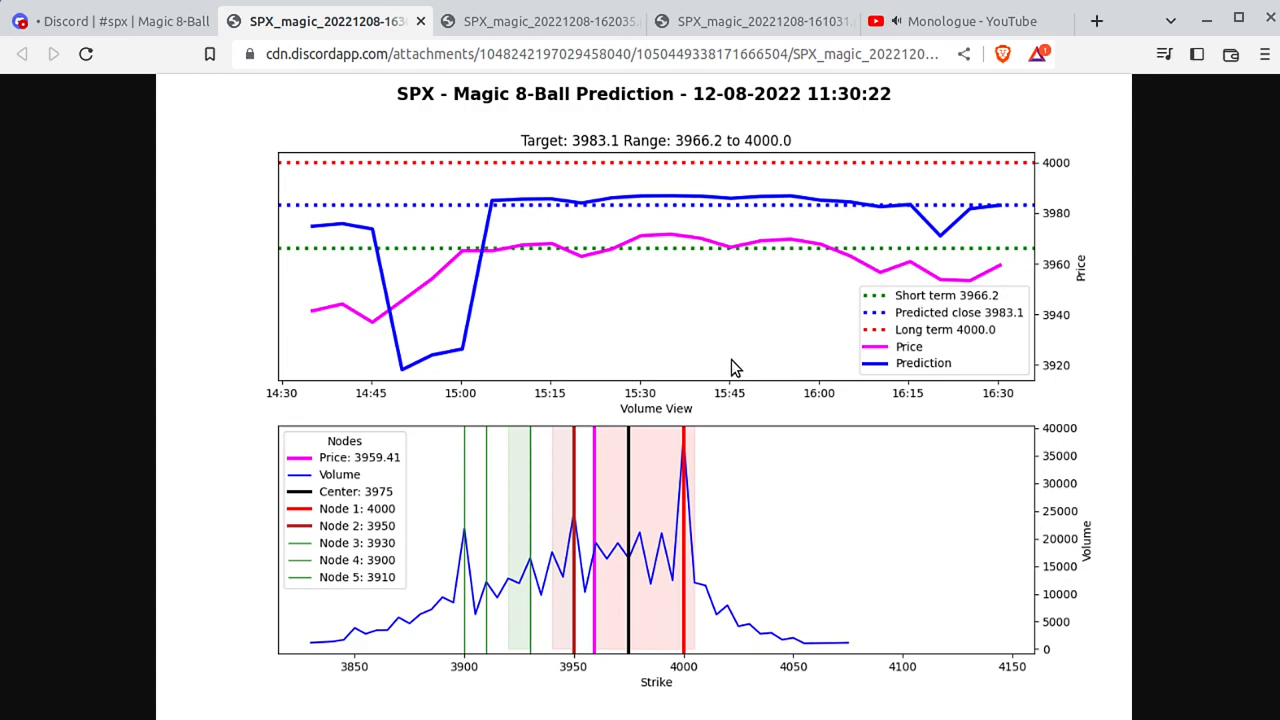
mouse_move(703, 337)
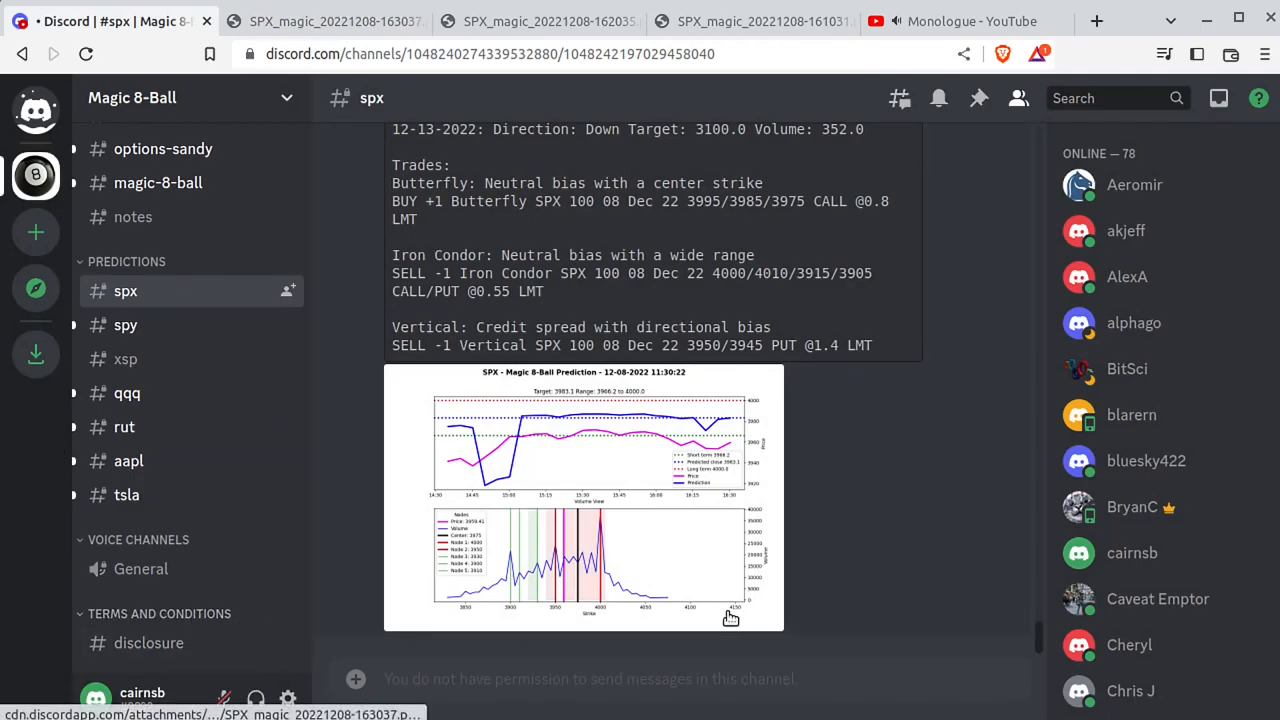
mouse_move(808, 626)
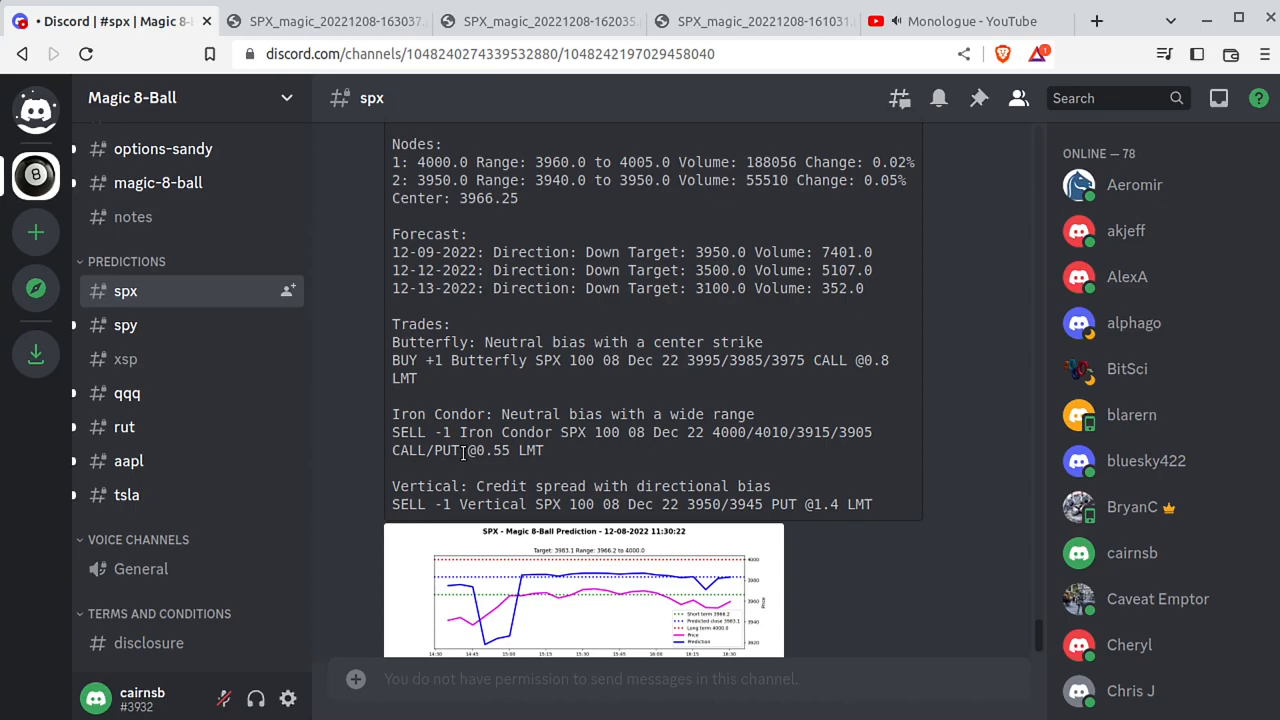
left_click(576, 588)
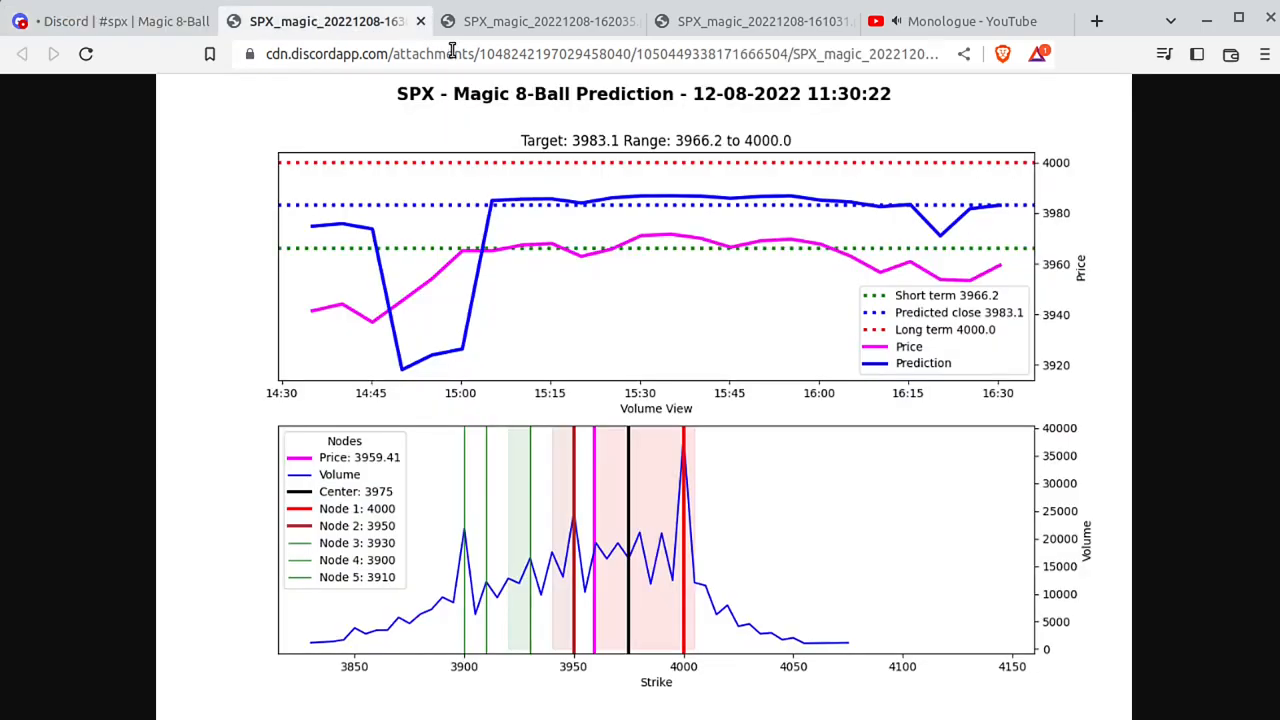